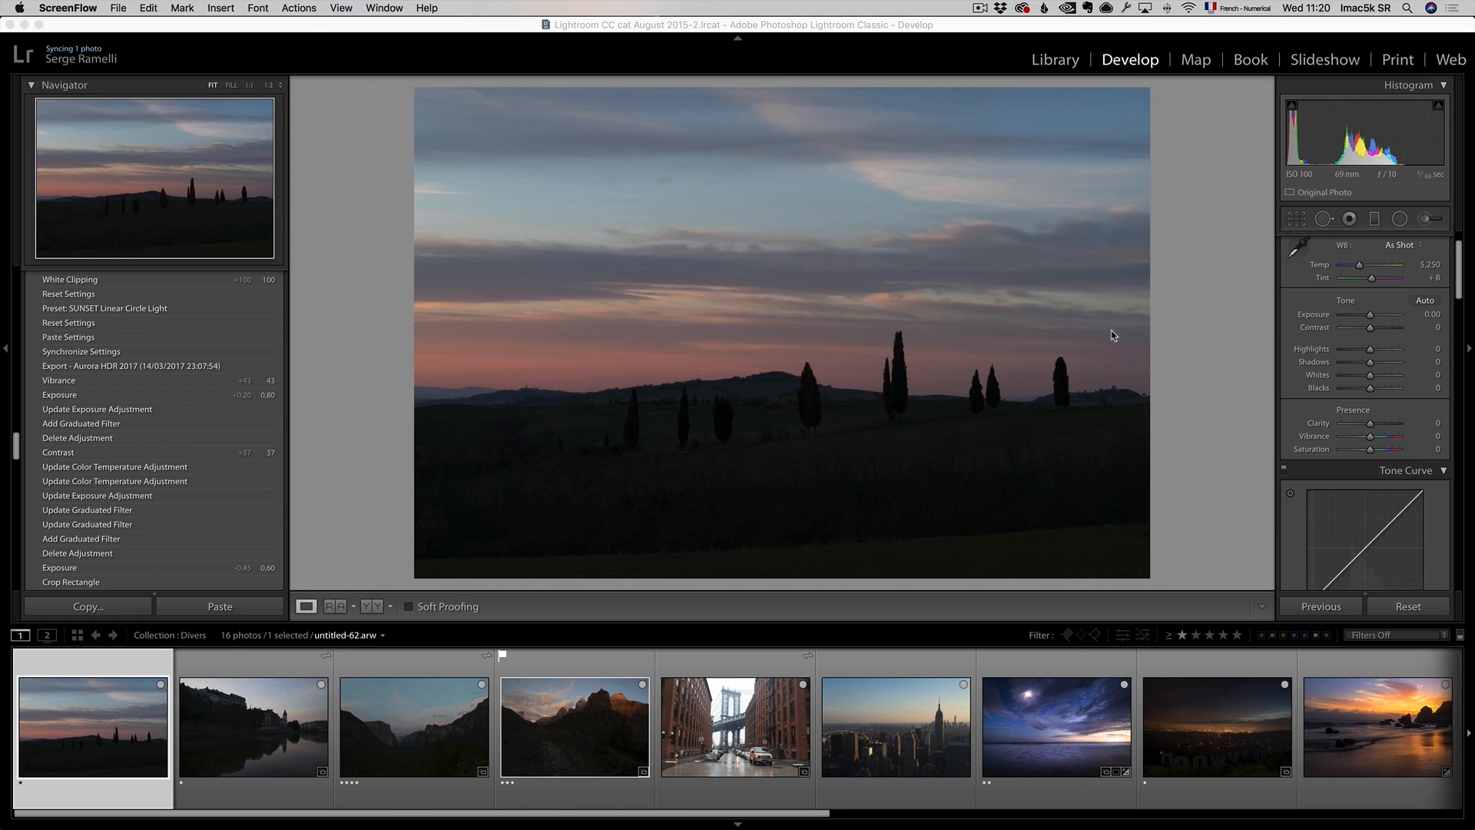
mouse_move(929, 195)
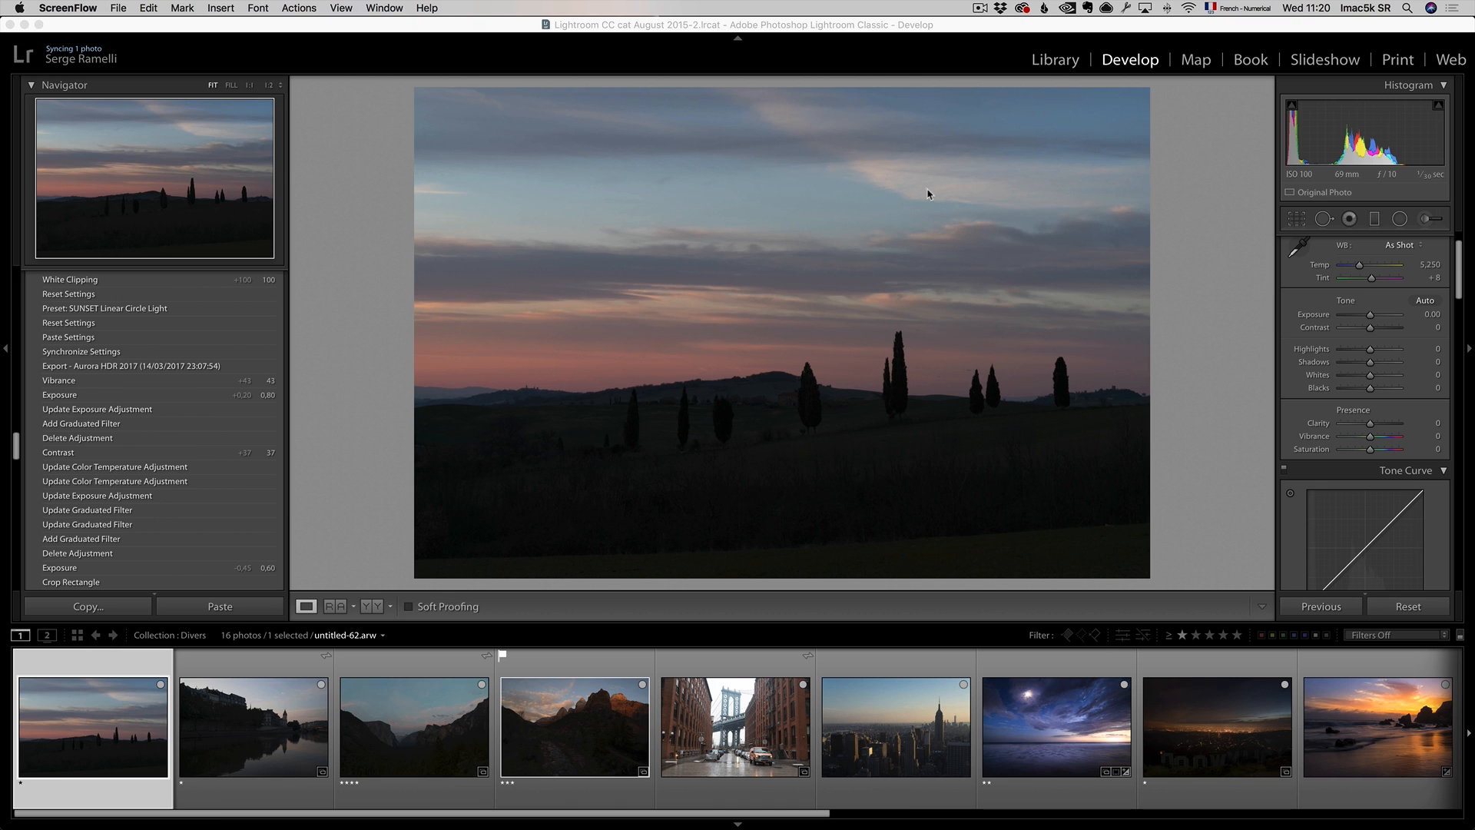
mouse_move(885, 291)
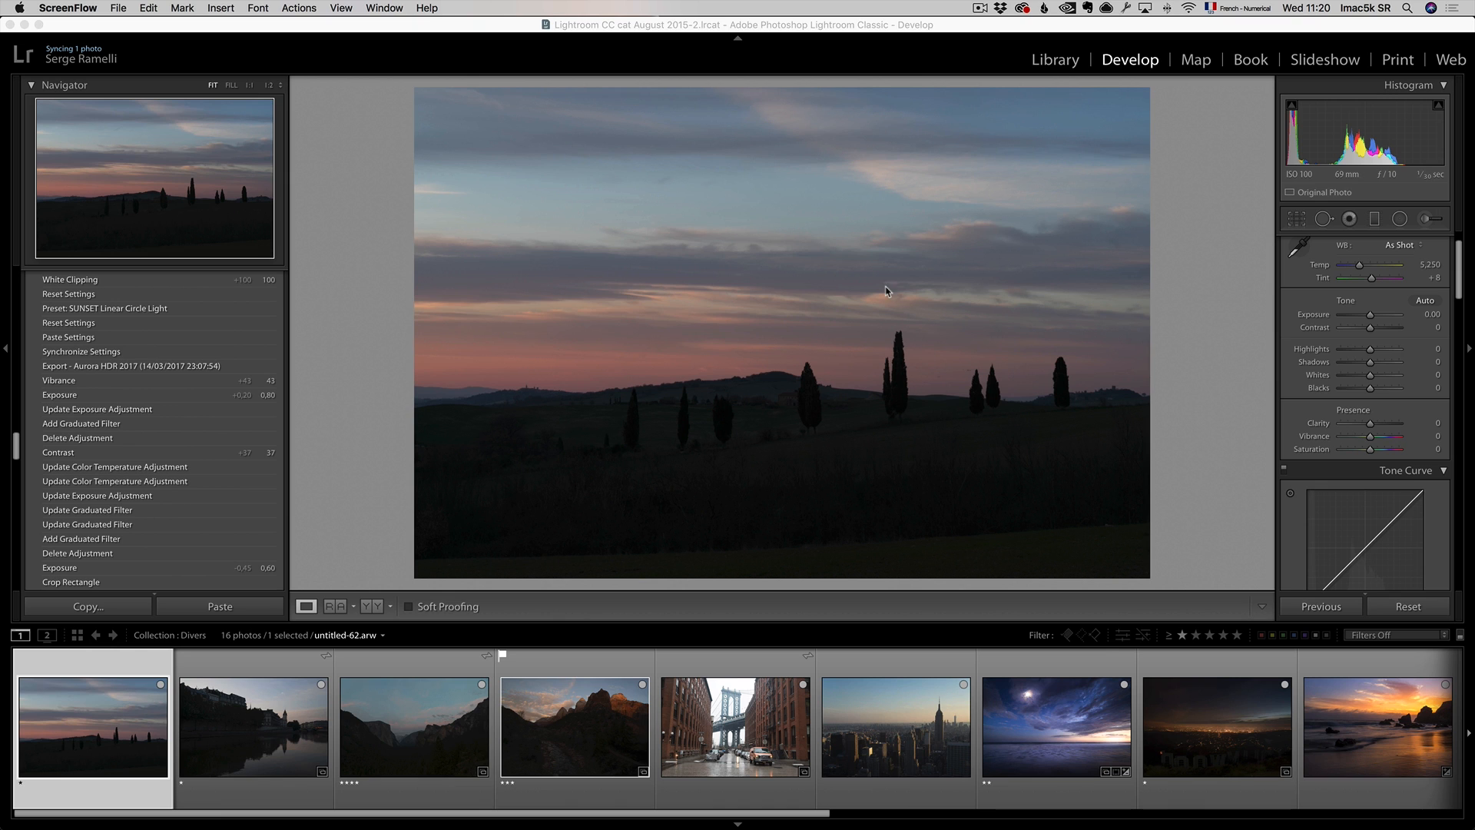
mouse_move(1387, 368)
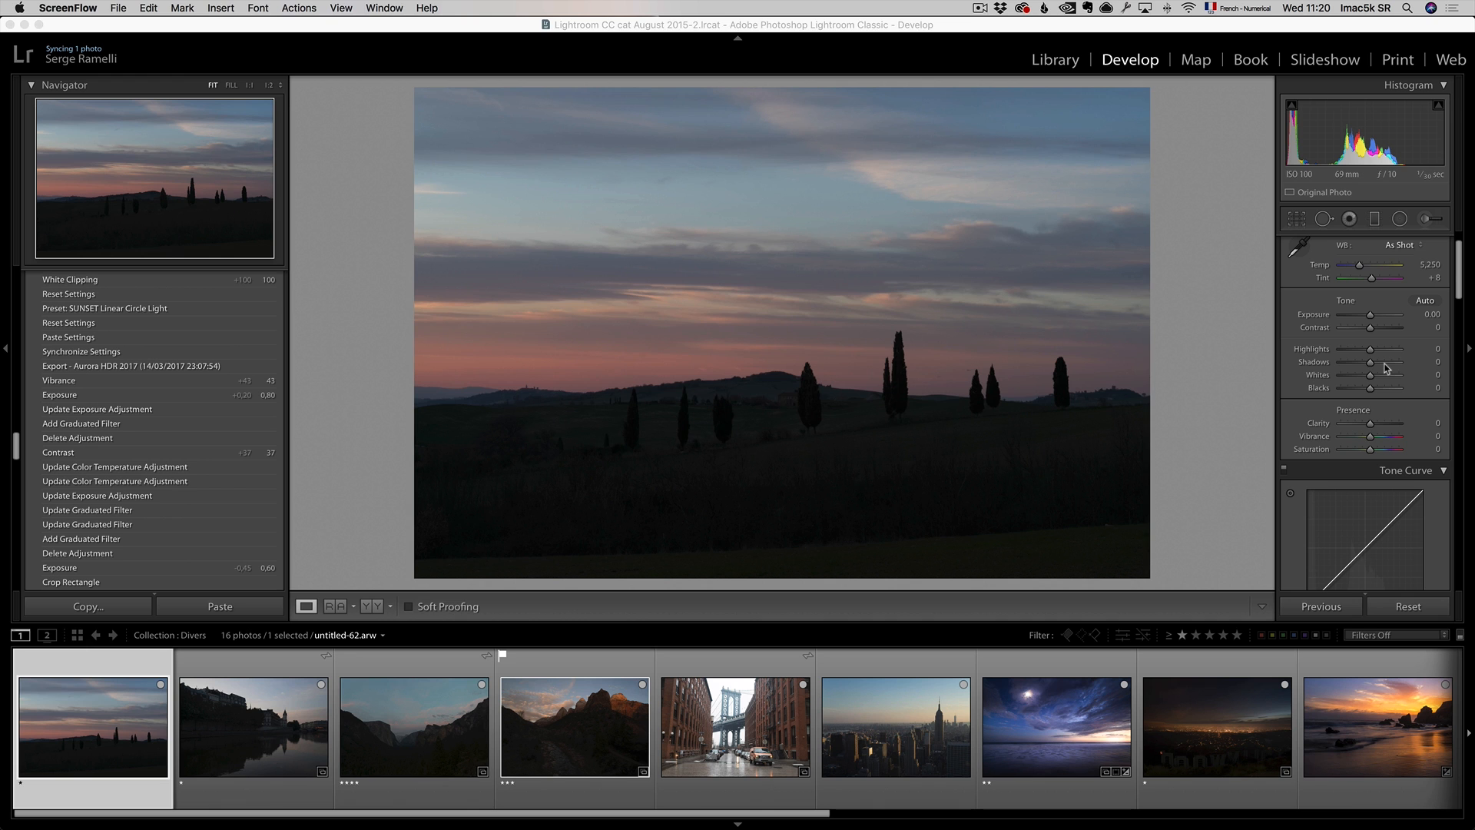
Set shadows +100, adjust whites, blacks −34, highlights −86 and vibrance +24 on the sunset photo.
drag(1374, 361, 1411, 361)
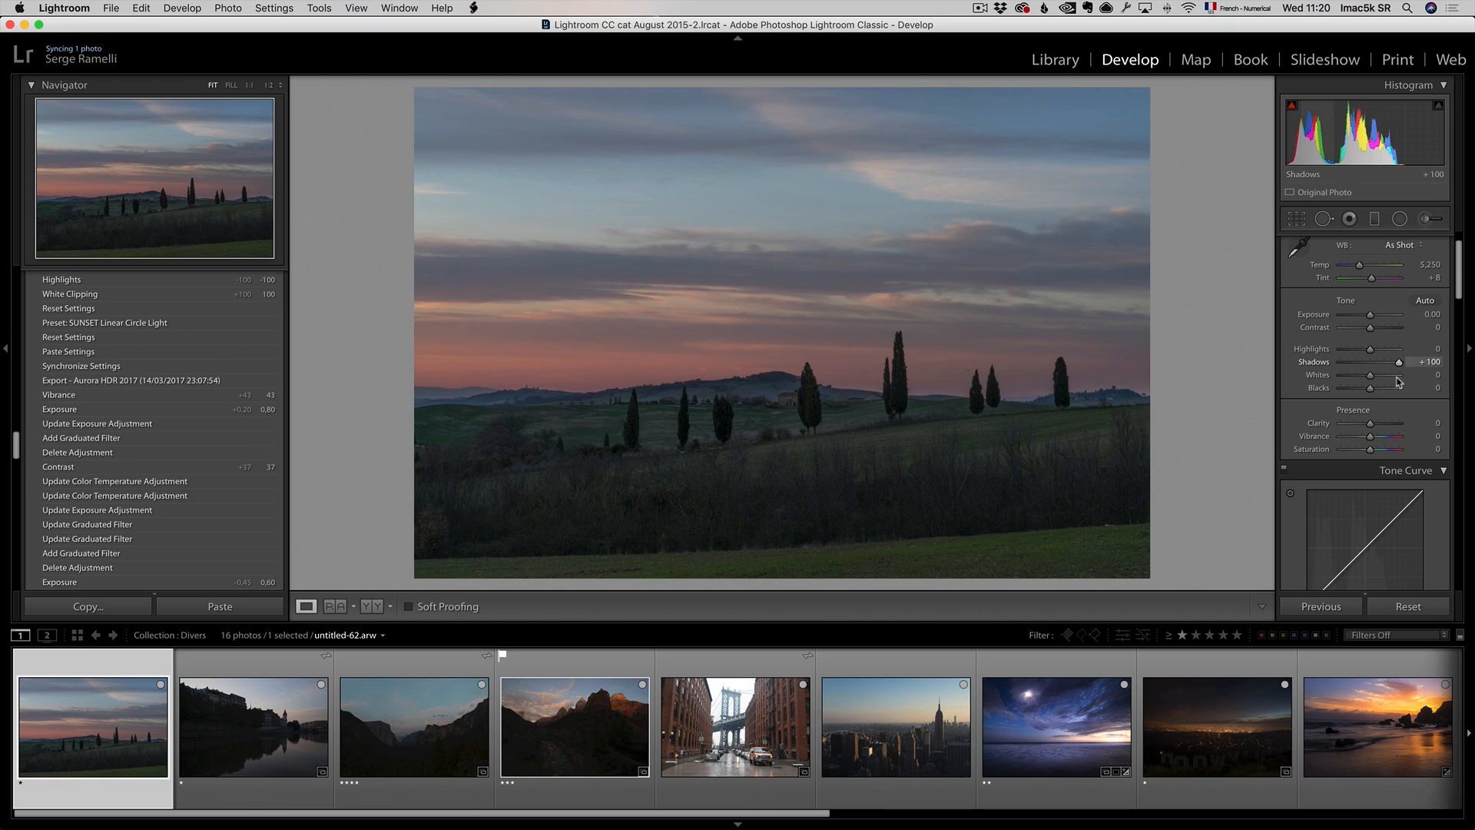
drag(1383, 374, 1401, 374)
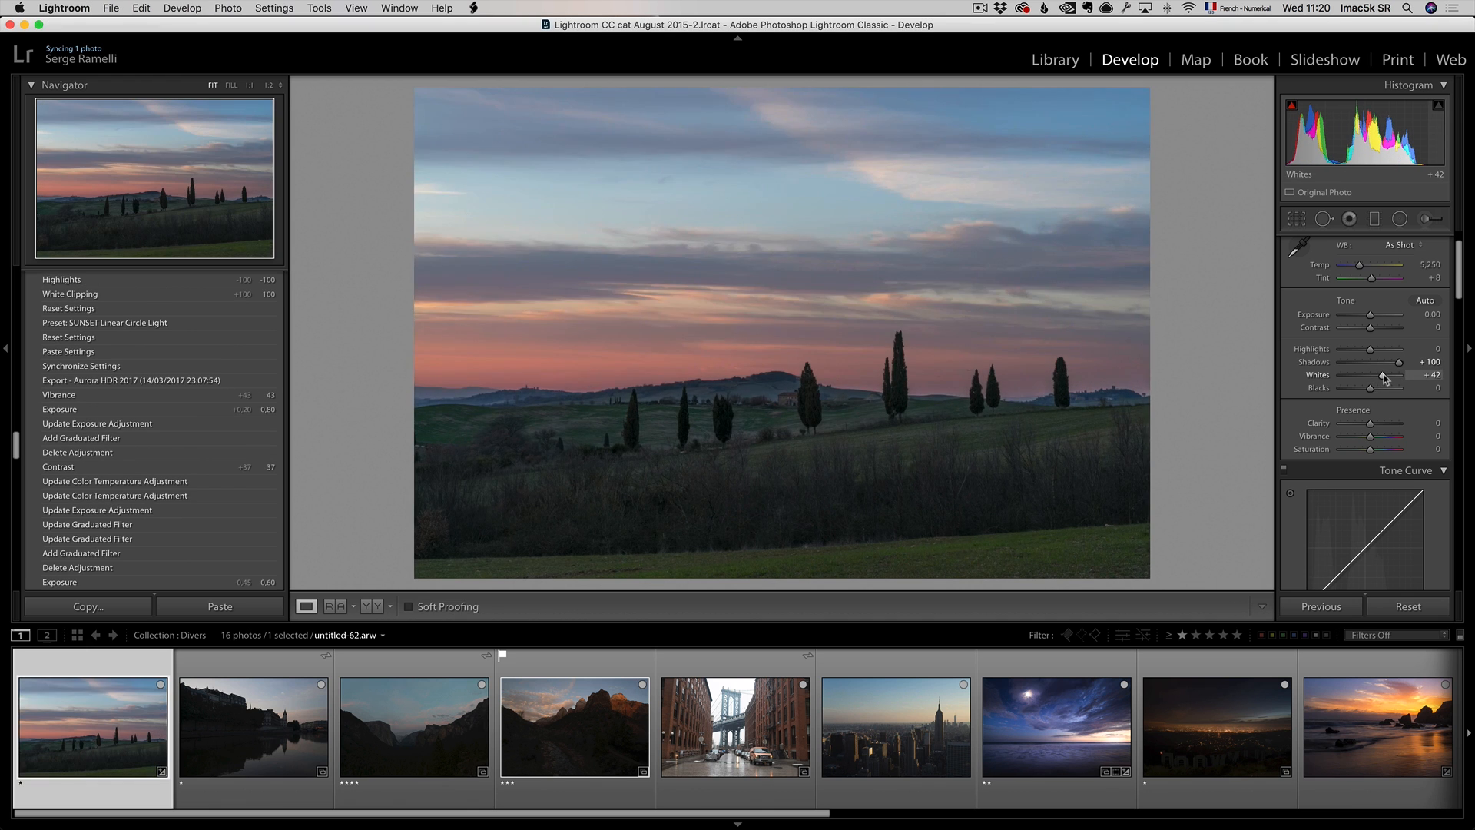
drag(1368, 387, 1394, 387)
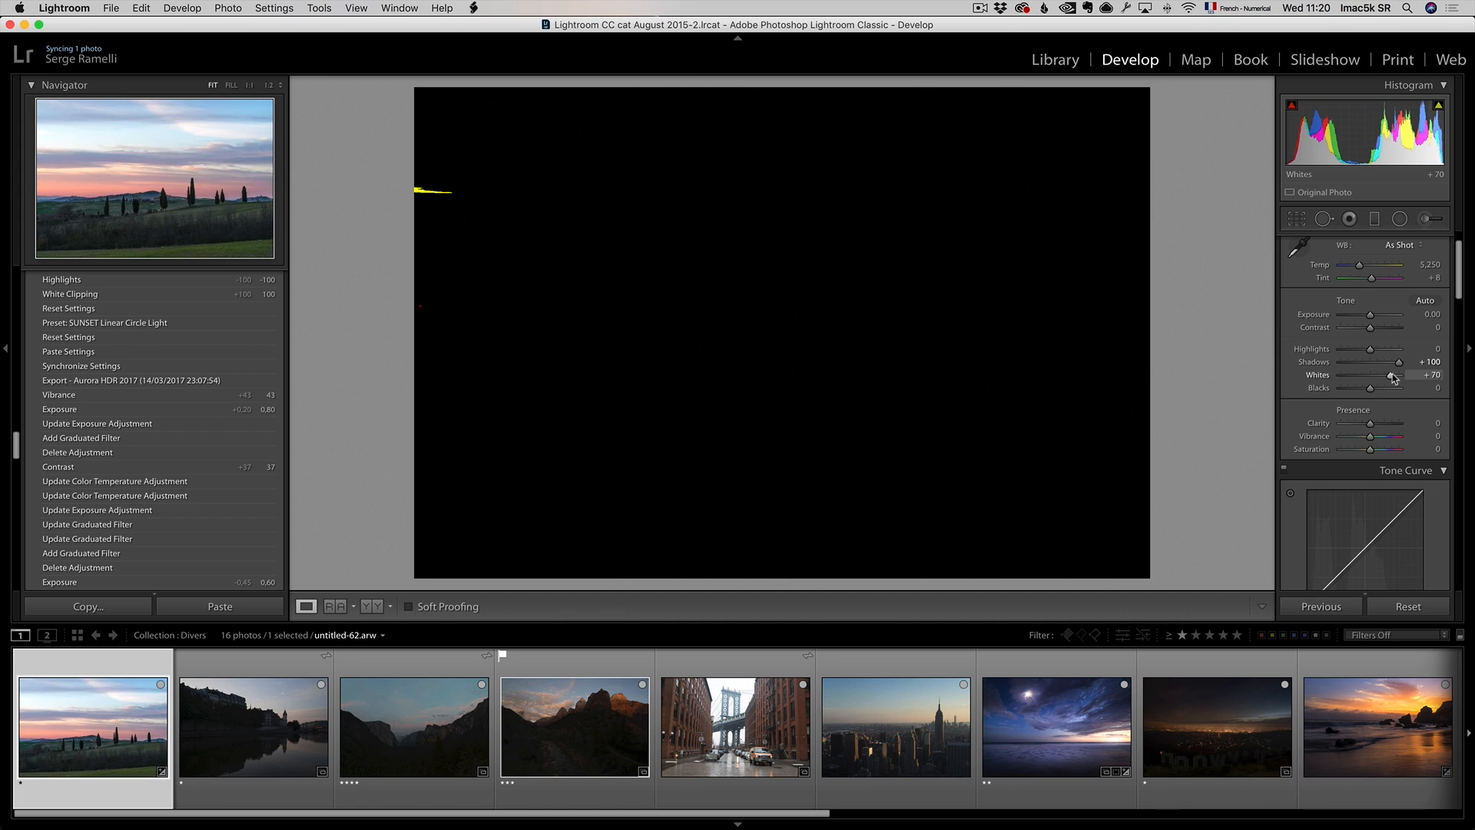
drag(1392, 386, 1379, 386)
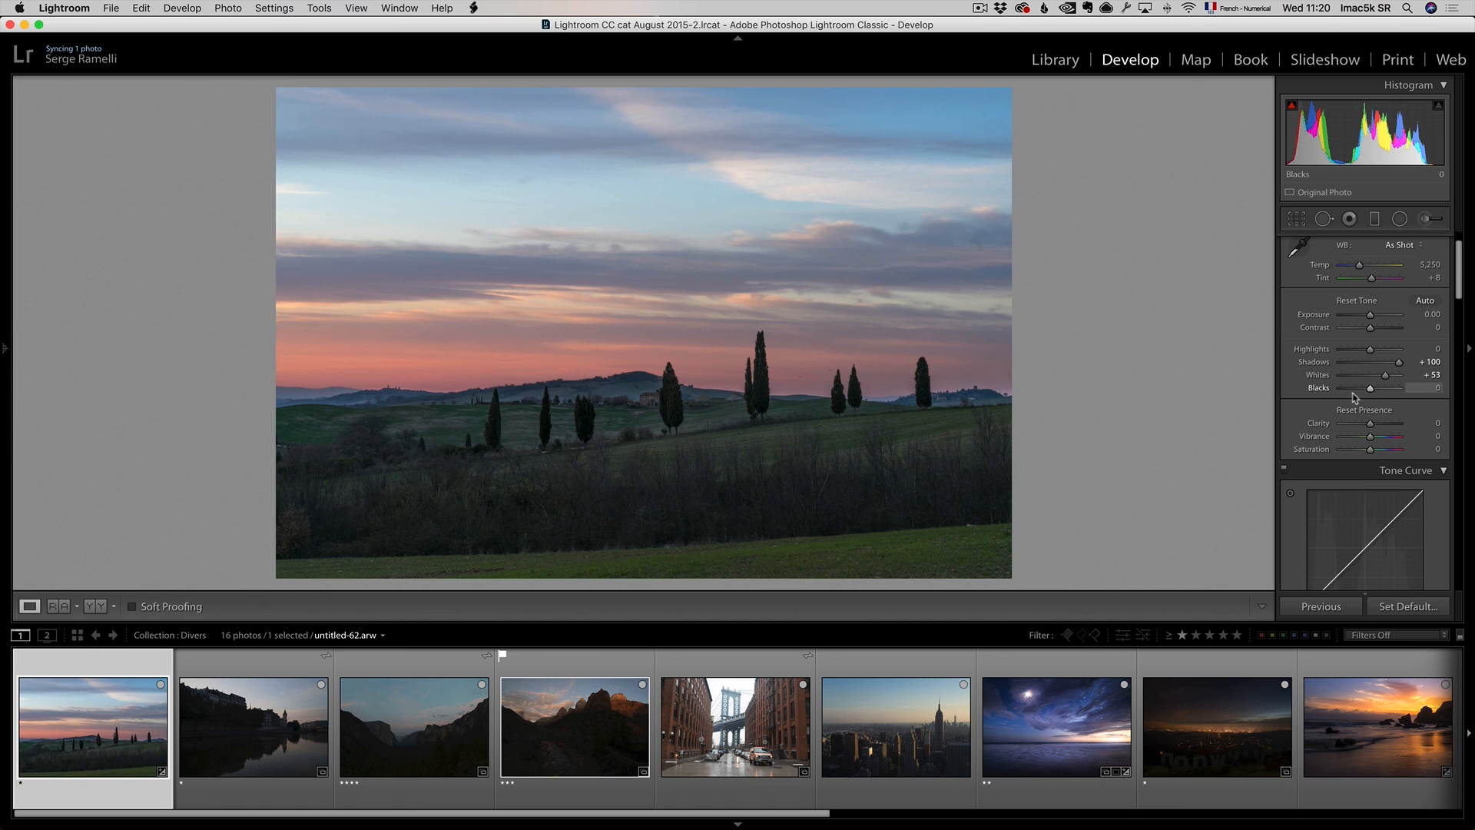
drag(1370, 387, 1340, 387)
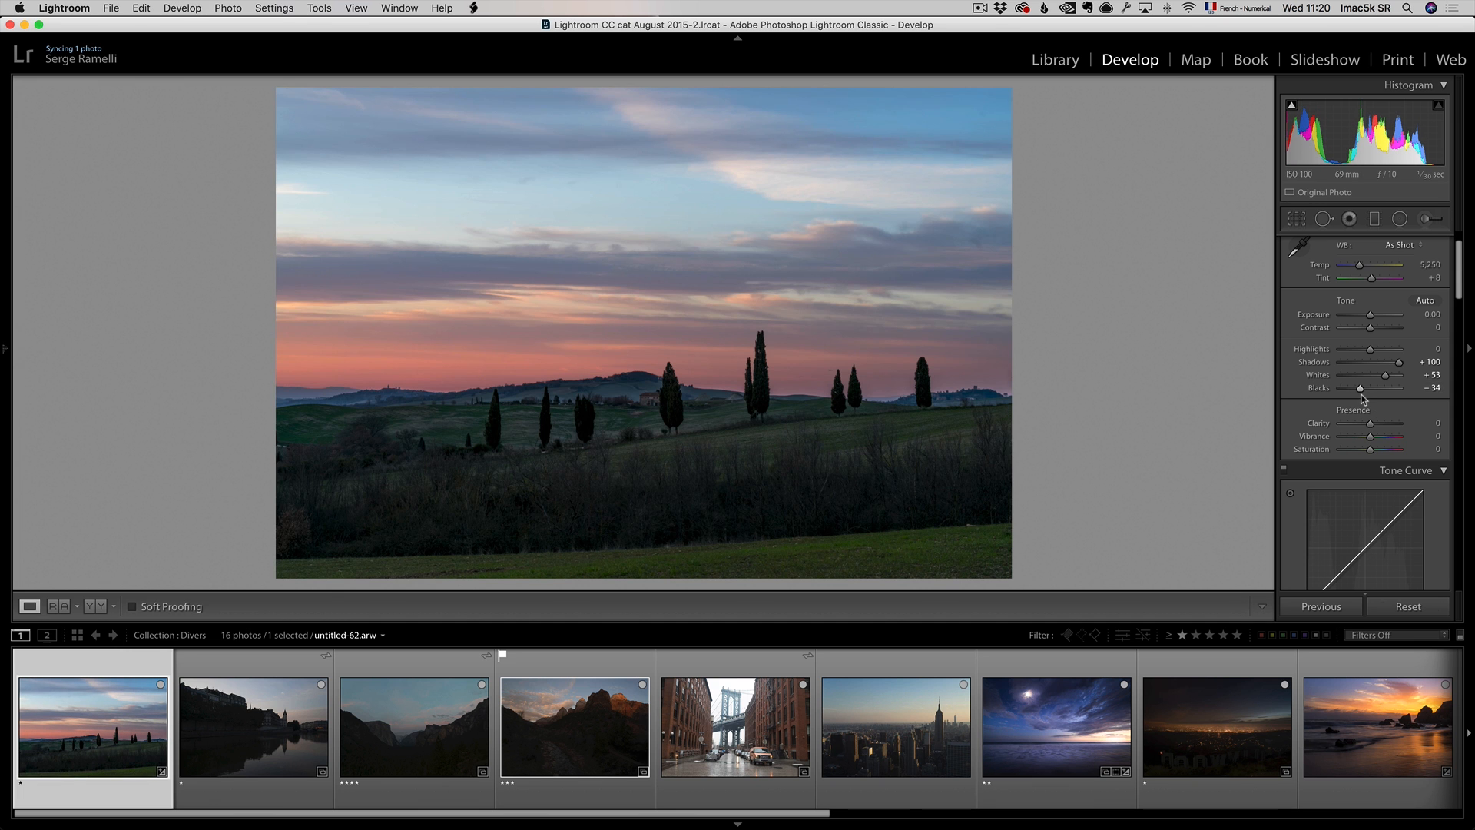
drag(1396, 349, 1347, 349)
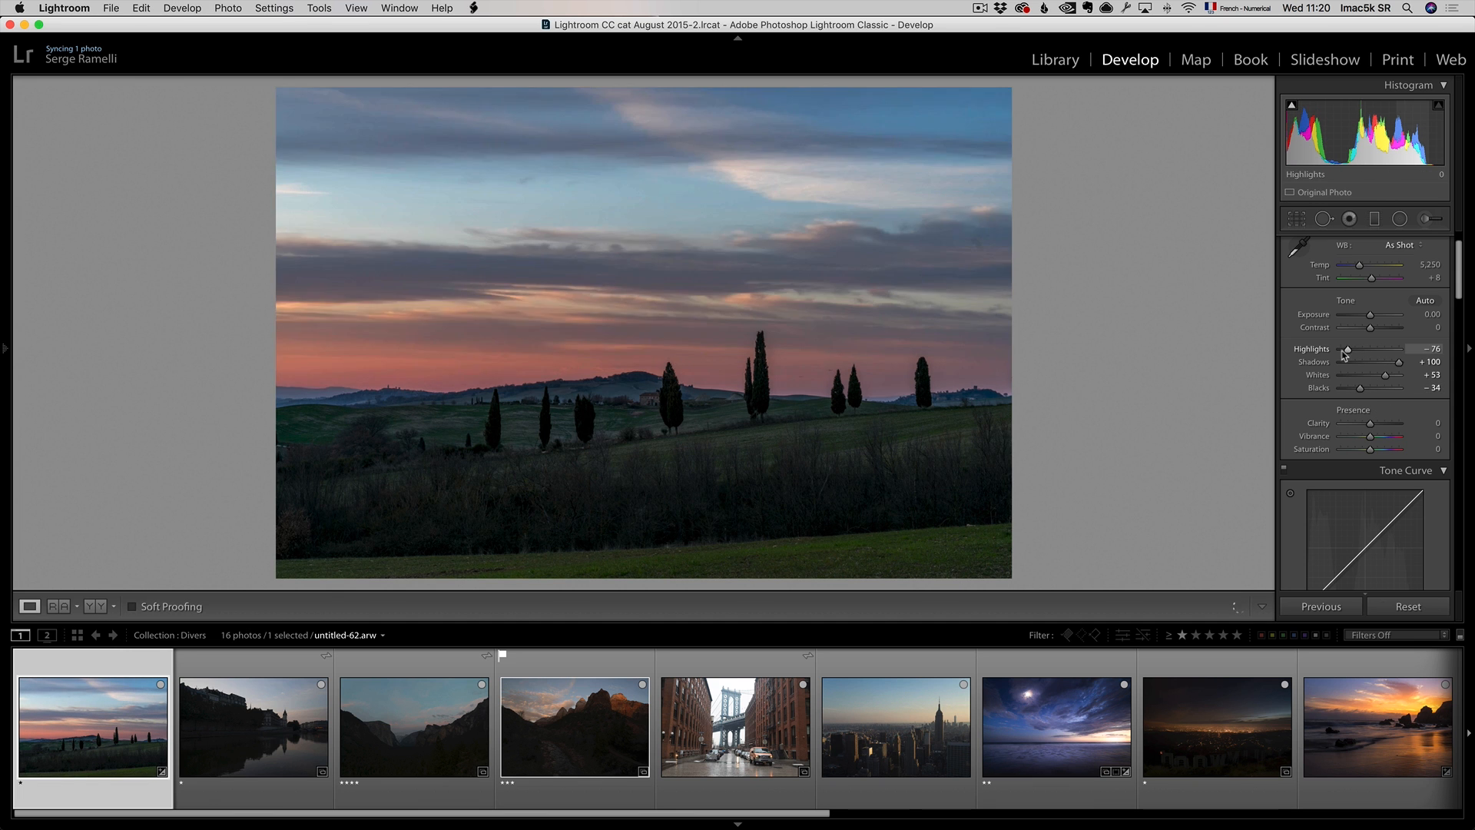
drag(1373, 348, 1364, 348)
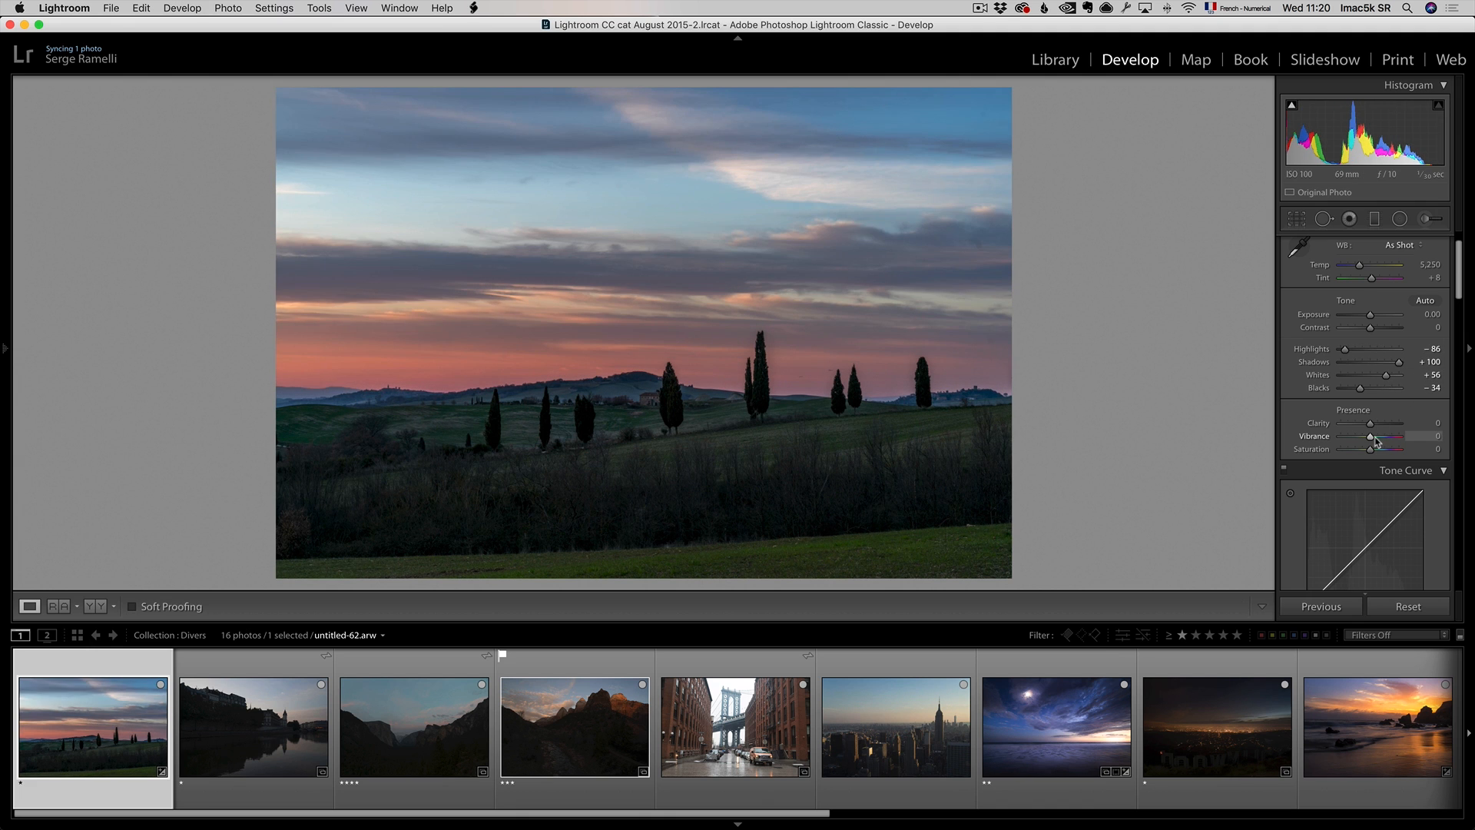
drag(1375, 436, 1401, 435)
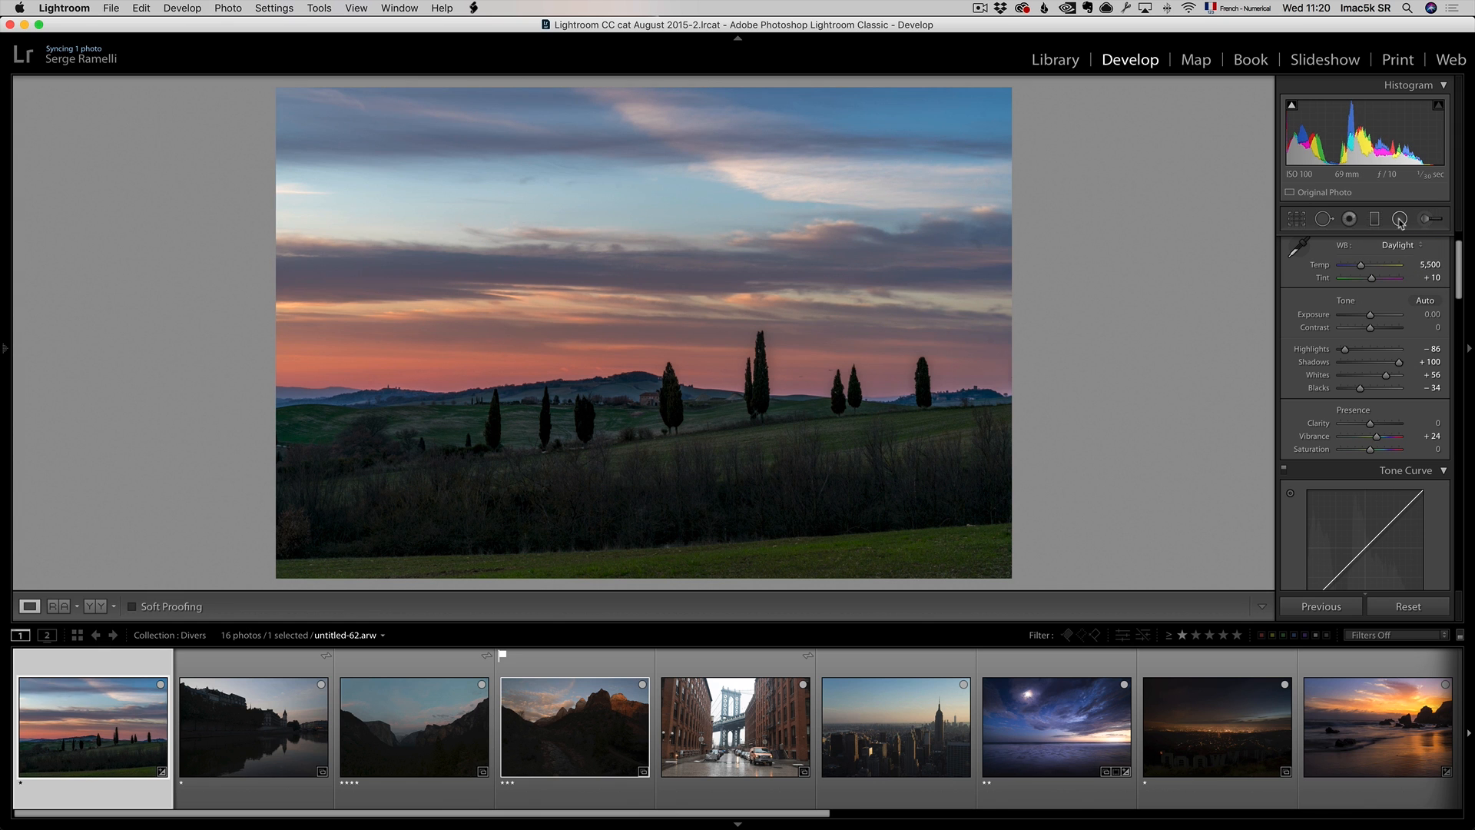
Add an inverted radial filter over the sky with warmer temp, tint 54 and saturation 31.
click(1399, 218)
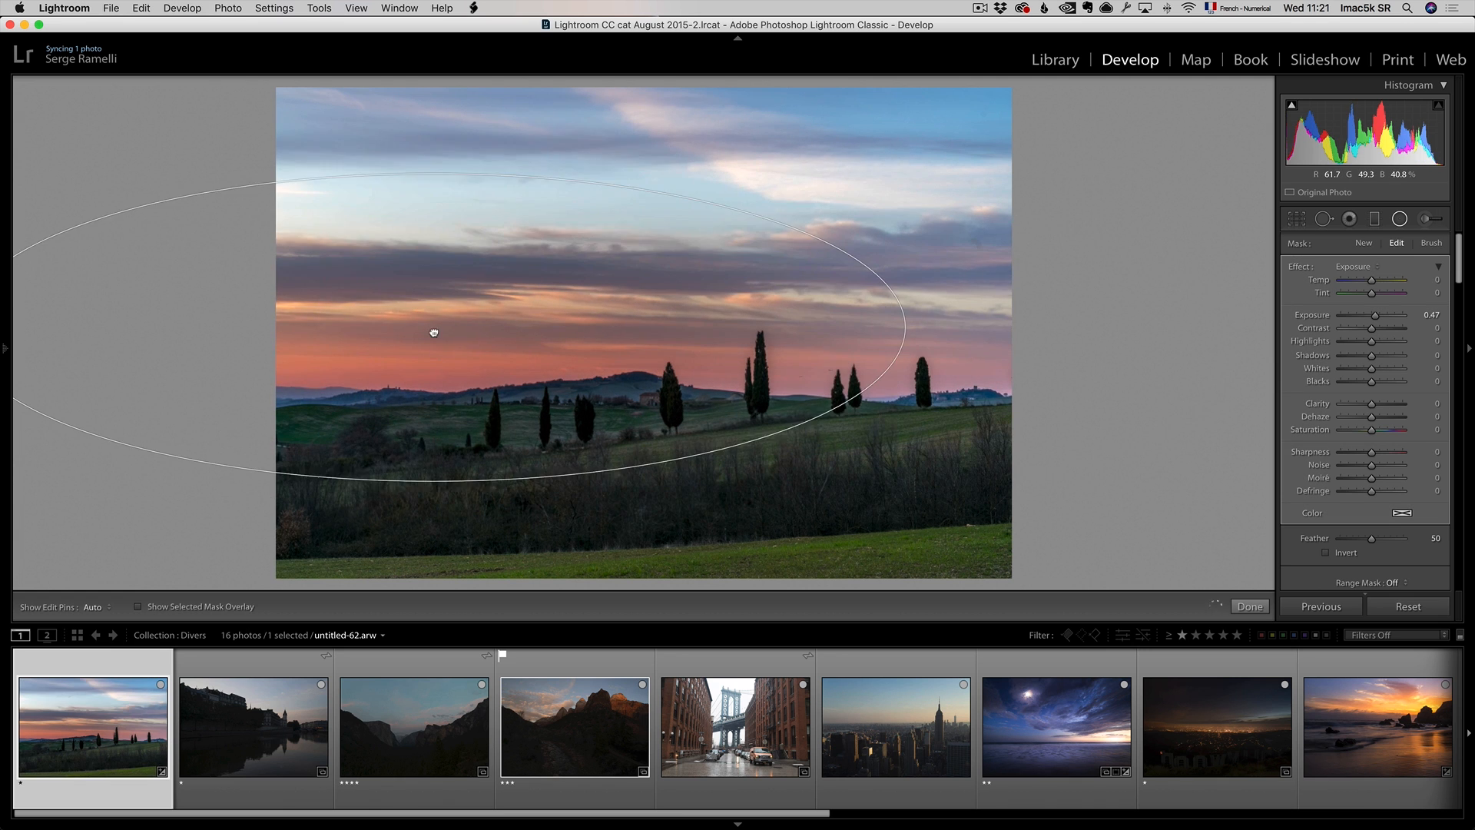
click(1328, 553)
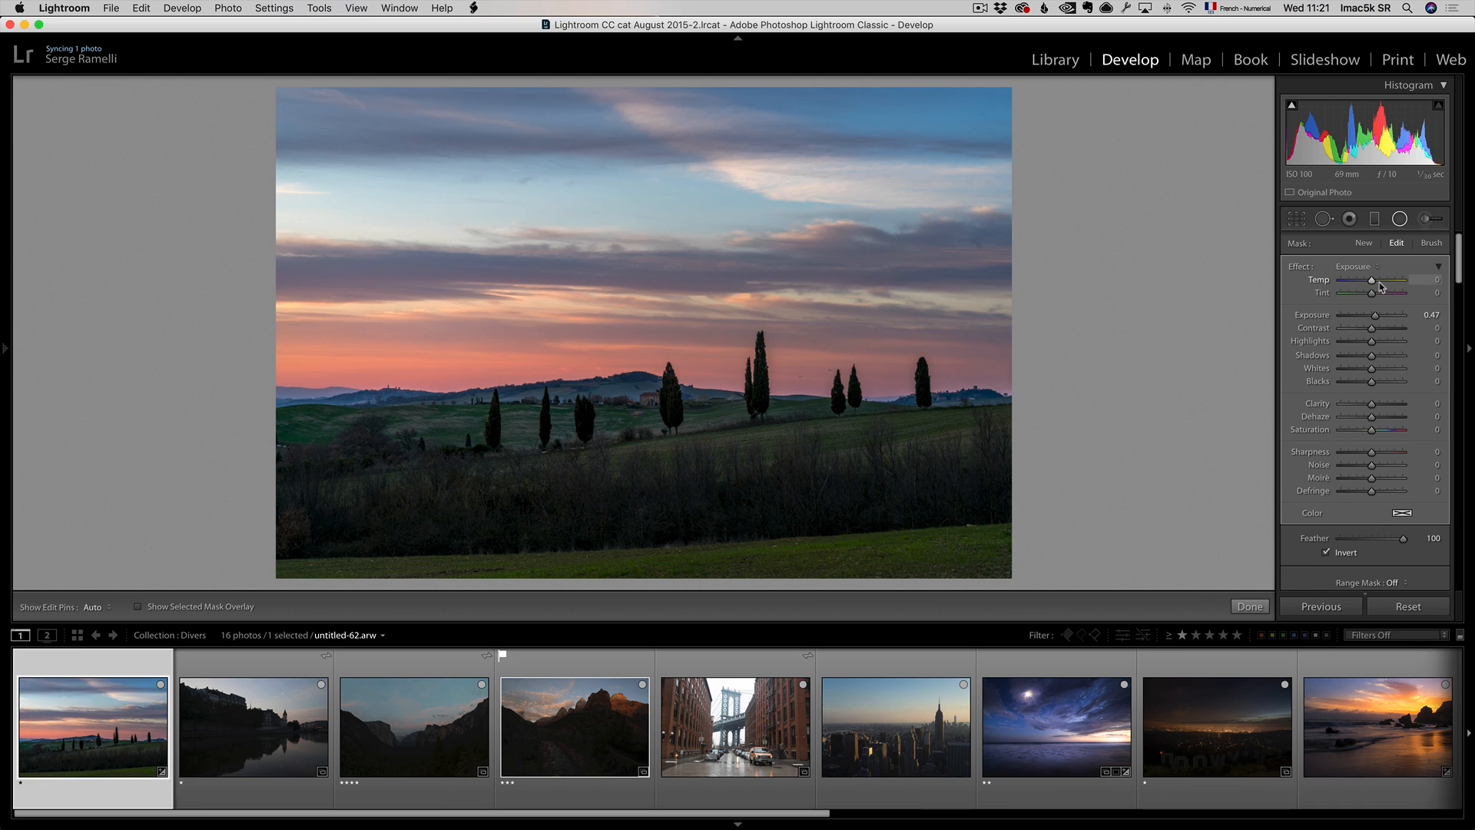
drag(1376, 281, 1392, 280)
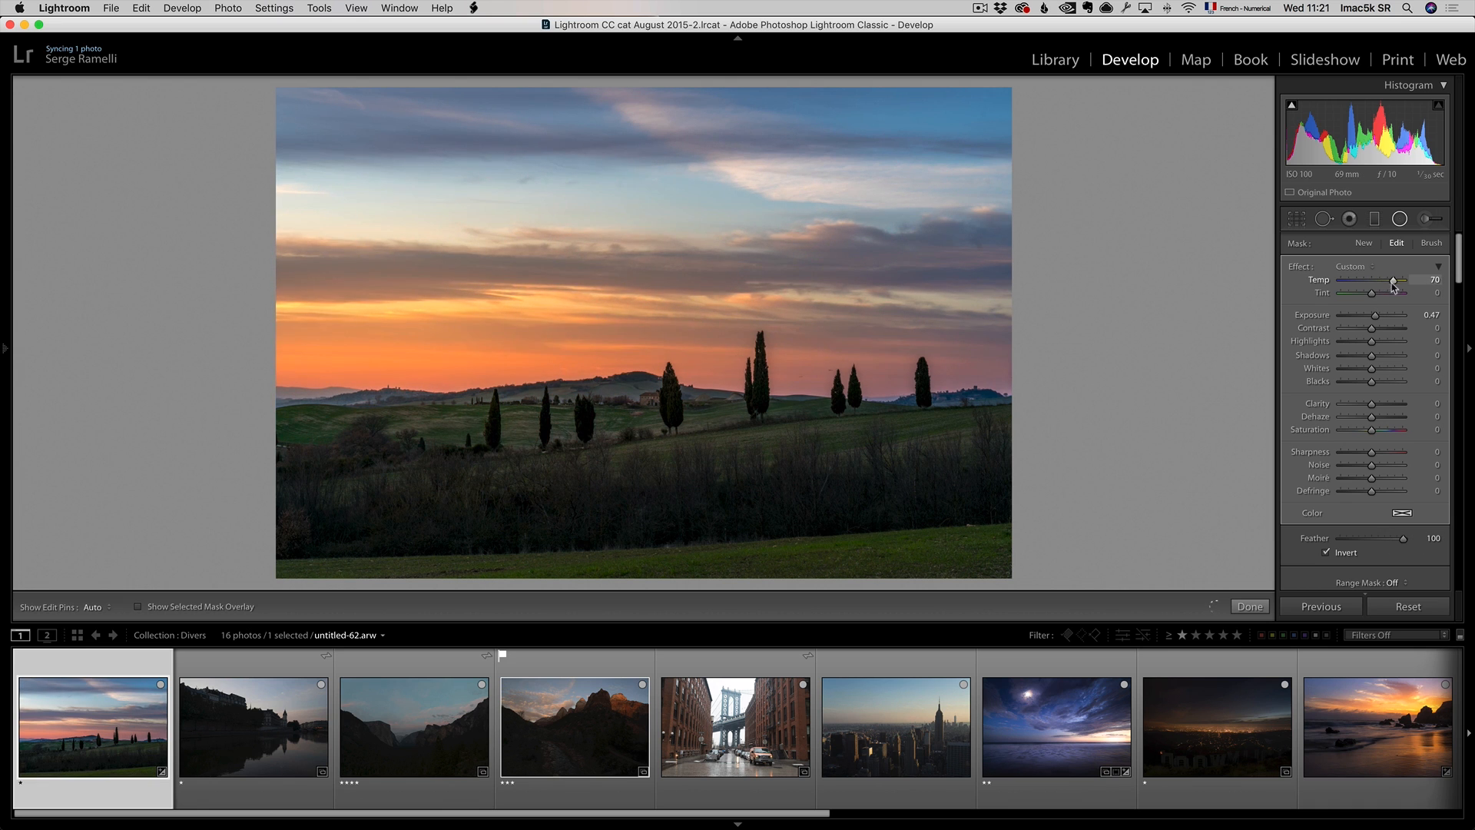
drag(1346, 292, 1401, 292)
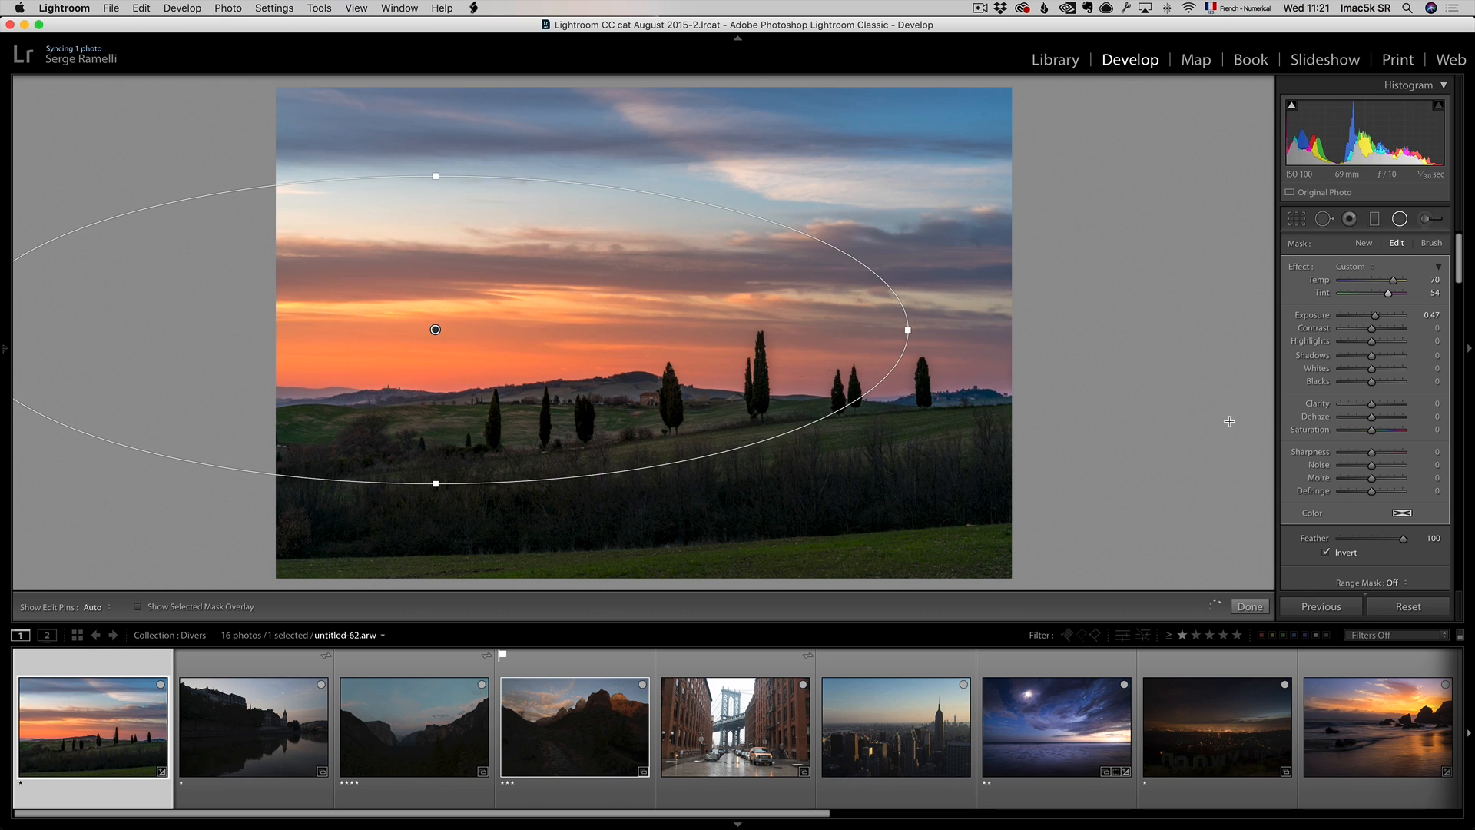
drag(1371, 430, 1381, 430)
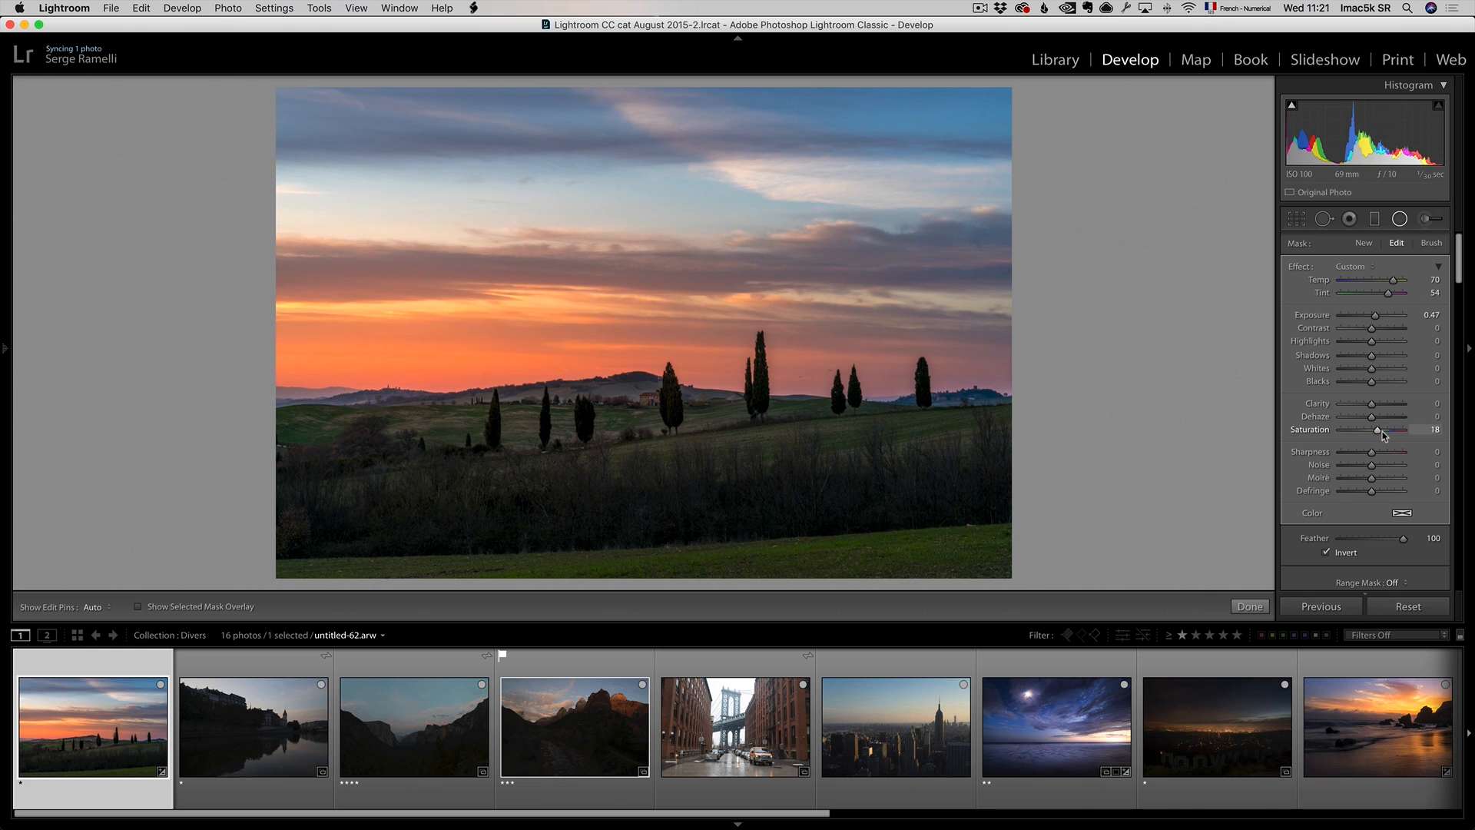
drag(1379, 430, 1391, 431)
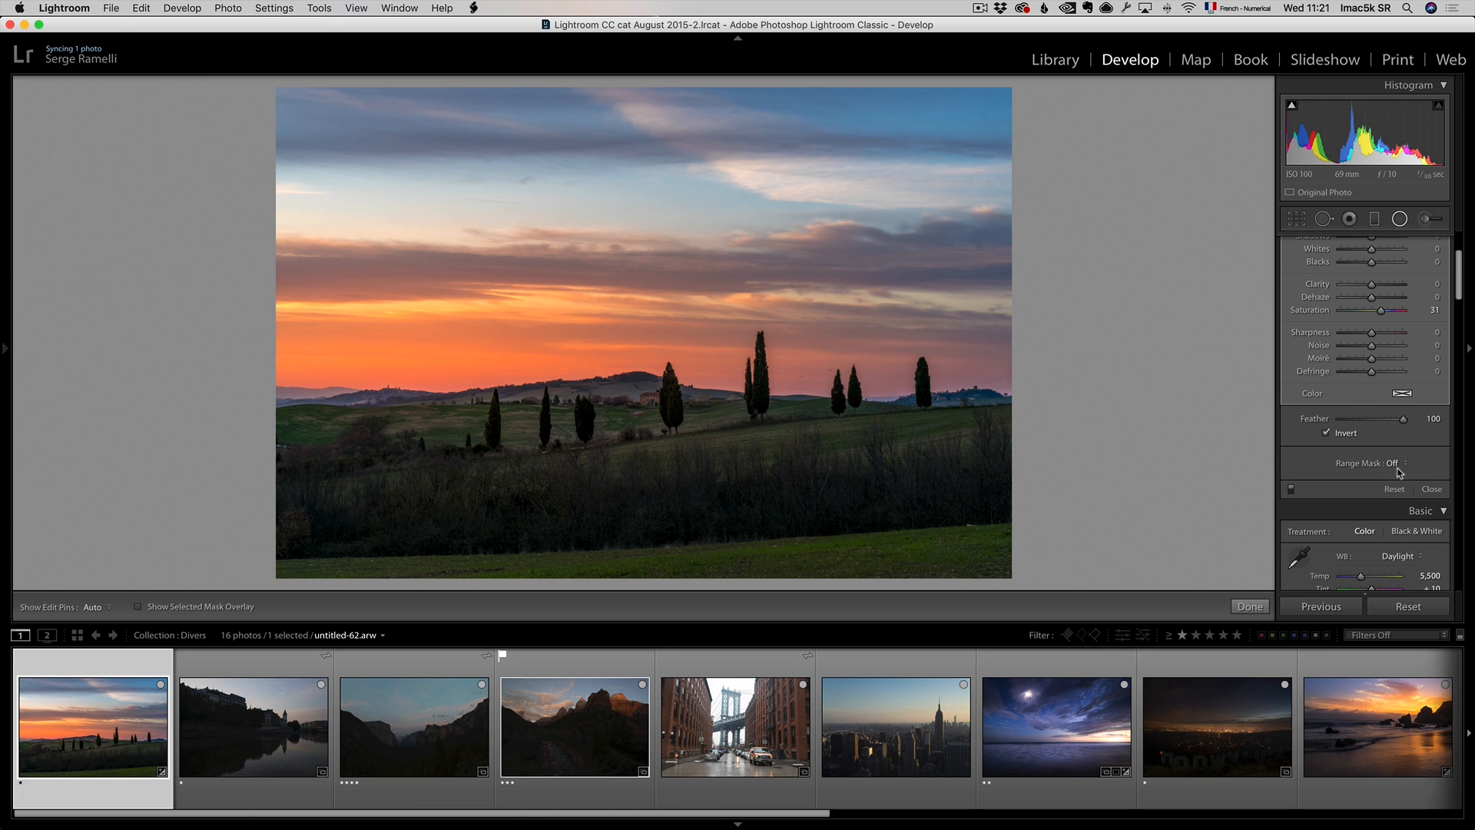
Add a Luminance range mask to the radial filter and try different range values.
click(1408, 462)
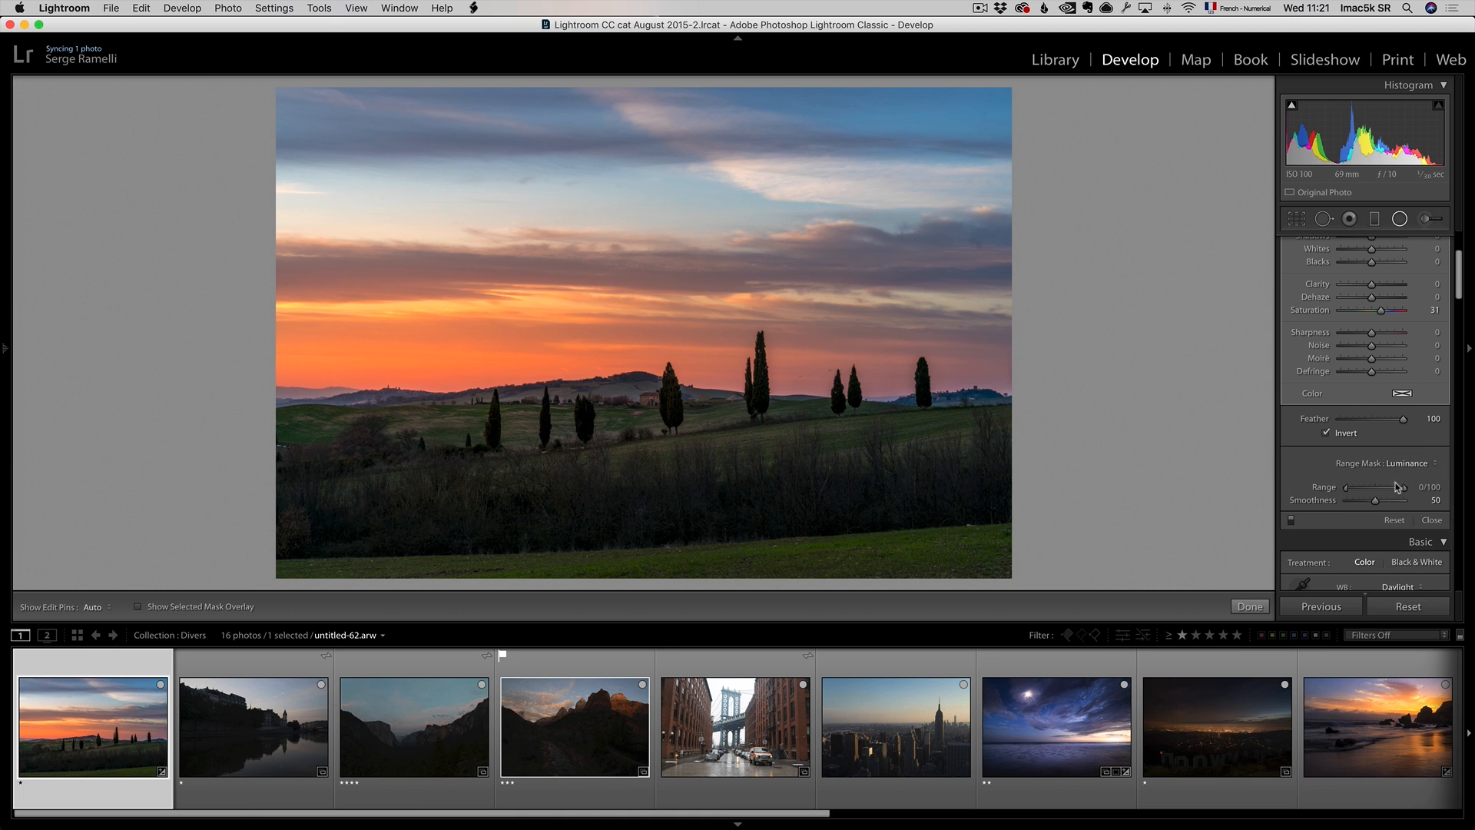
drag(1346, 487, 1360, 487)
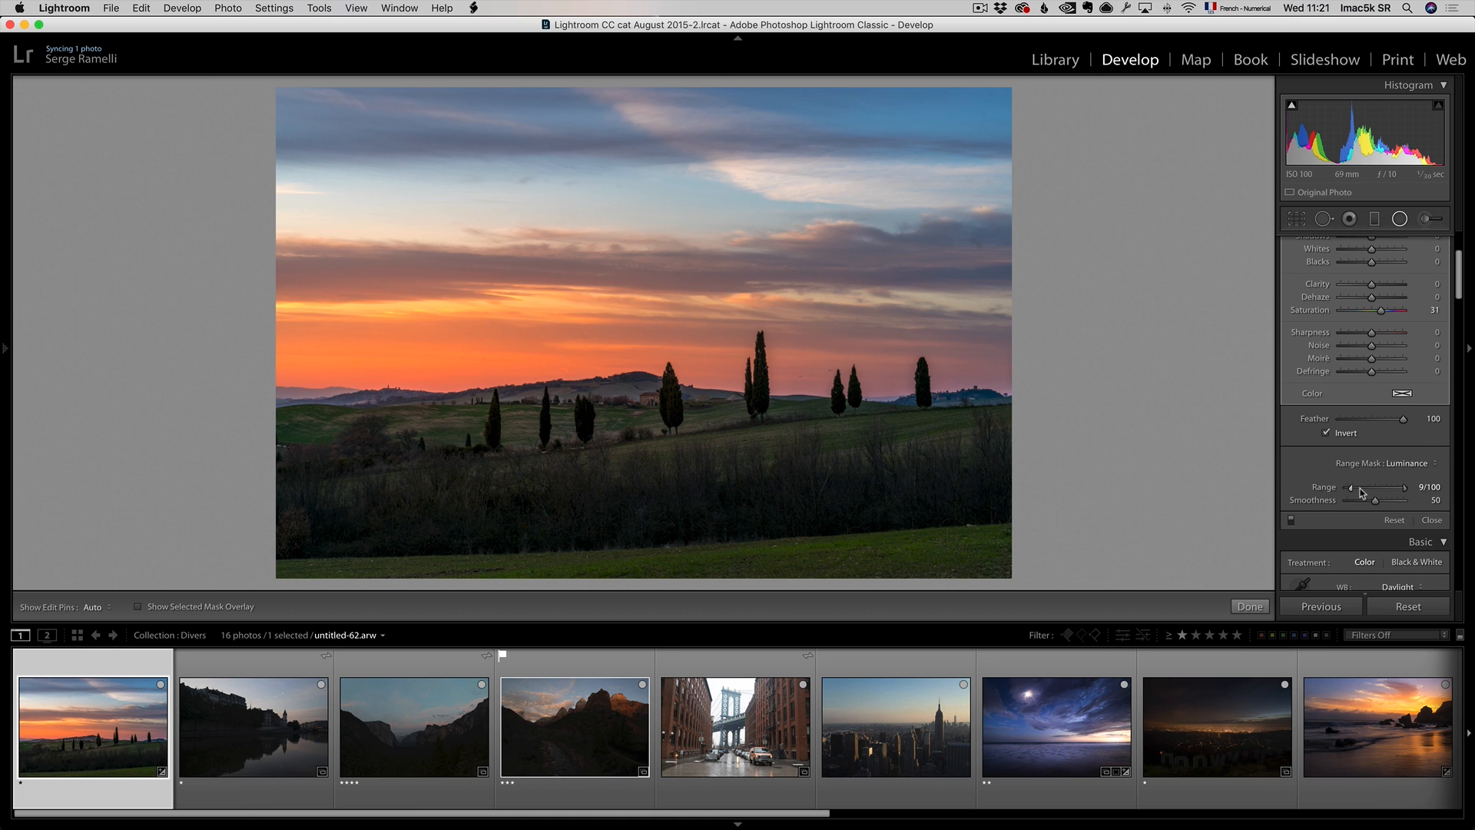
drag(1404, 487, 1348, 487)
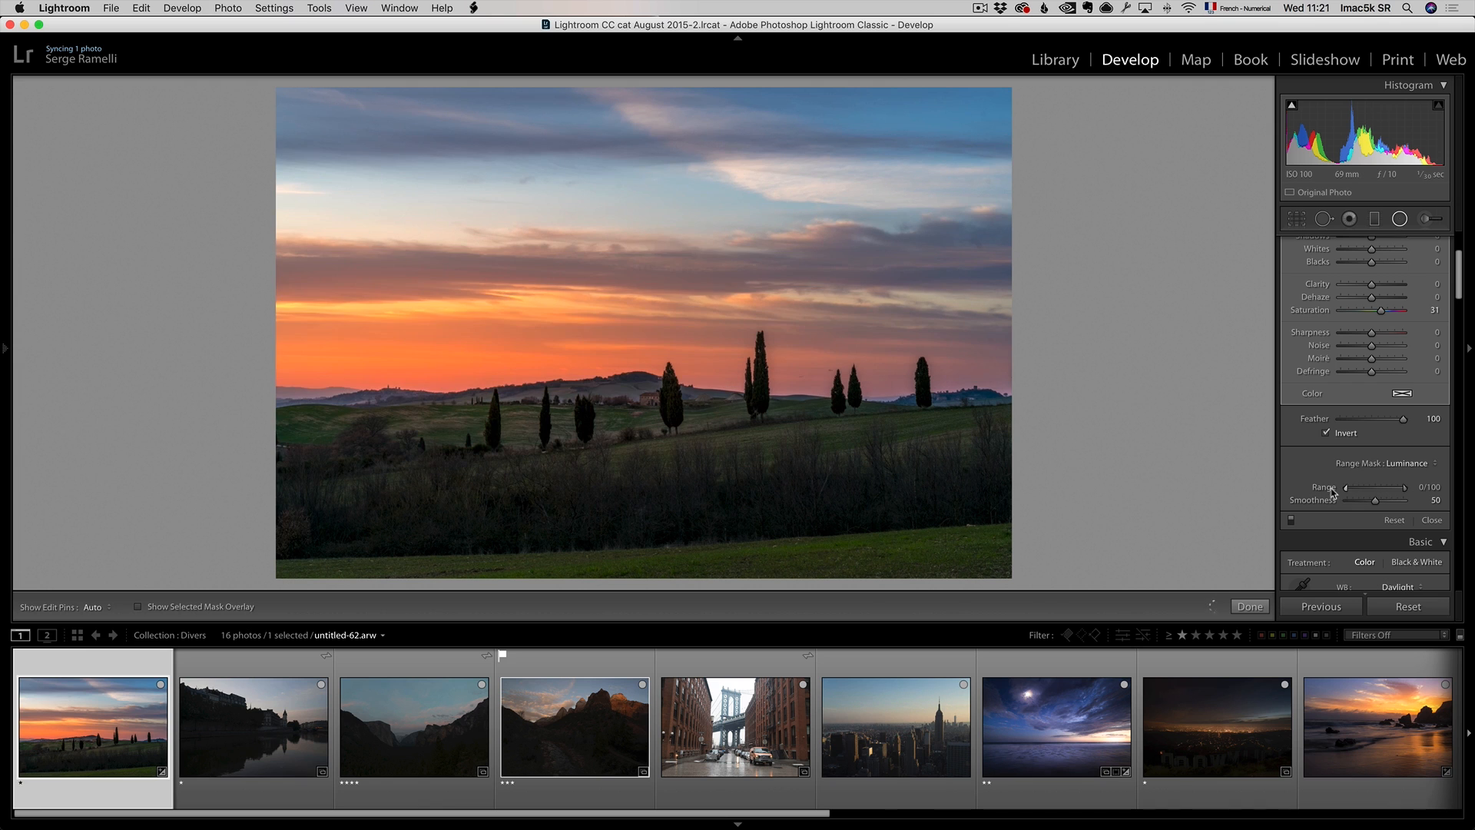
drag(1353, 487, 1385, 487)
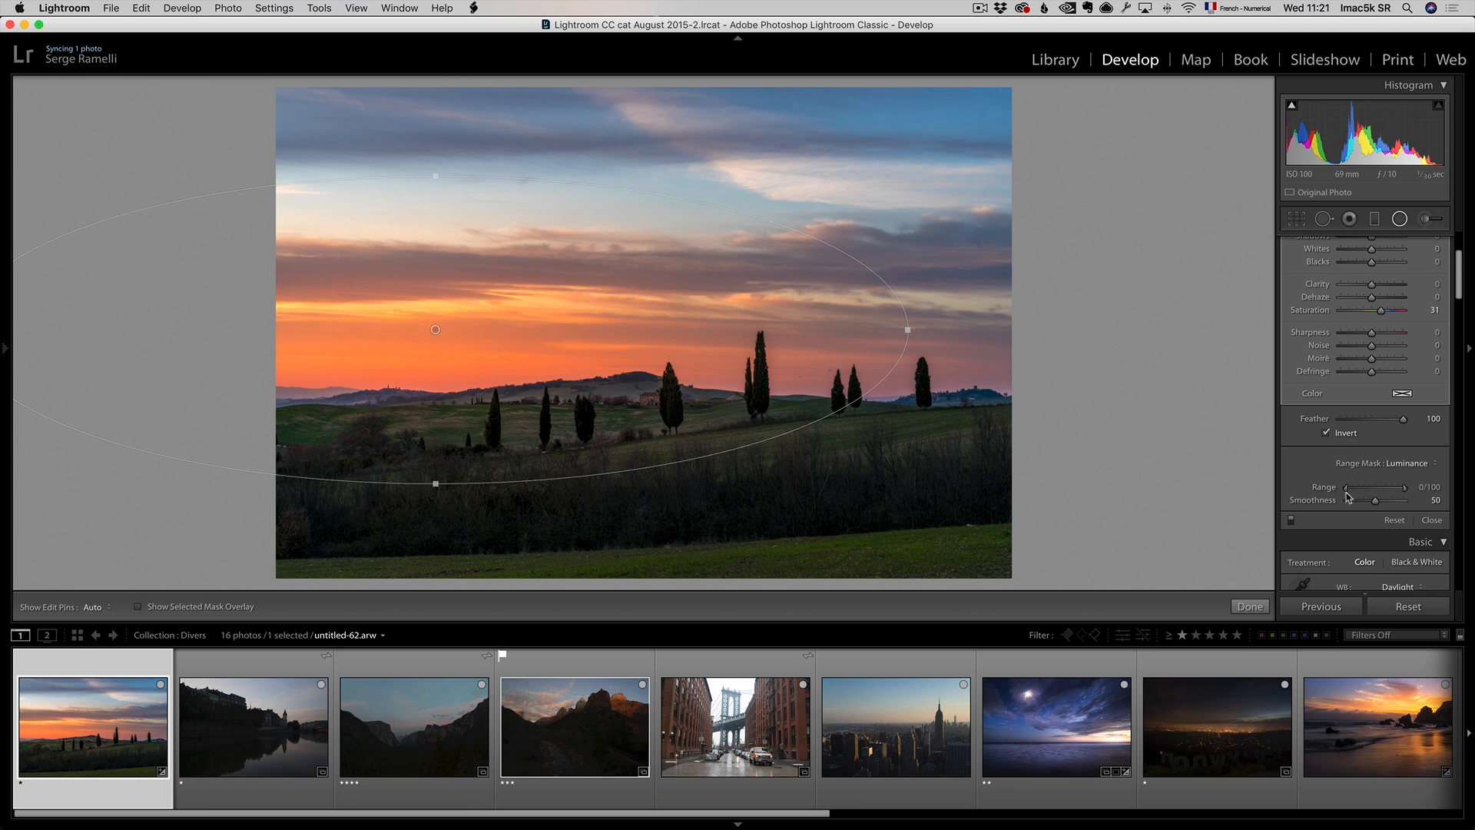
drag(1345, 489, 1364, 489)
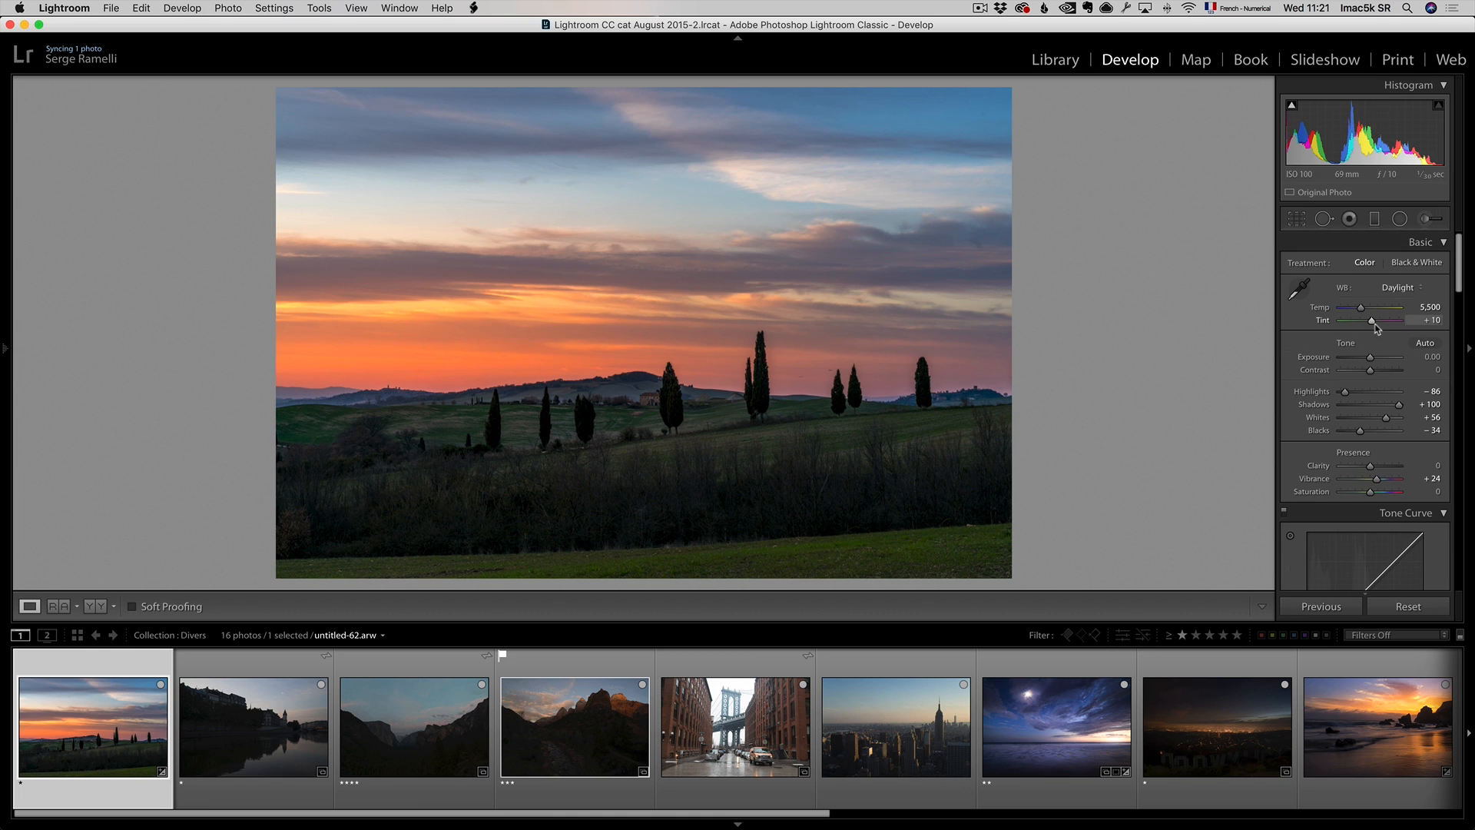
mouse_move(1374, 326)
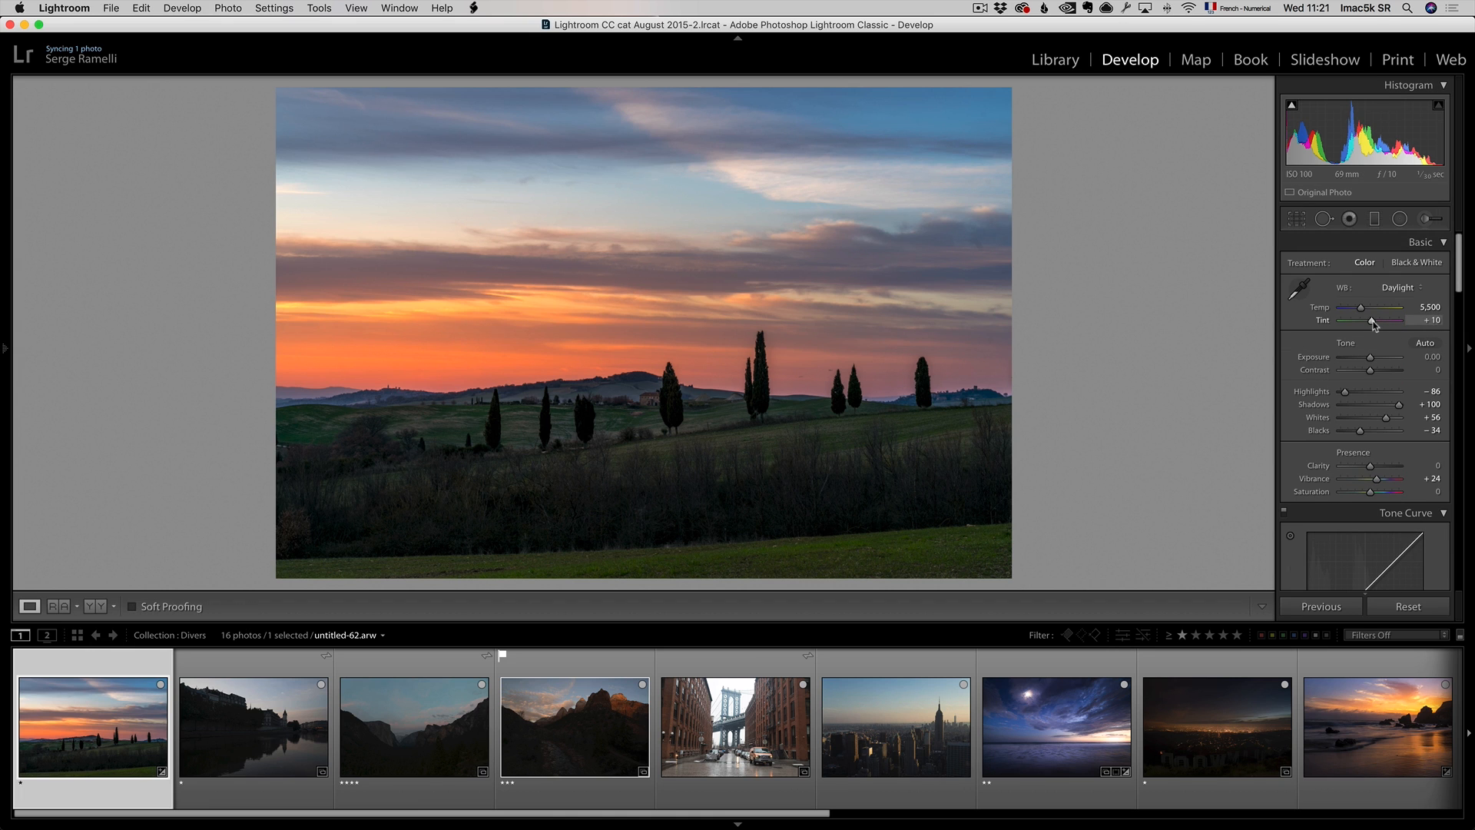
drag(1388, 319, 1396, 320)
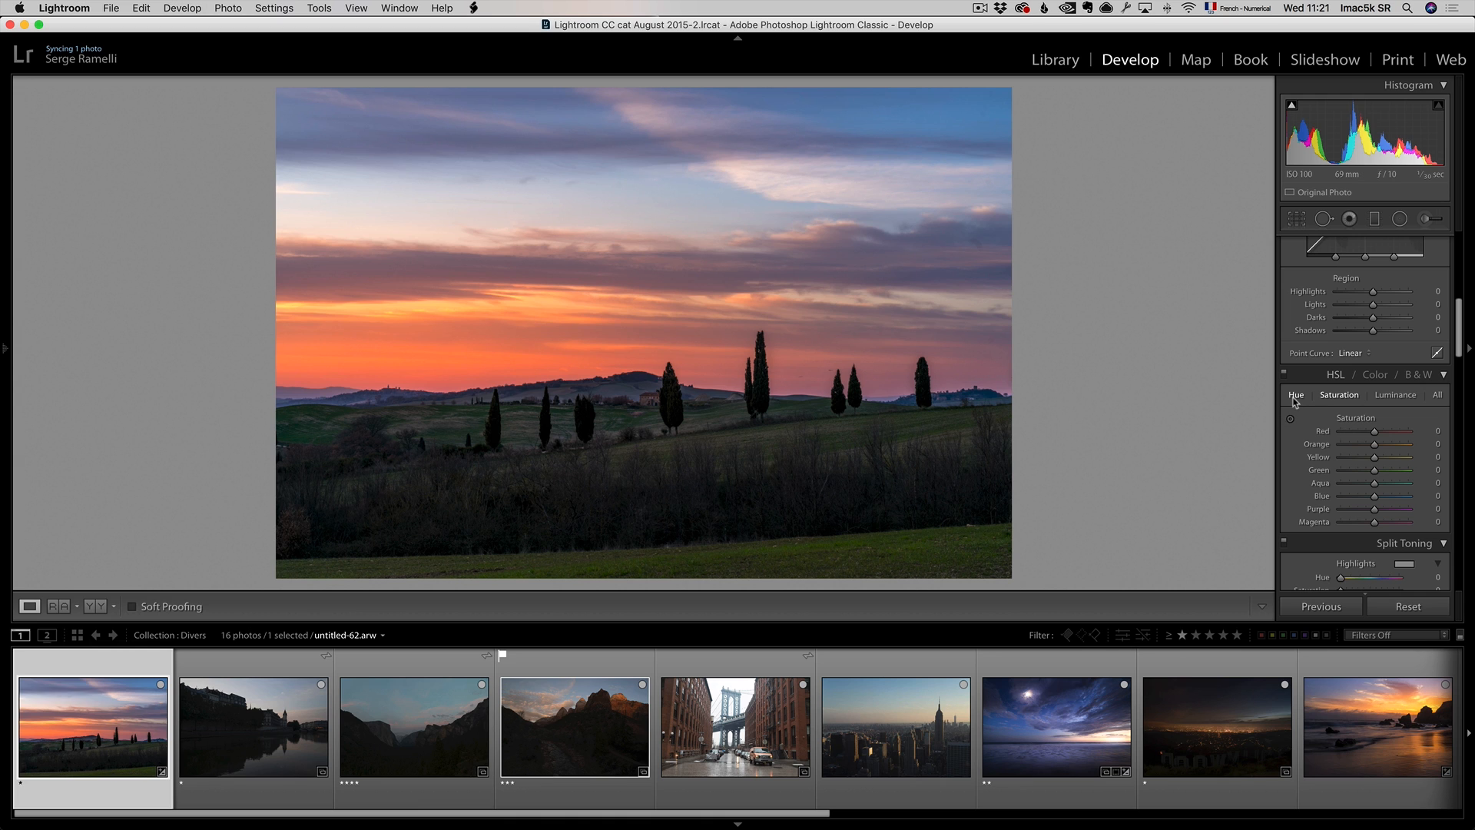
Reveal the left panel showing the Presets list with 1 NATURAL EVERYDAY expanded.
click(1338, 394)
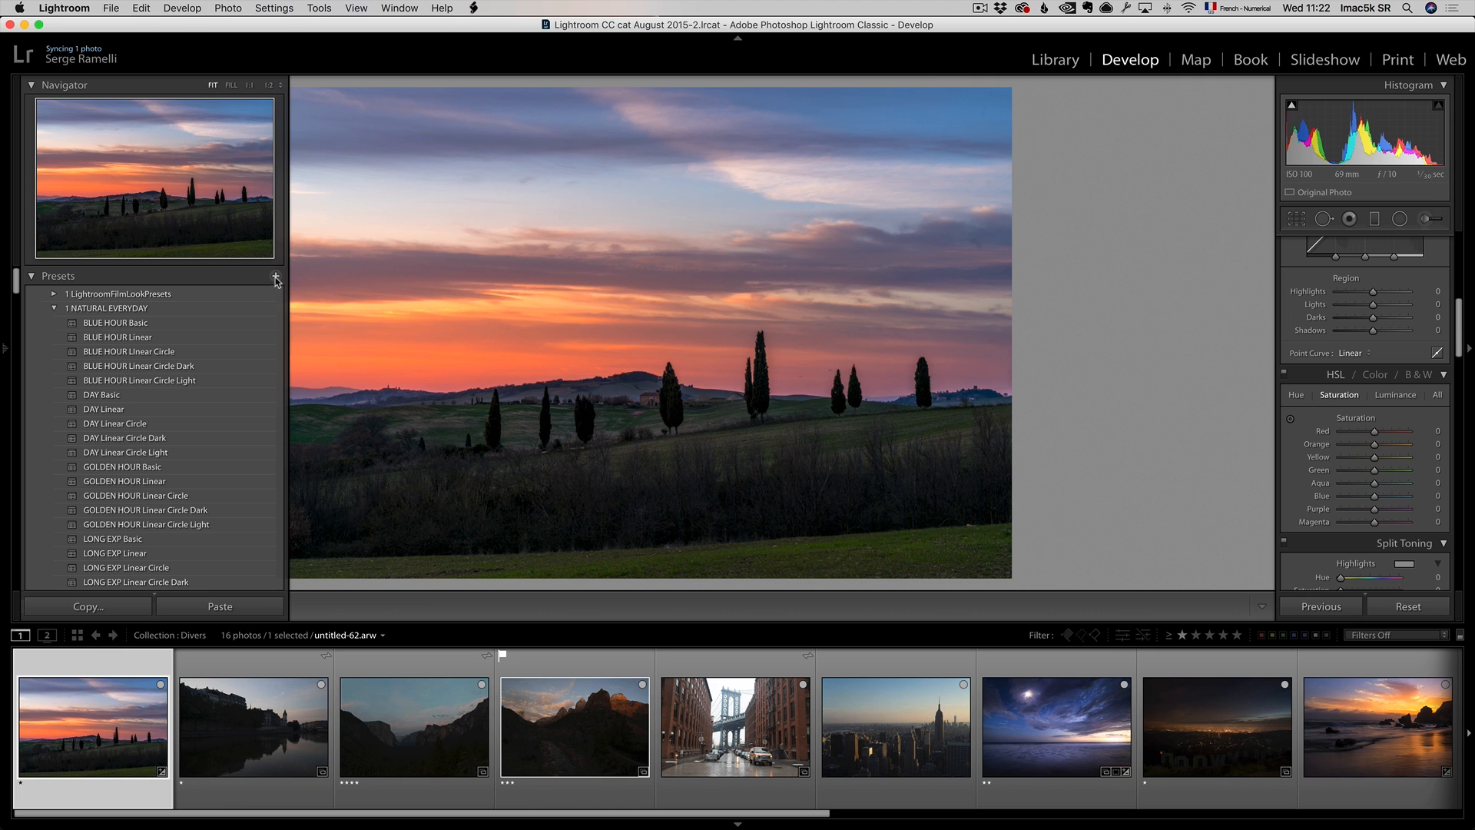
Create a 'Serge Preset Demo' folder and save the current look into it as 'Sunset 1'.
click(276, 276)
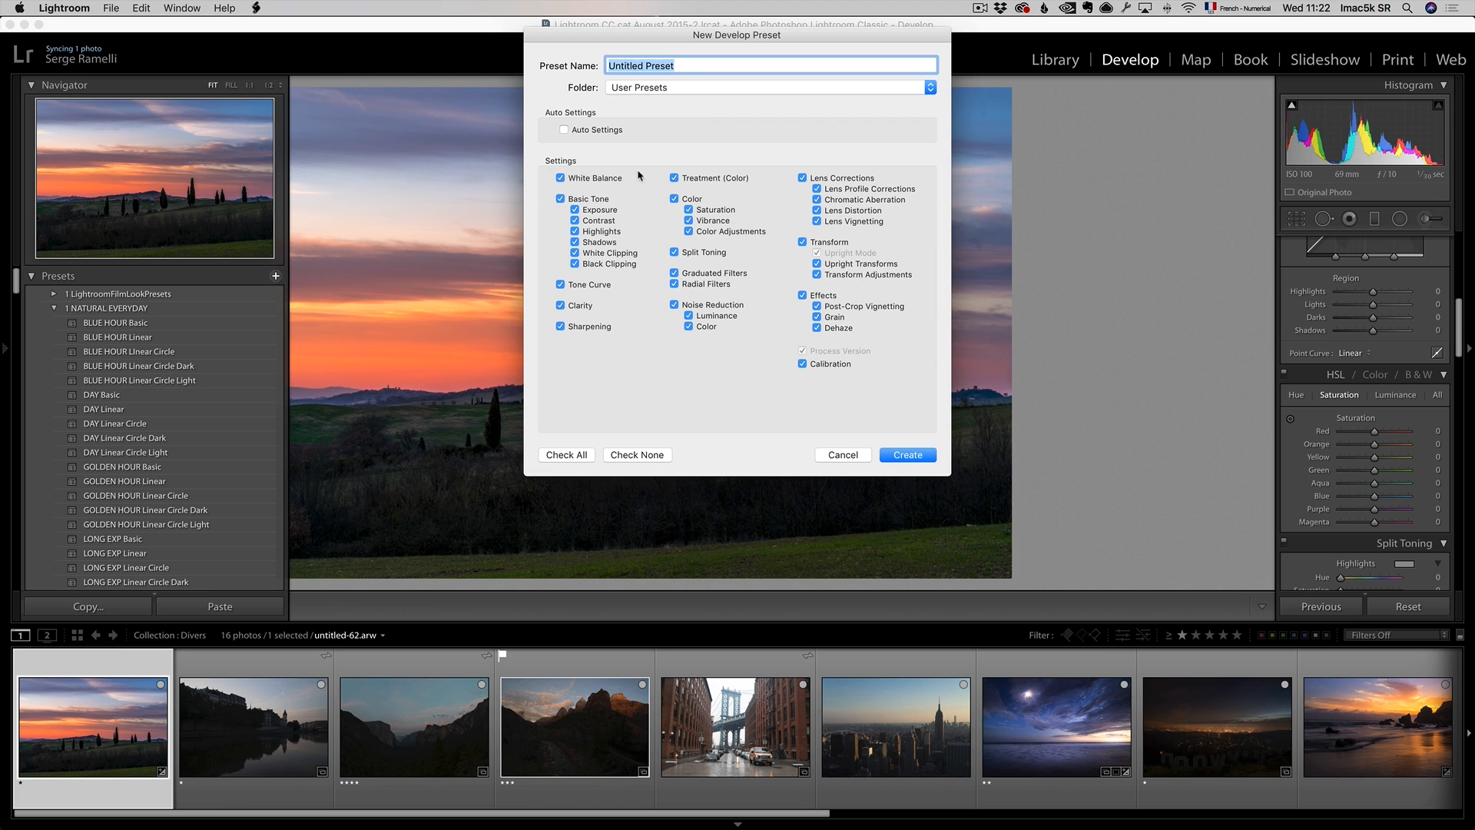
mouse_move(639, 87)
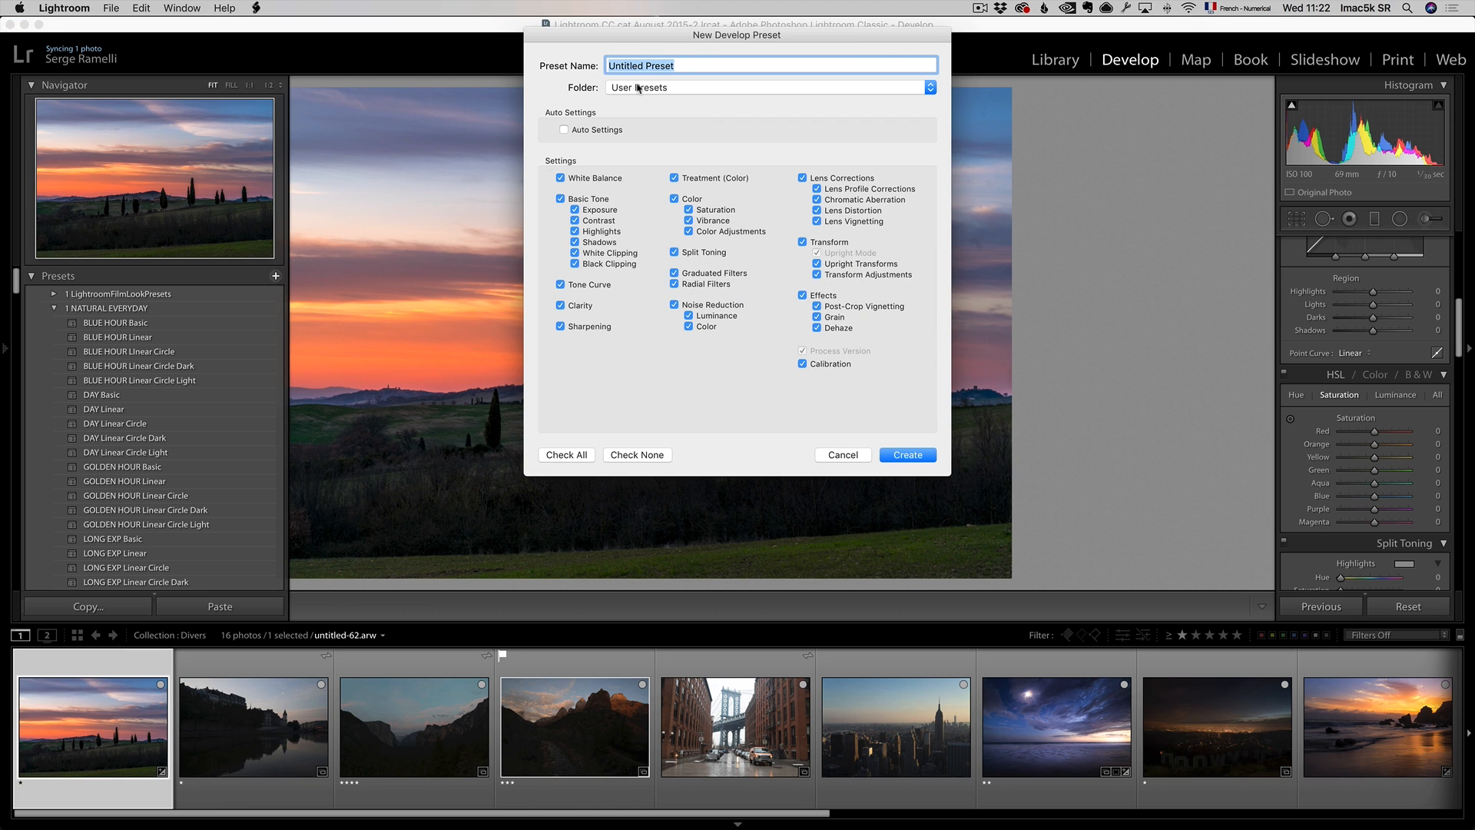
click(766, 87)
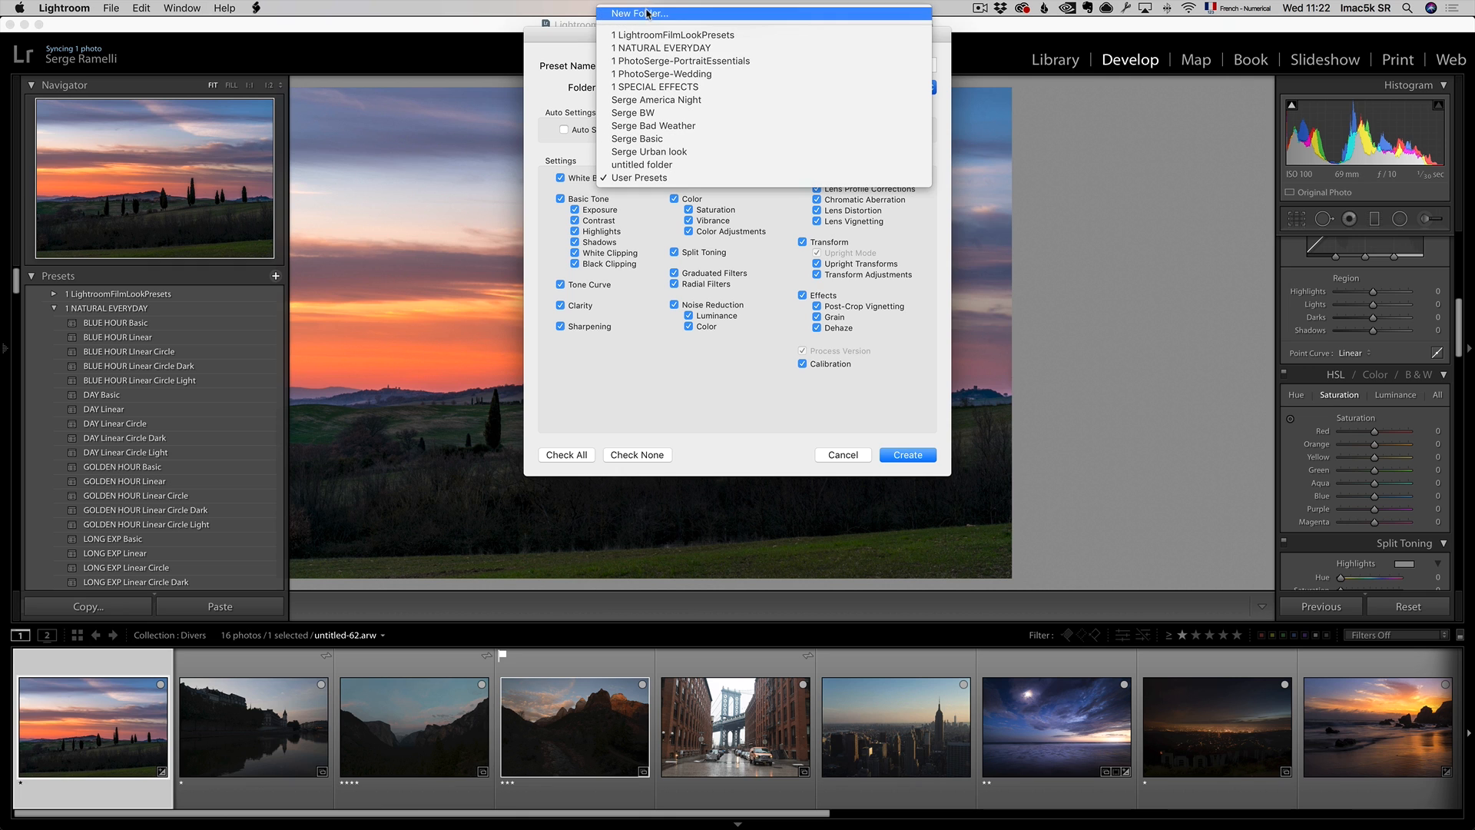
click(638, 12)
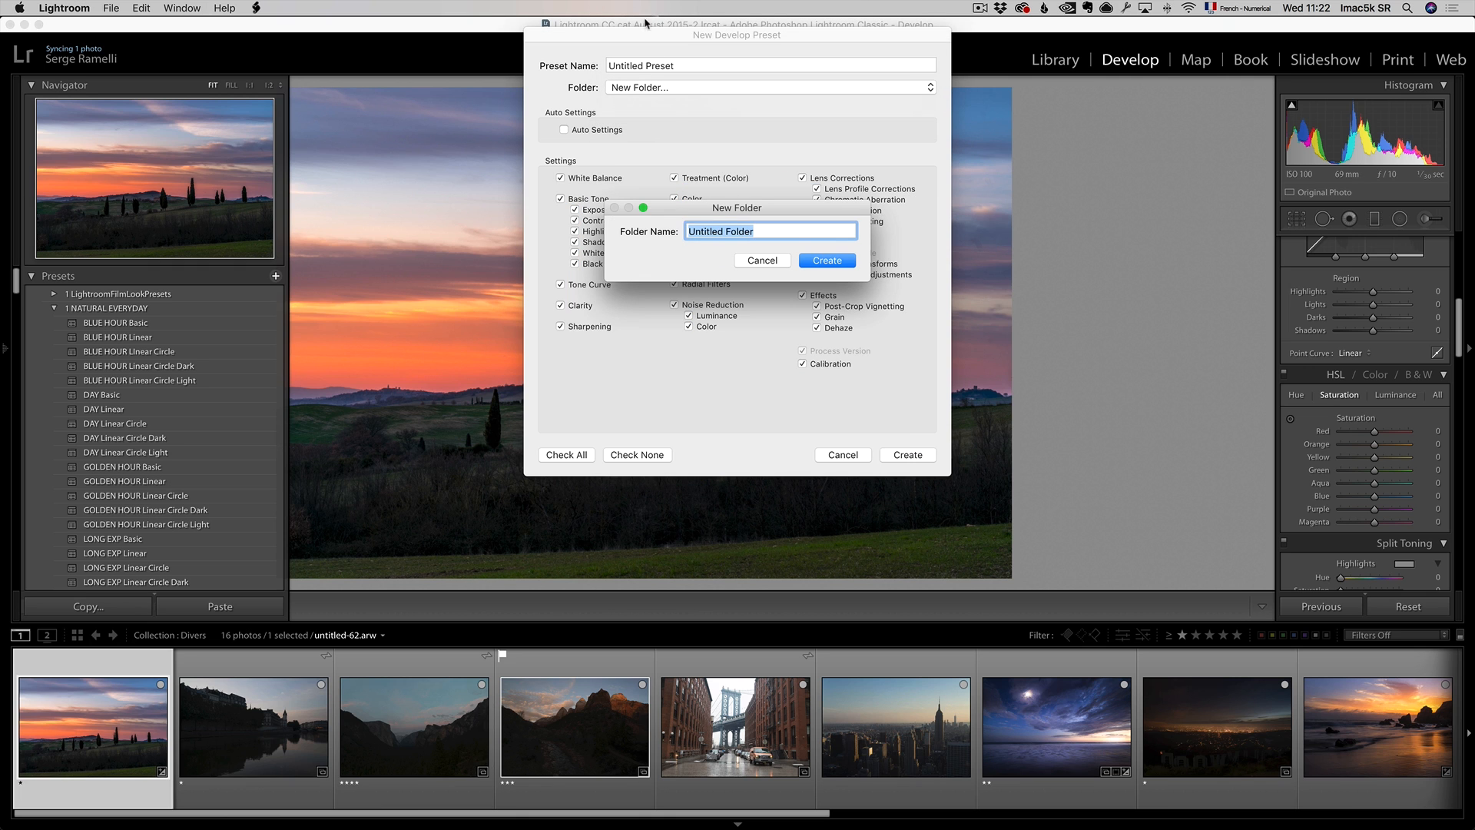
mouse_move(746, 219)
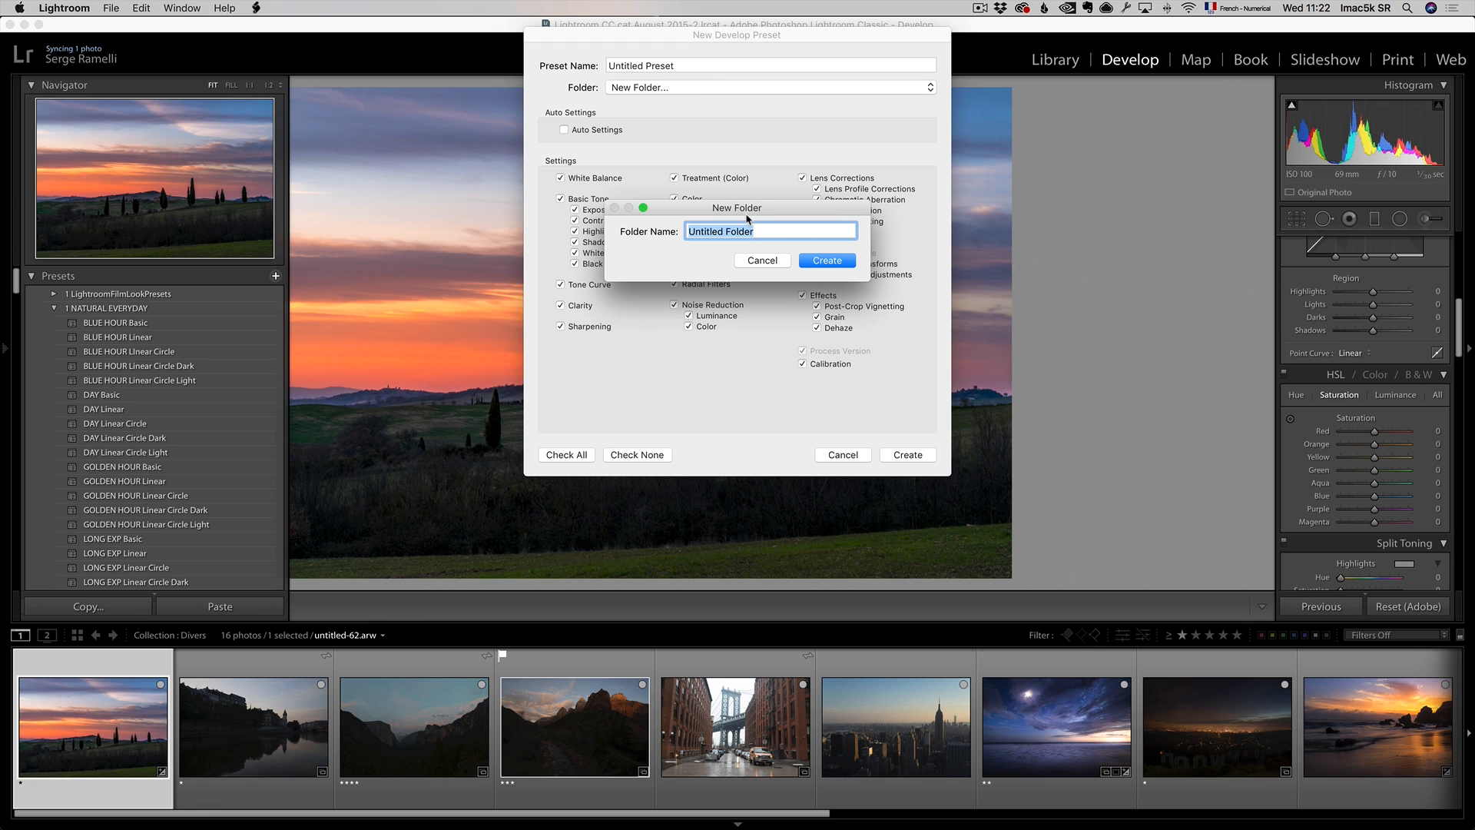
text(Serge Preset D)
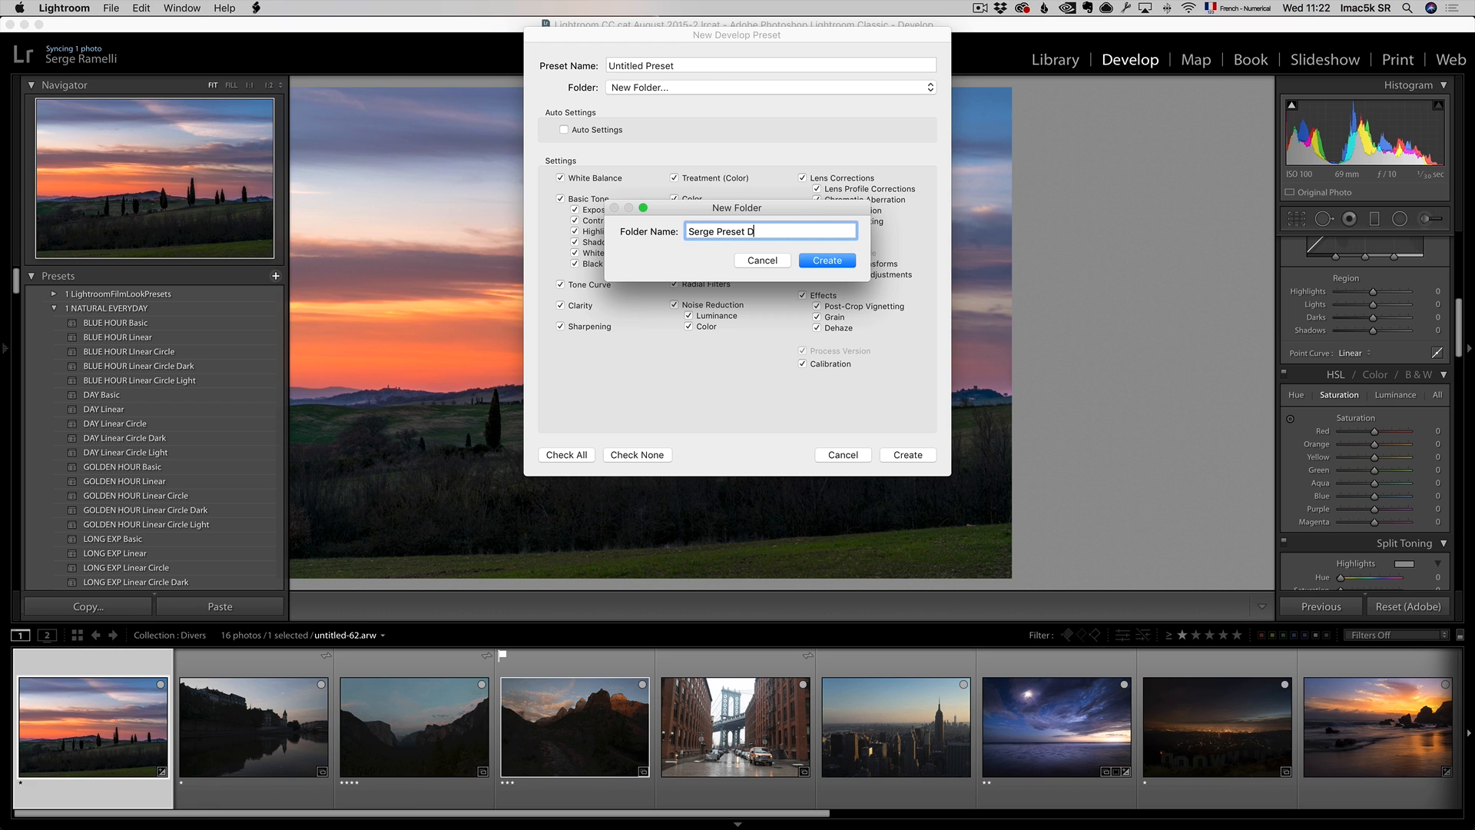
text(emo)
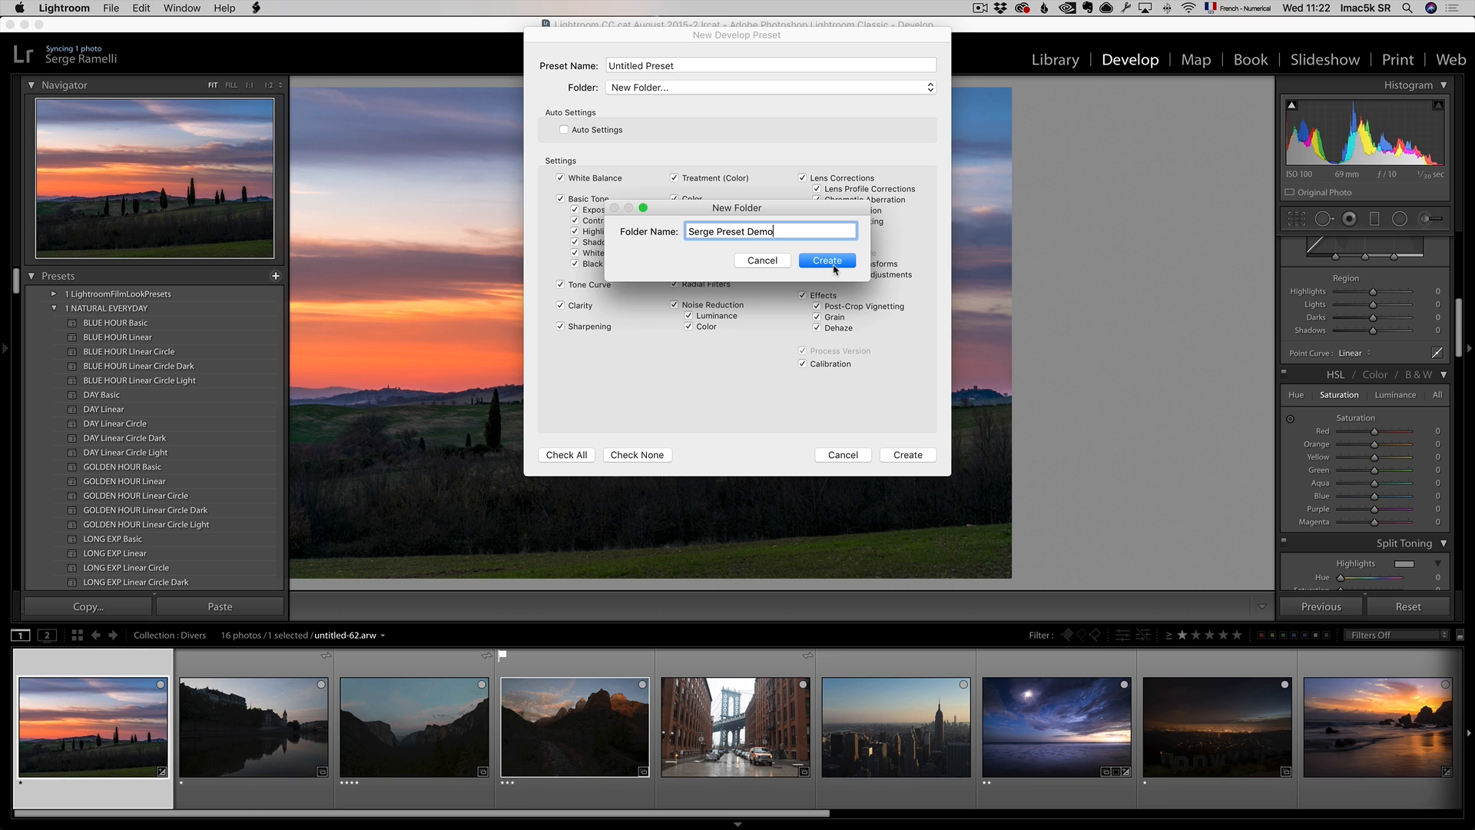
click(825, 261)
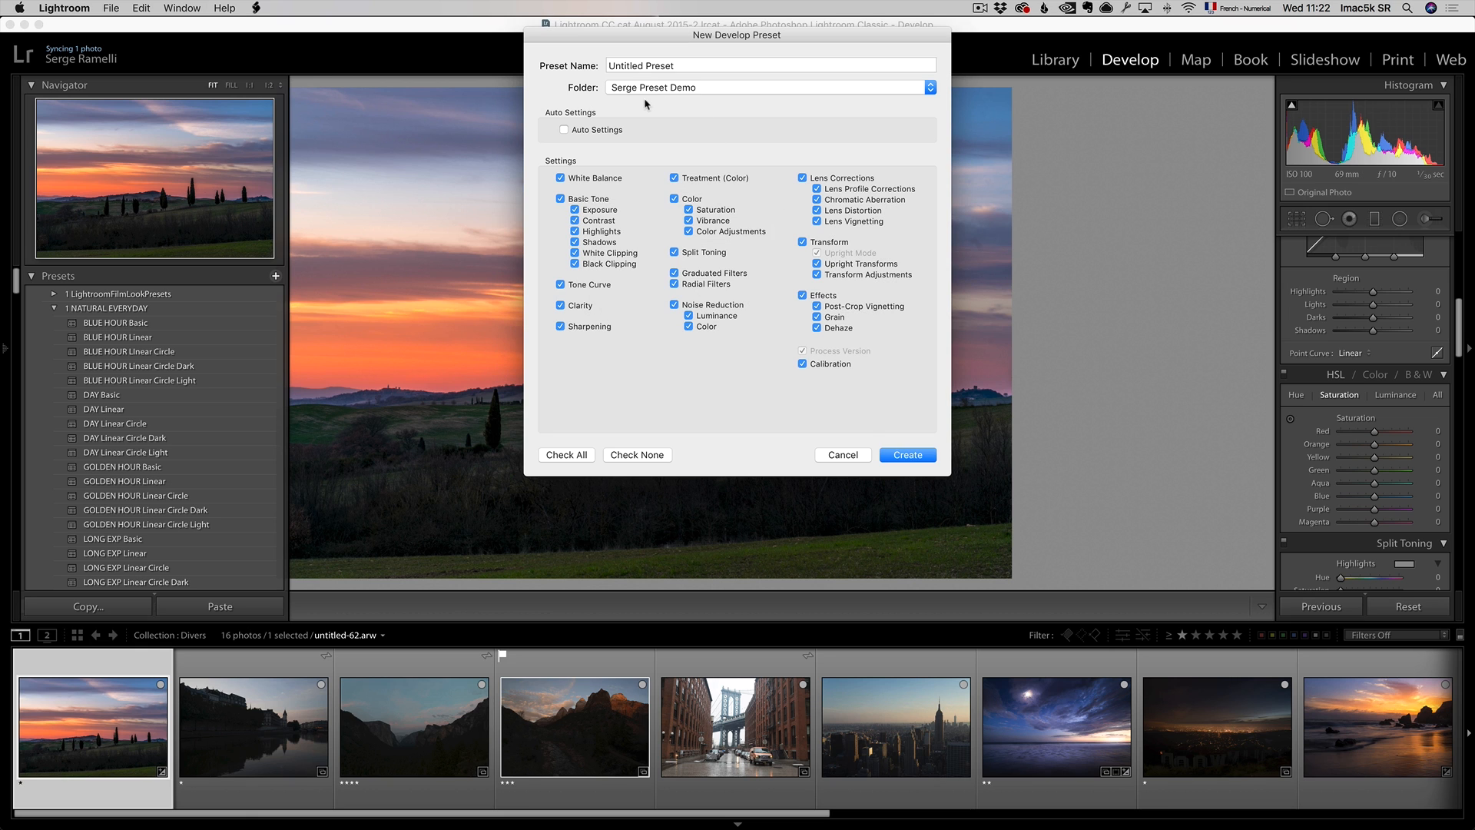
text(Sunset 1)
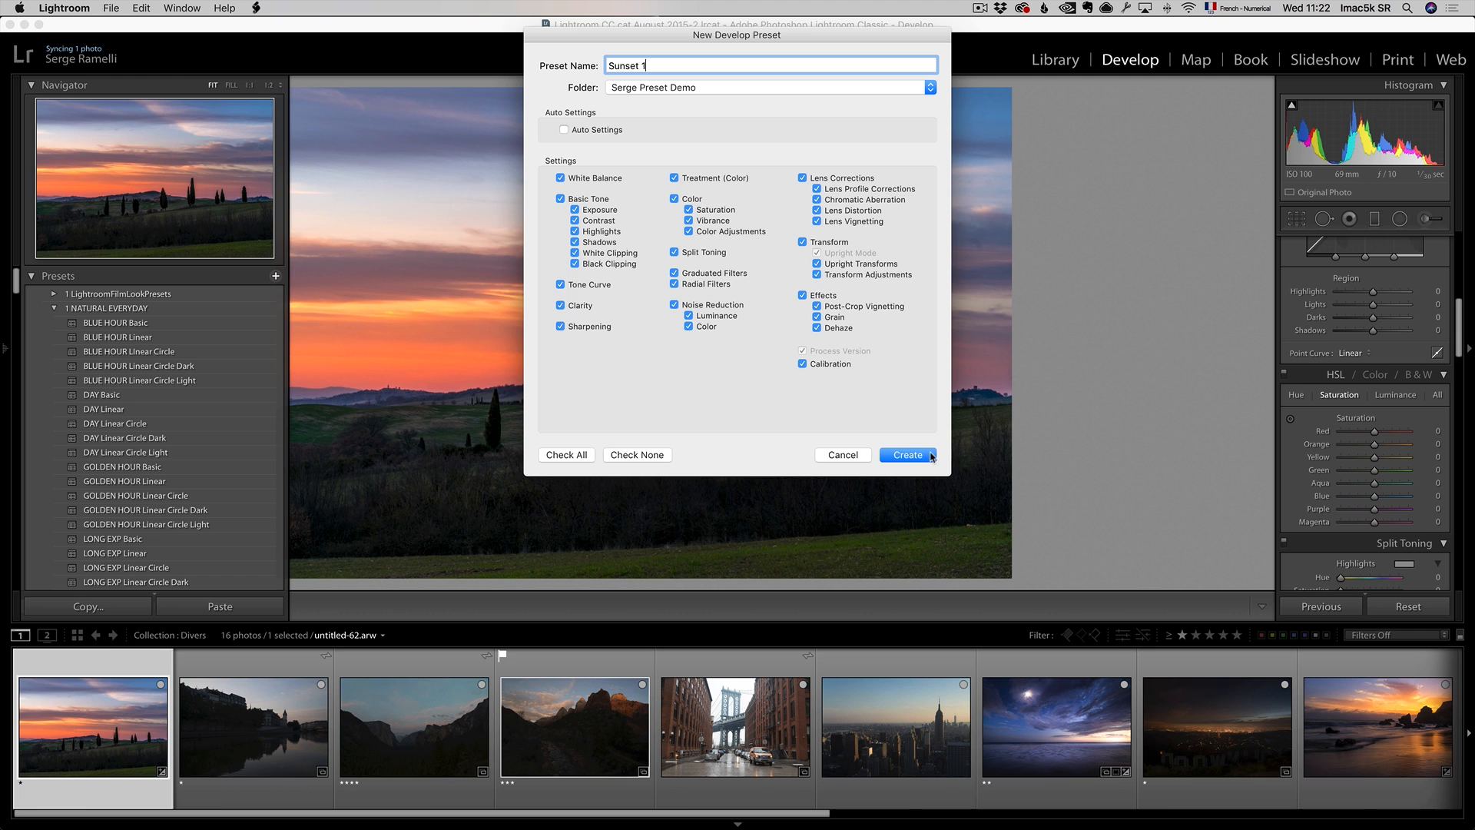
click(905, 456)
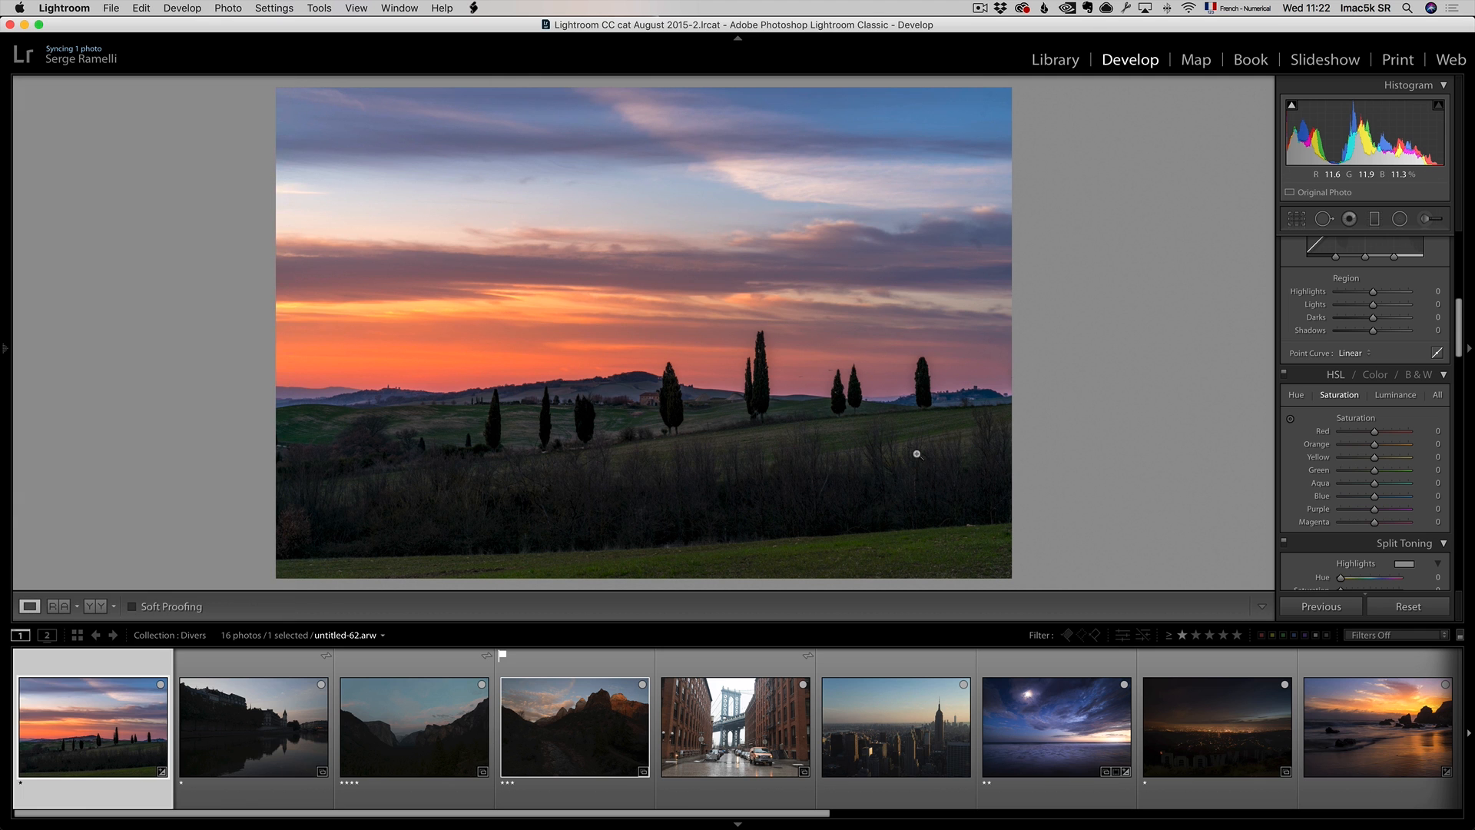
Select the Paris riverside photo and apply Sunset 1 from Serge Preset Demo.
click(252, 725)
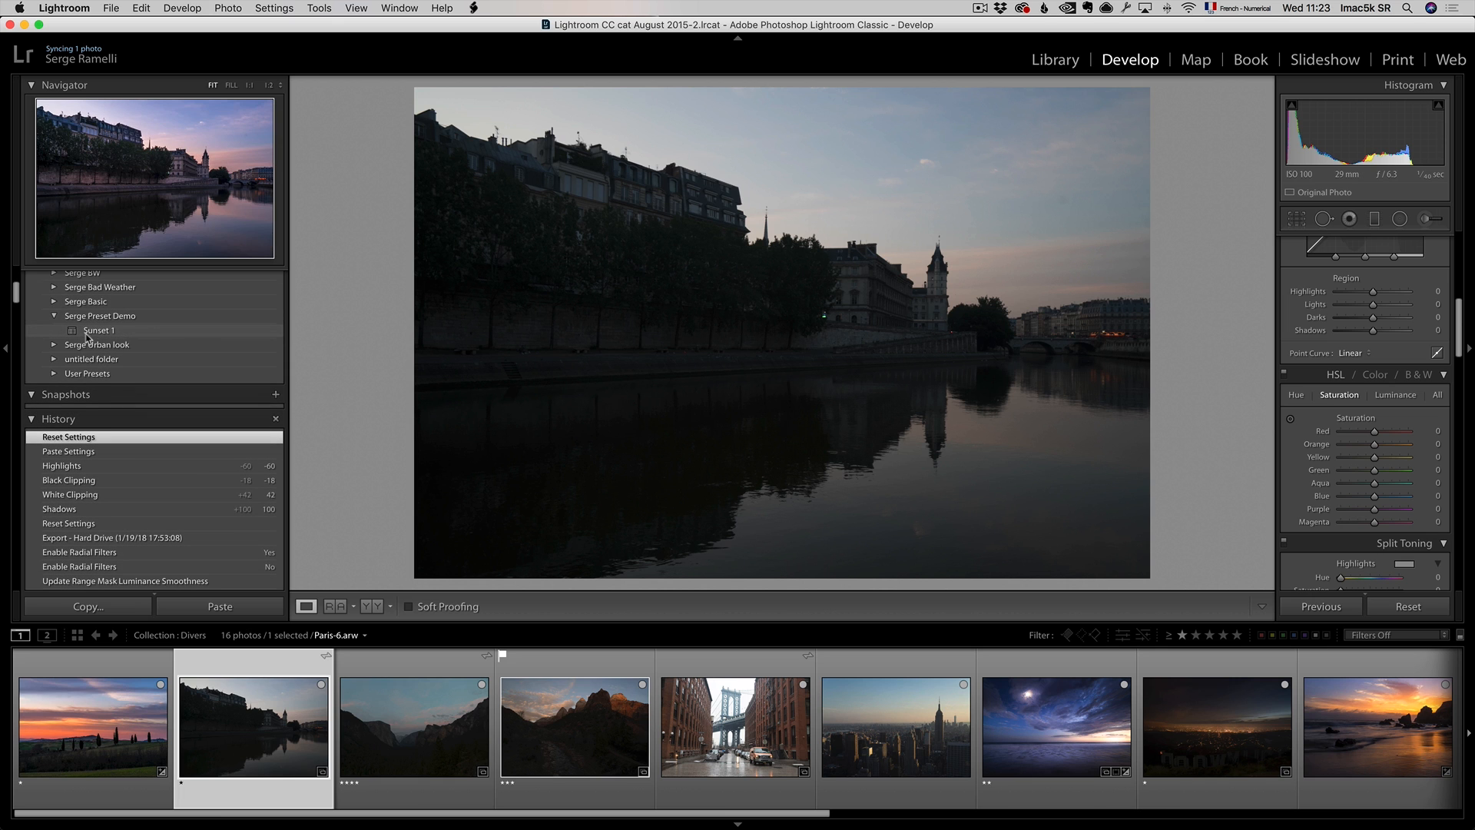
click(98, 330)
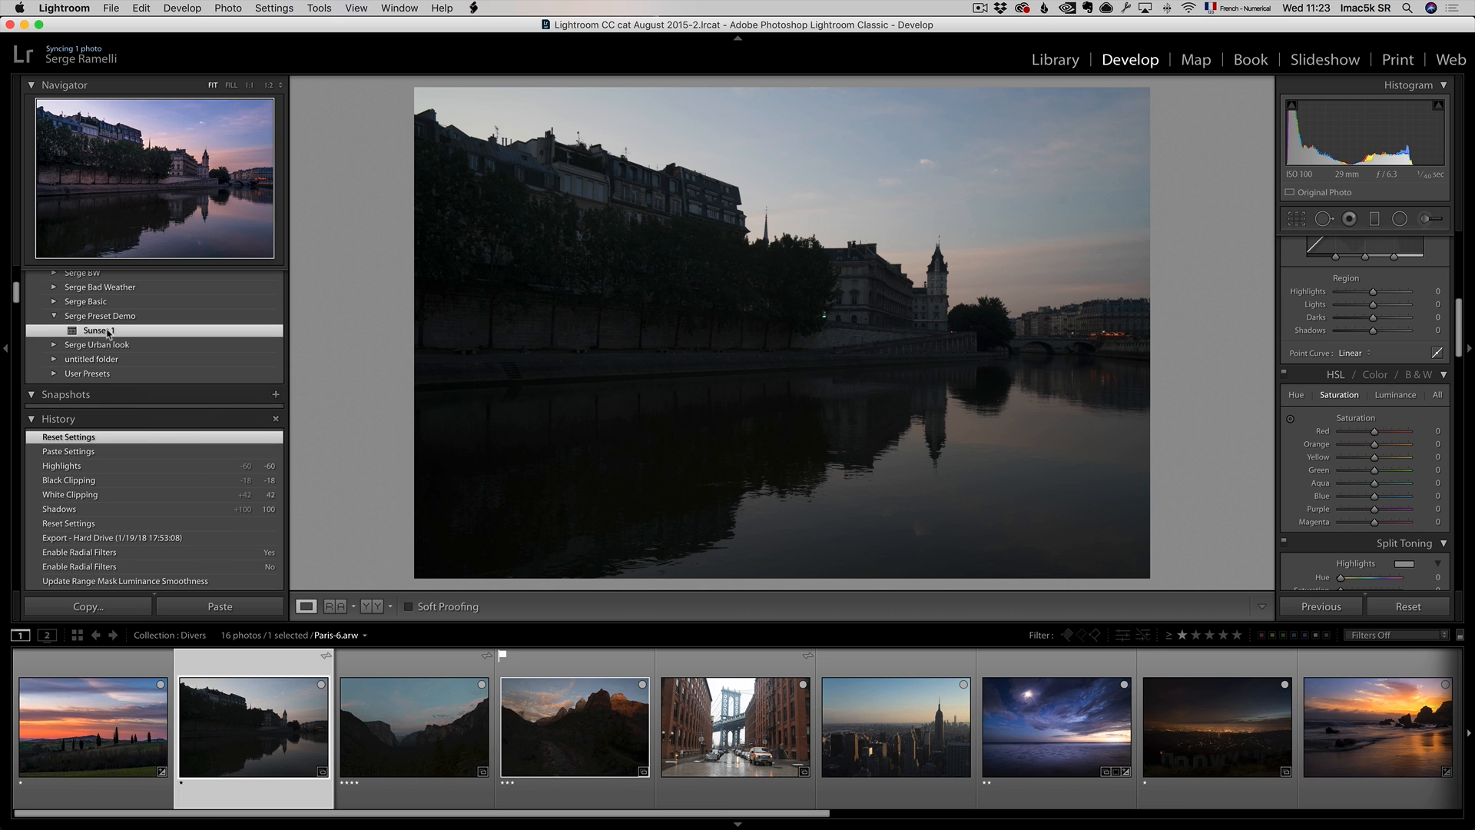
click(95, 330)
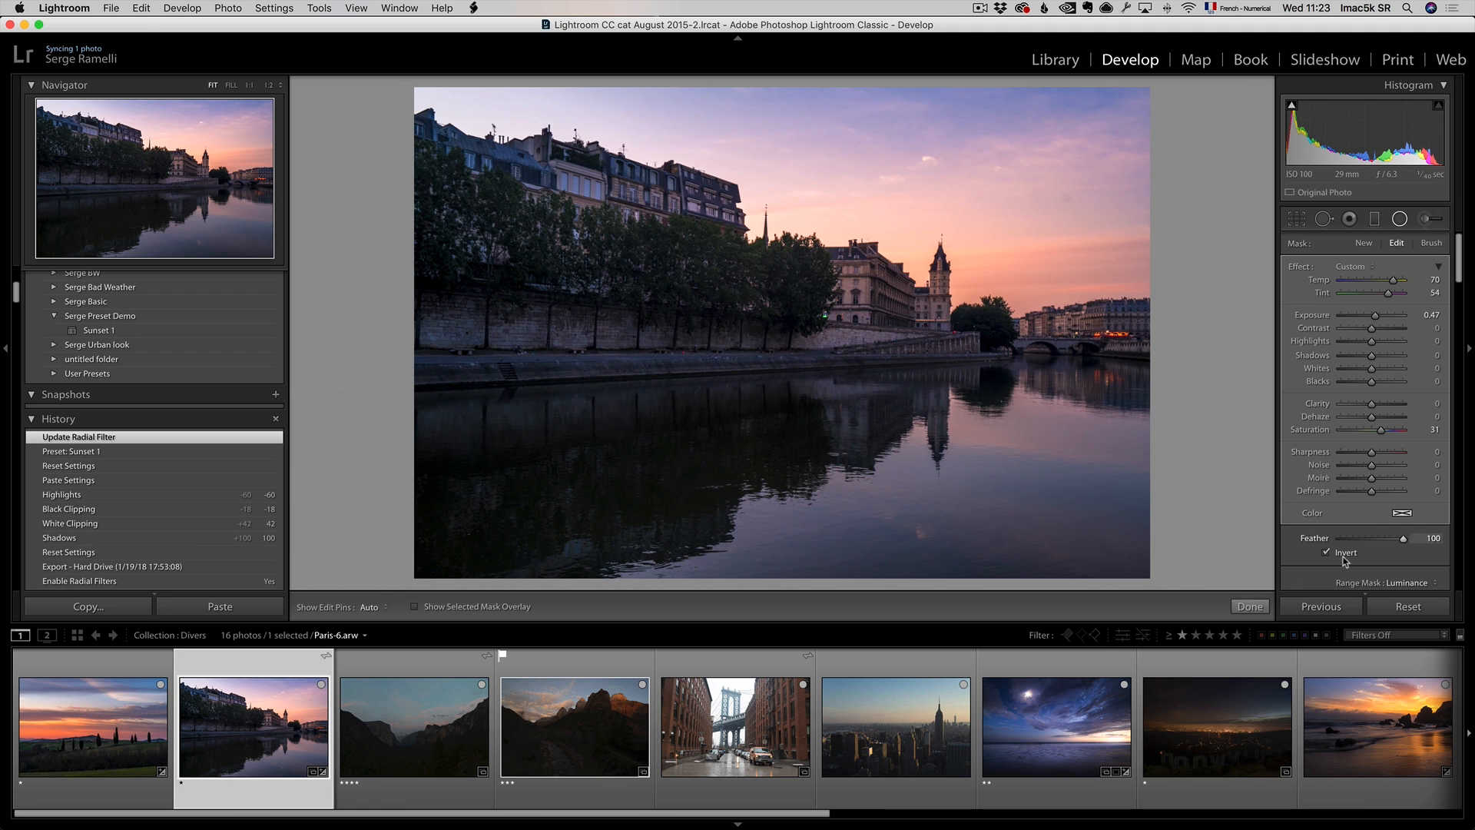
Close the radial filter and set Shade white balance with tint 28.
click(1248, 606)
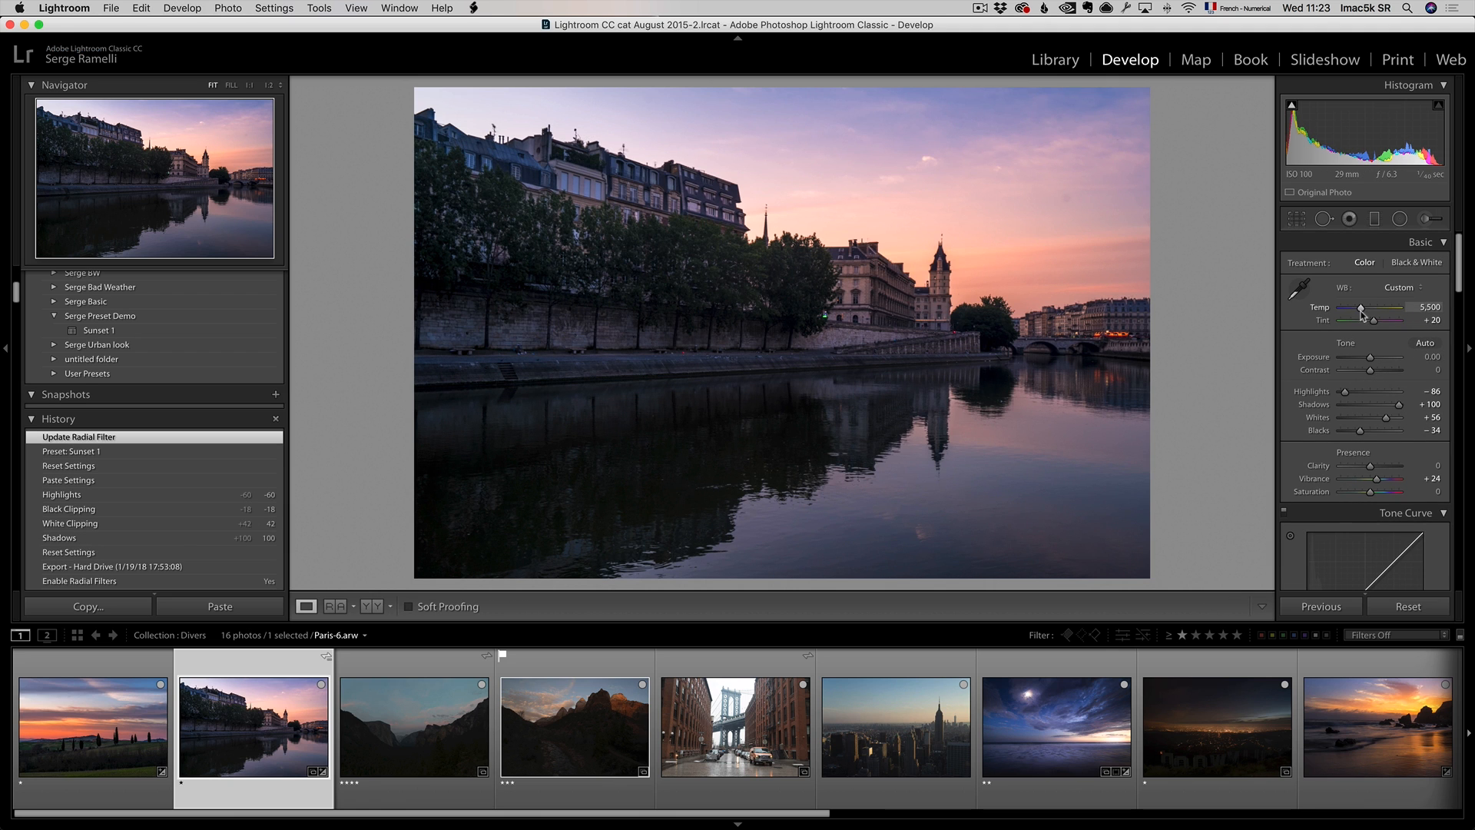
click(1401, 289)
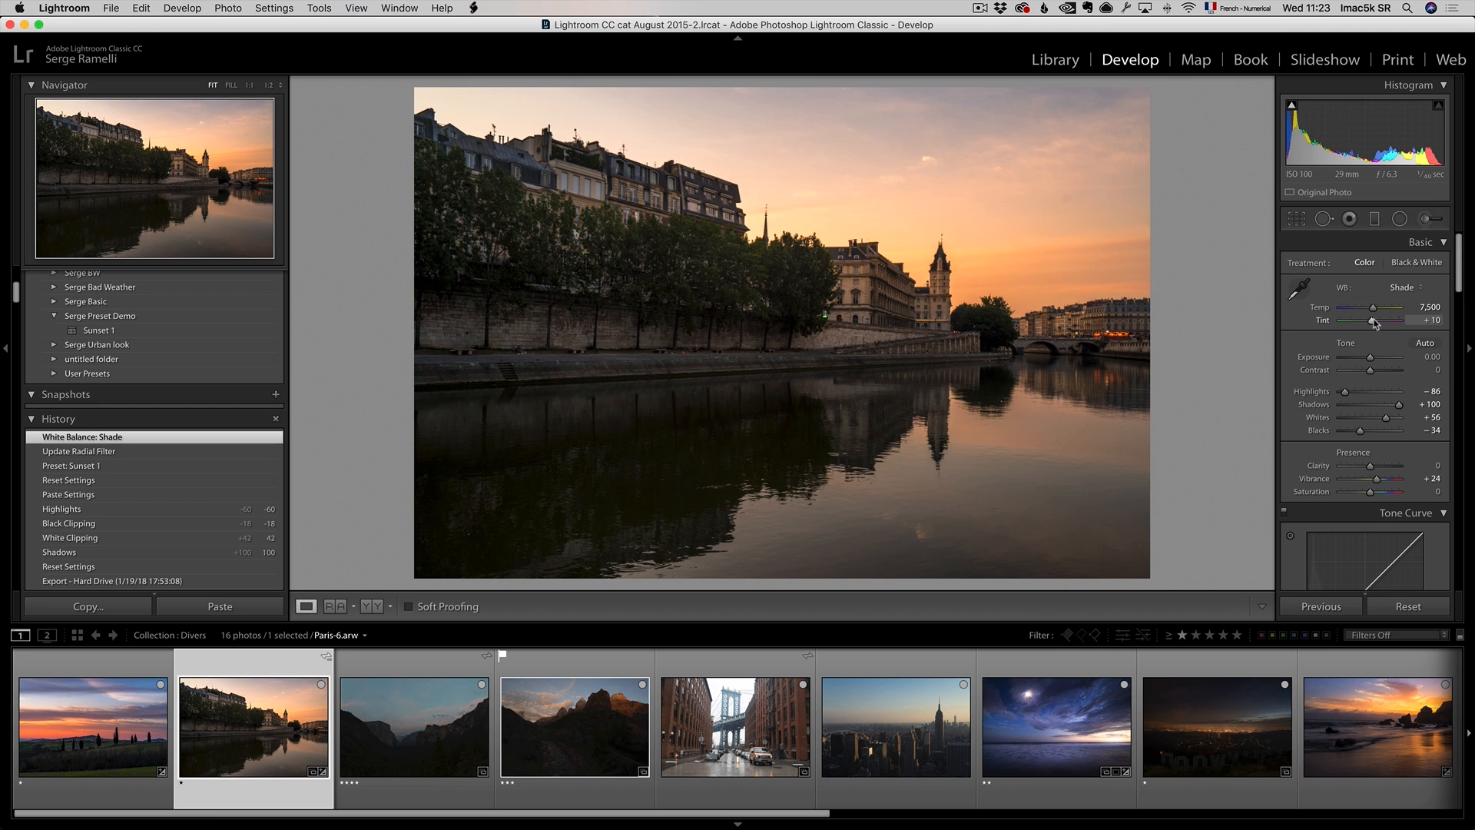
drag(1373, 322, 1391, 322)
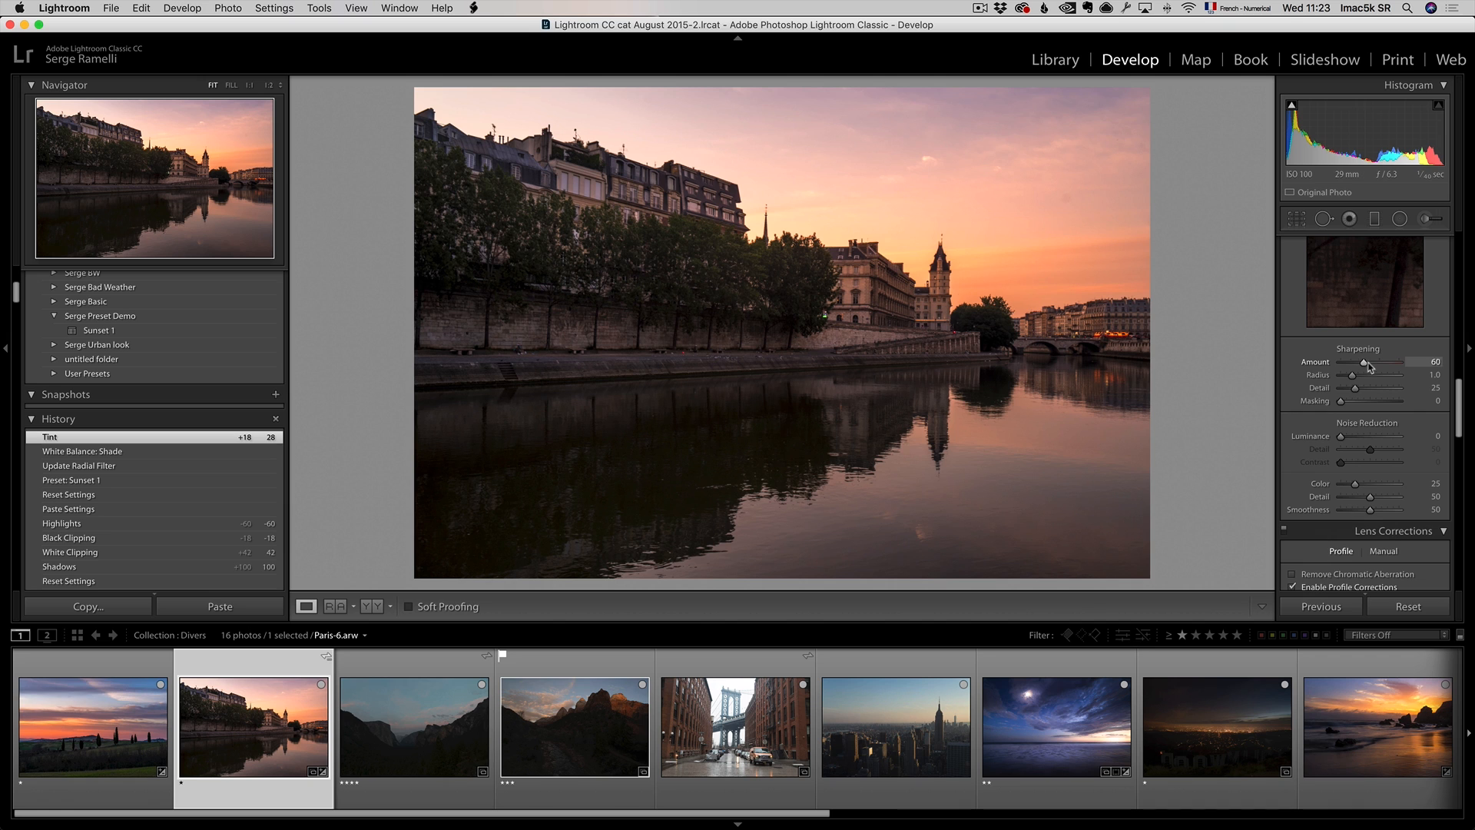
Set sharpening amount 90, masking 54 and light luminance noise reduction.
drag(1366, 362, 1378, 362)
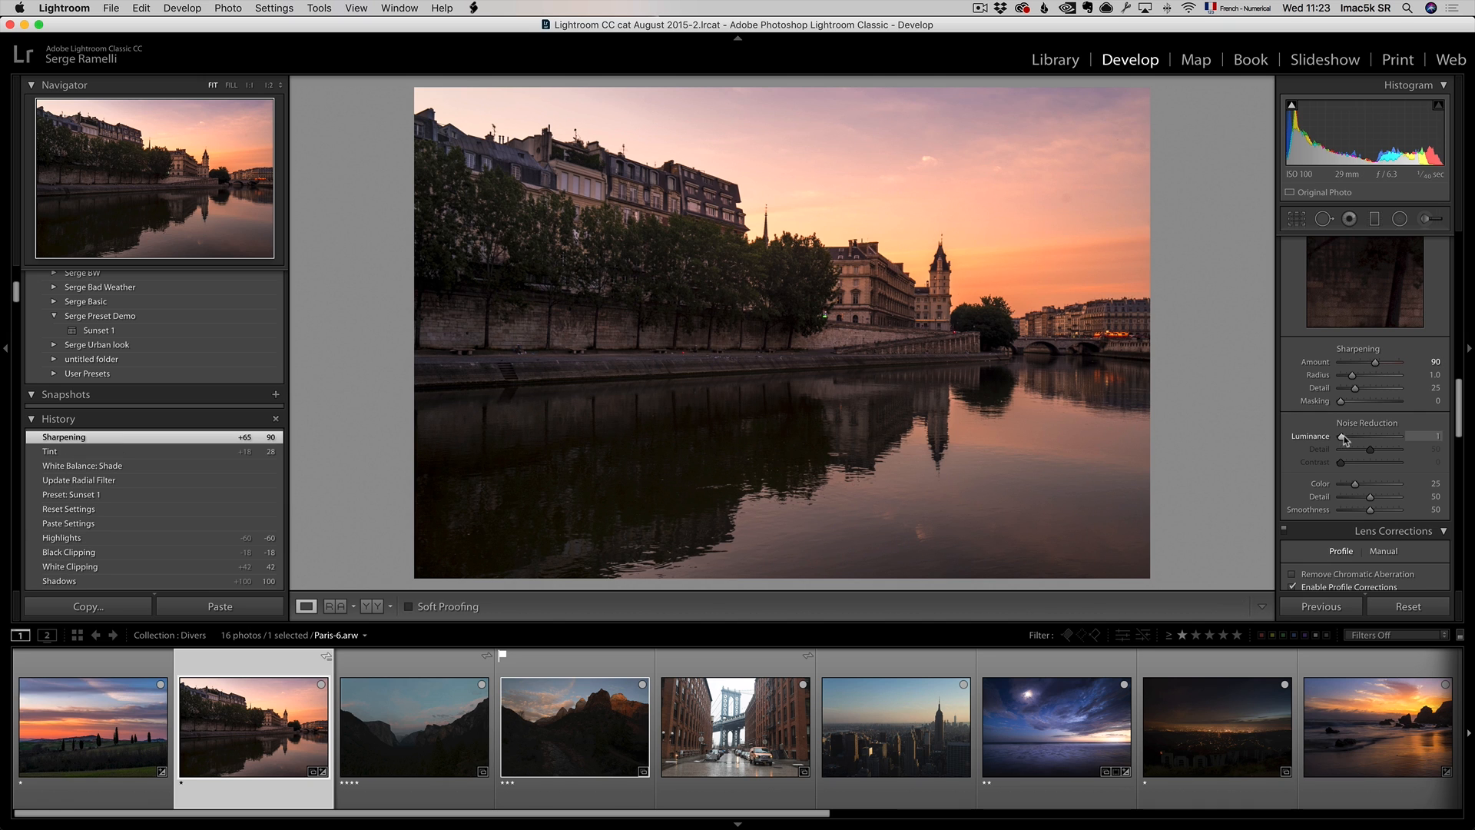
drag(1362, 435, 1391, 435)
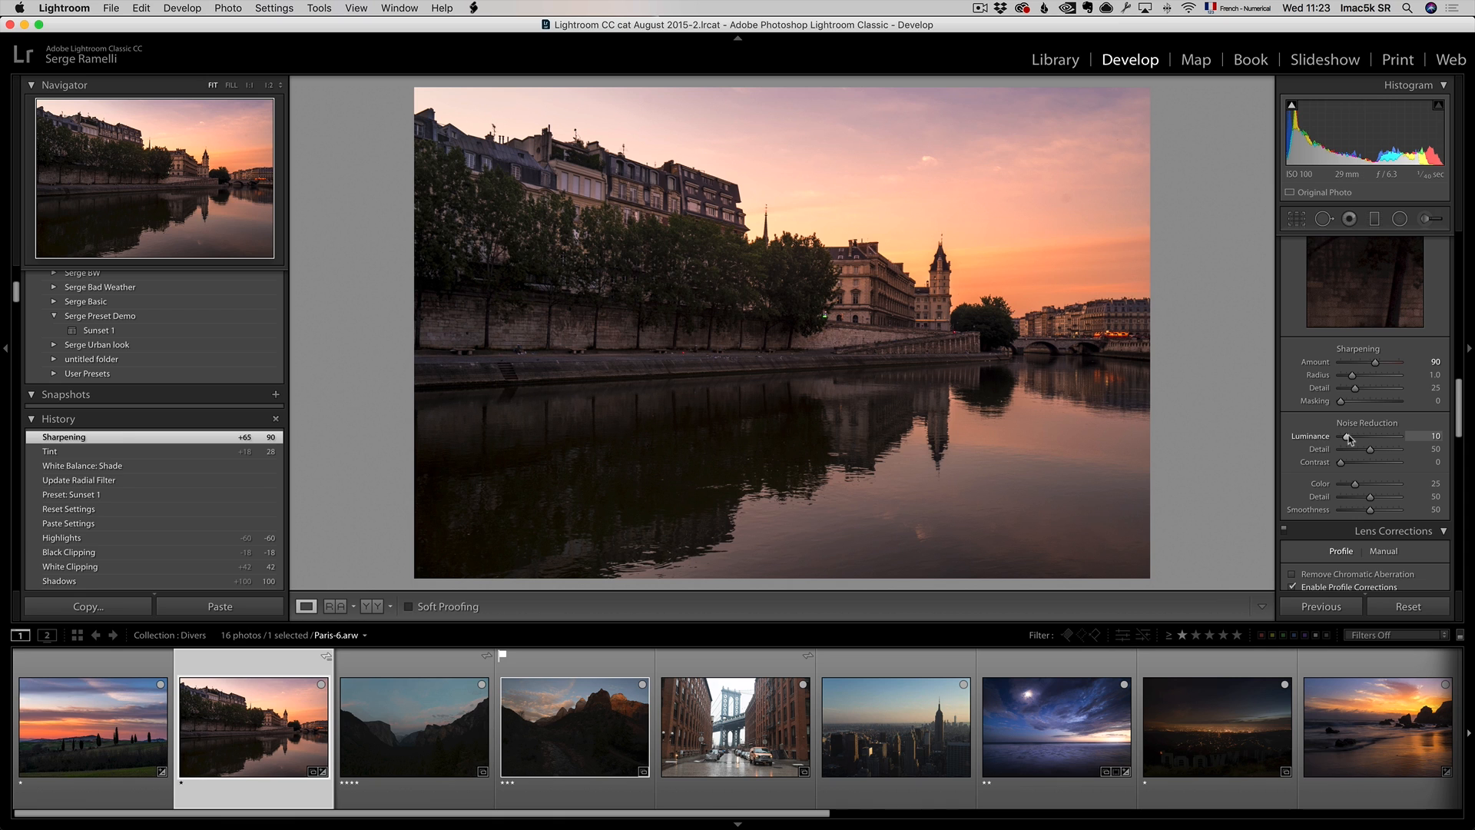
drag(1373, 399, 1404, 400)
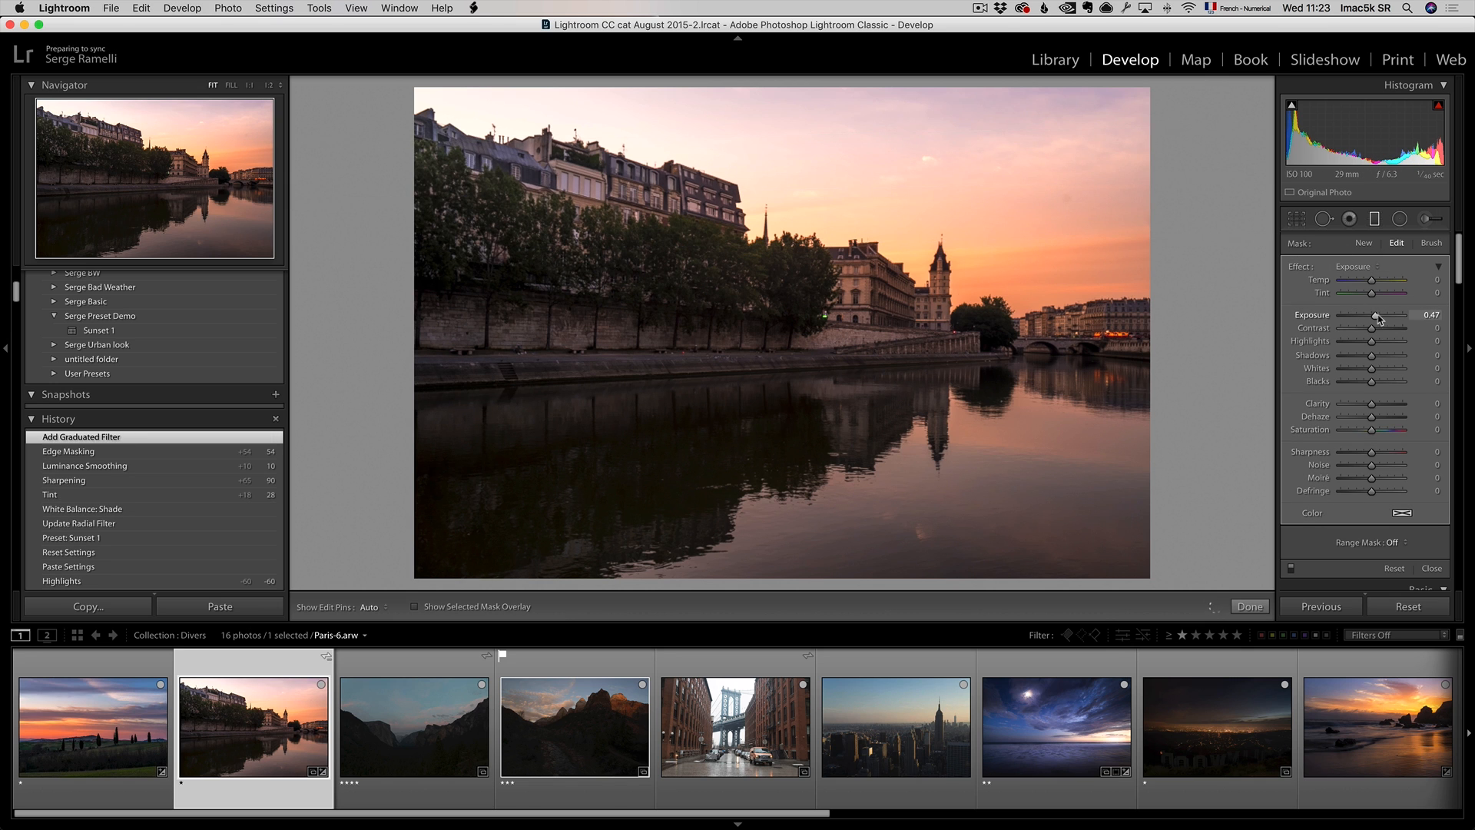
Lower the graduated filter's exposure to darken the Paris sky.
drag(1378, 317, 1359, 317)
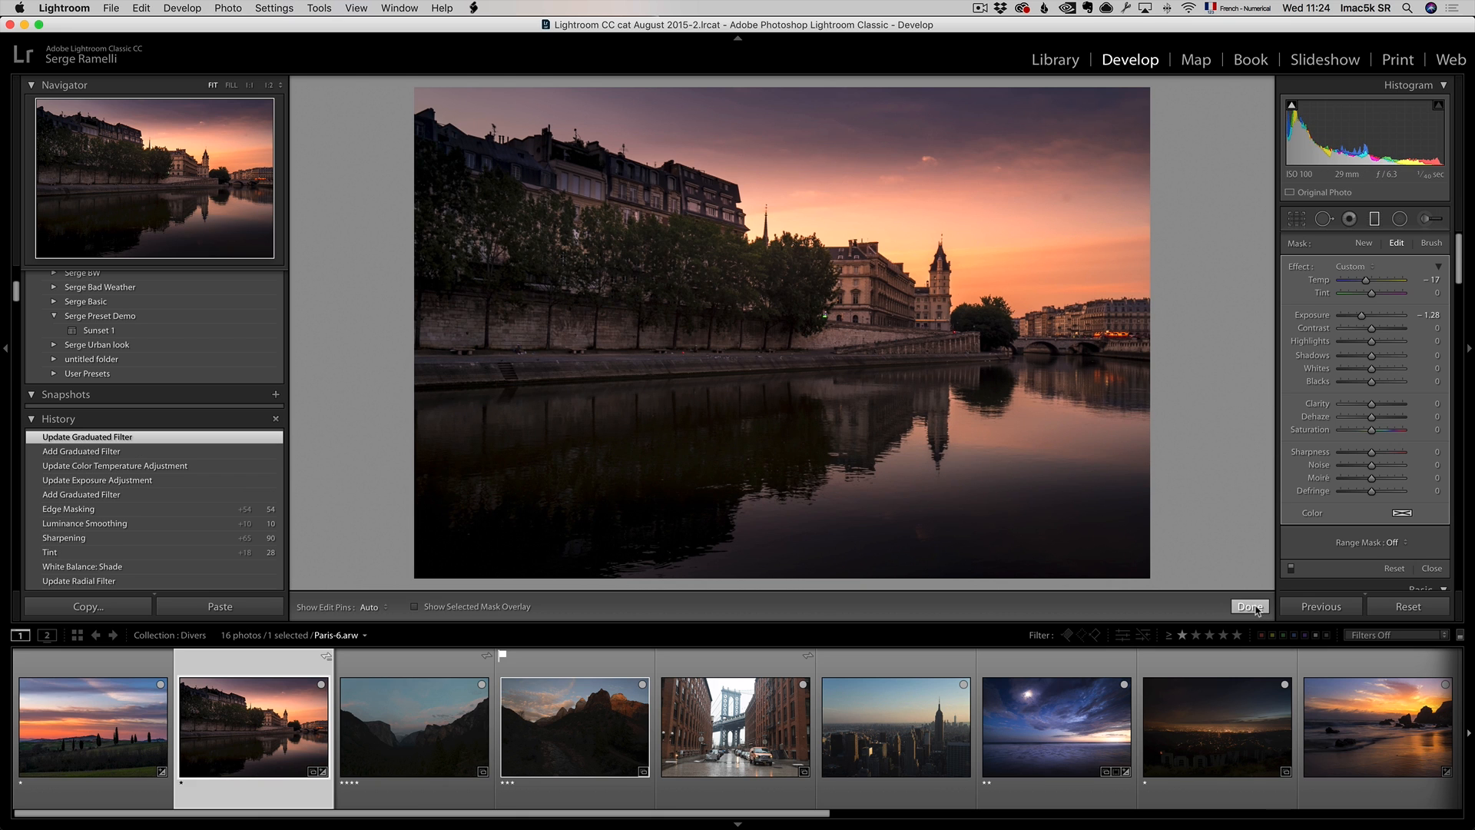
mouse_move(1362, 321)
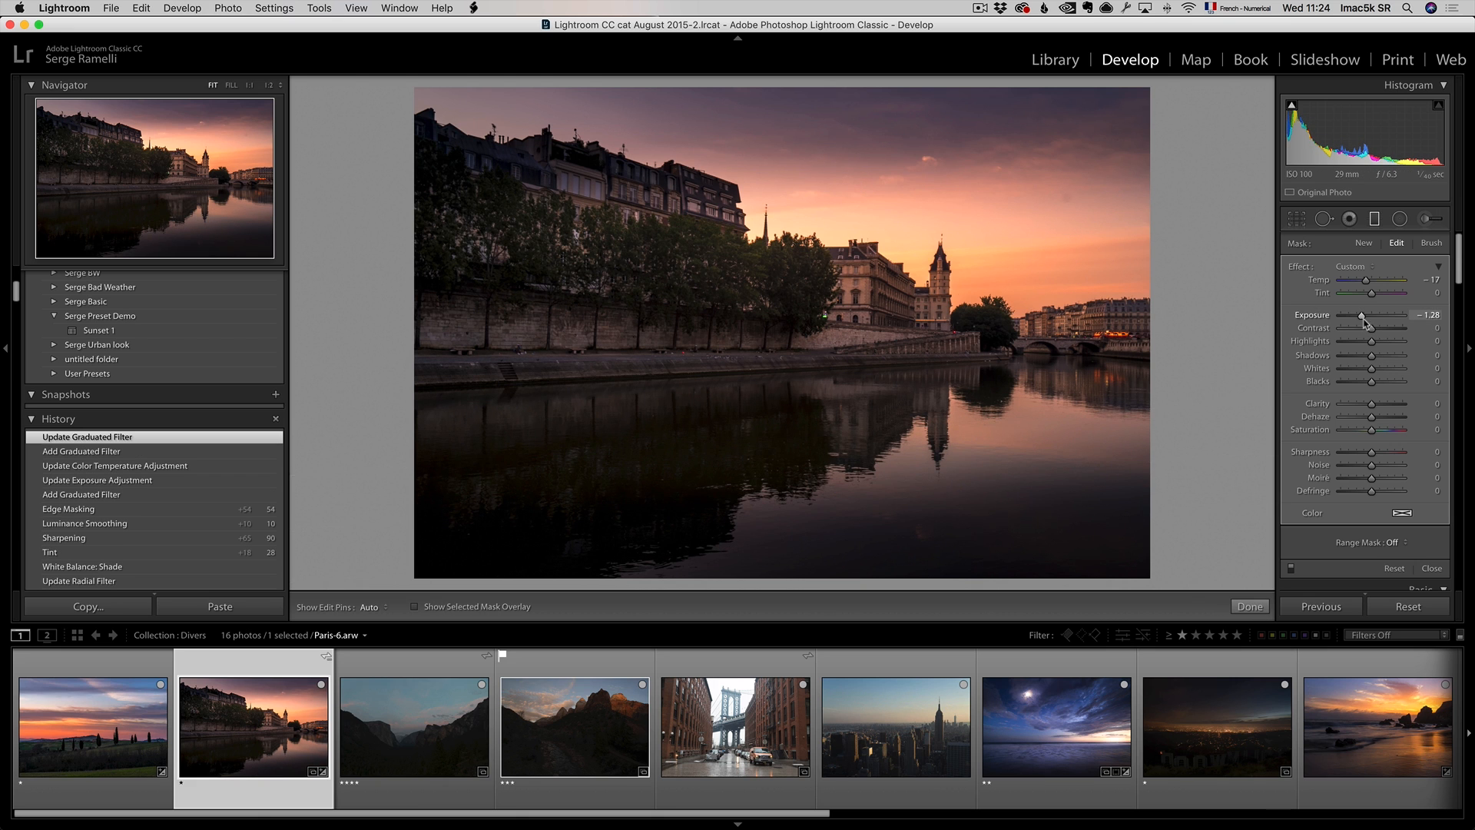
Fine-tune the graduated filter exposure, then set blacks −18 and whites +63 while checking clipping.
drag(1361, 315, 1369, 315)
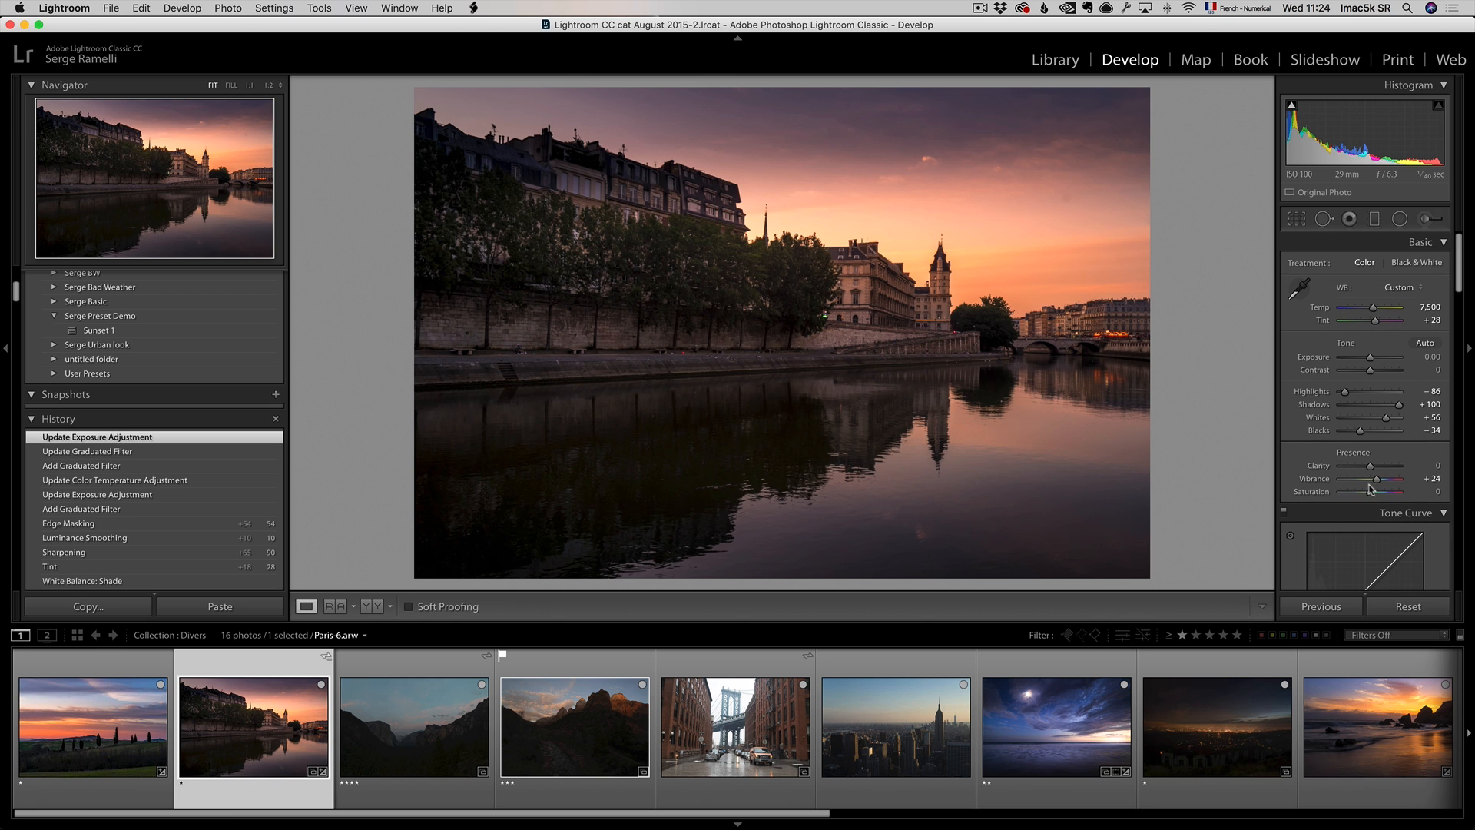
mouse_move(1371, 431)
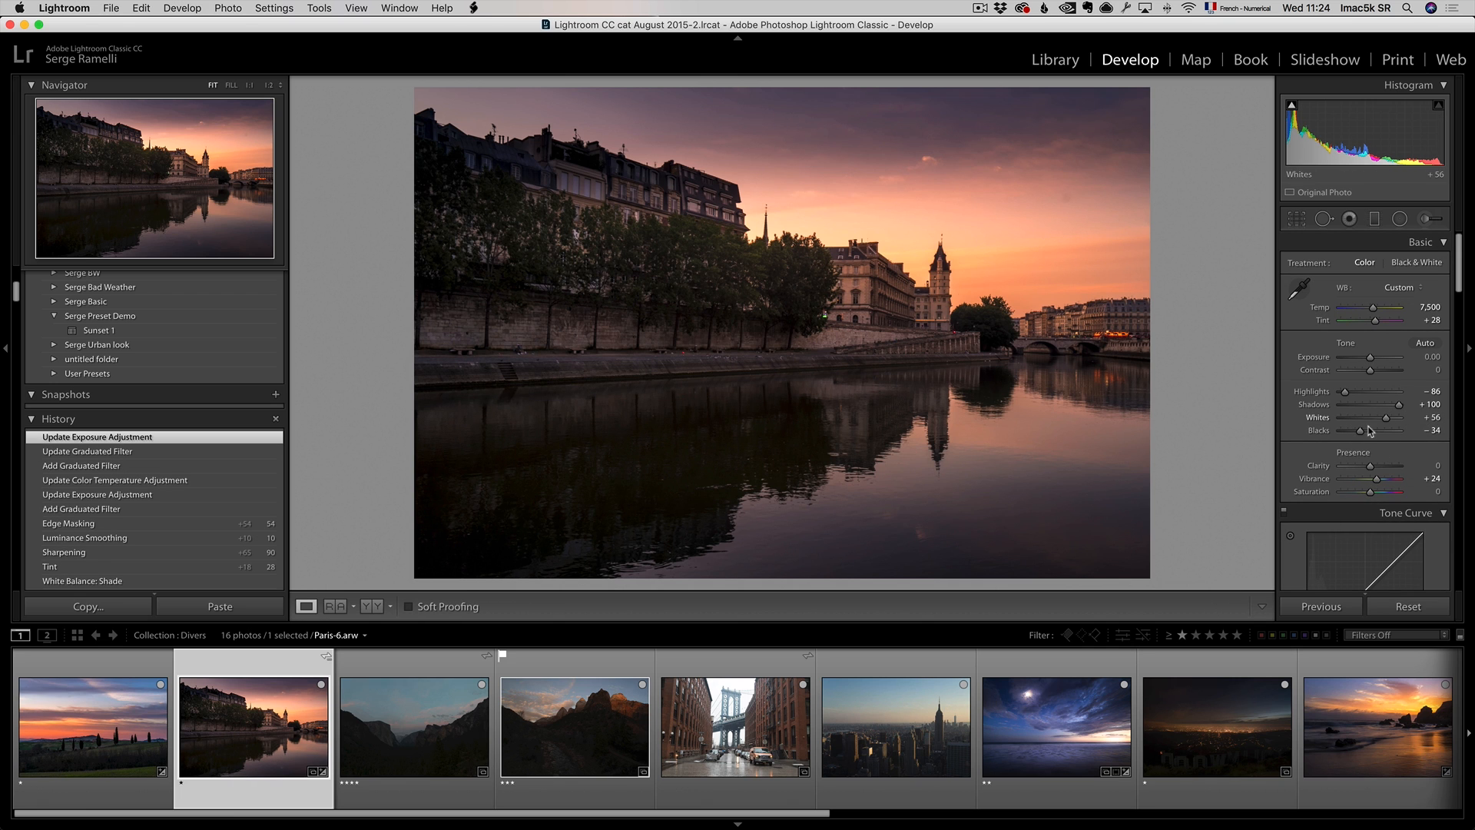
drag(1396, 430, 1399, 431)
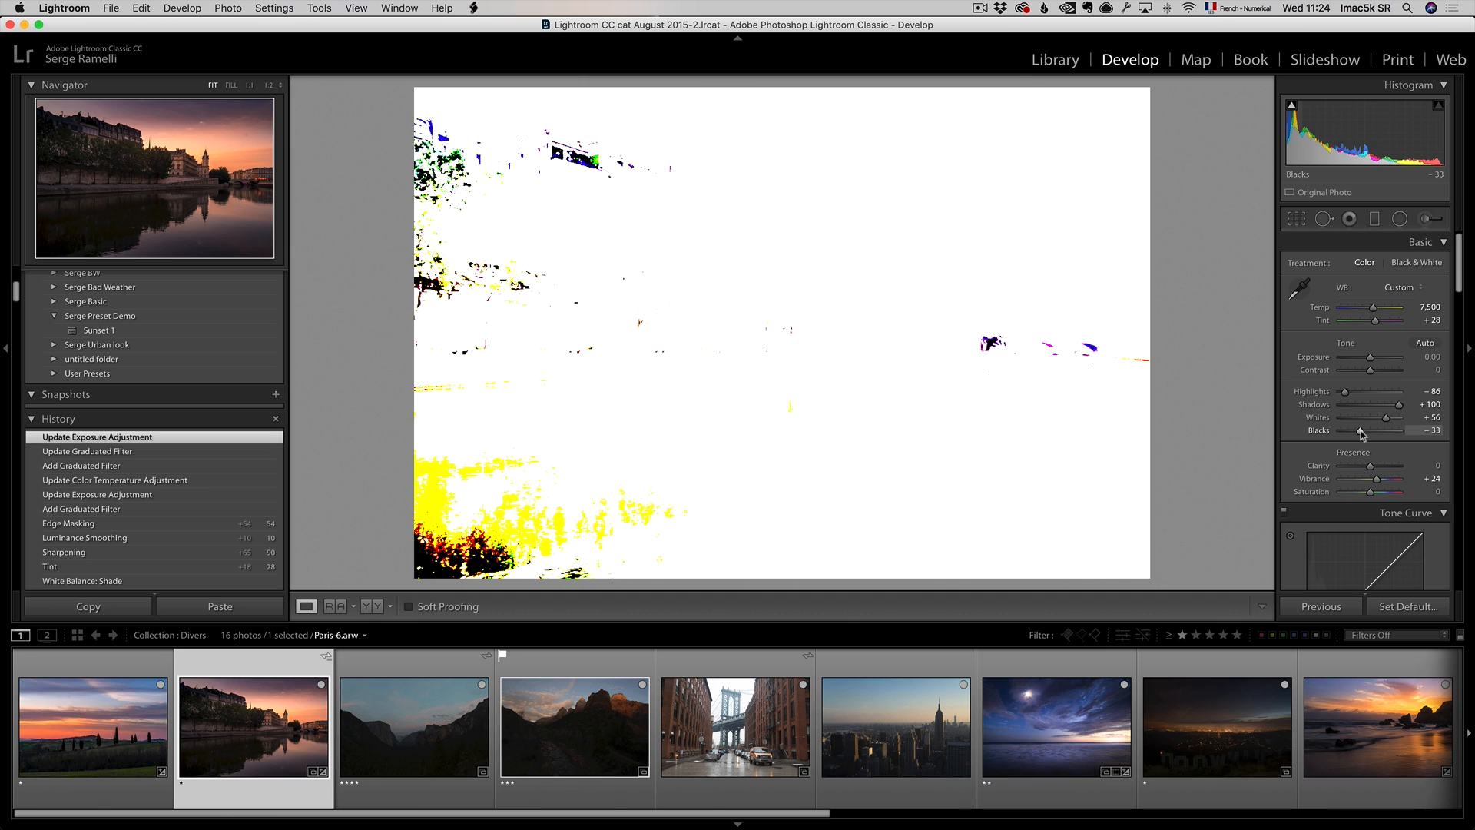
drag(1350, 430, 1366, 430)
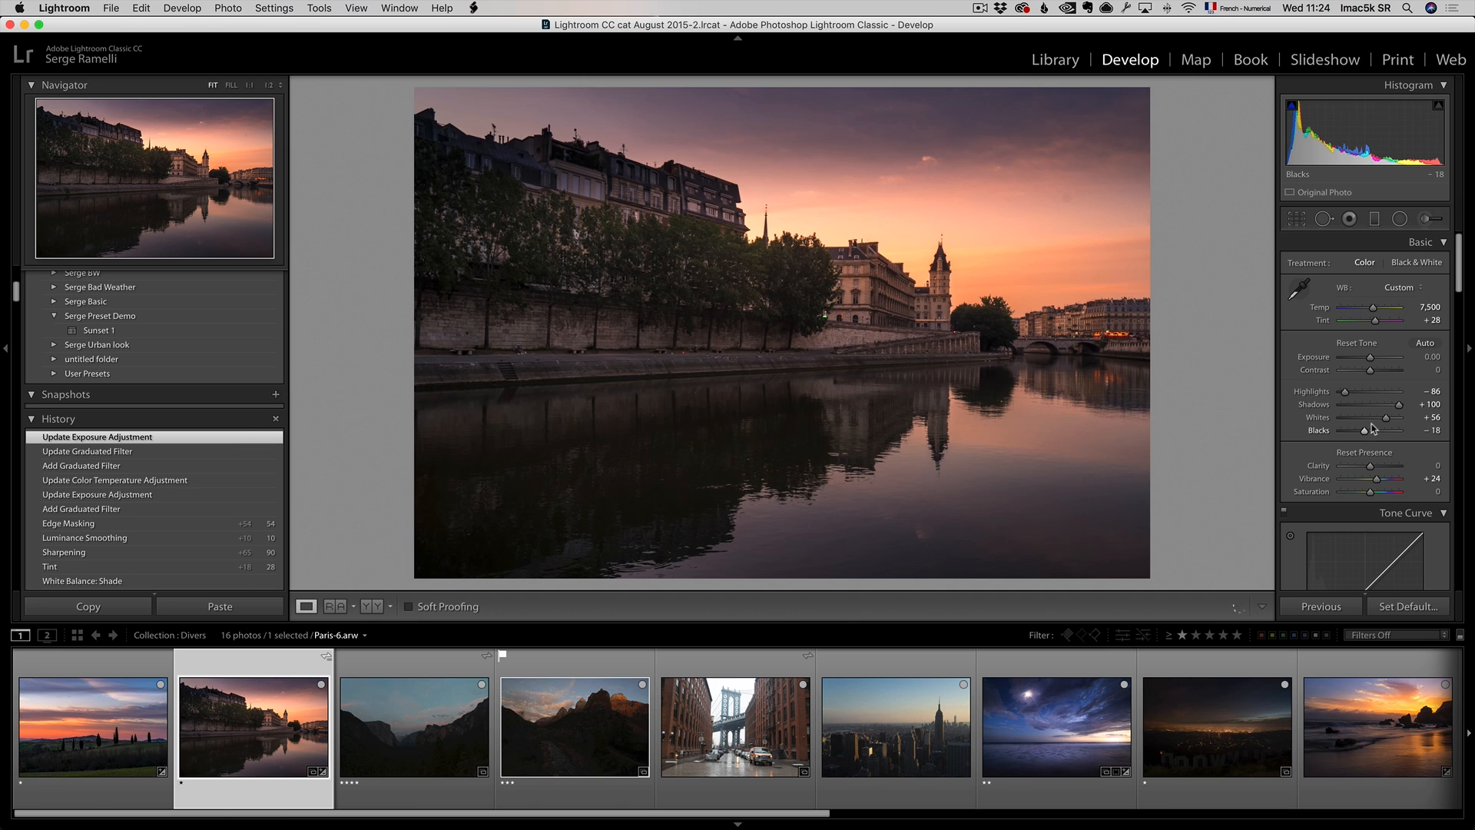
drag(1387, 418, 1387, 418)
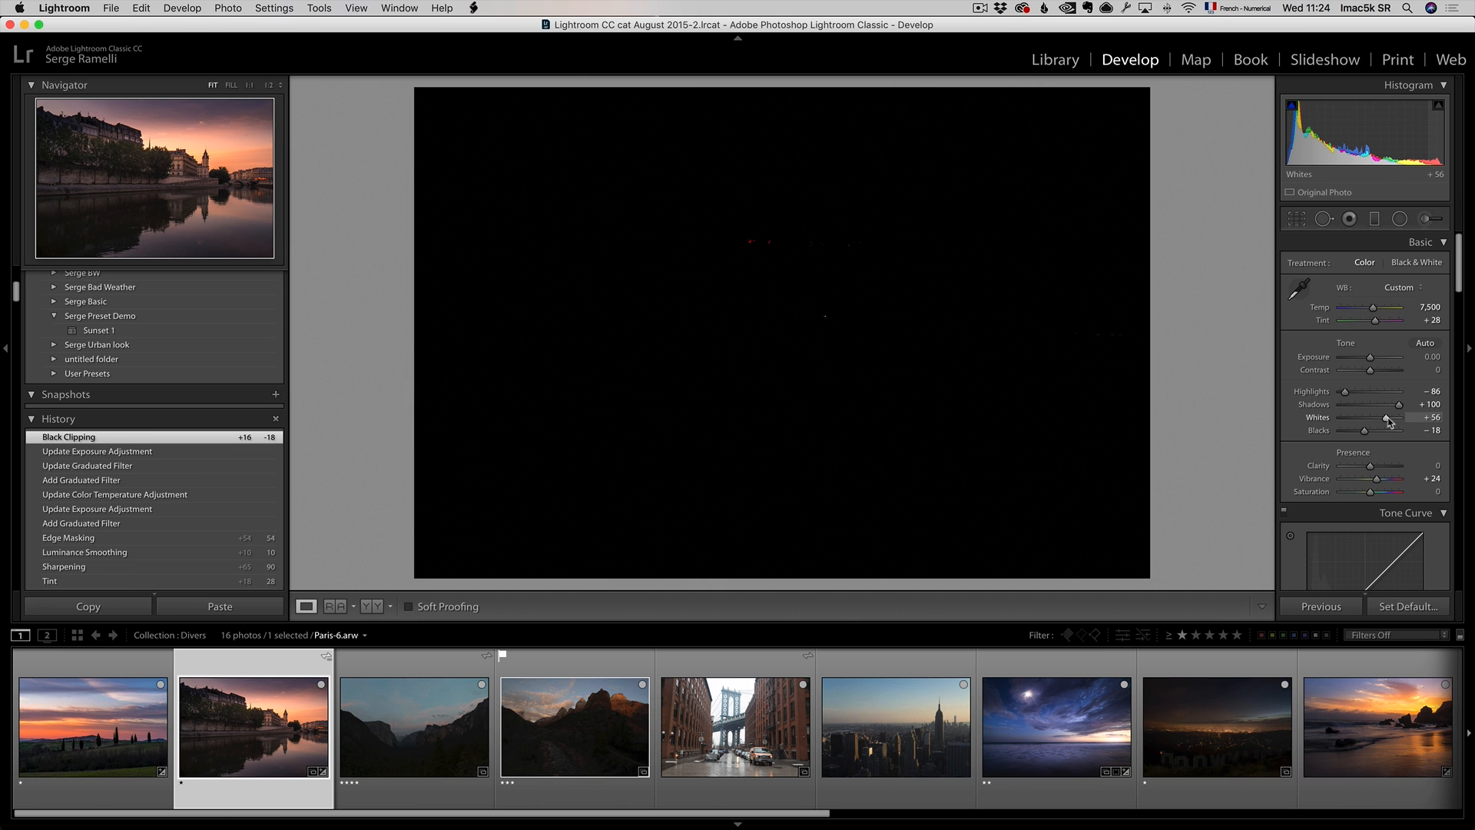
drag(1385, 418, 1395, 418)
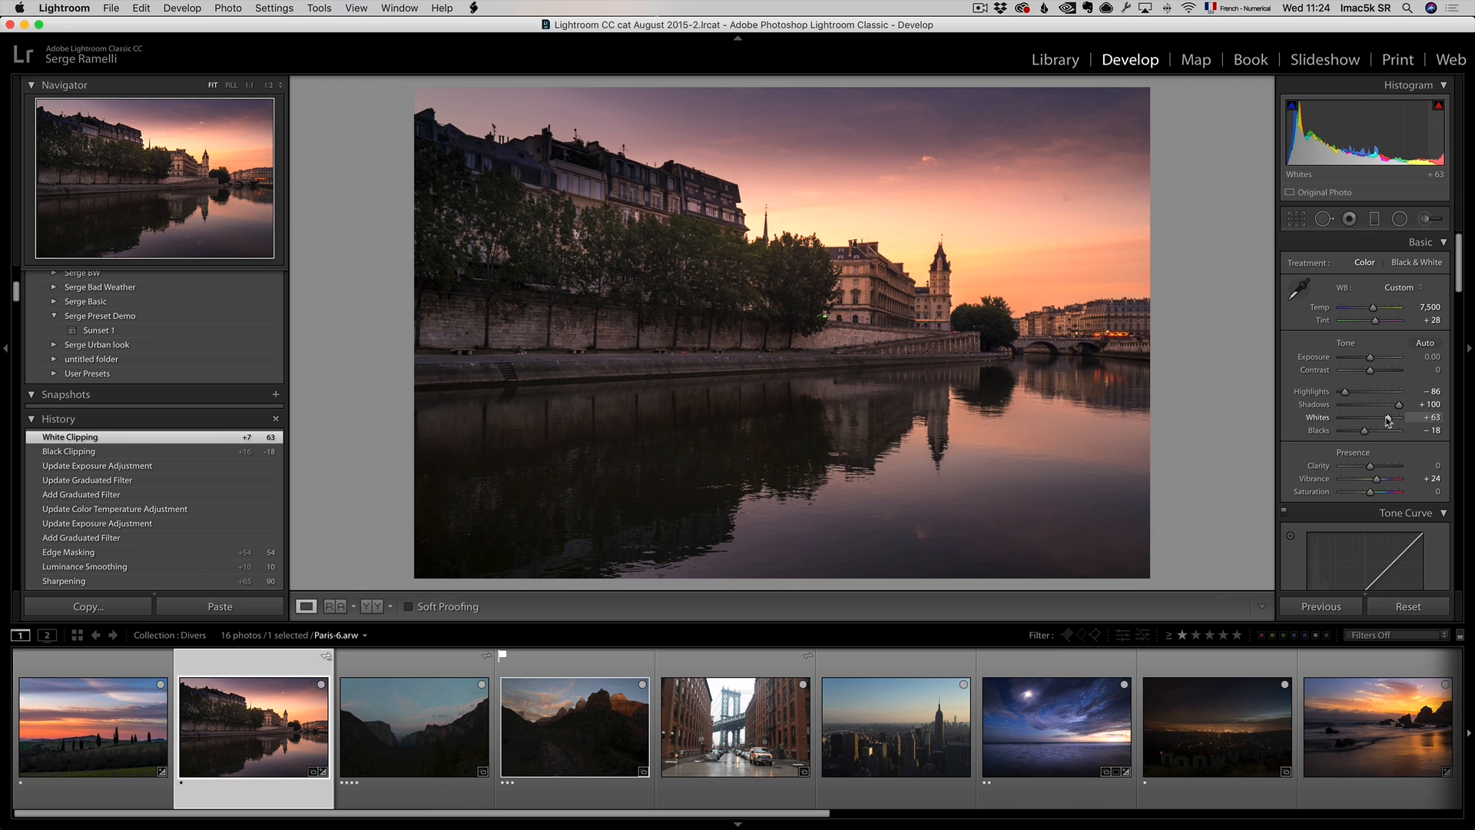
mouse_move(1239, 456)
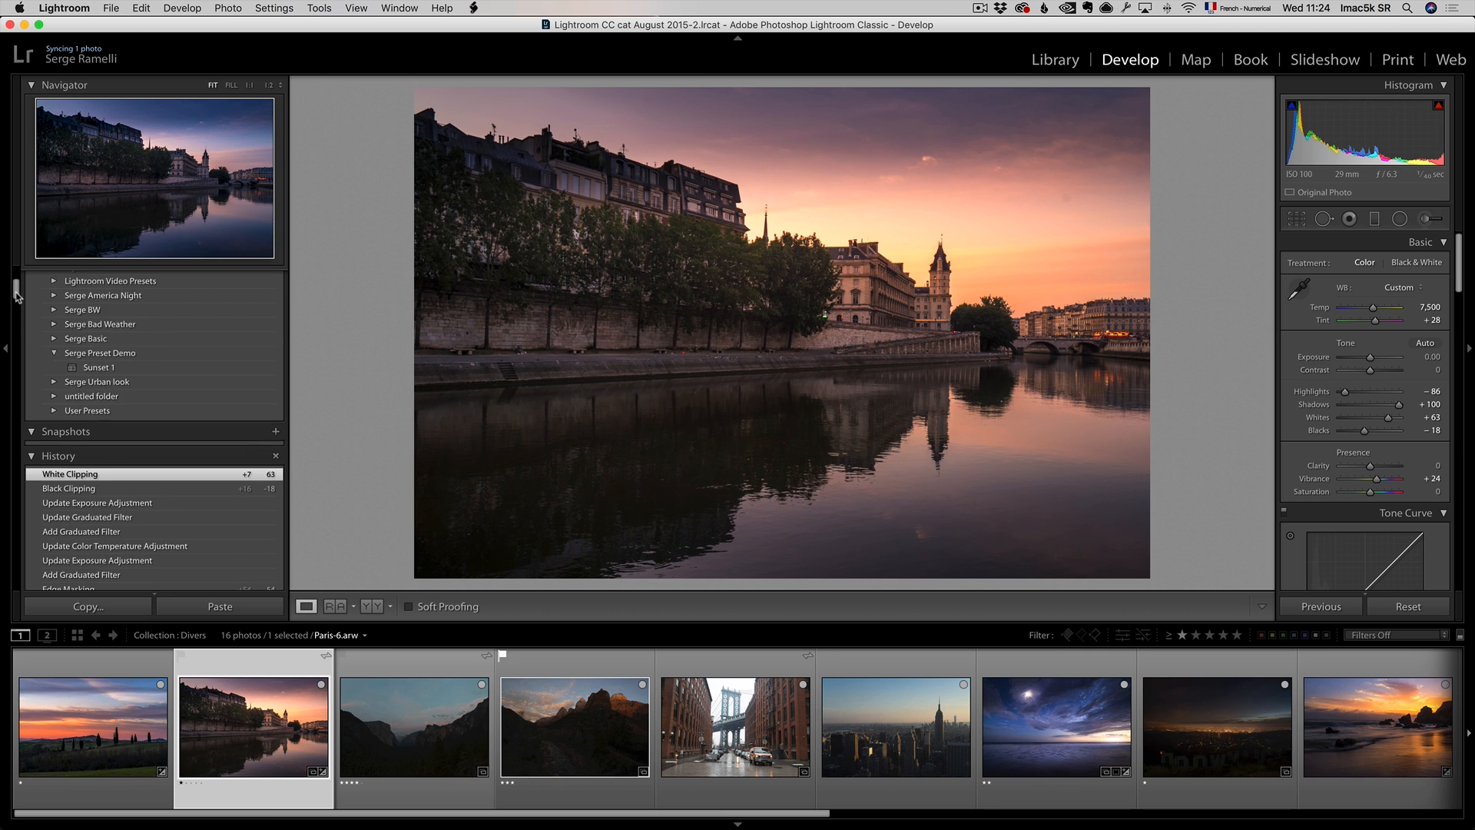
Save the Paris photo's current settings as a new preset named 'Sunset 2'.
click(276, 276)
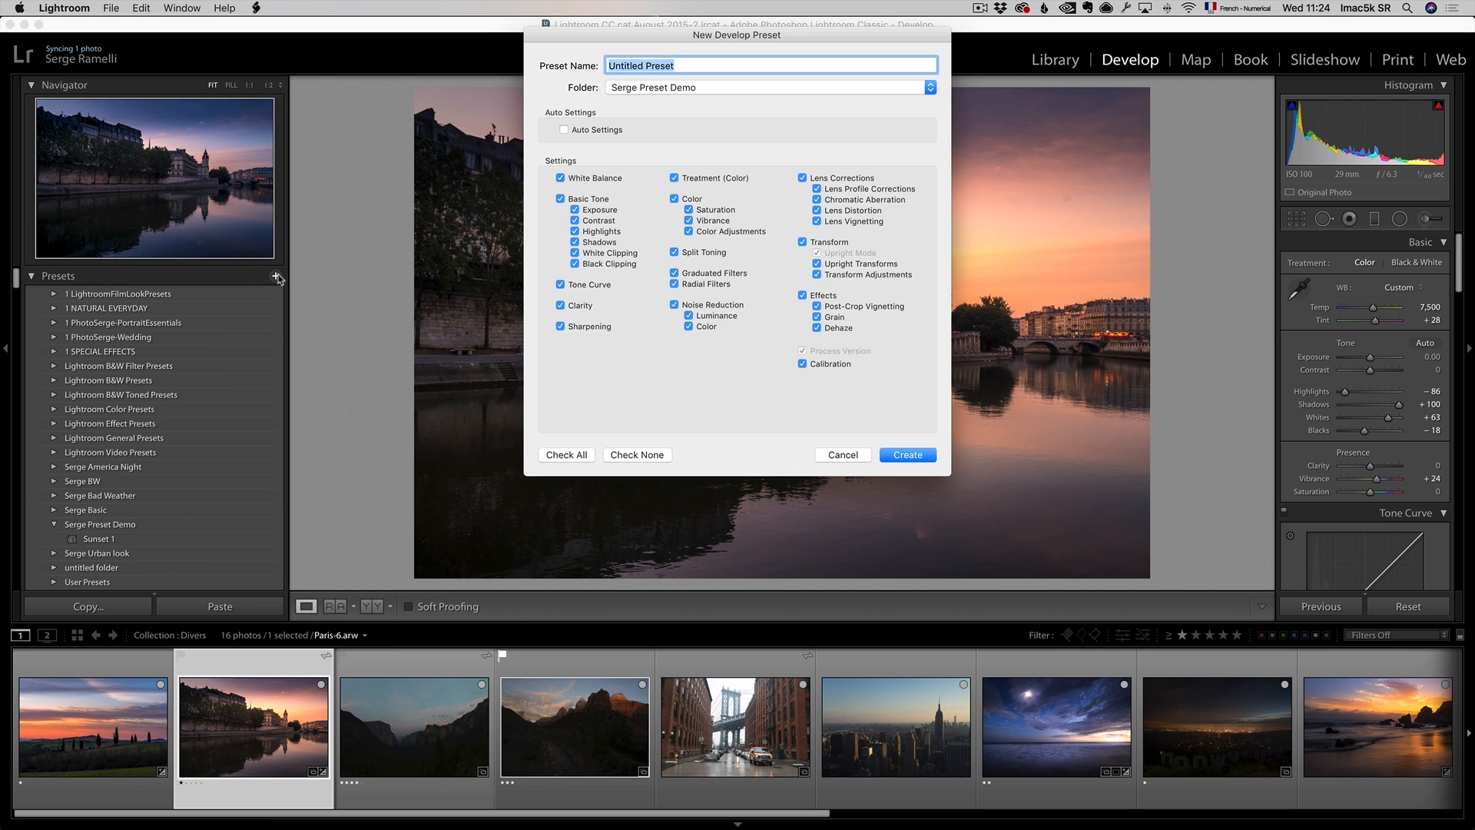
text(Sunset 2)
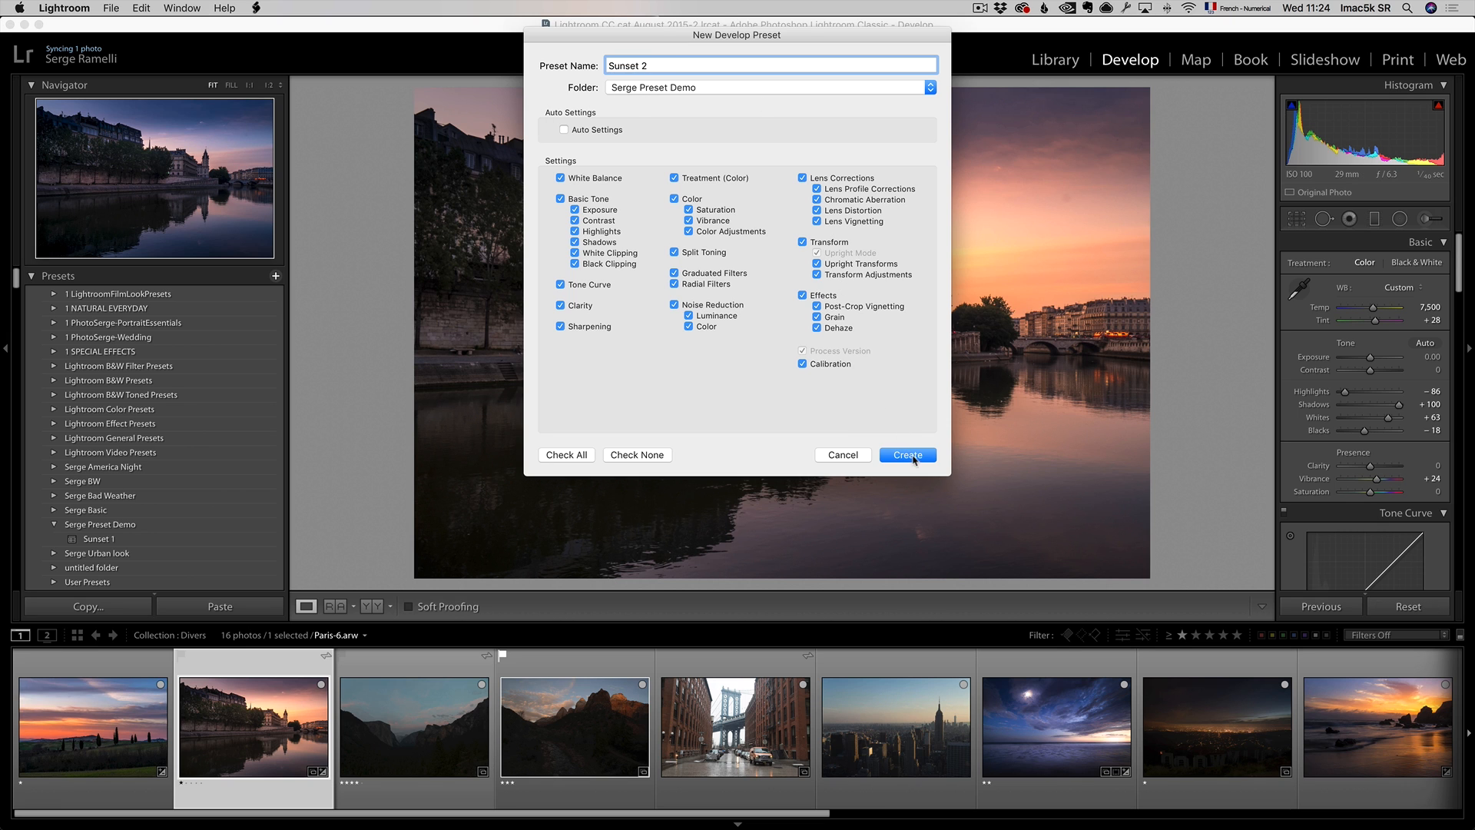
click(905, 454)
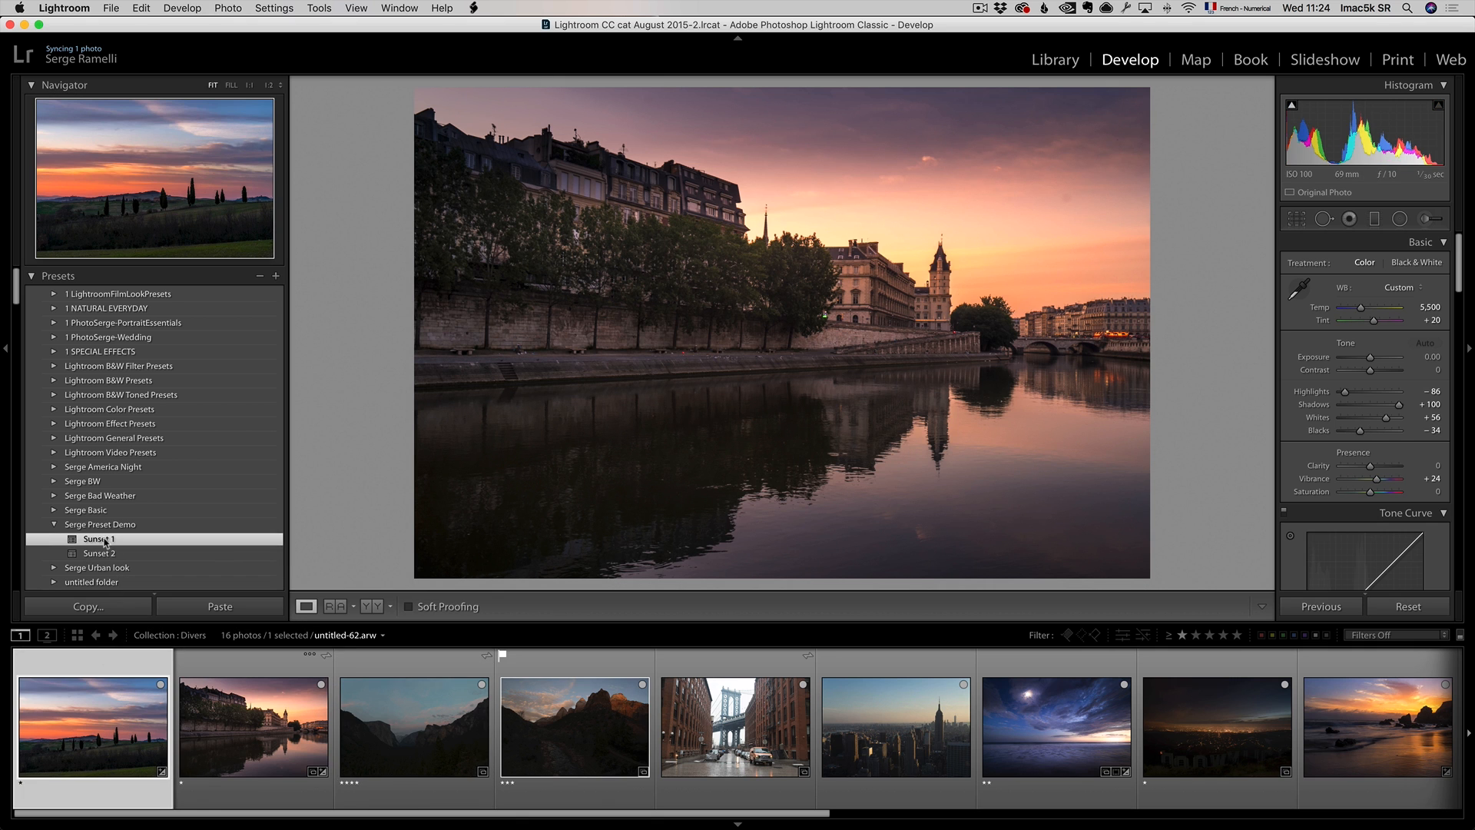
Try Sunset 1 and Sunset 2 on the Tuscany and valley photos, then reset the valley photo.
click(98, 538)
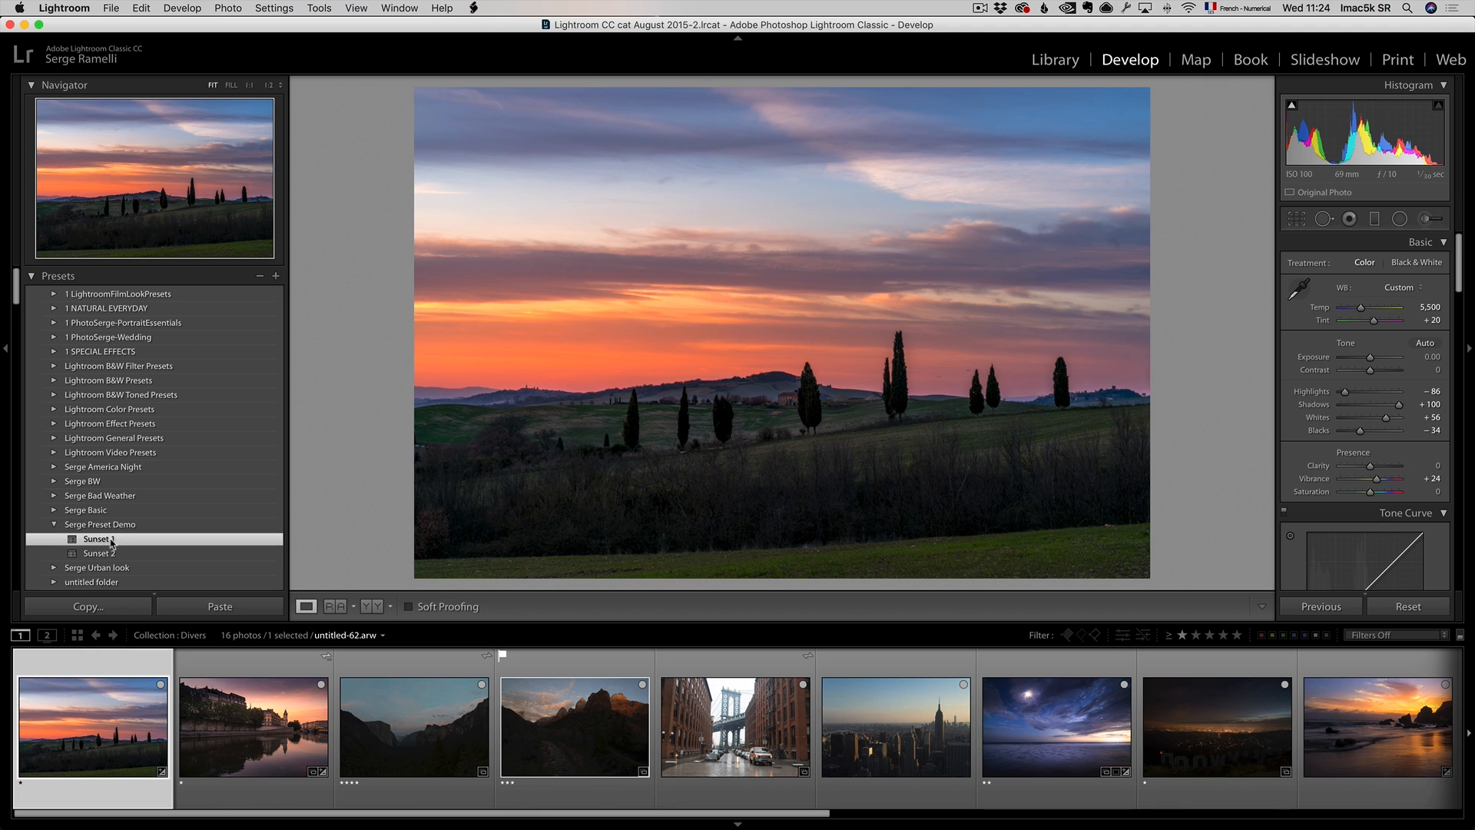
click(99, 553)
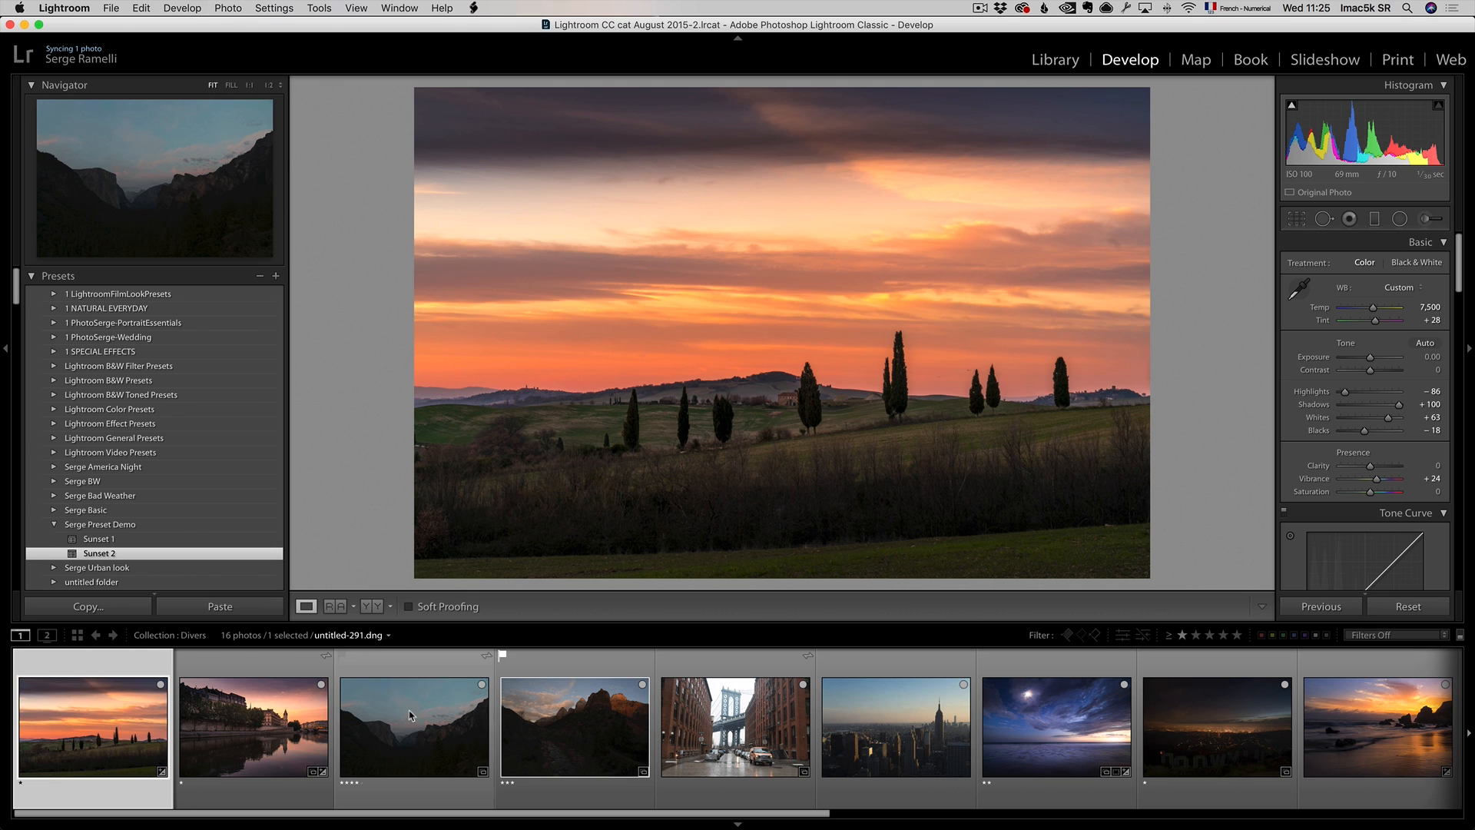
click(411, 725)
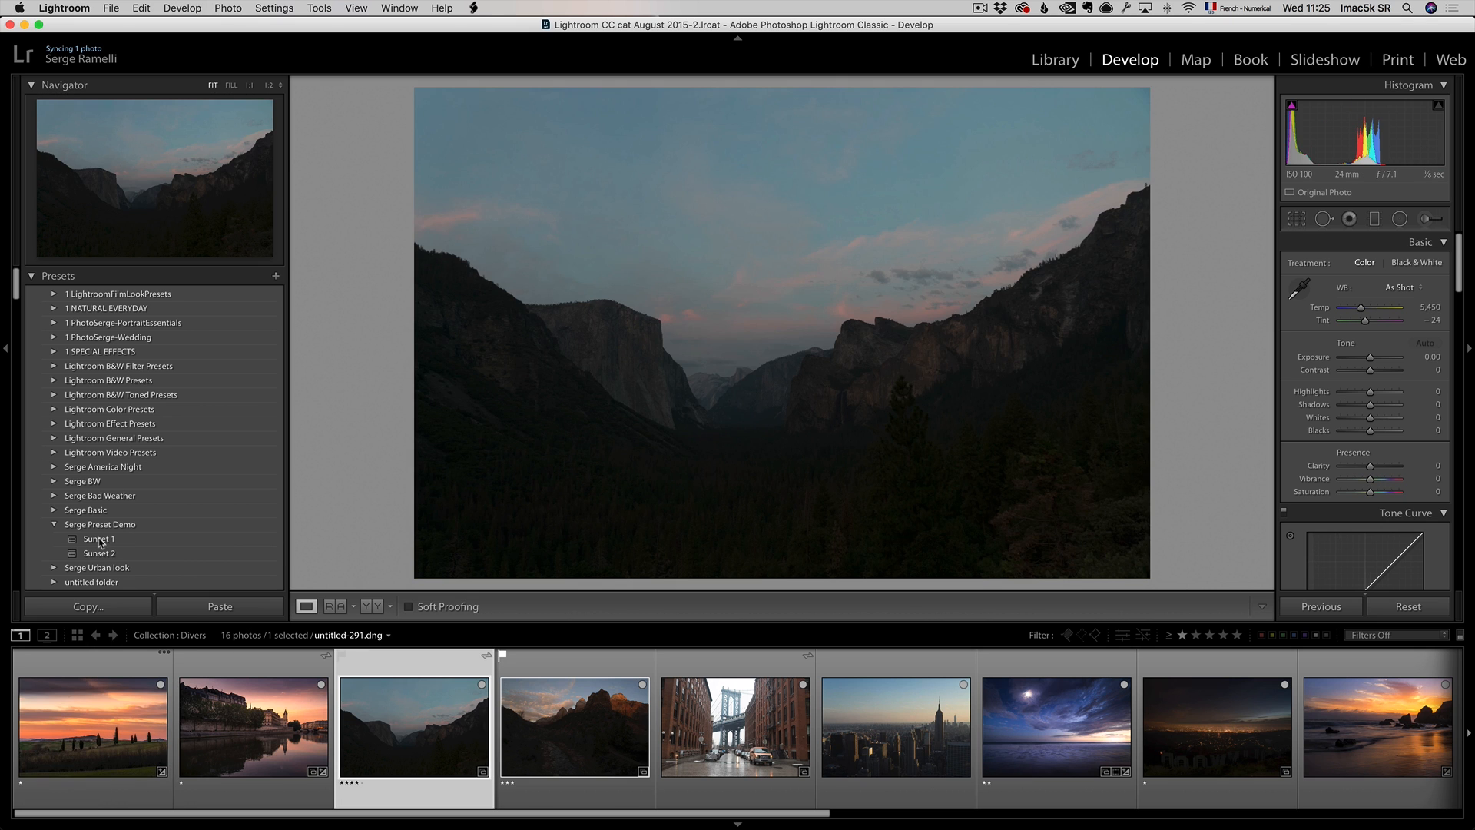
click(99, 540)
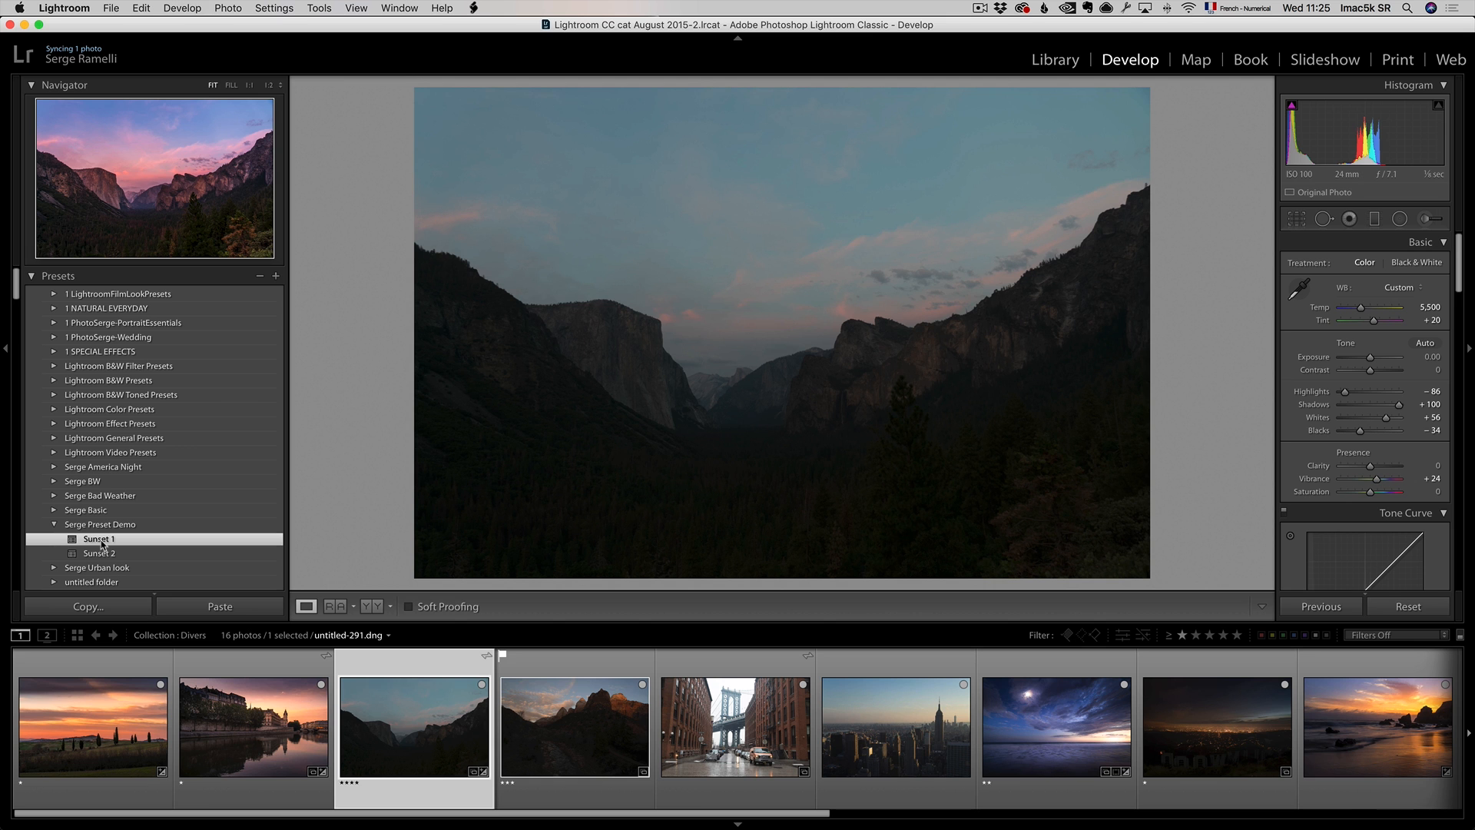
click(98, 537)
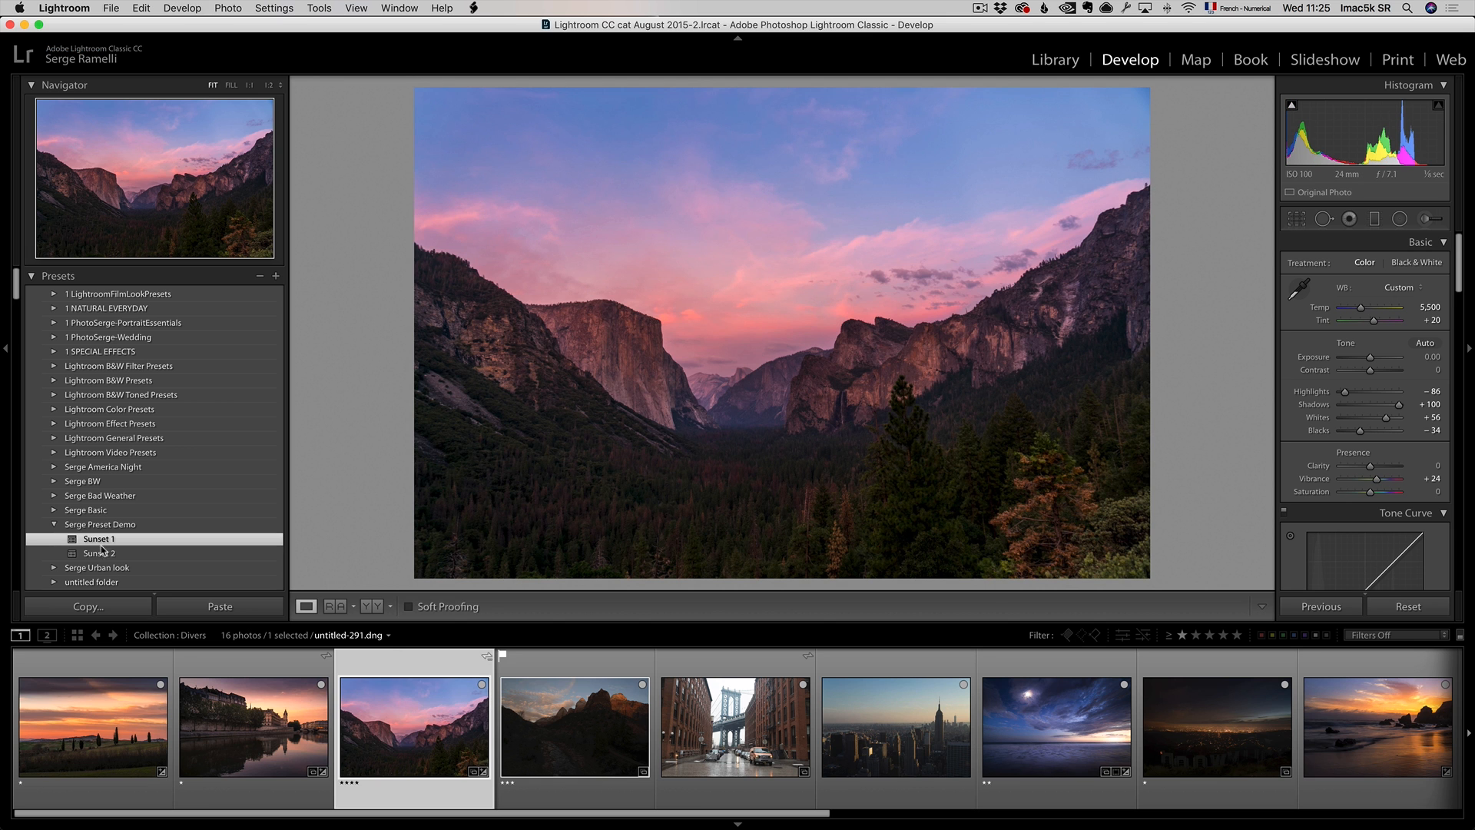
click(99, 553)
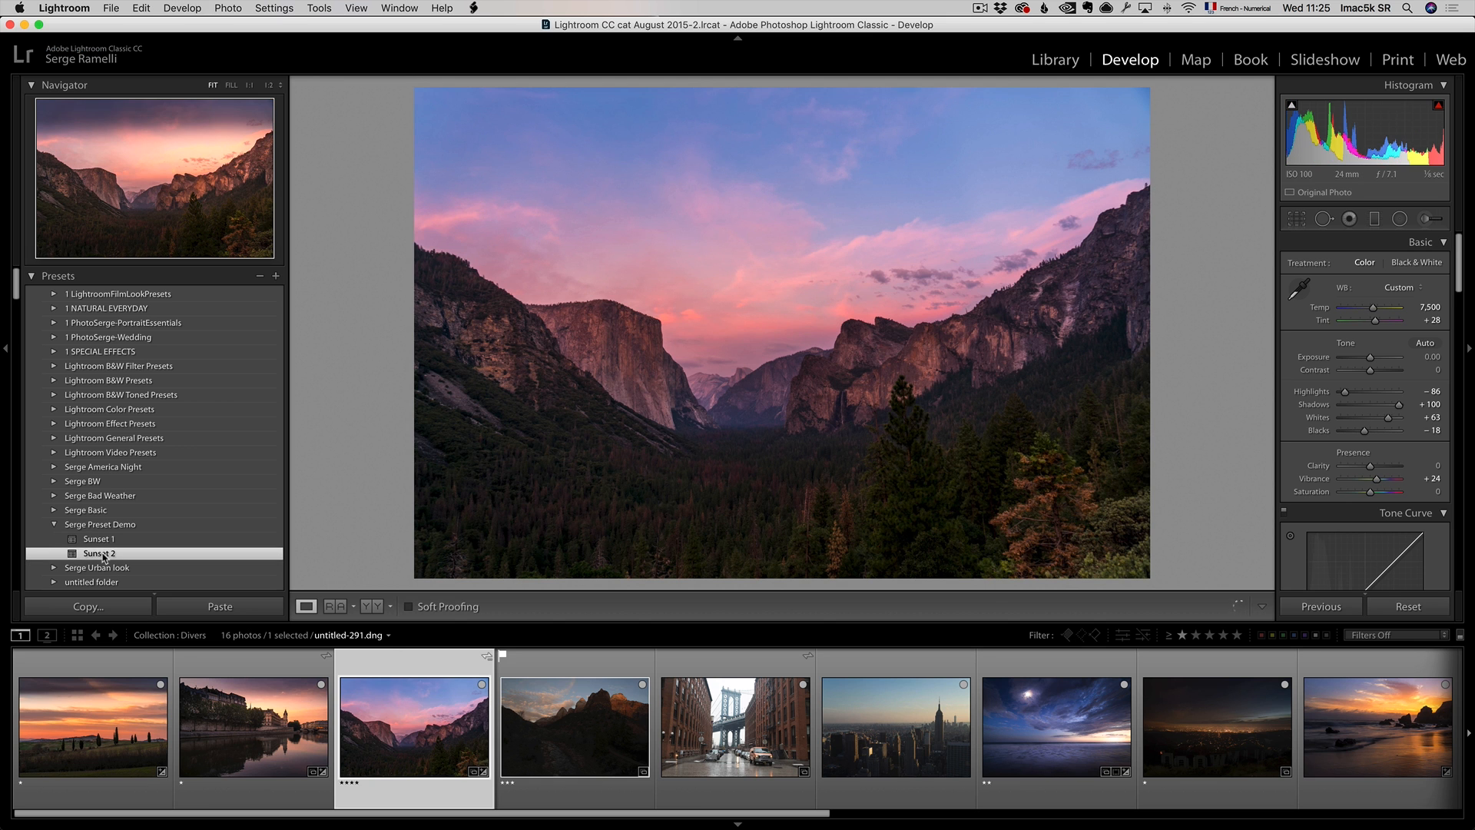
click(100, 553)
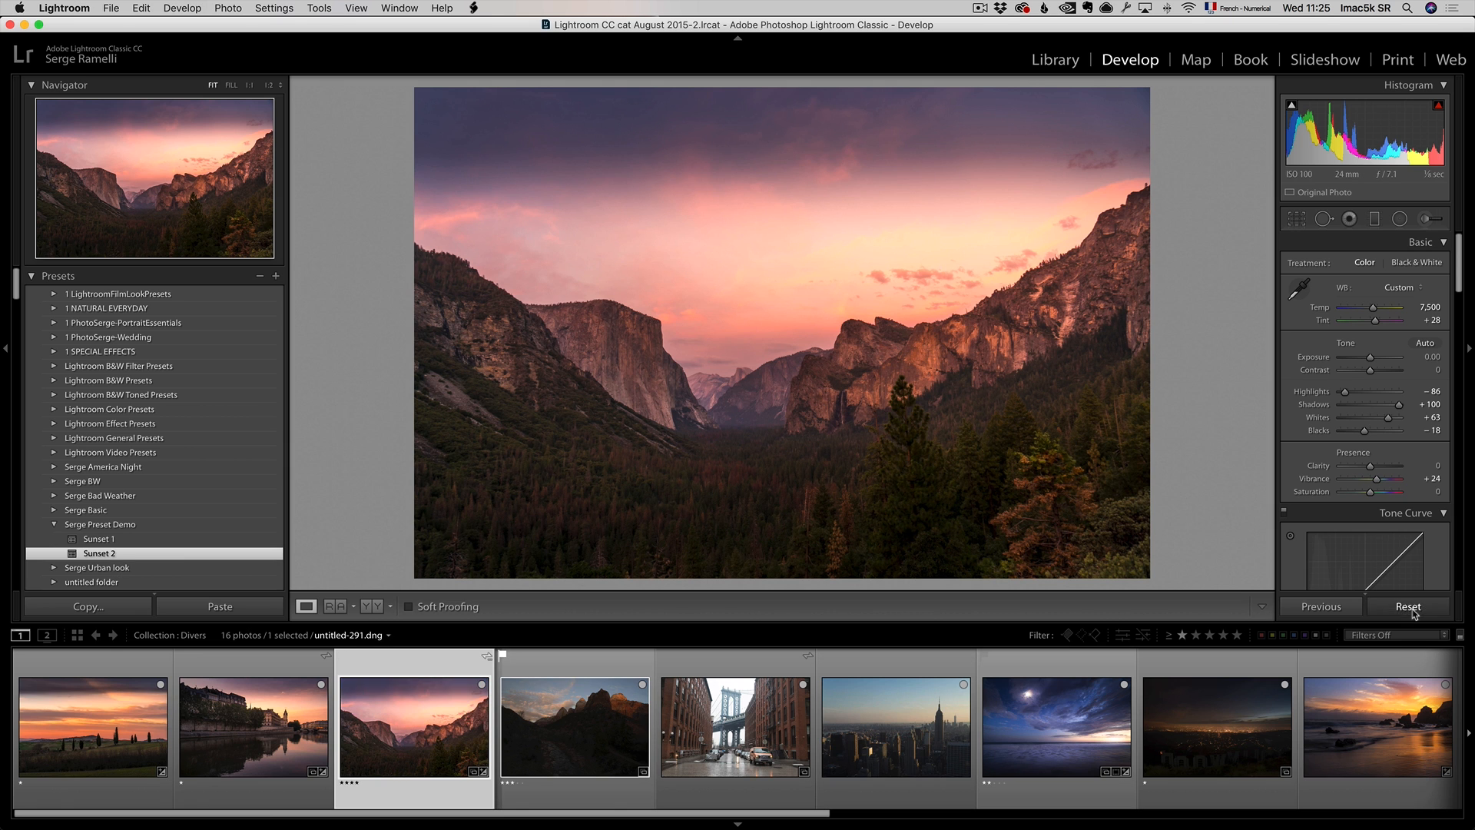
click(1408, 606)
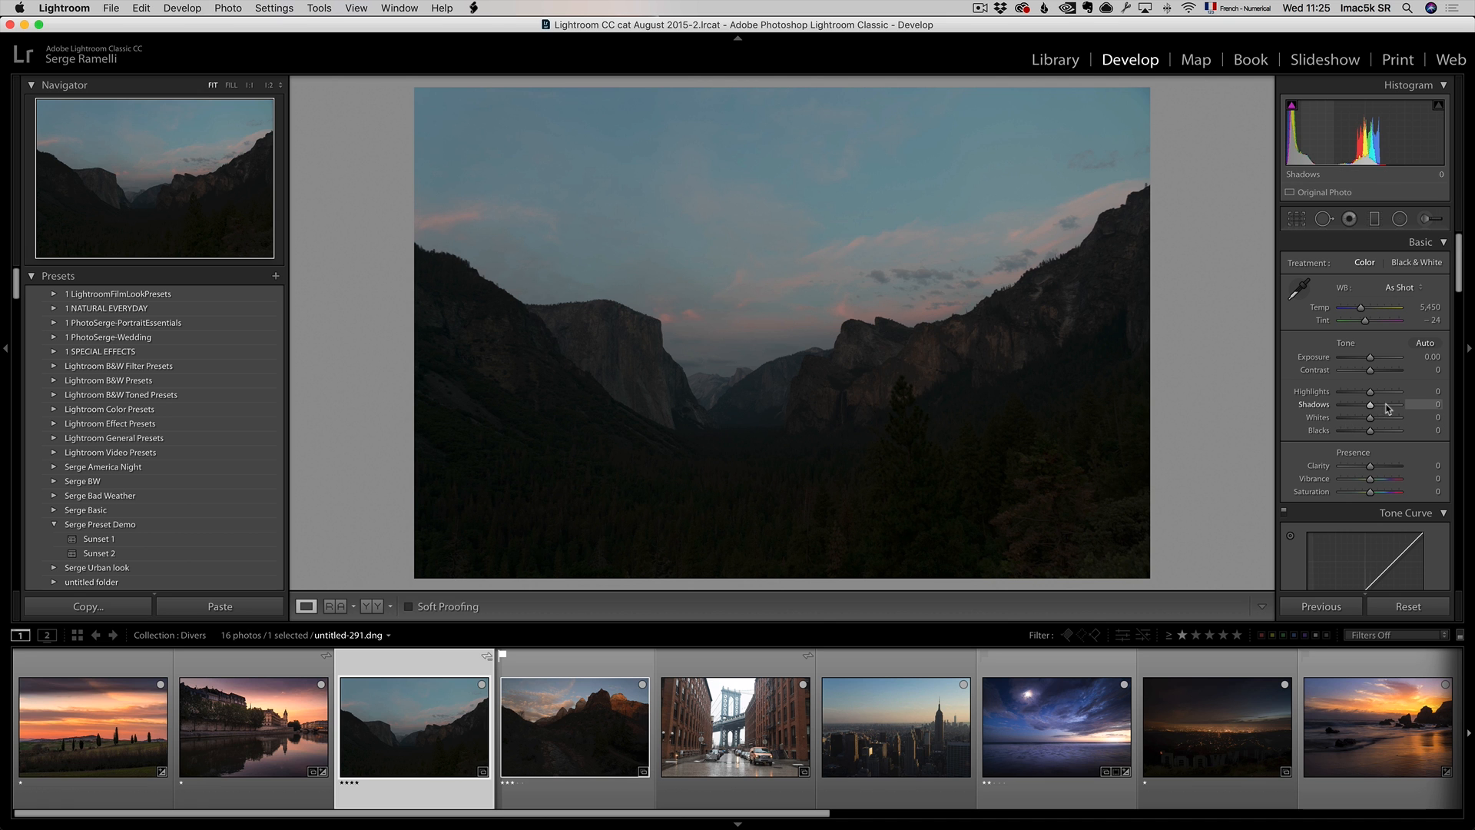
Set shadows +100, whites +49, blacks -8 and exposure +0.35 on the valley photo.
drag(1371, 418, 1383, 418)
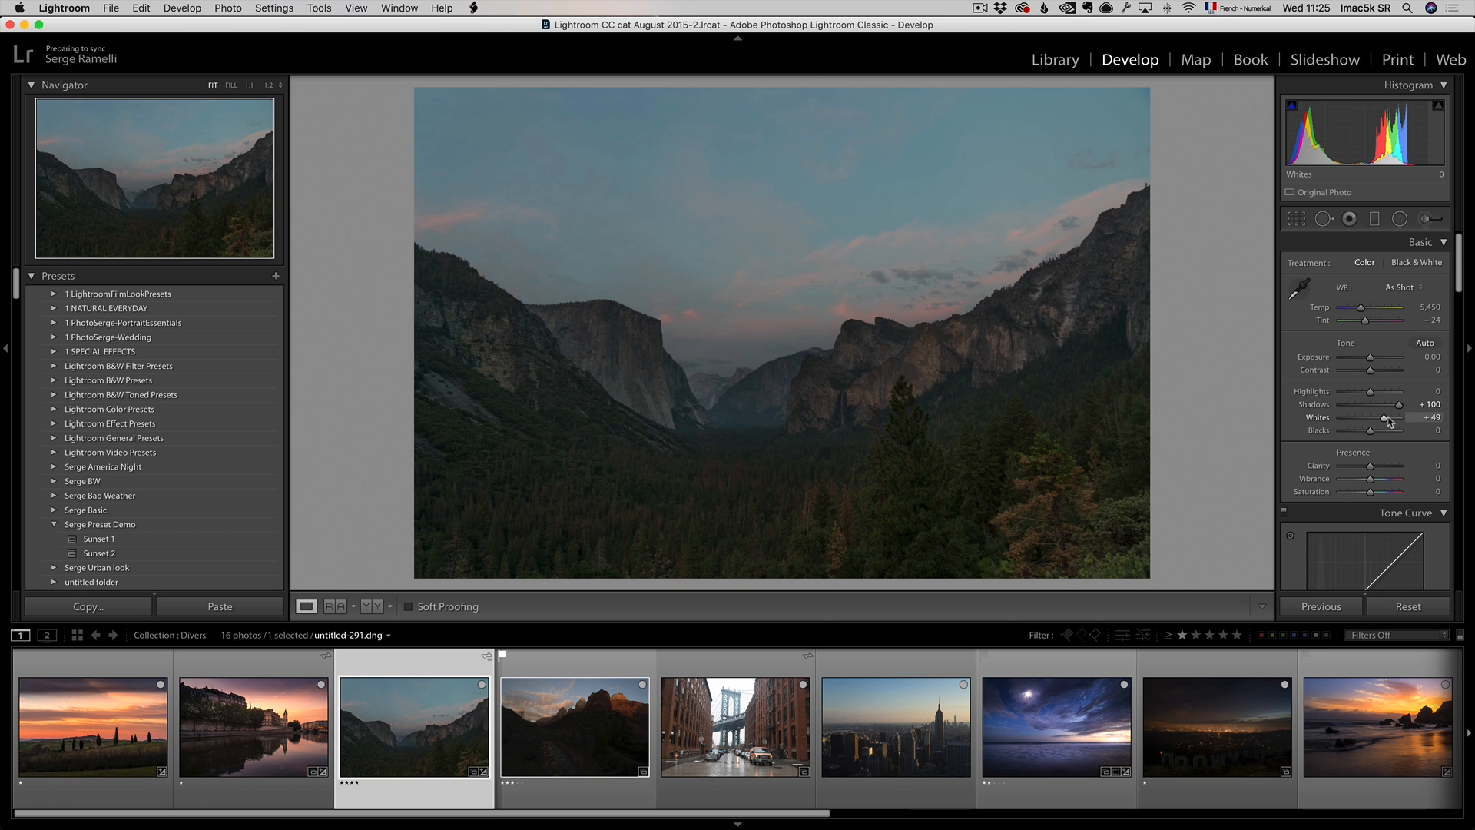
drag(1397, 431, 1359, 430)
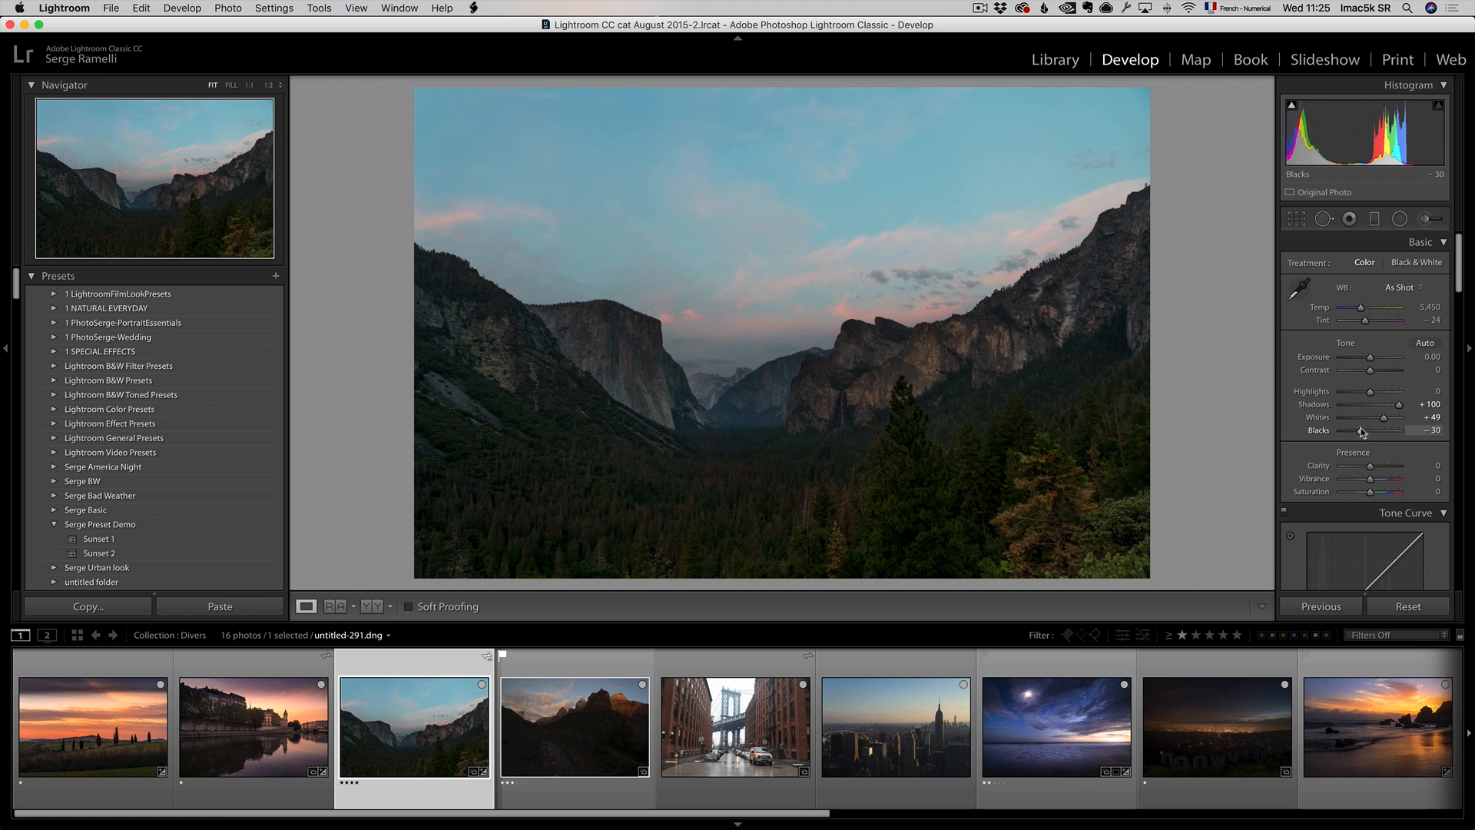
drag(1383, 430, 1397, 430)
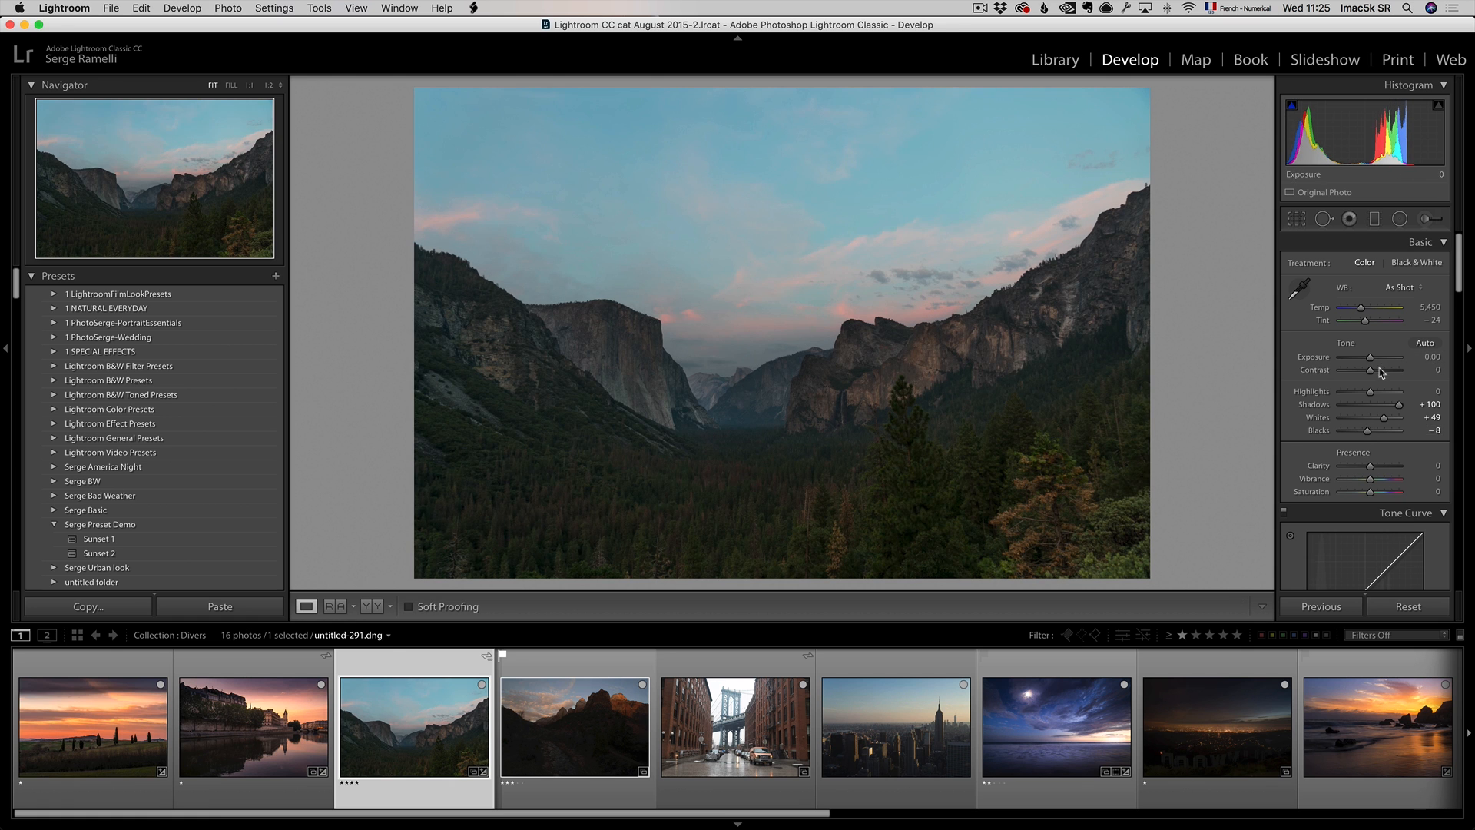
drag(1369, 355, 1375, 356)
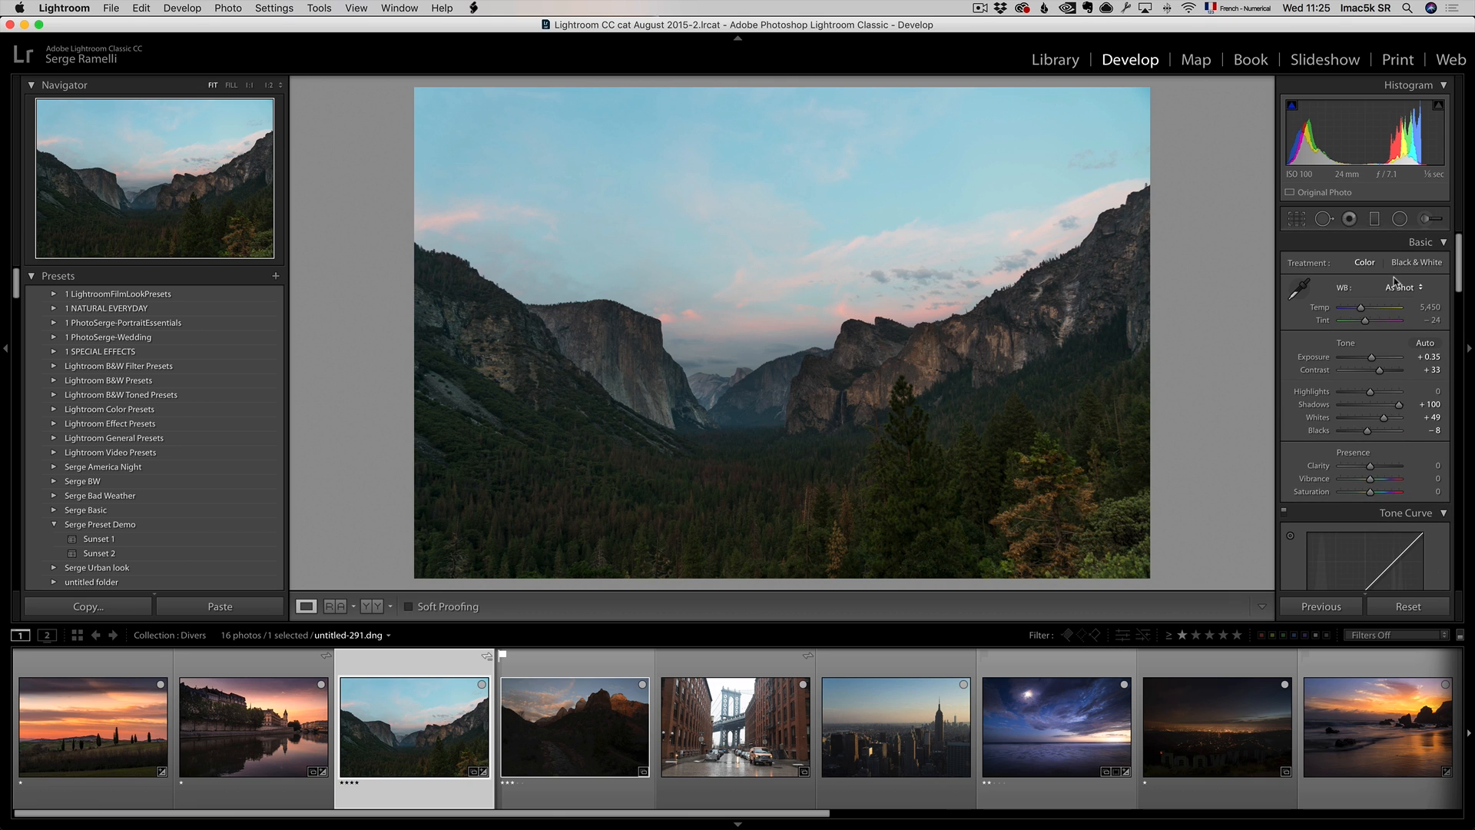
Convert the valley photo to black and white, darken the Blue mix, and cool Temp to 4,247.
click(1416, 263)
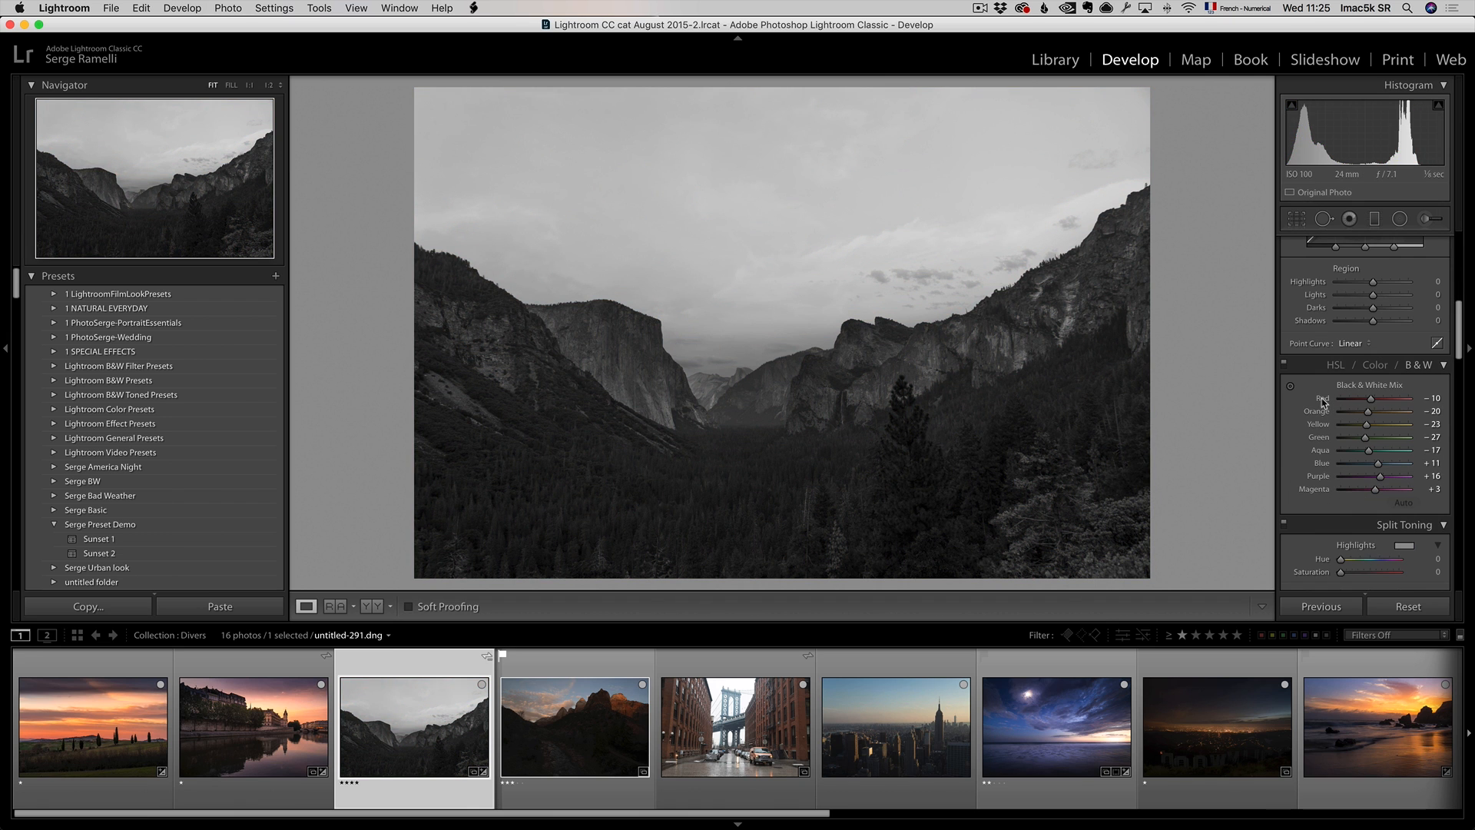
drag(1390, 462, 1369, 462)
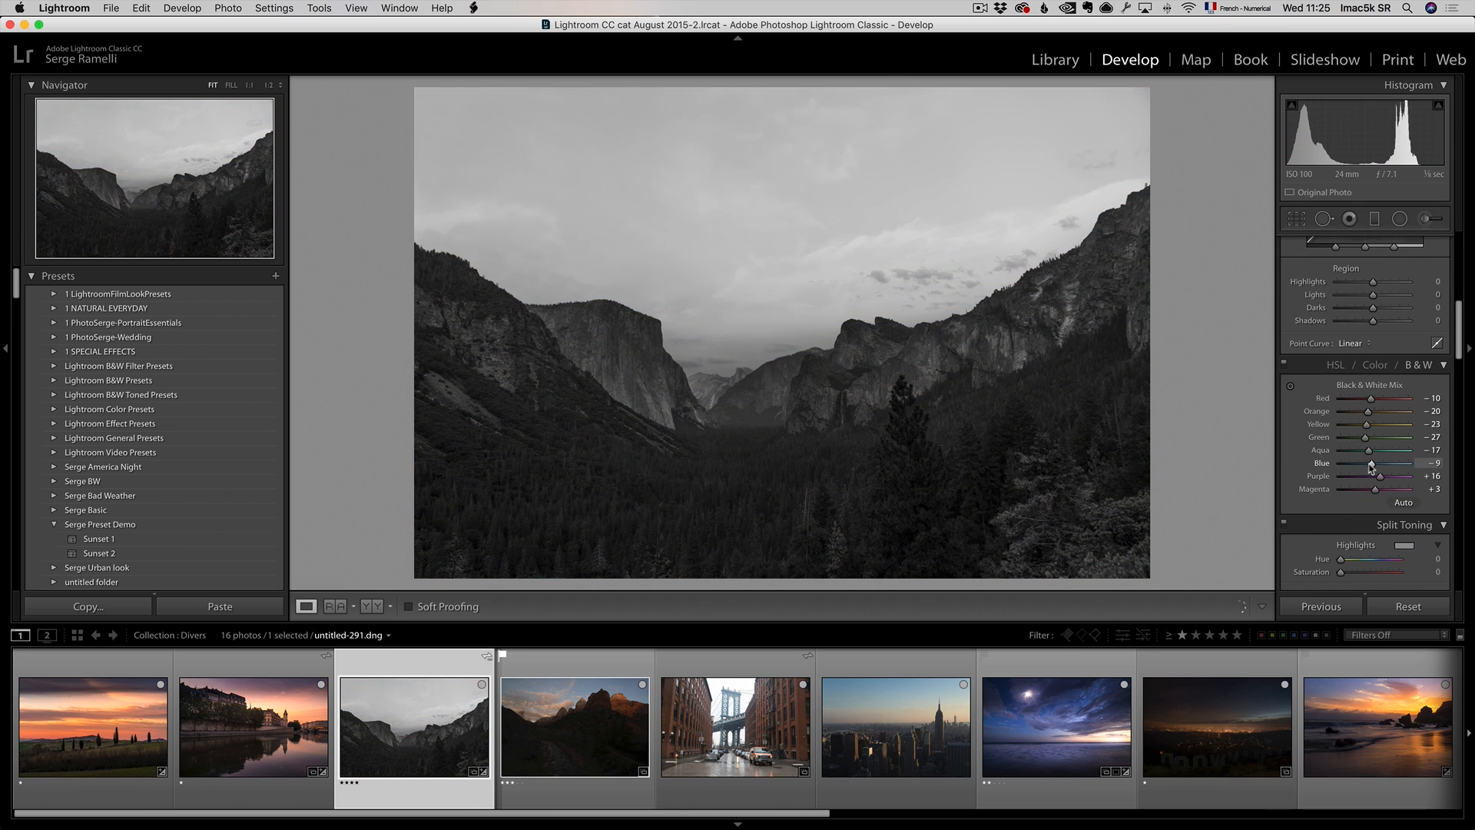
drag(1374, 462, 1345, 462)
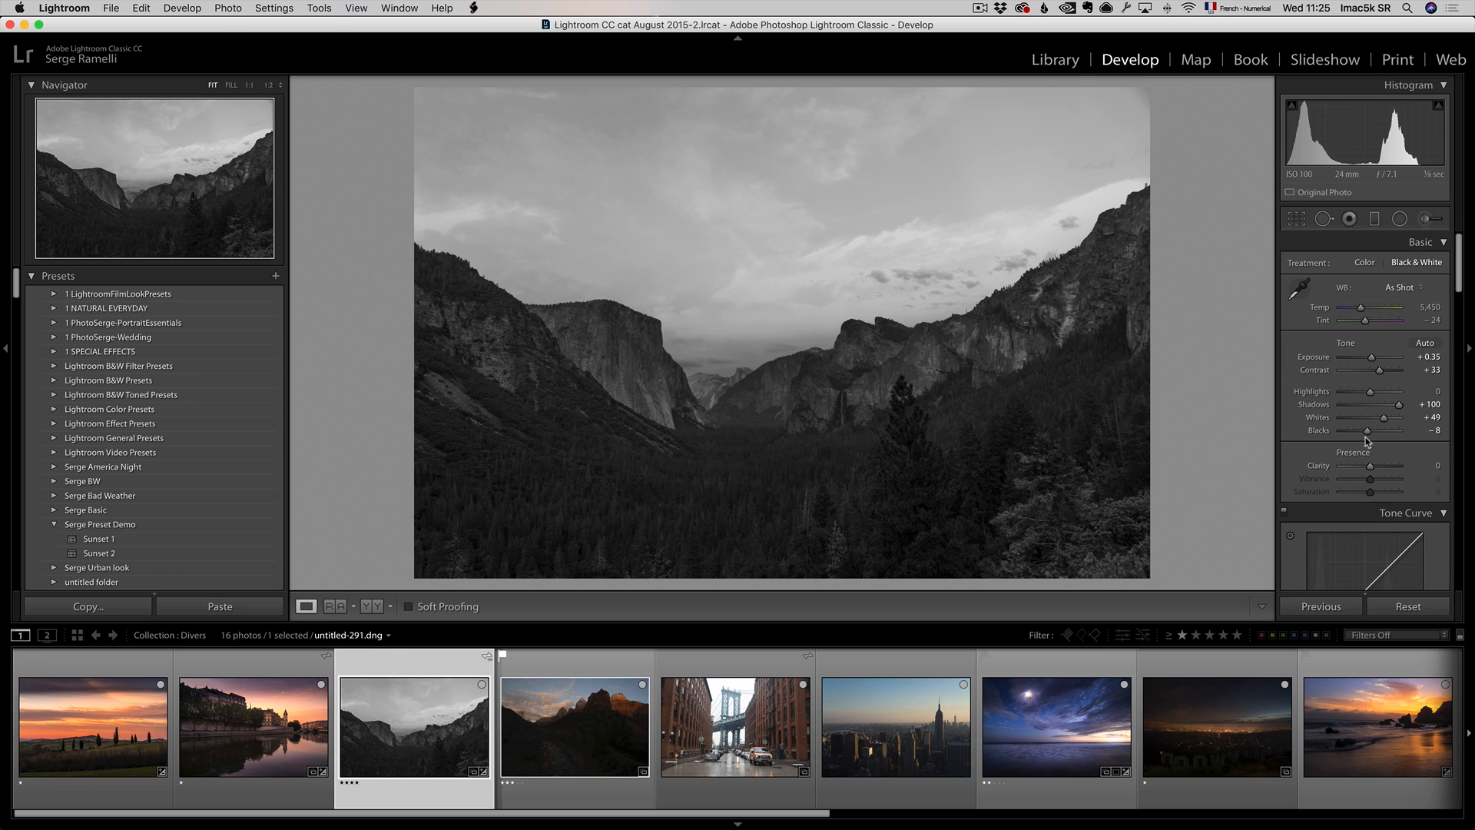
drag(1391, 307, 1359, 307)
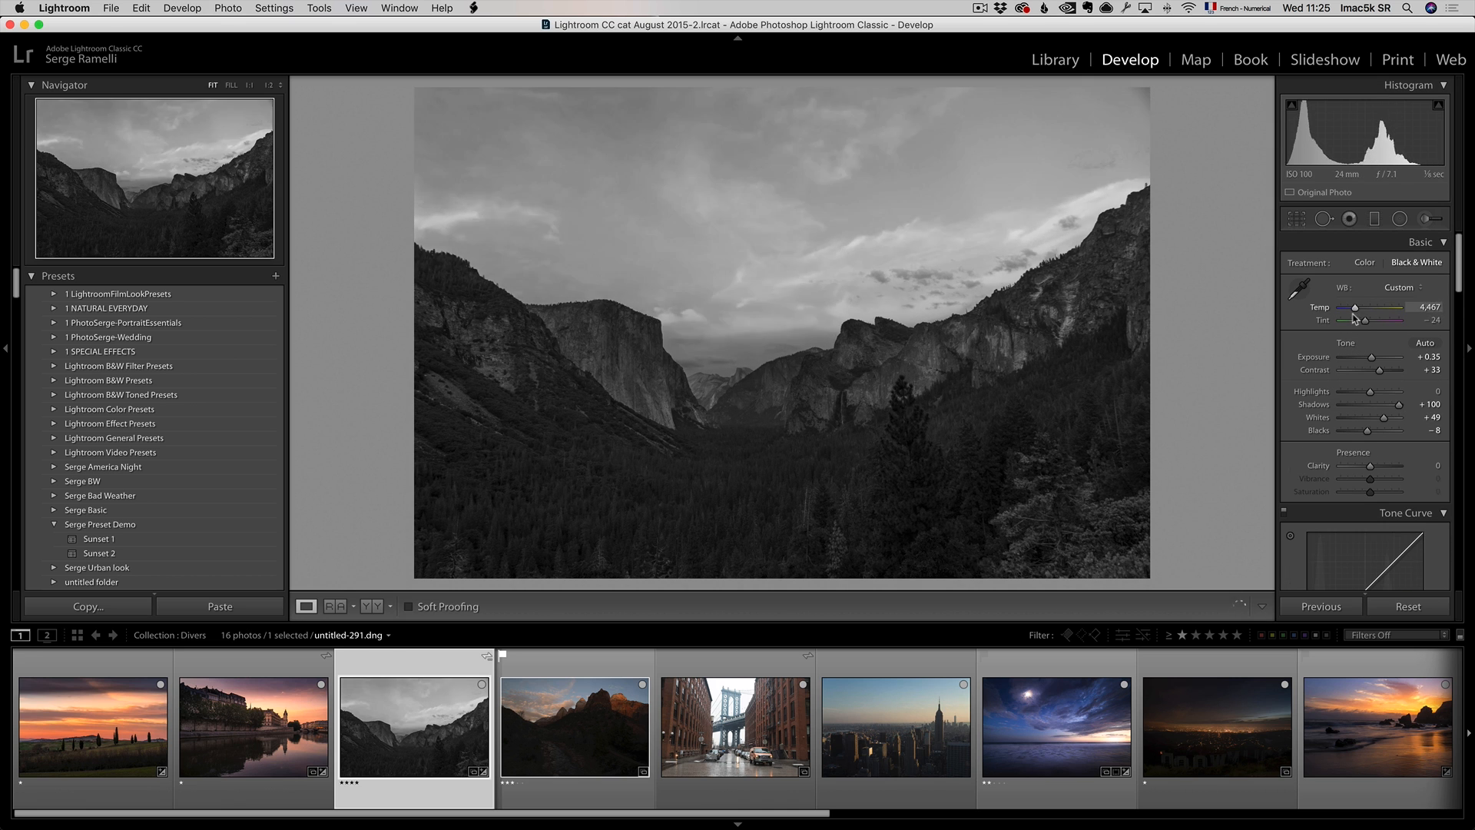
drag(1359, 307, 1352, 307)
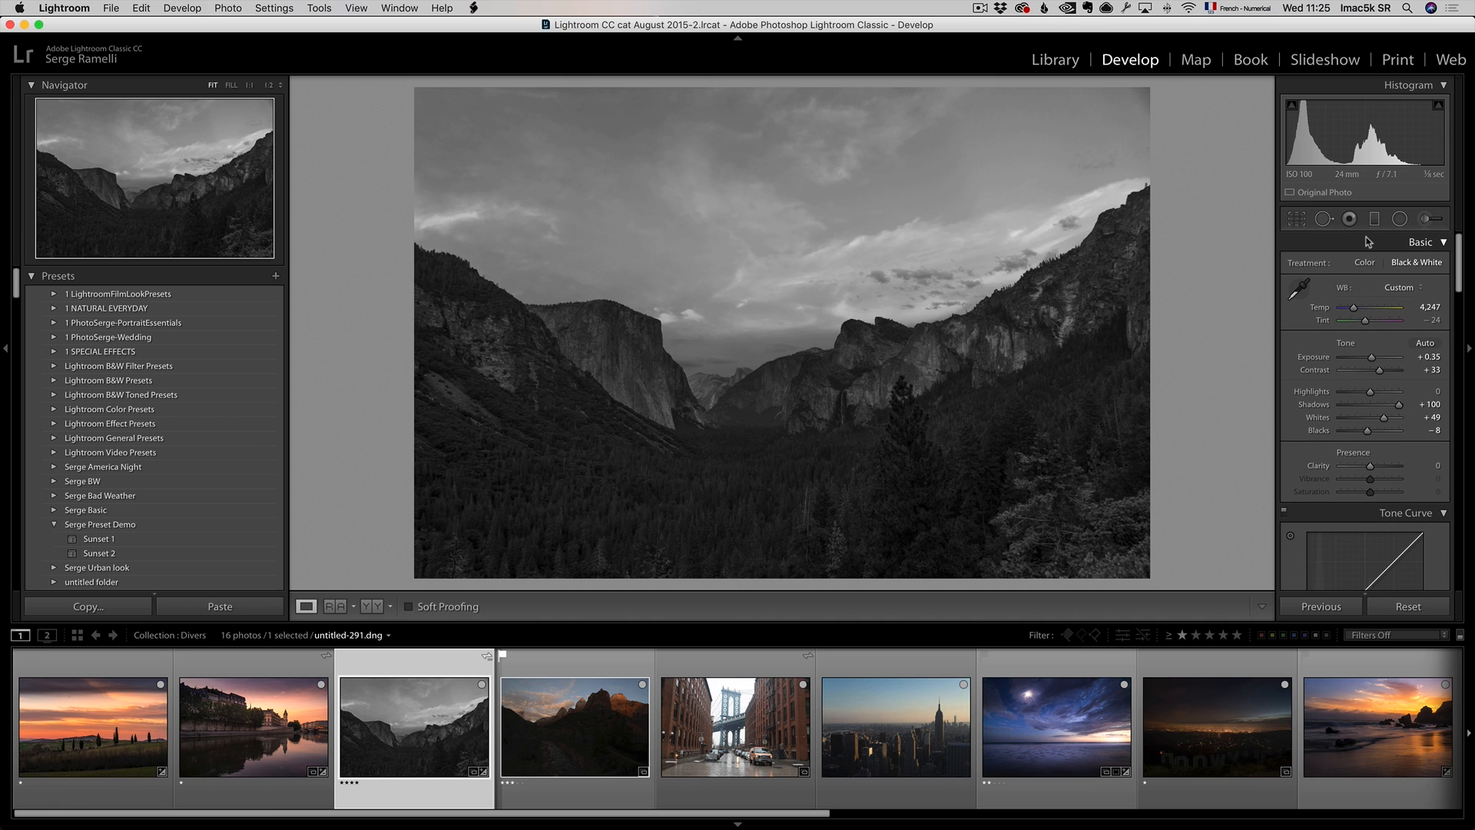
Add a graduated filter that darkens the sky with -1.71 exposure.
click(1374, 218)
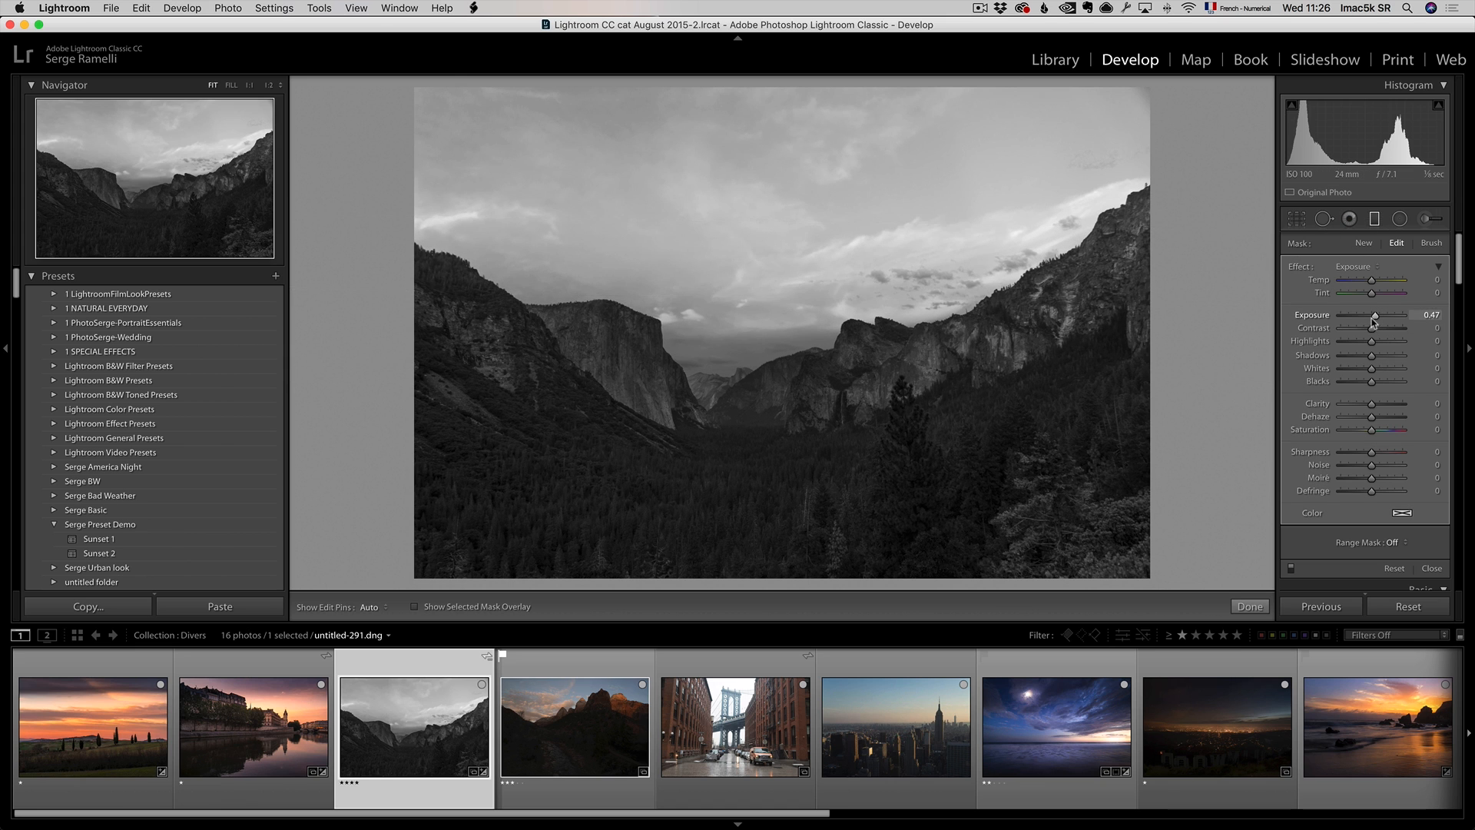
drag(1380, 316, 1358, 315)
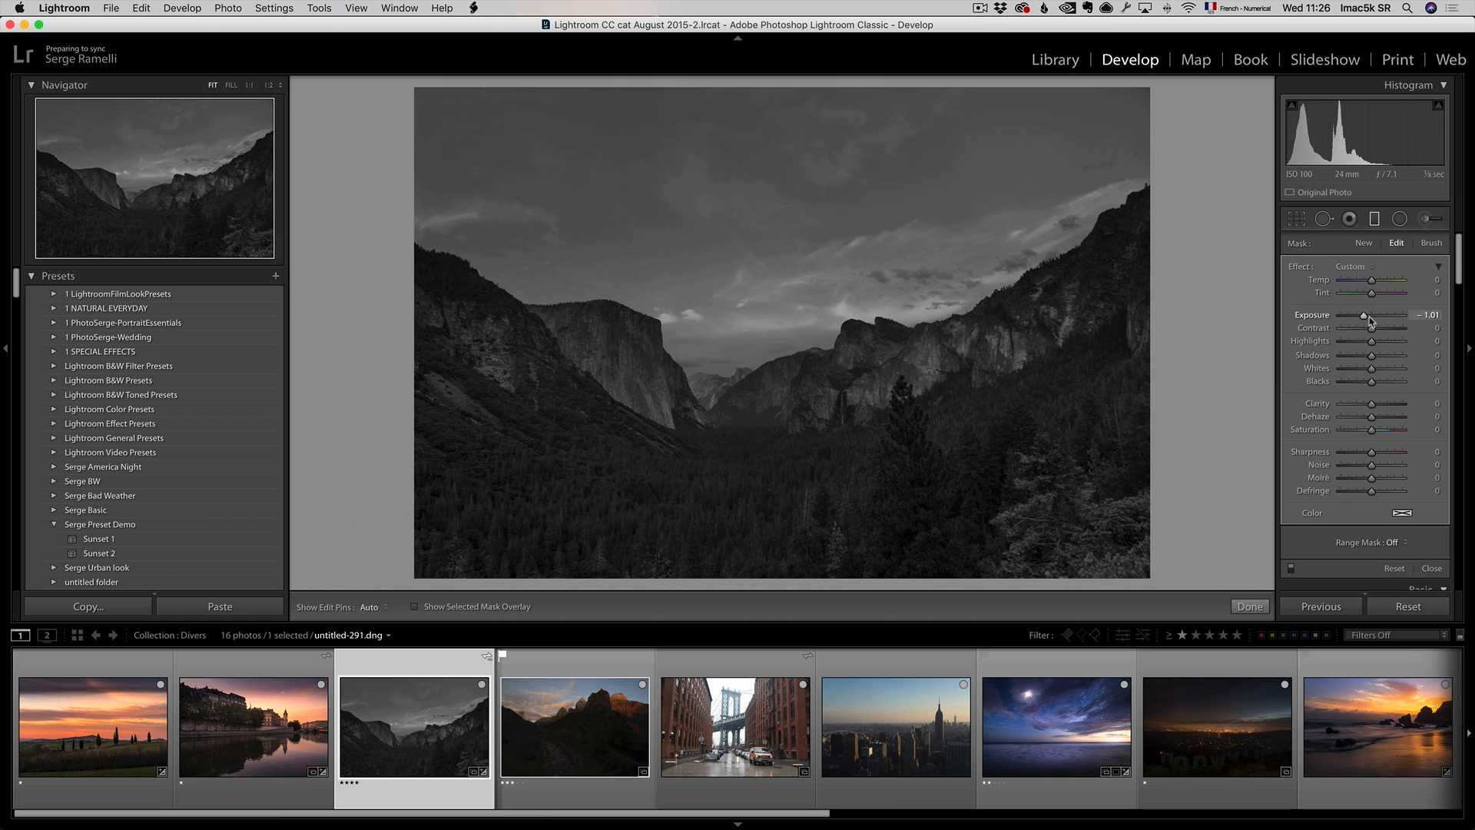
drag(1383, 315, 1369, 315)
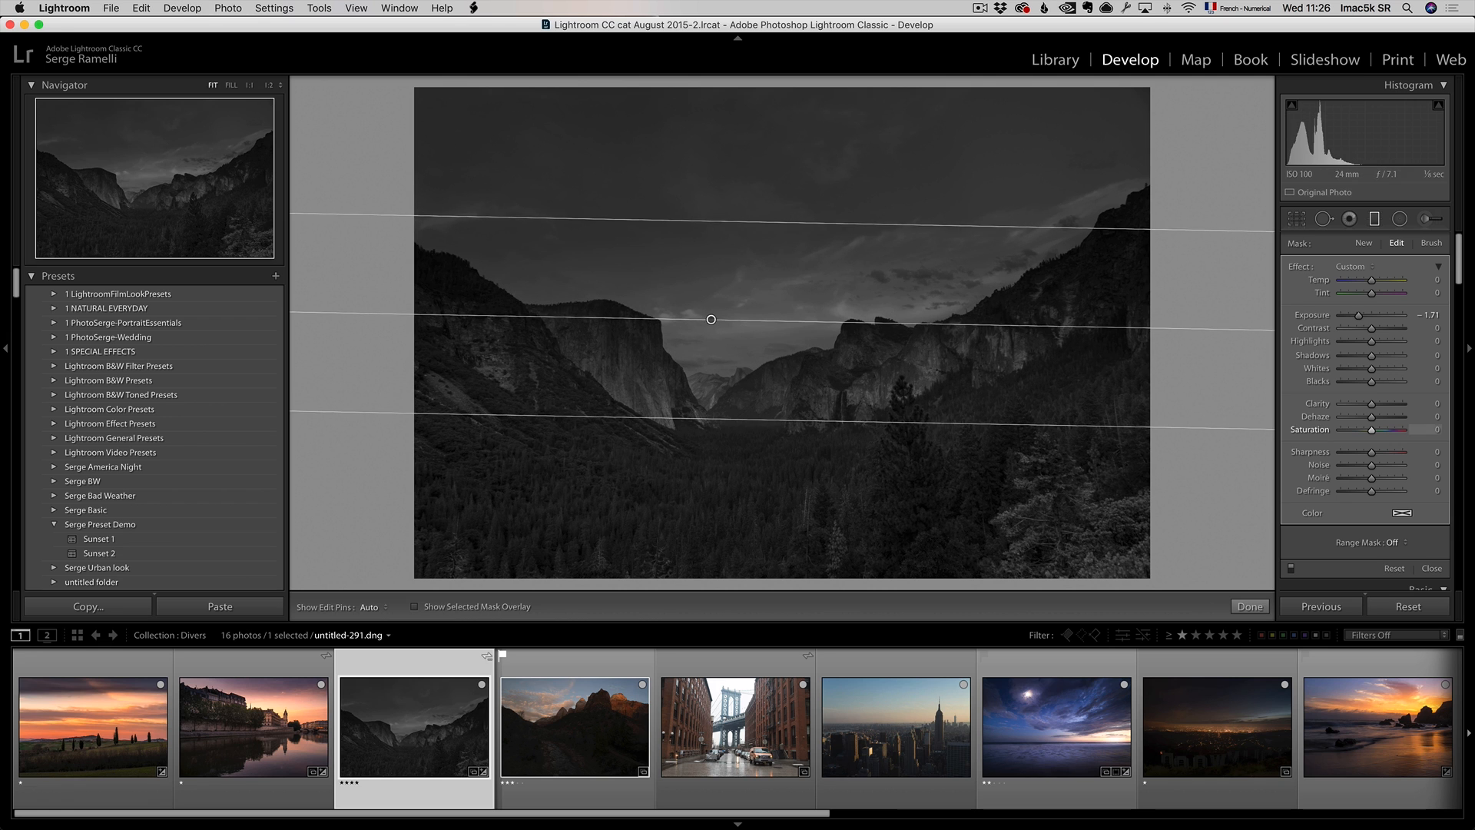
Limit the gradient with a Luminance range mask and add a second darkening sky gradient.
click(1378, 542)
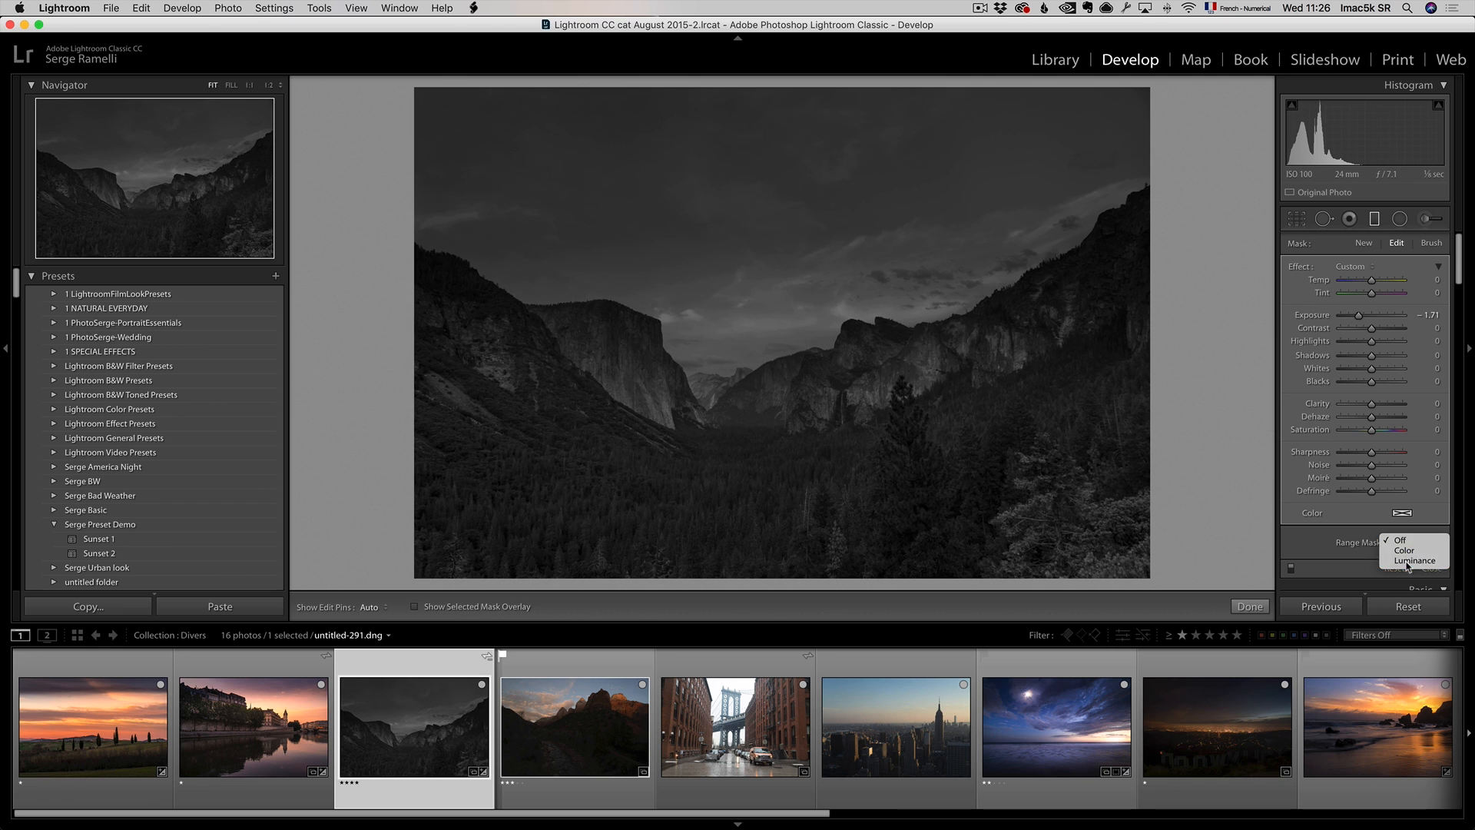
click(1421, 561)
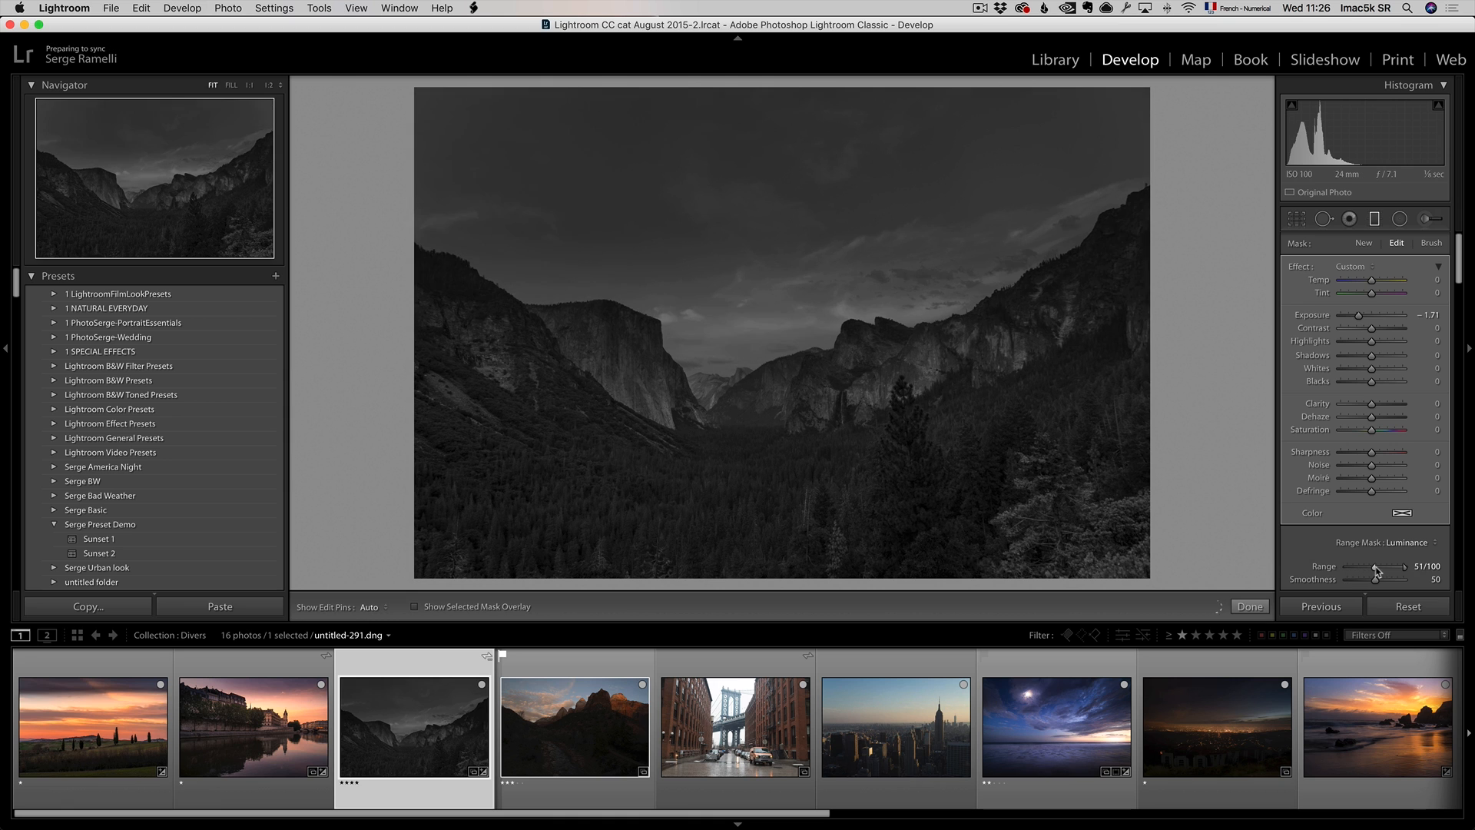
drag(1374, 572, 1379, 571)
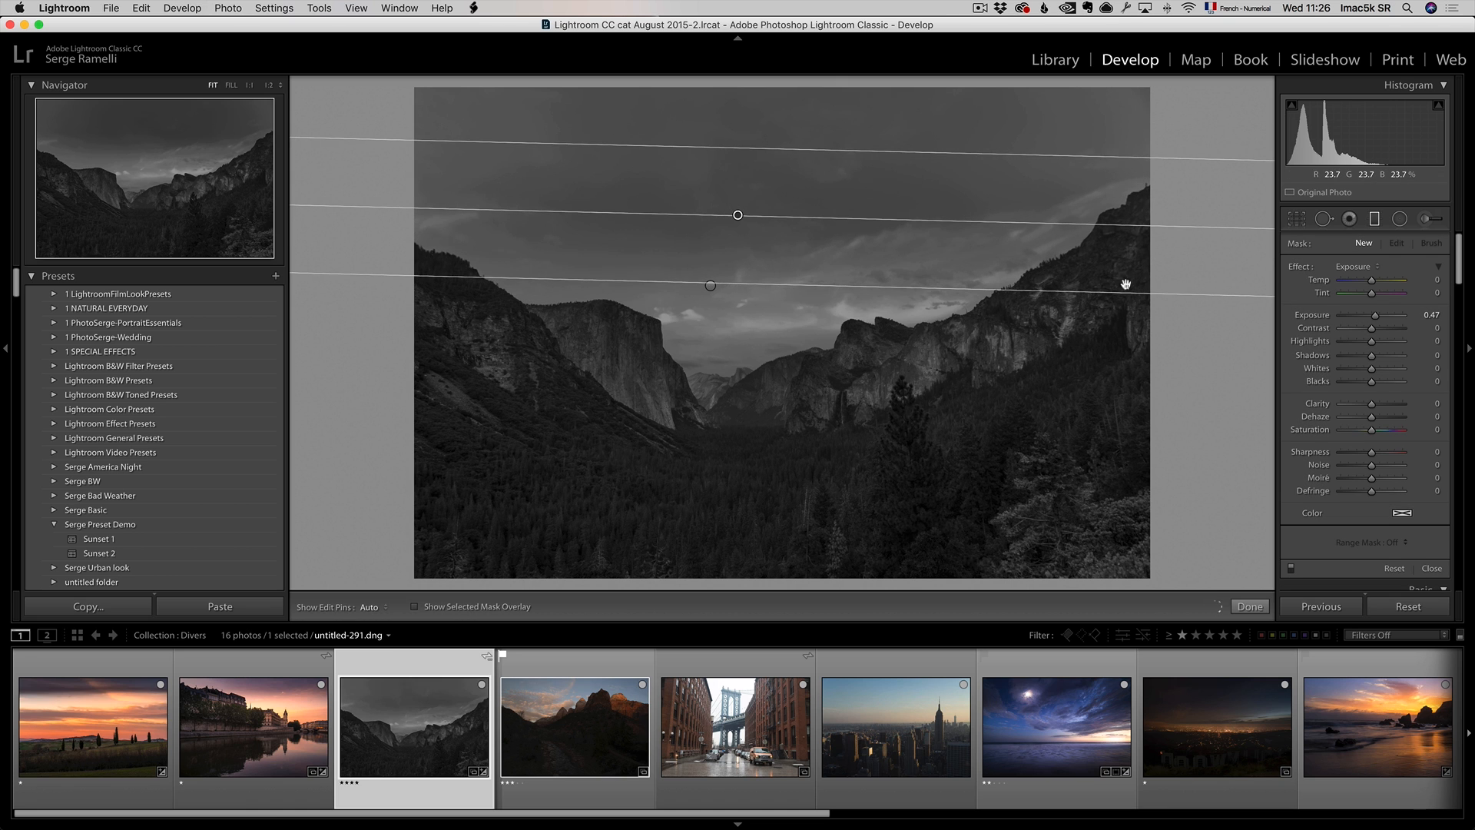
drag(1387, 316, 1364, 316)
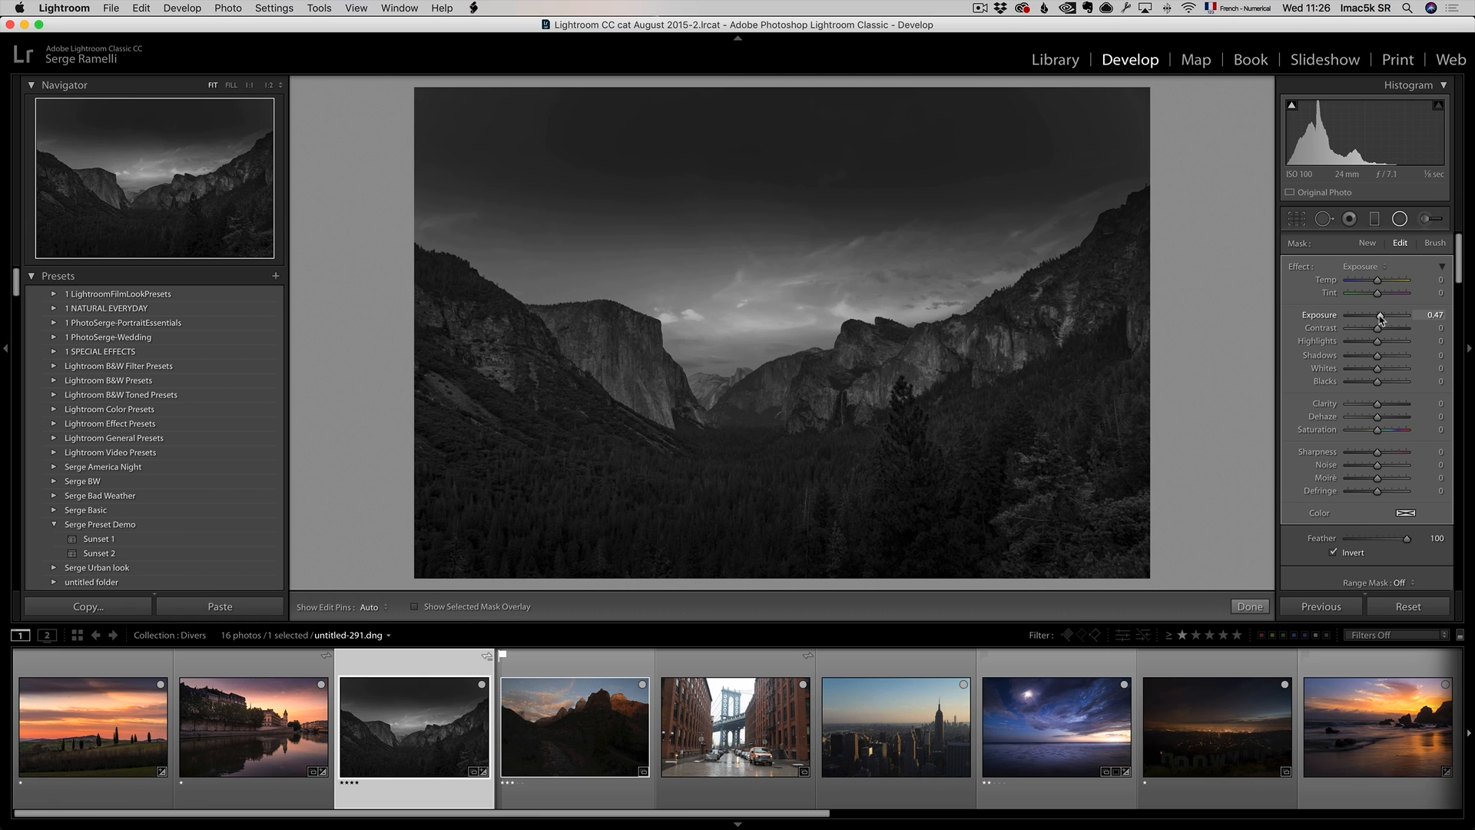
Add radial filters (exposure +0.86, clarity +42) over the sky centre and both cliffs.
drag(1382, 314, 1401, 314)
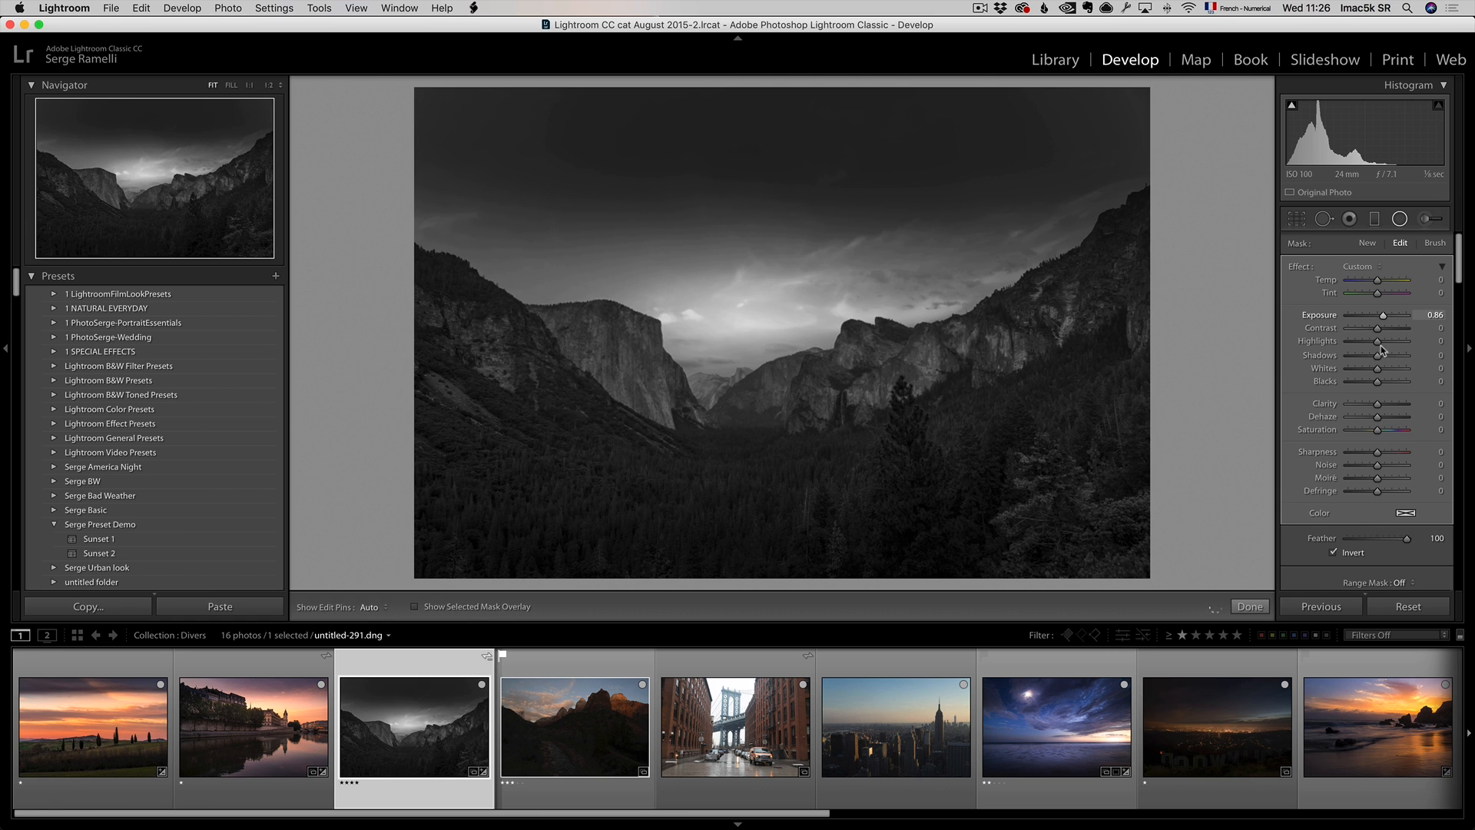
drag(1383, 403, 1417, 403)
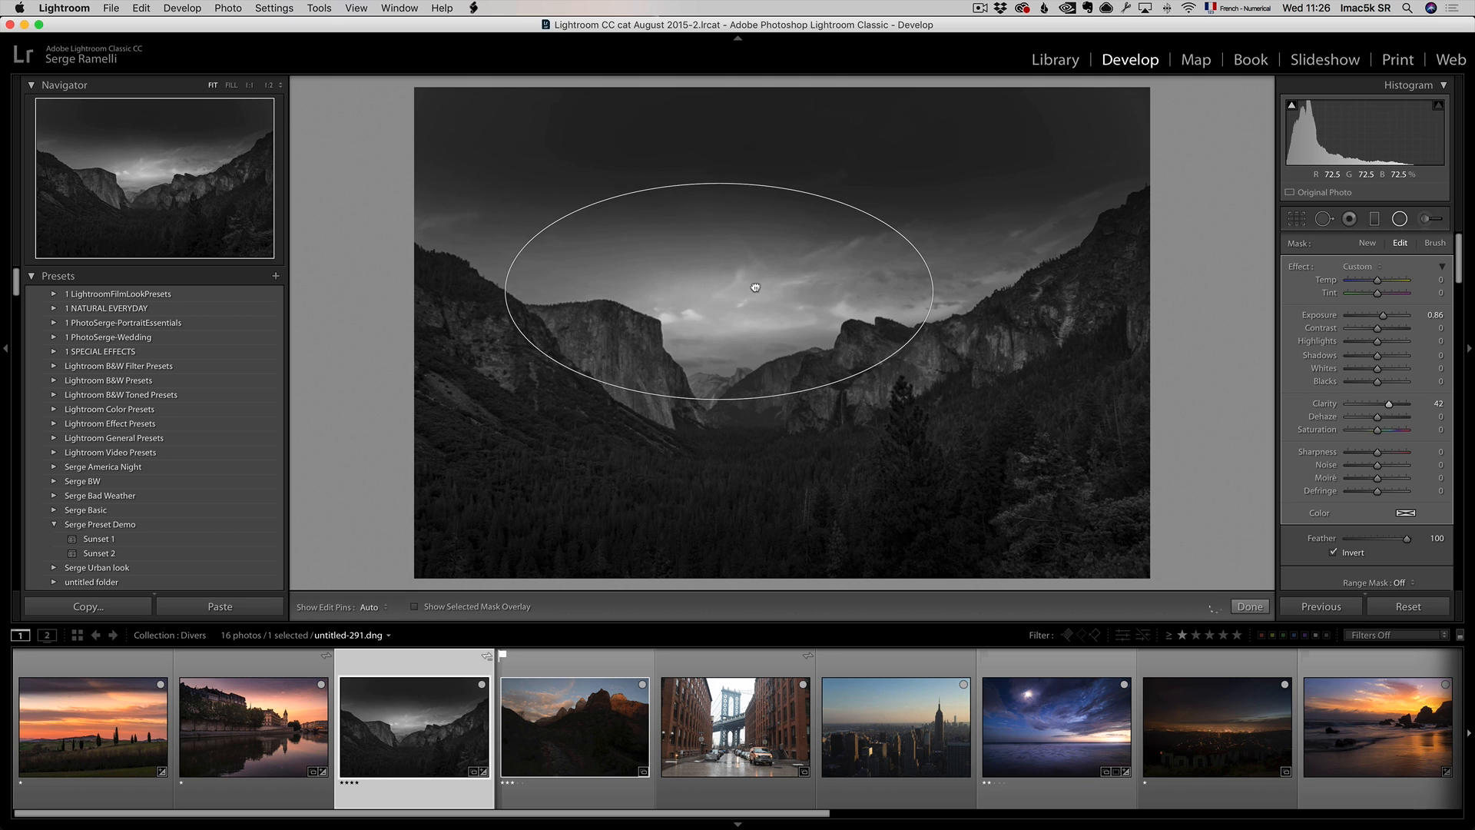
drag(754, 286, 809, 310)
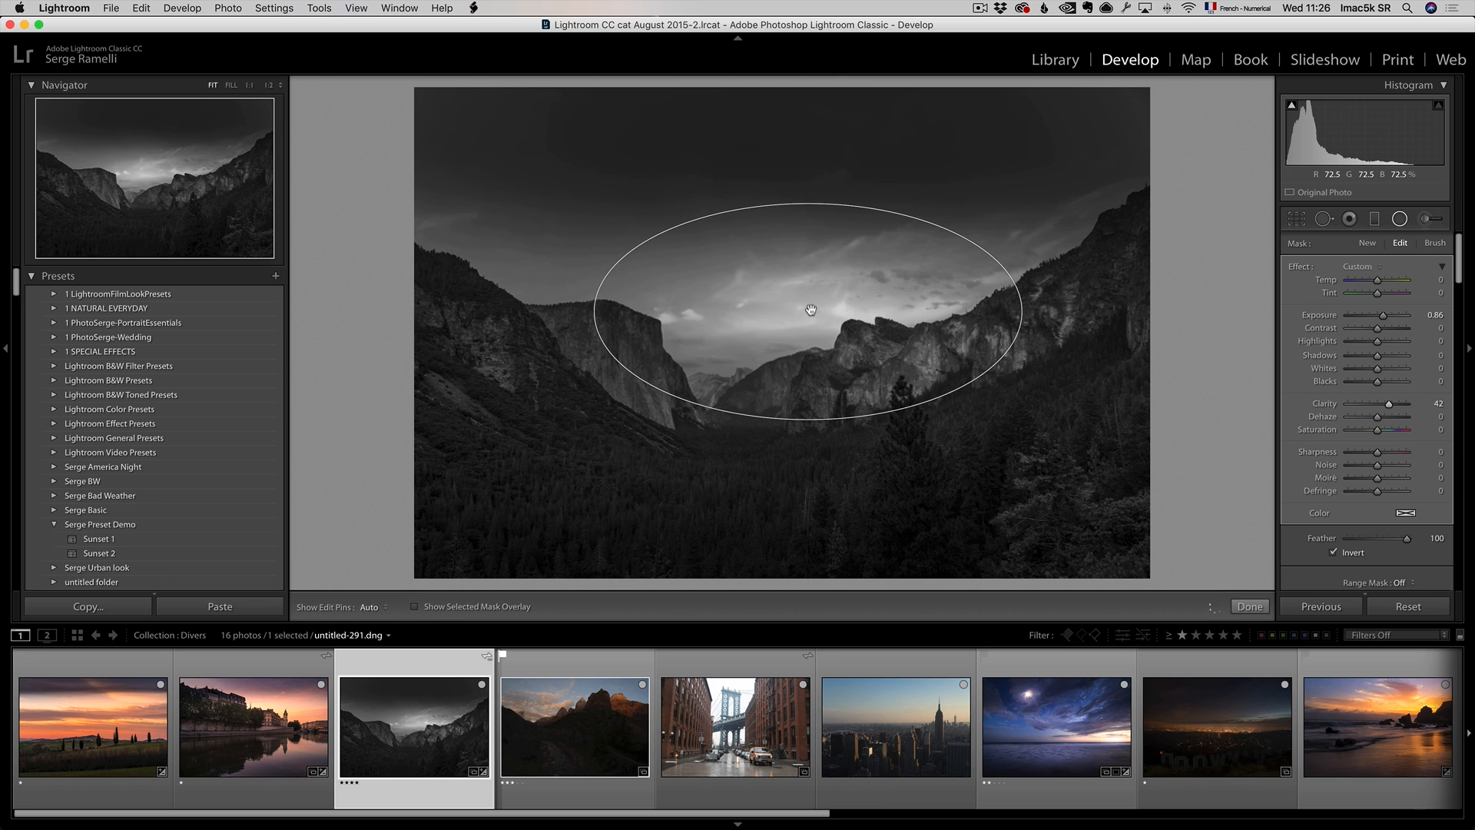
click(808, 311)
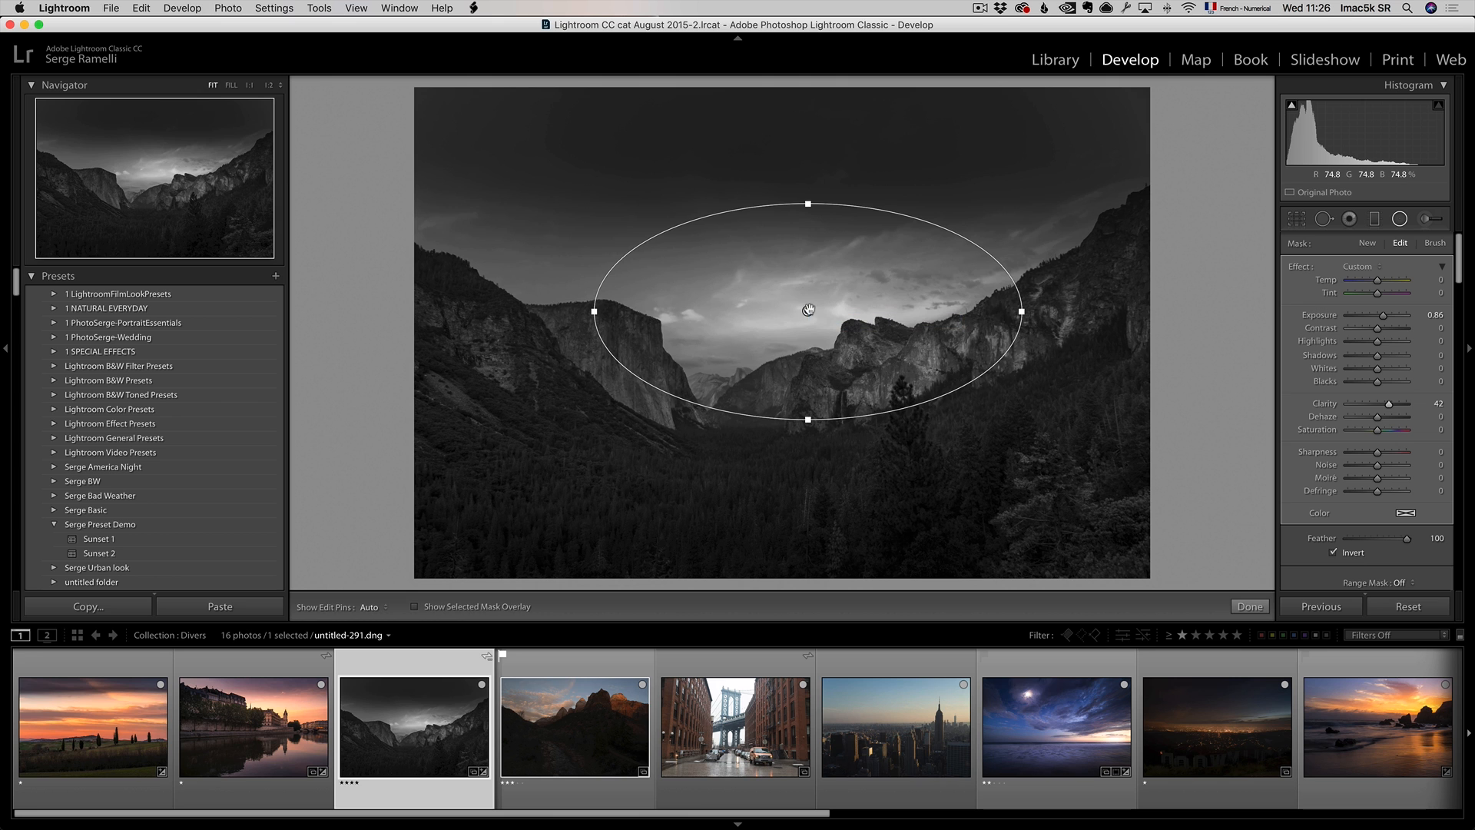
drag(808, 310, 565, 396)
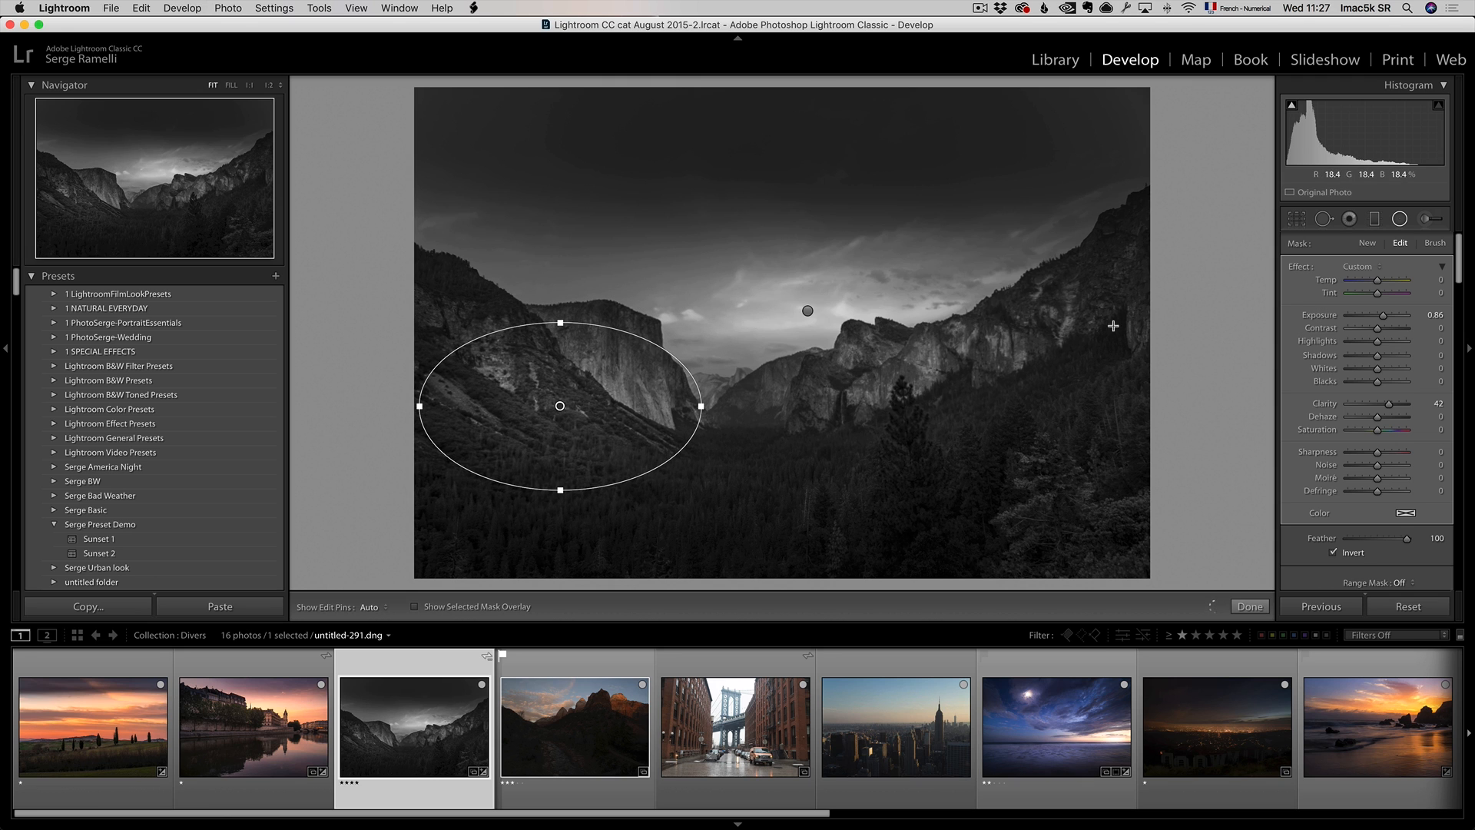
right_click(560, 406)
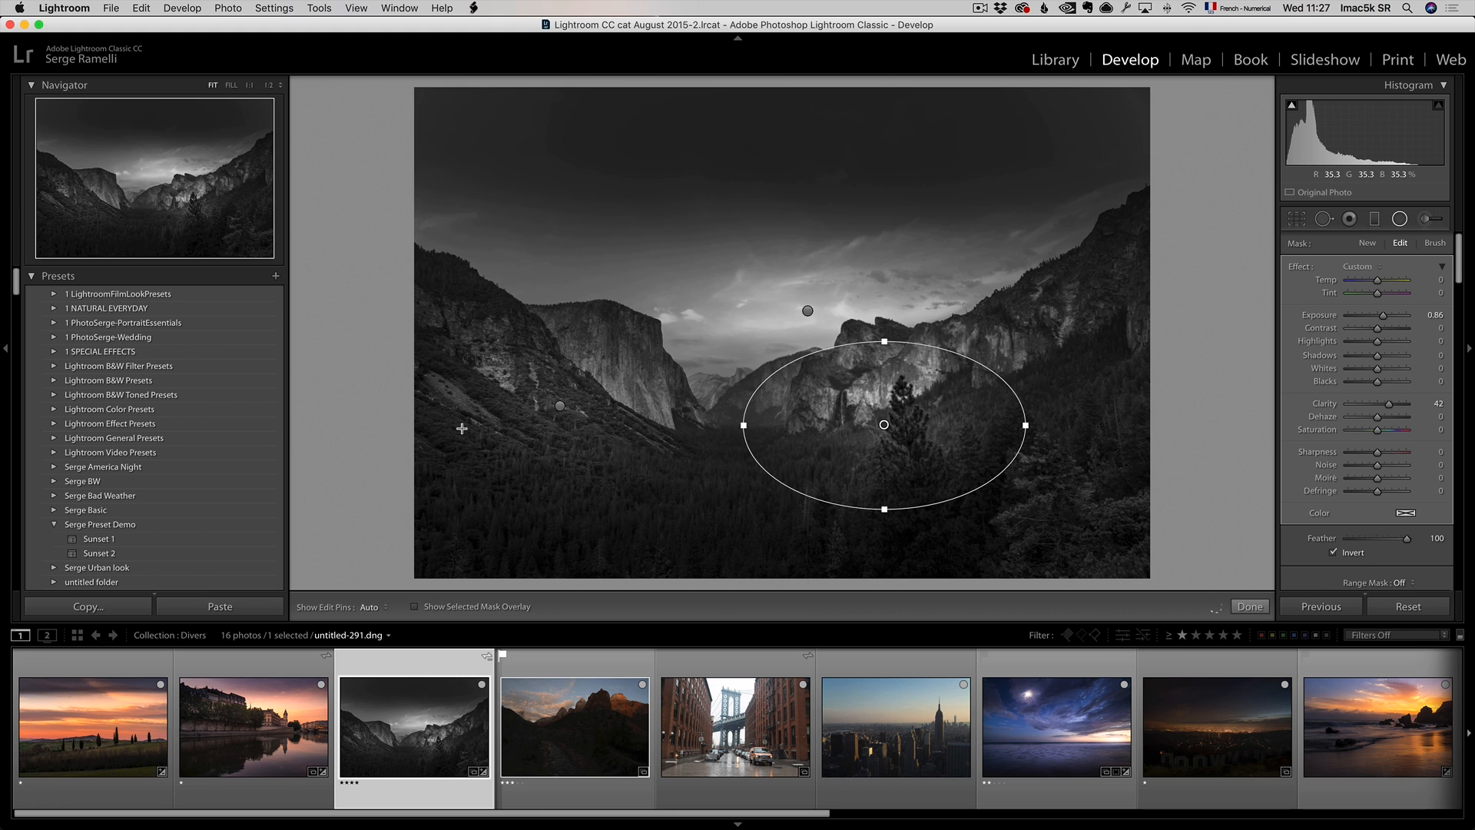
click(1249, 606)
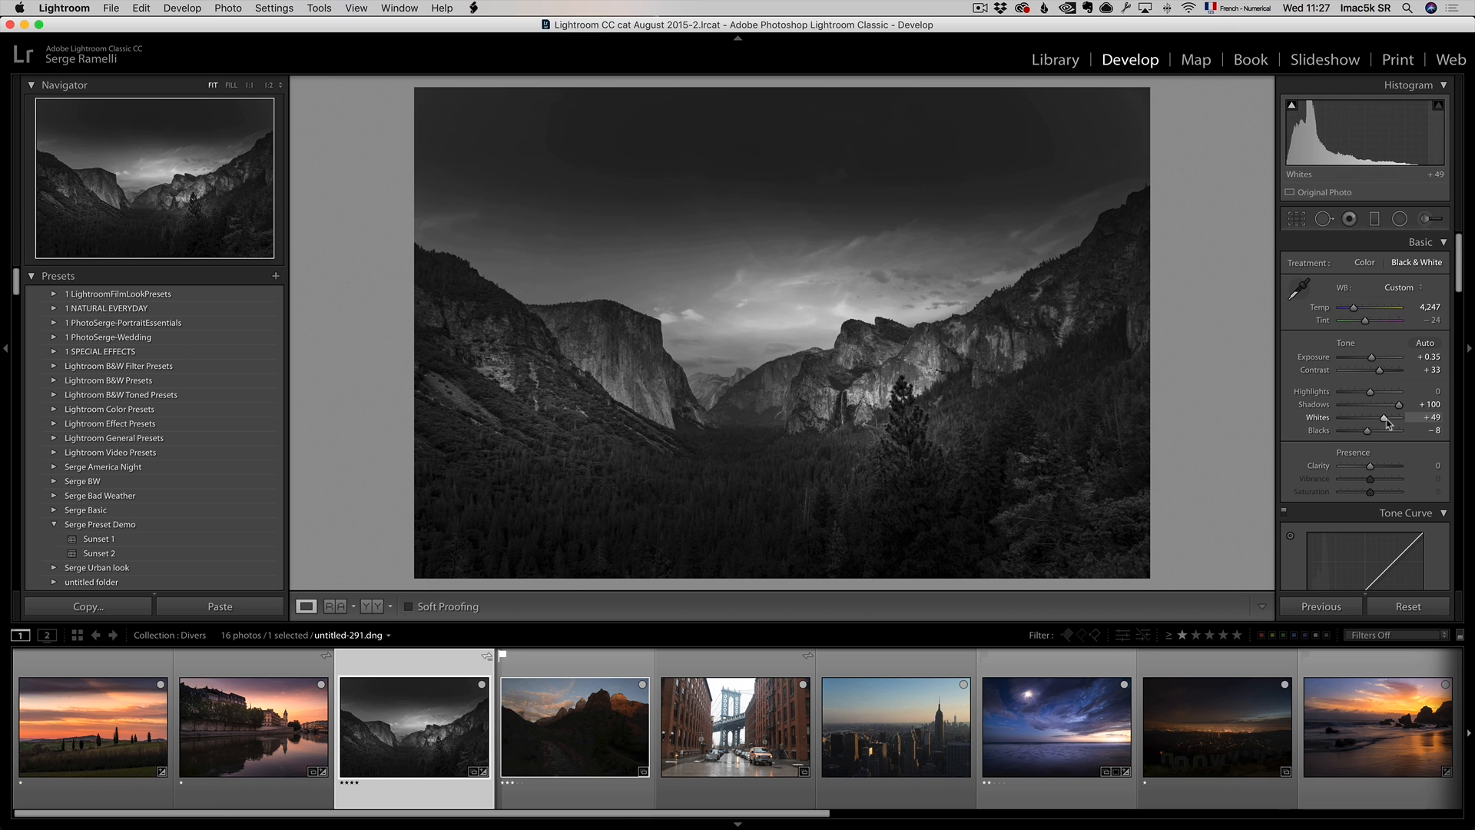
Set exposure +0.70, contrast +72 and whites +58 on the black-and-white valley photo.
drag(1383, 417, 1390, 416)
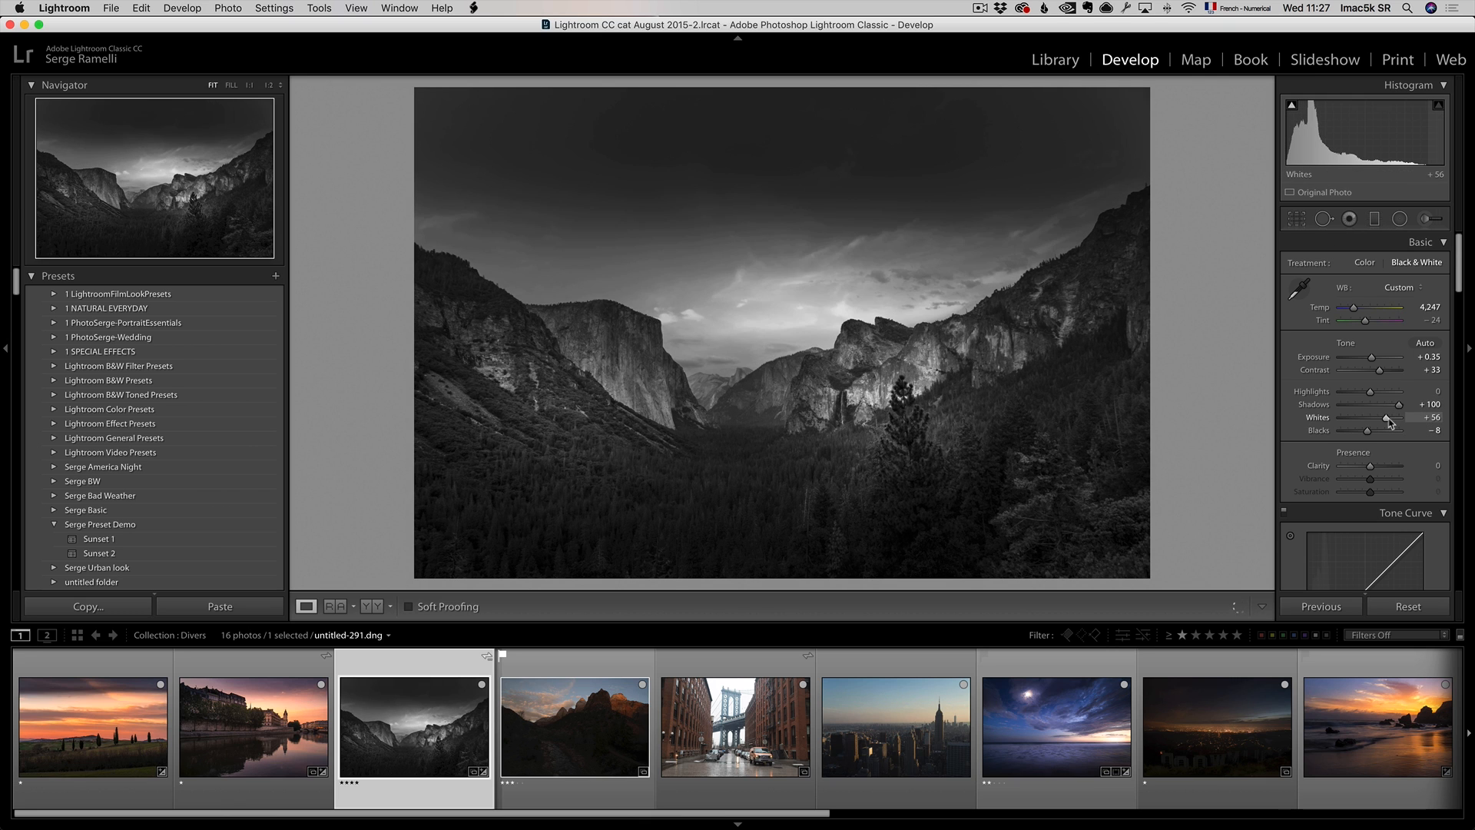
drag(1382, 369, 1396, 370)
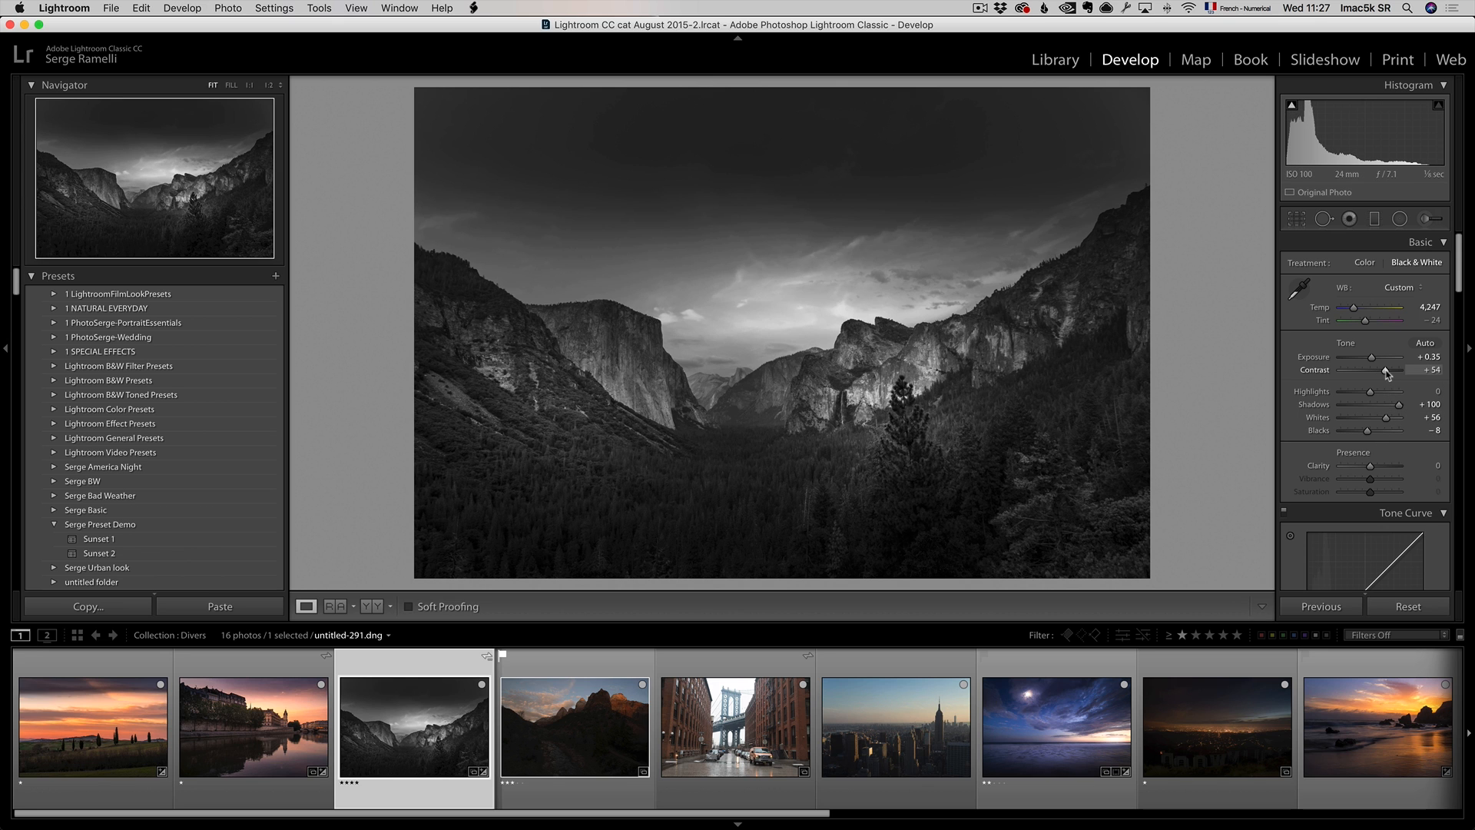
drag(1391, 369, 1383, 369)
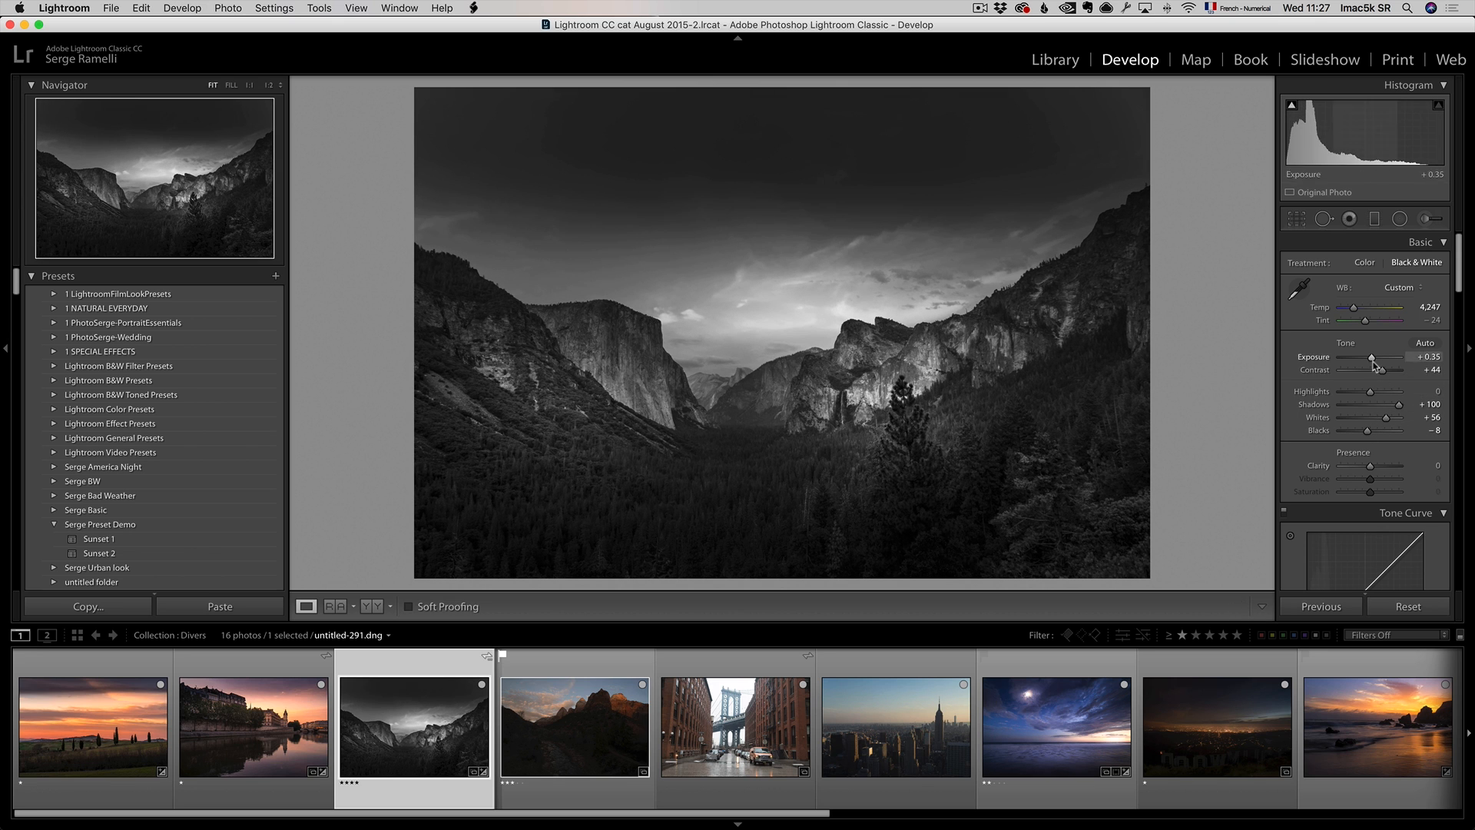
drag(1371, 357, 1387, 357)
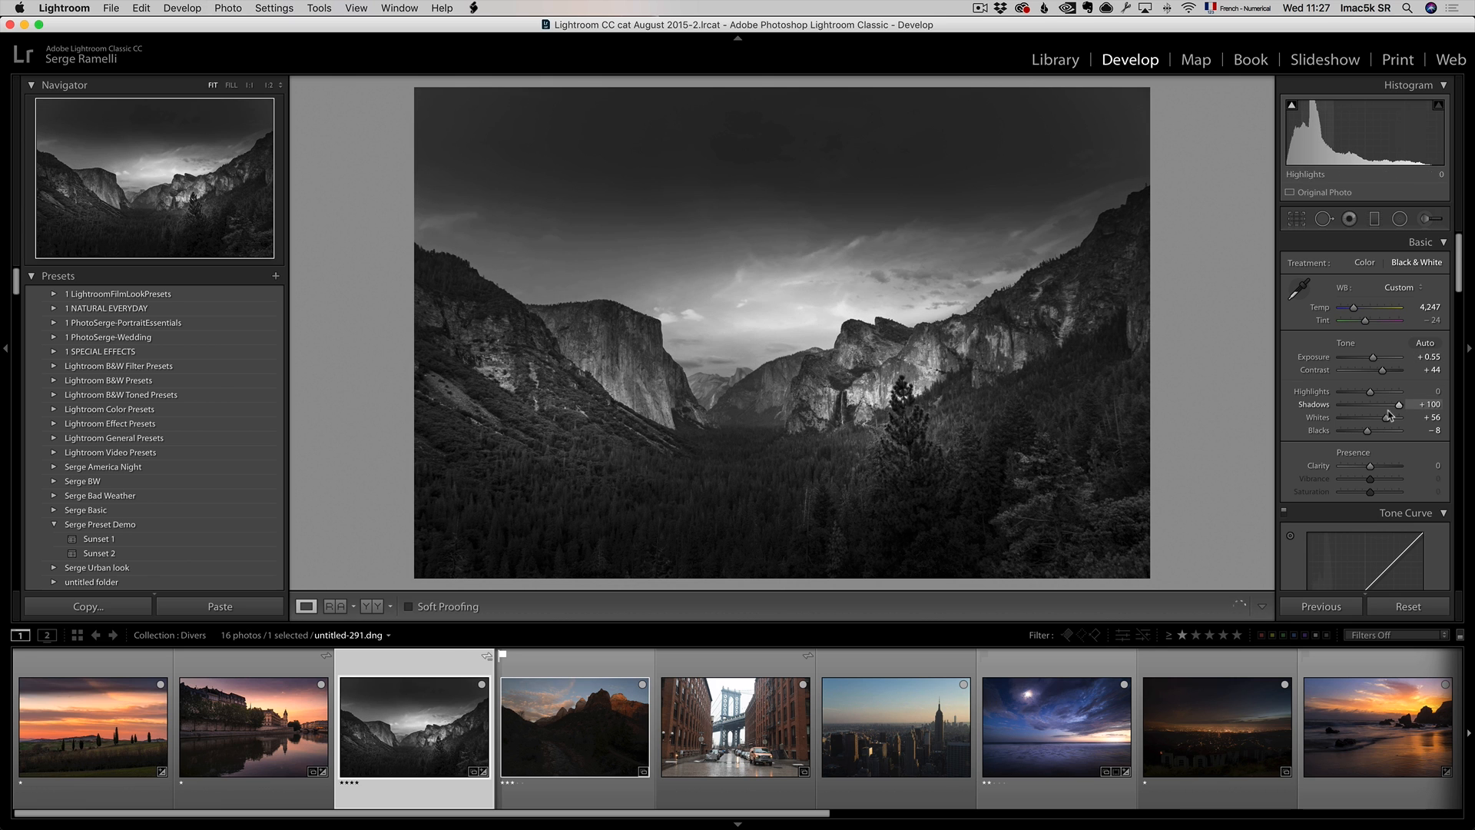
drag(1382, 416, 1390, 417)
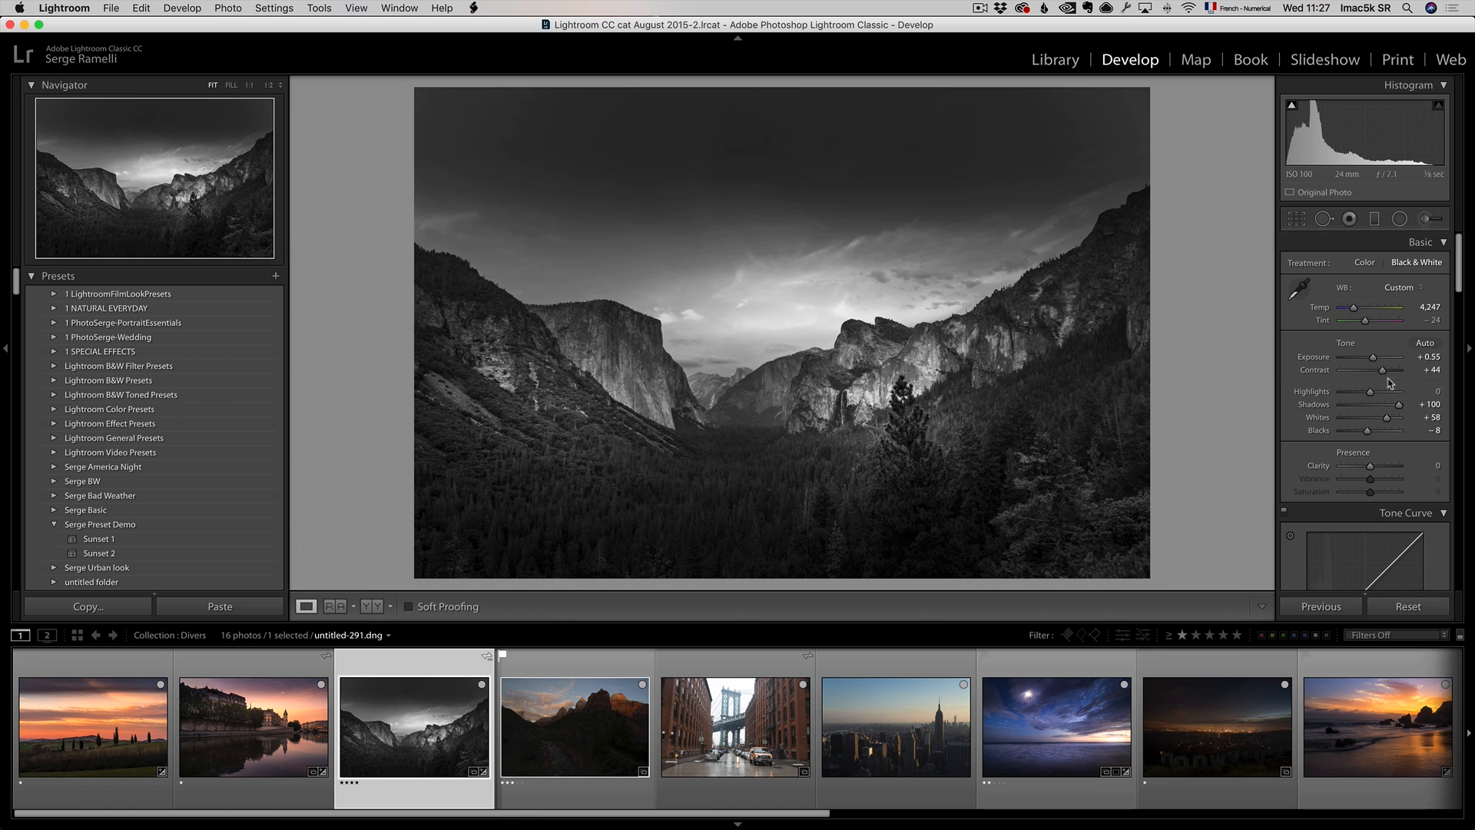
drag(1376, 369, 1390, 368)
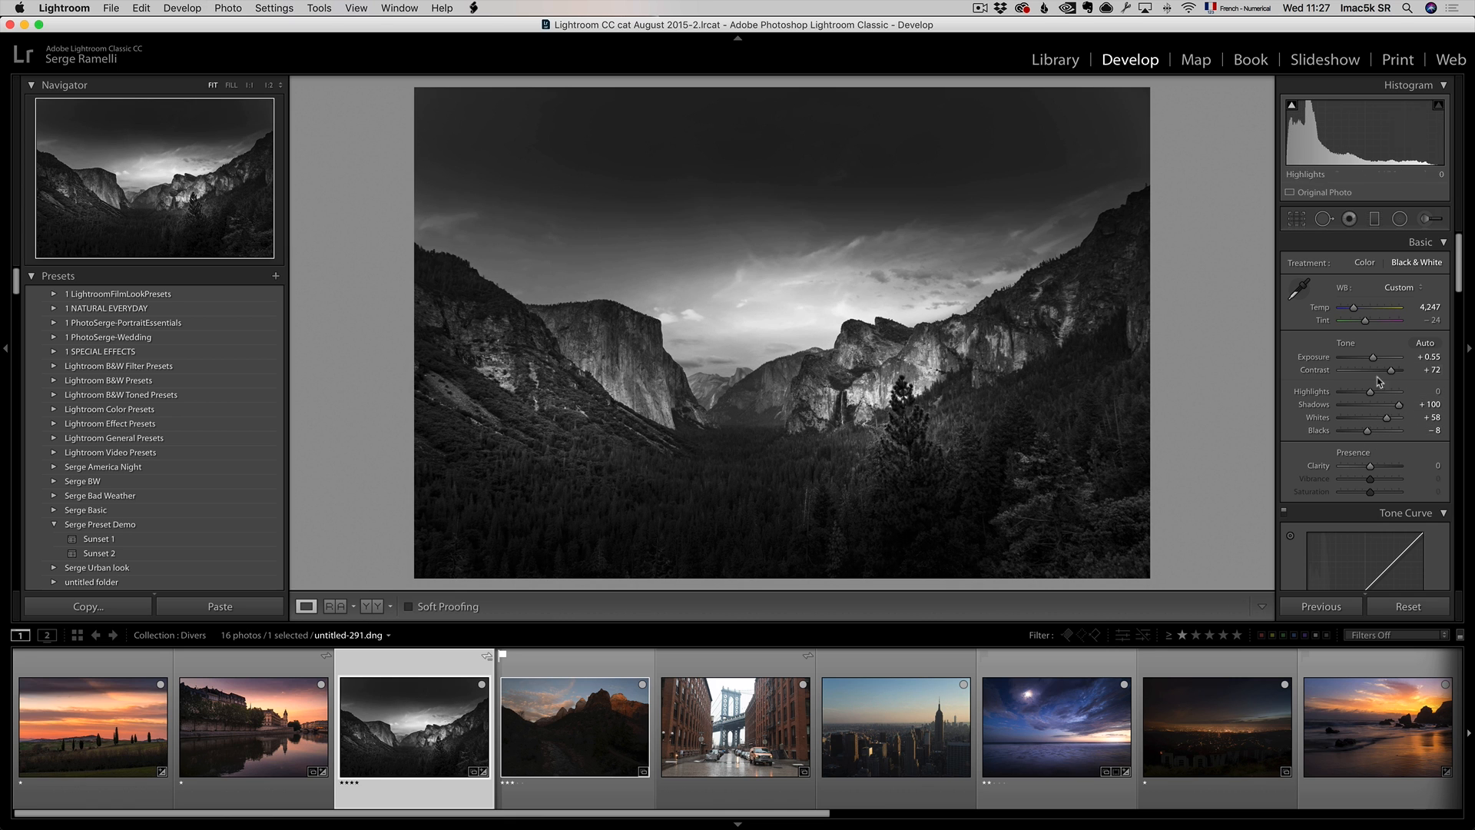
mouse_move(1373, 356)
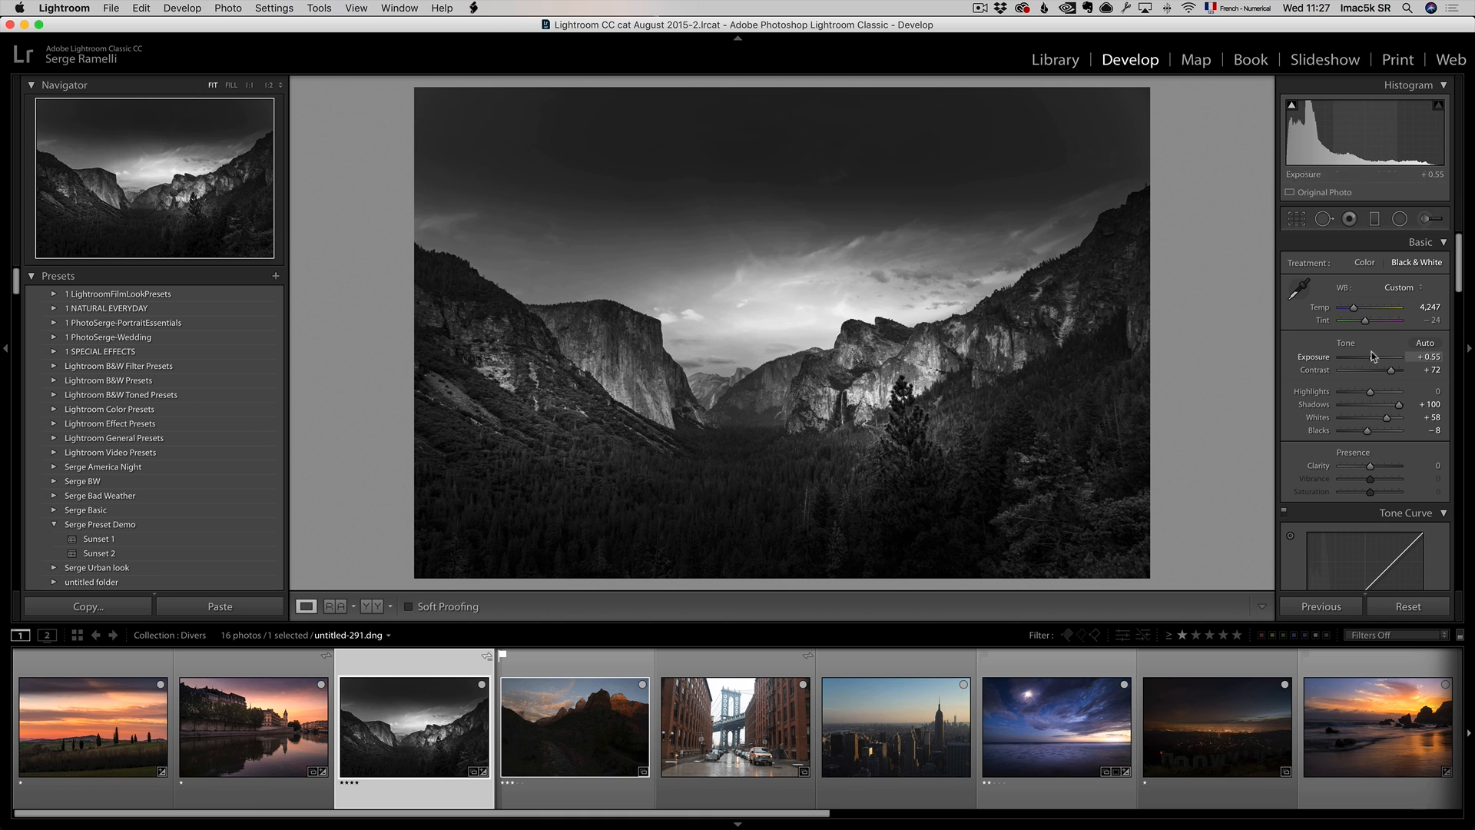
drag(1364, 356, 1378, 356)
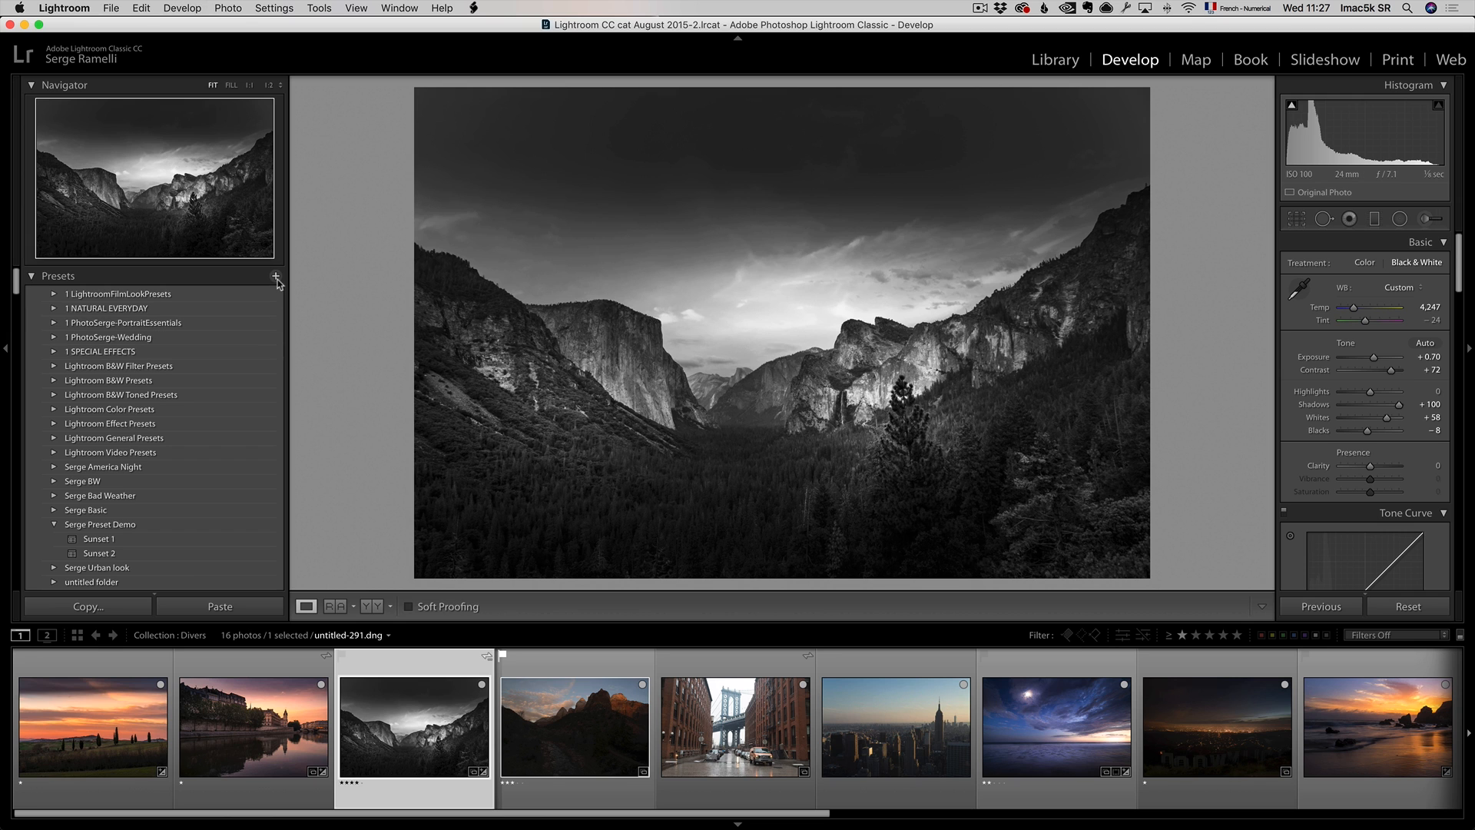
Save the current settings as preset 'Black and White 1' in Serge Preset Demo.
click(276, 276)
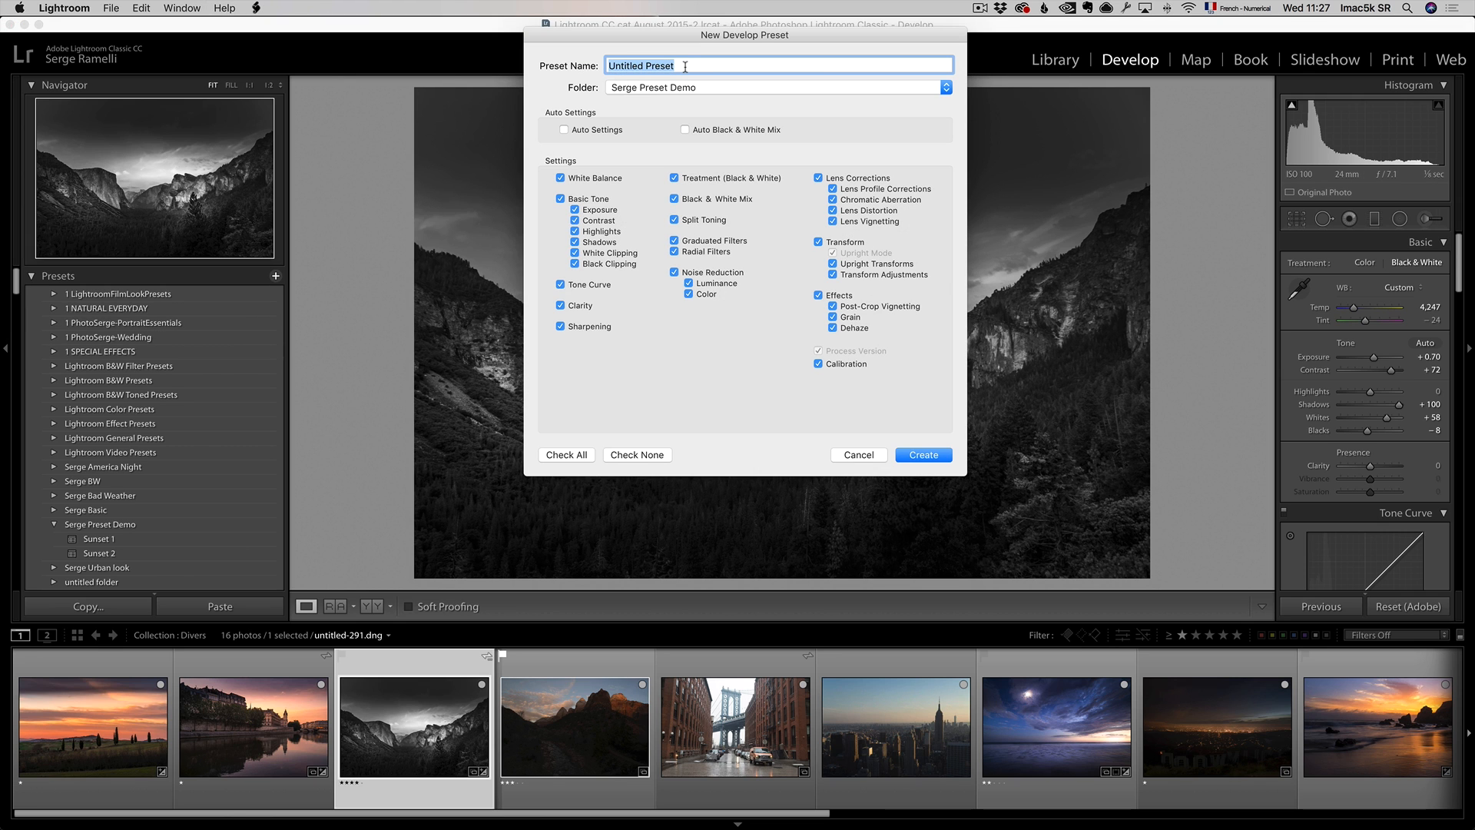
text(Black and)
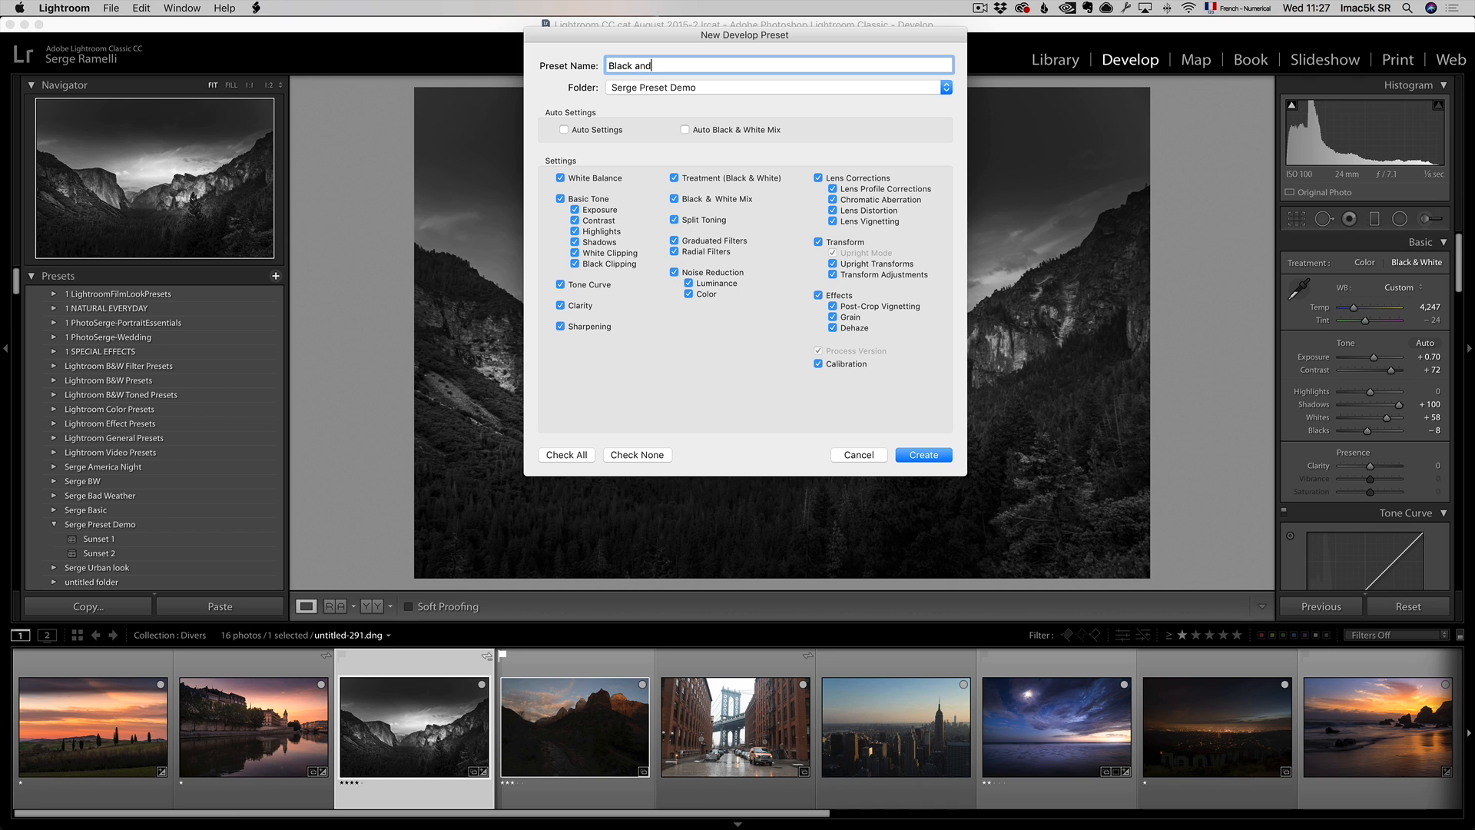
text(White 1)
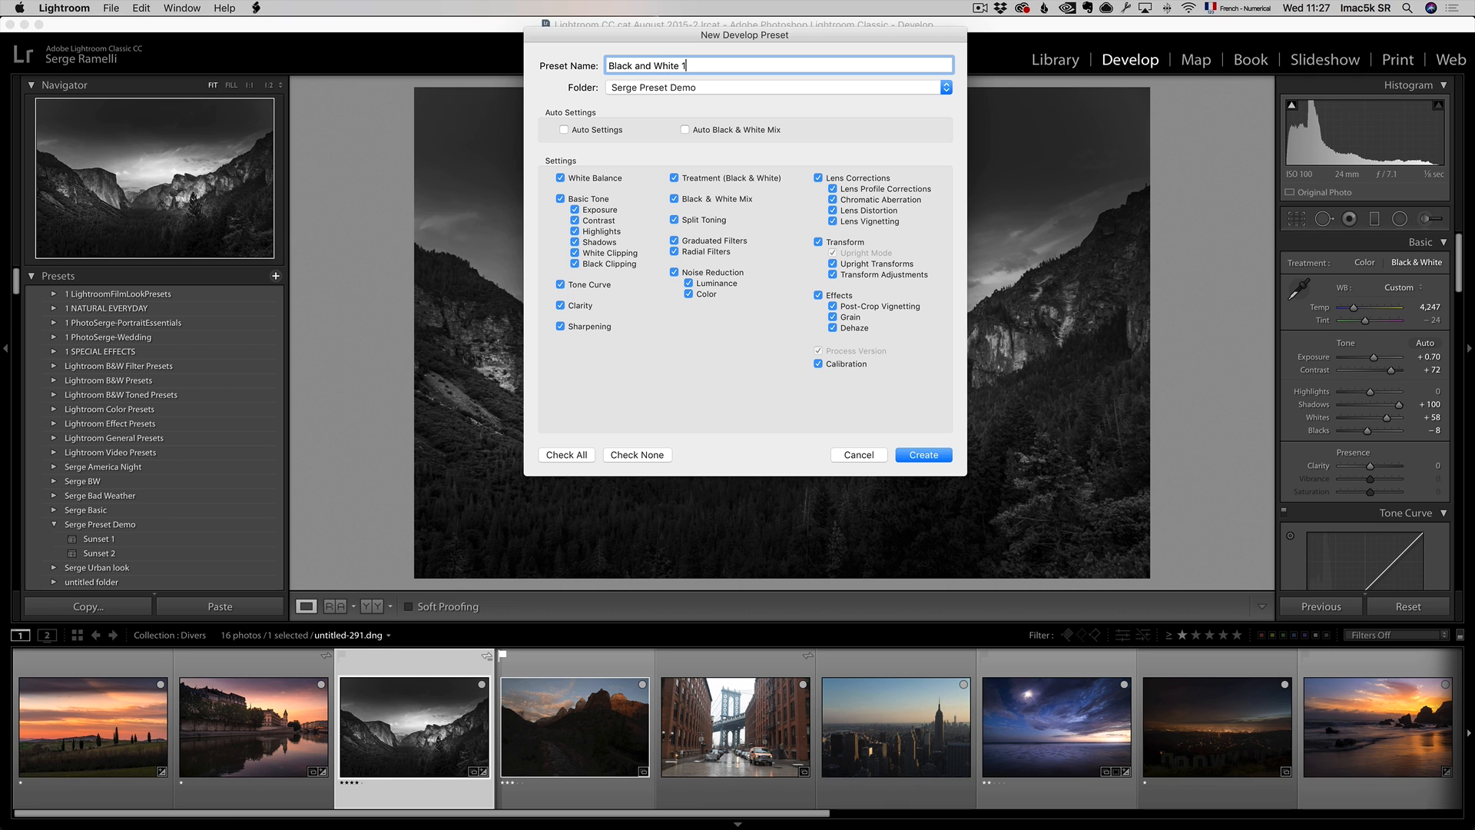
click(922, 454)
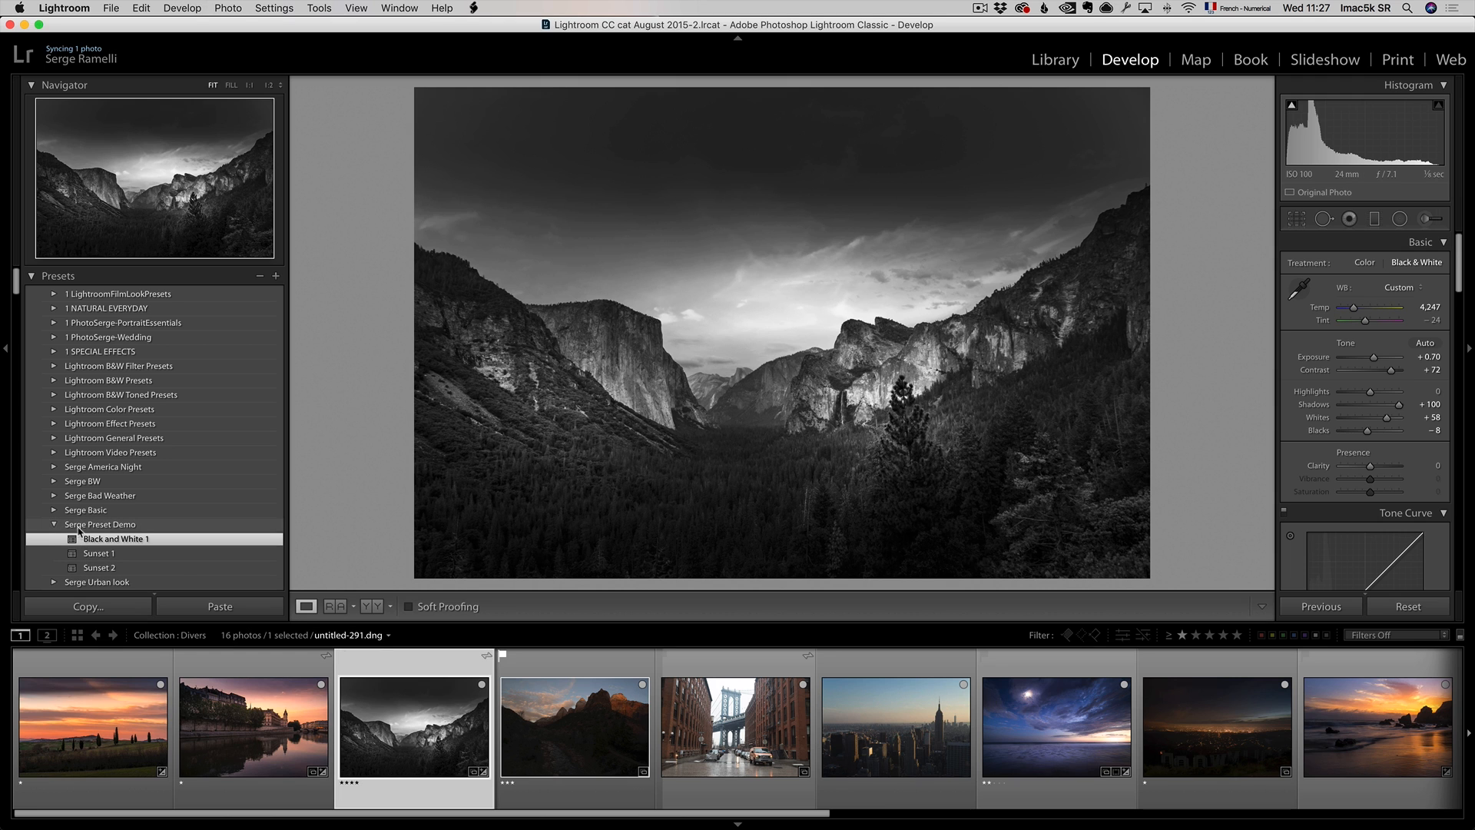
mouse_move(116, 538)
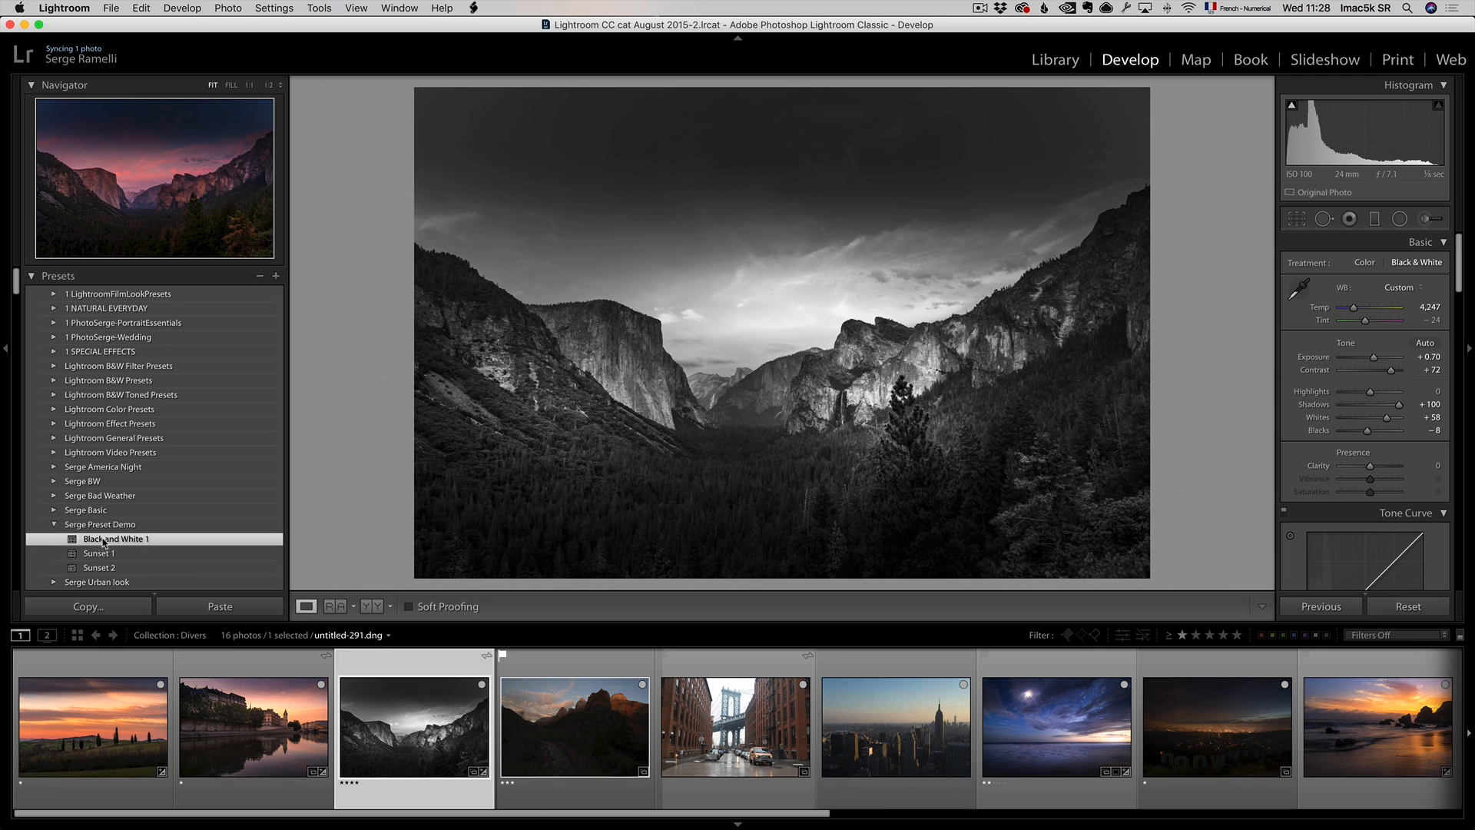
Select ZionPark-3, apply the Black and White 1 preset, and raise exposure to +1.00.
click(574, 724)
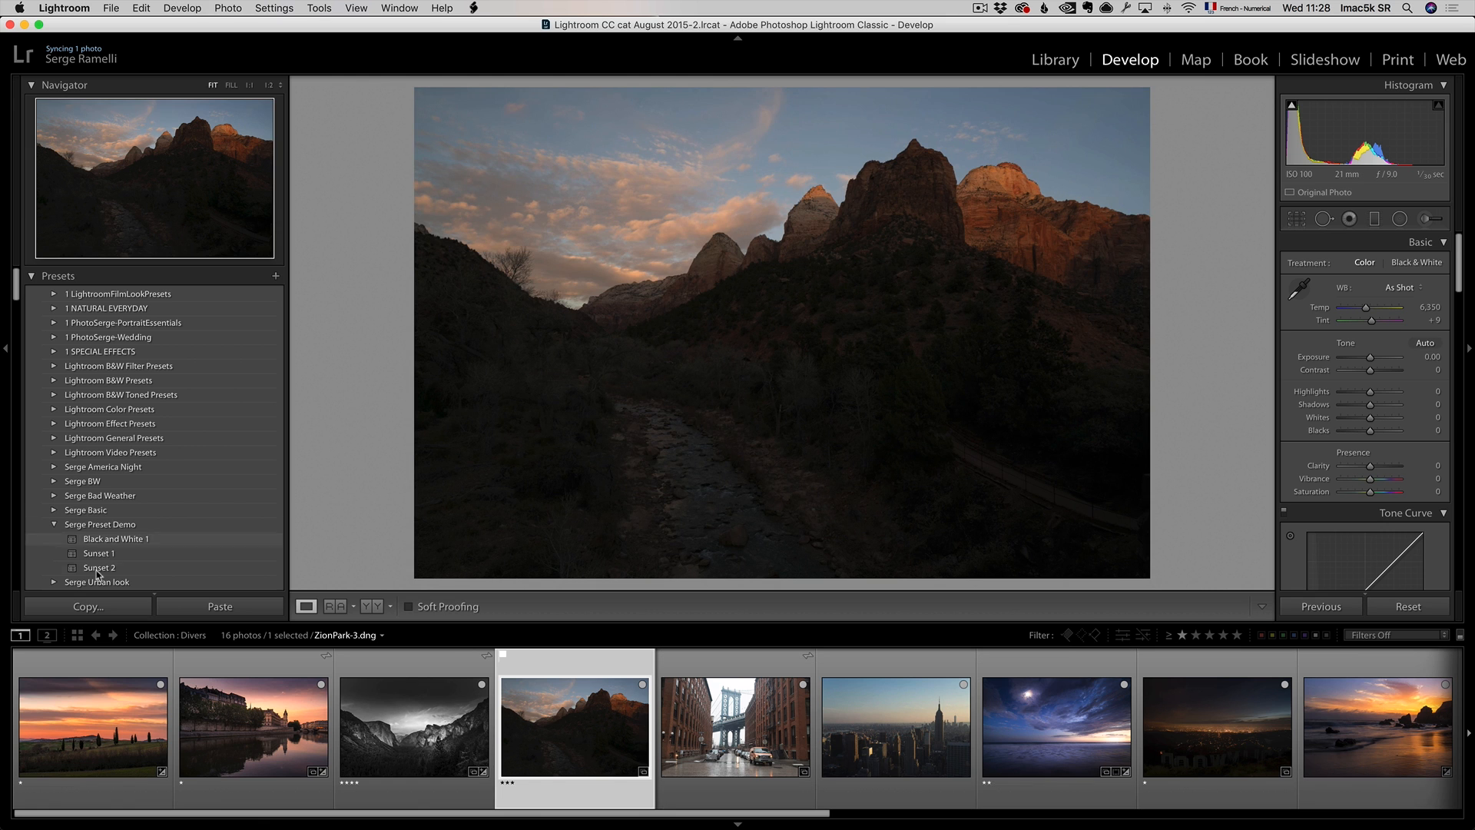
click(116, 537)
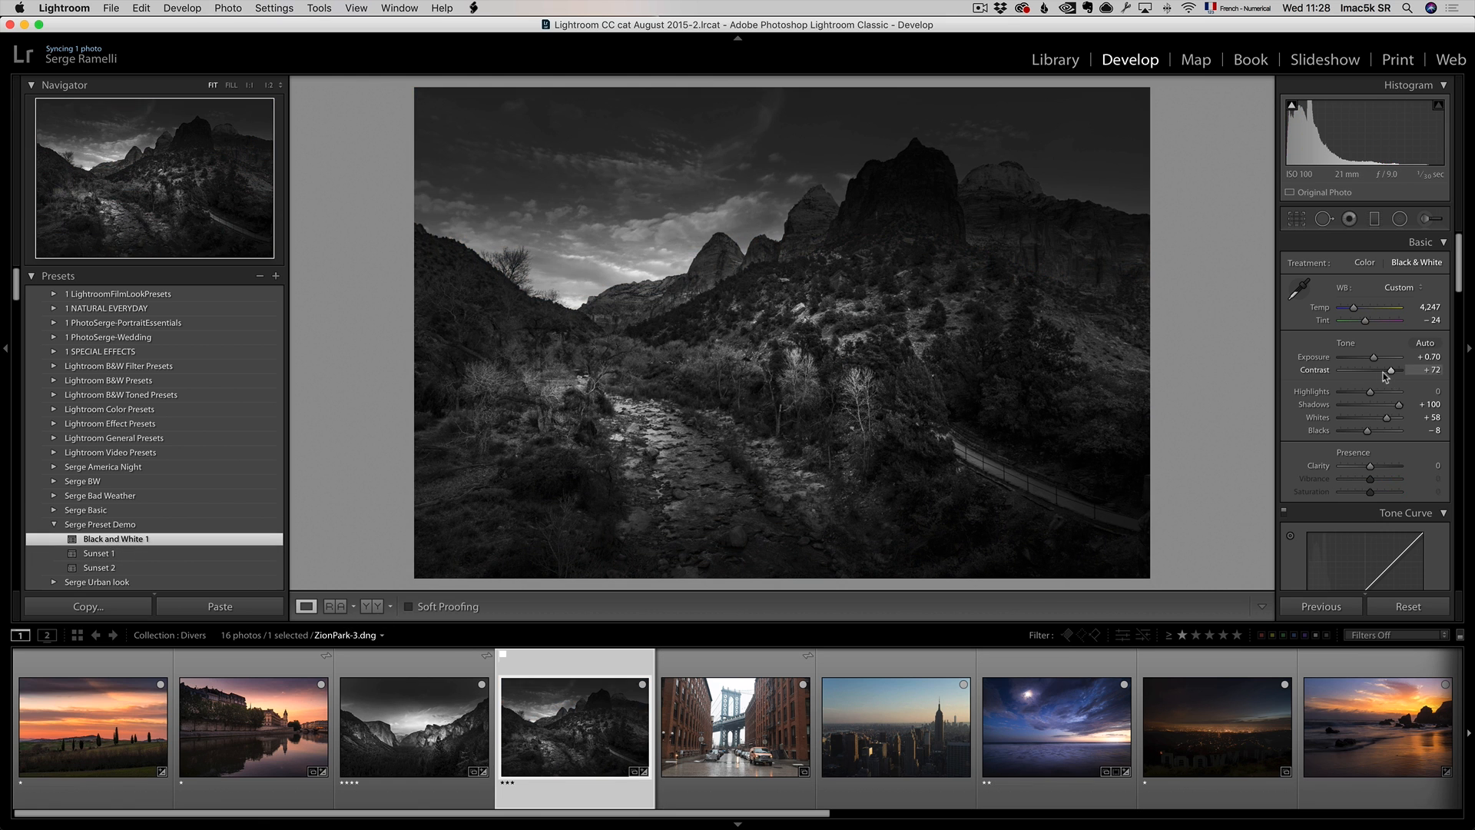
drag(1396, 355, 1401, 355)
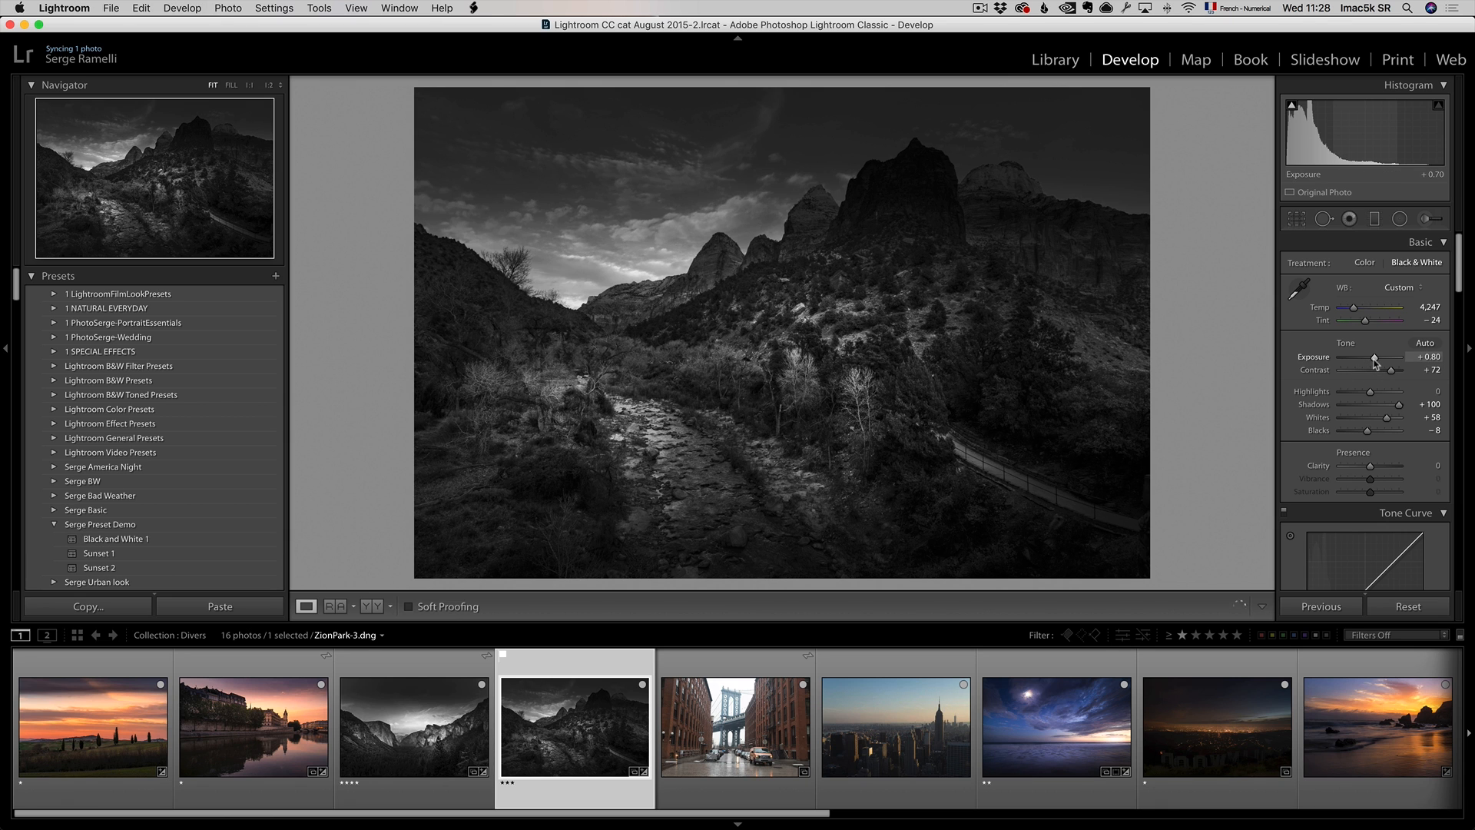
drag(1374, 360, 1379, 361)
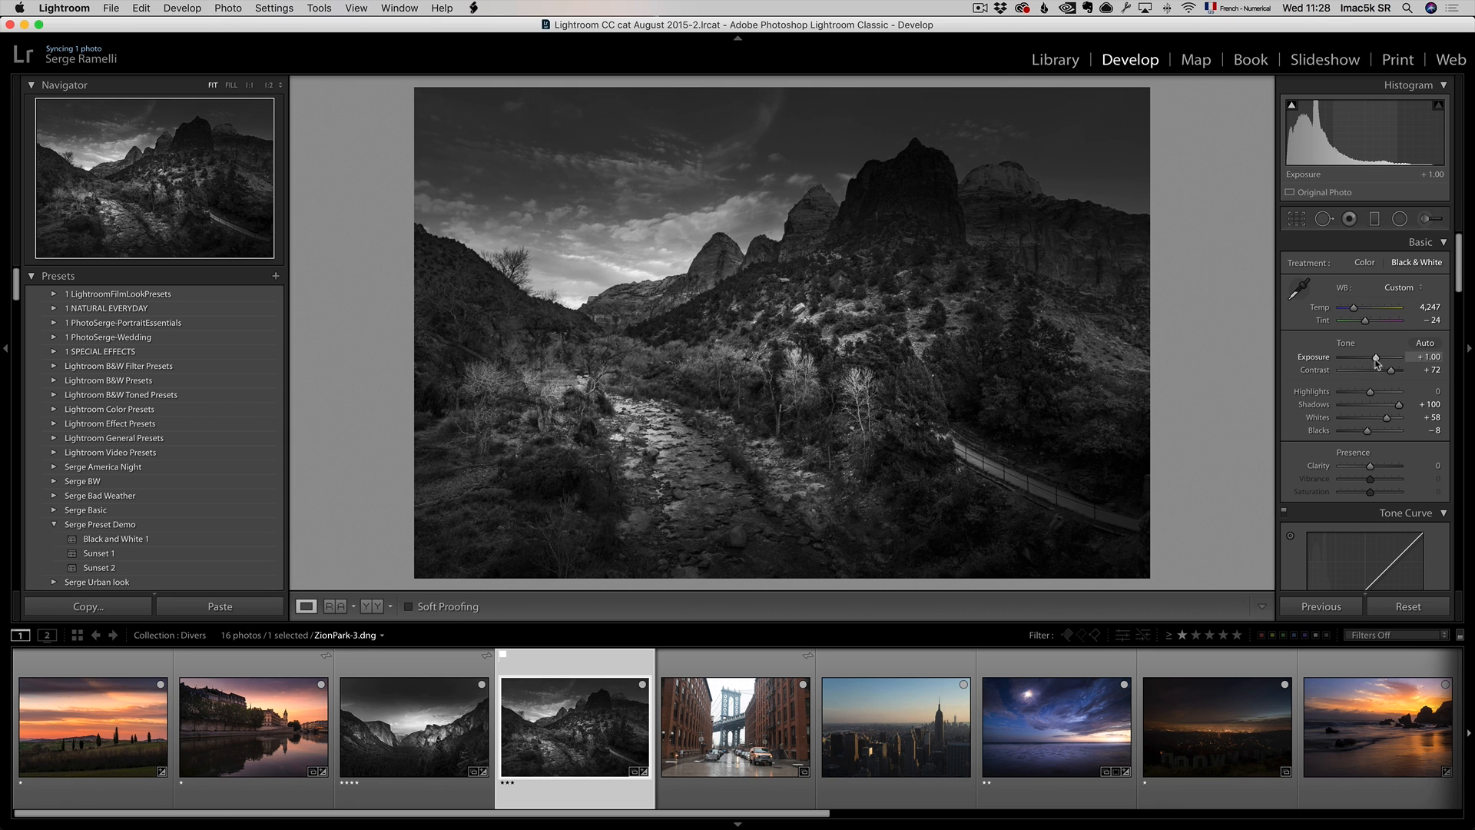
click(1349, 219)
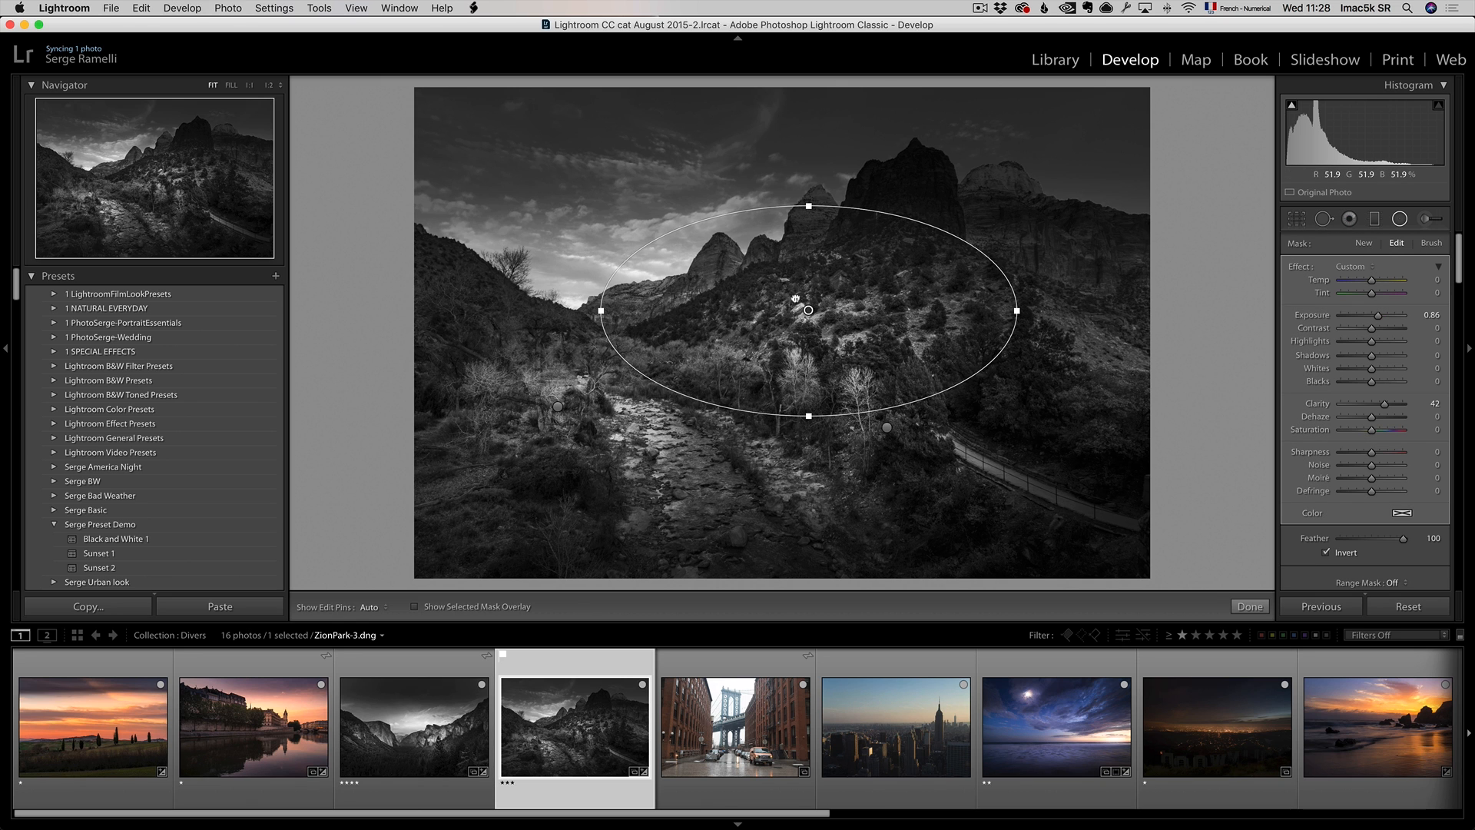
Draw brightening radial filters over the sky, river, right hillside and mountain slope.
drag(807, 310, 619, 256)
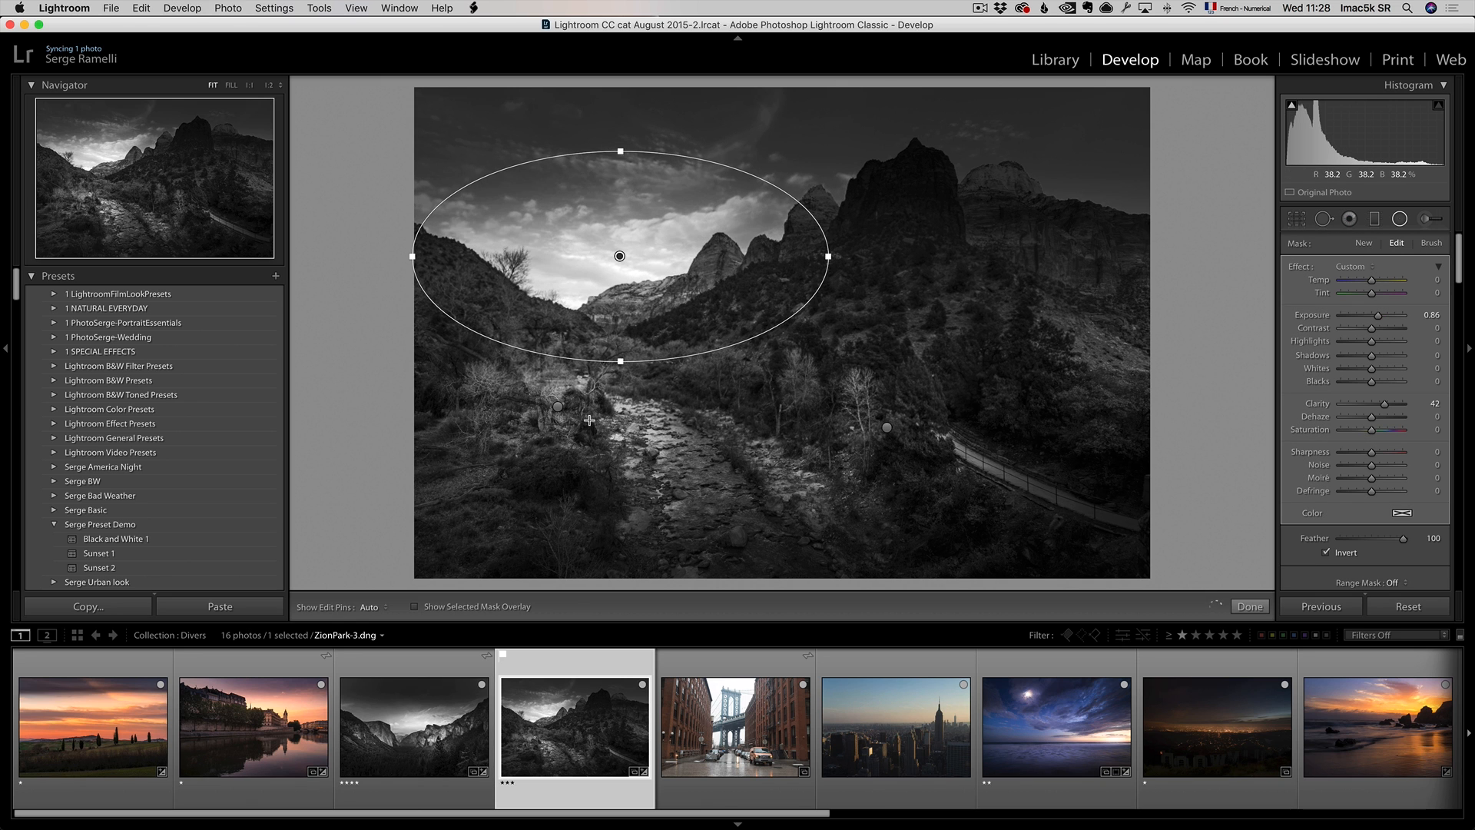
drag(619, 255, 668, 468)
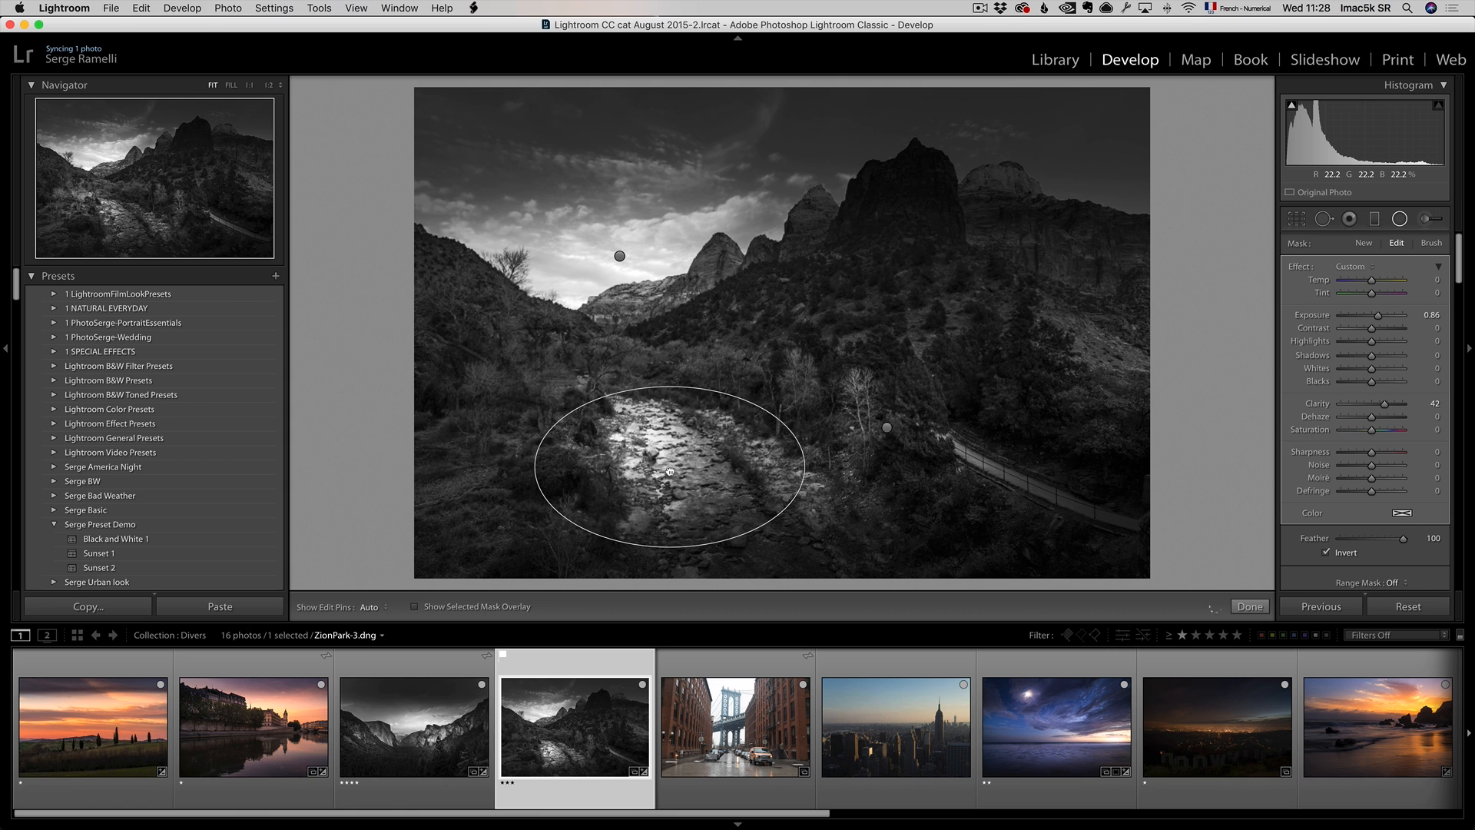
drag(670, 468, 886, 428)
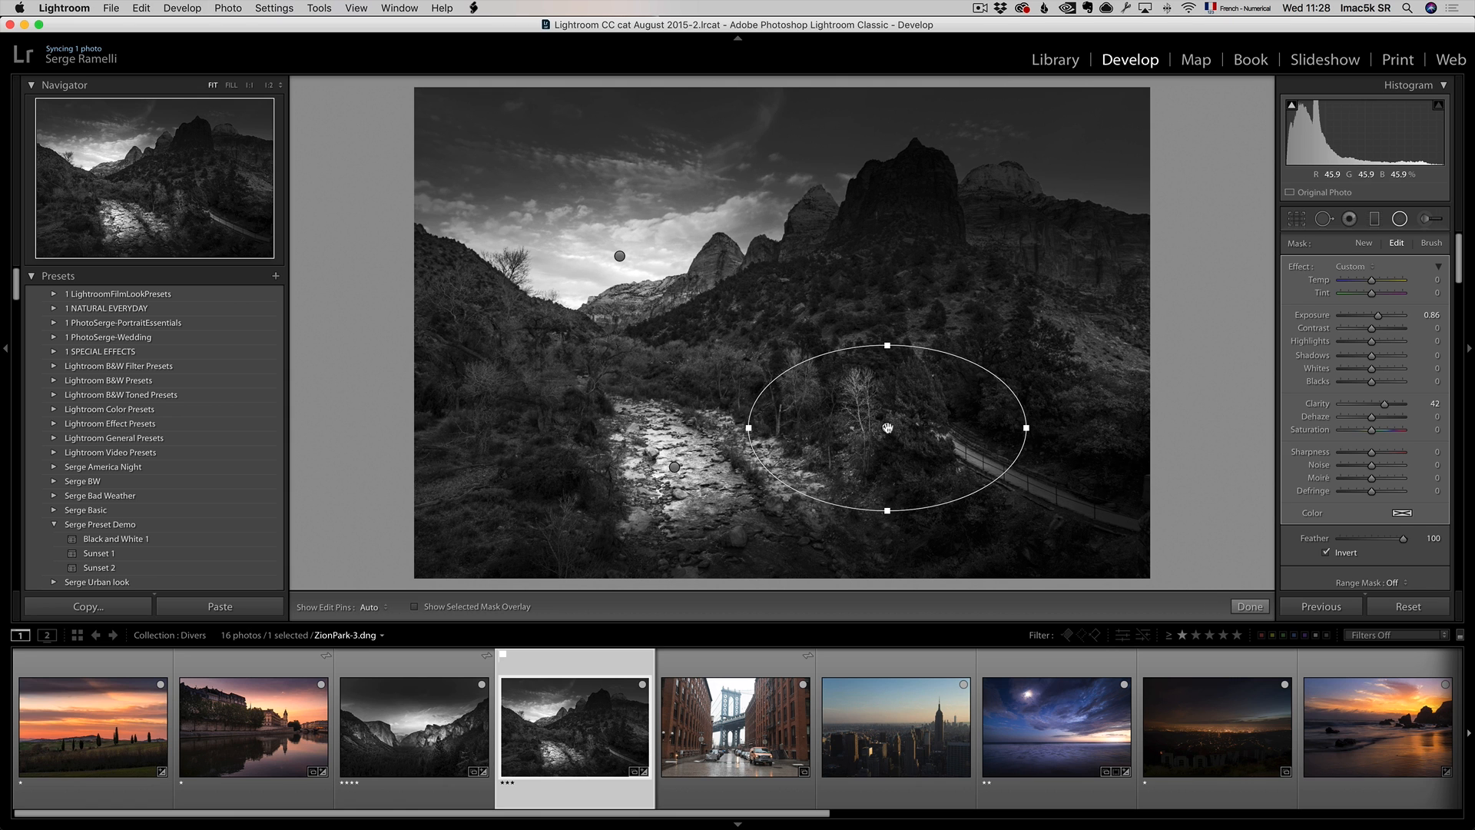
drag(887, 427, 906, 267)
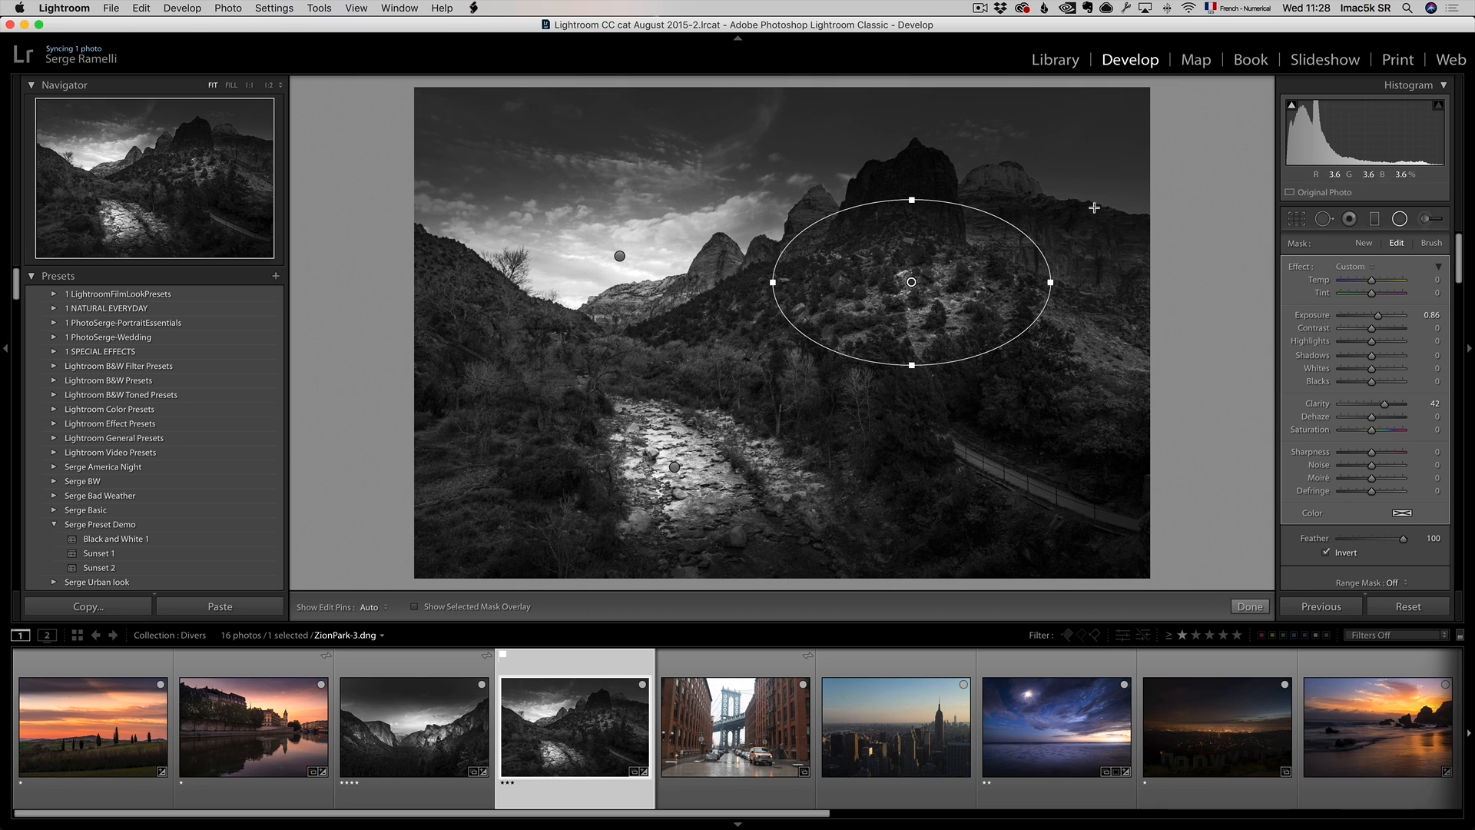
Add a -0.73 exposure sky gradient limited by a Luminance range mask at 54.
click(1362, 242)
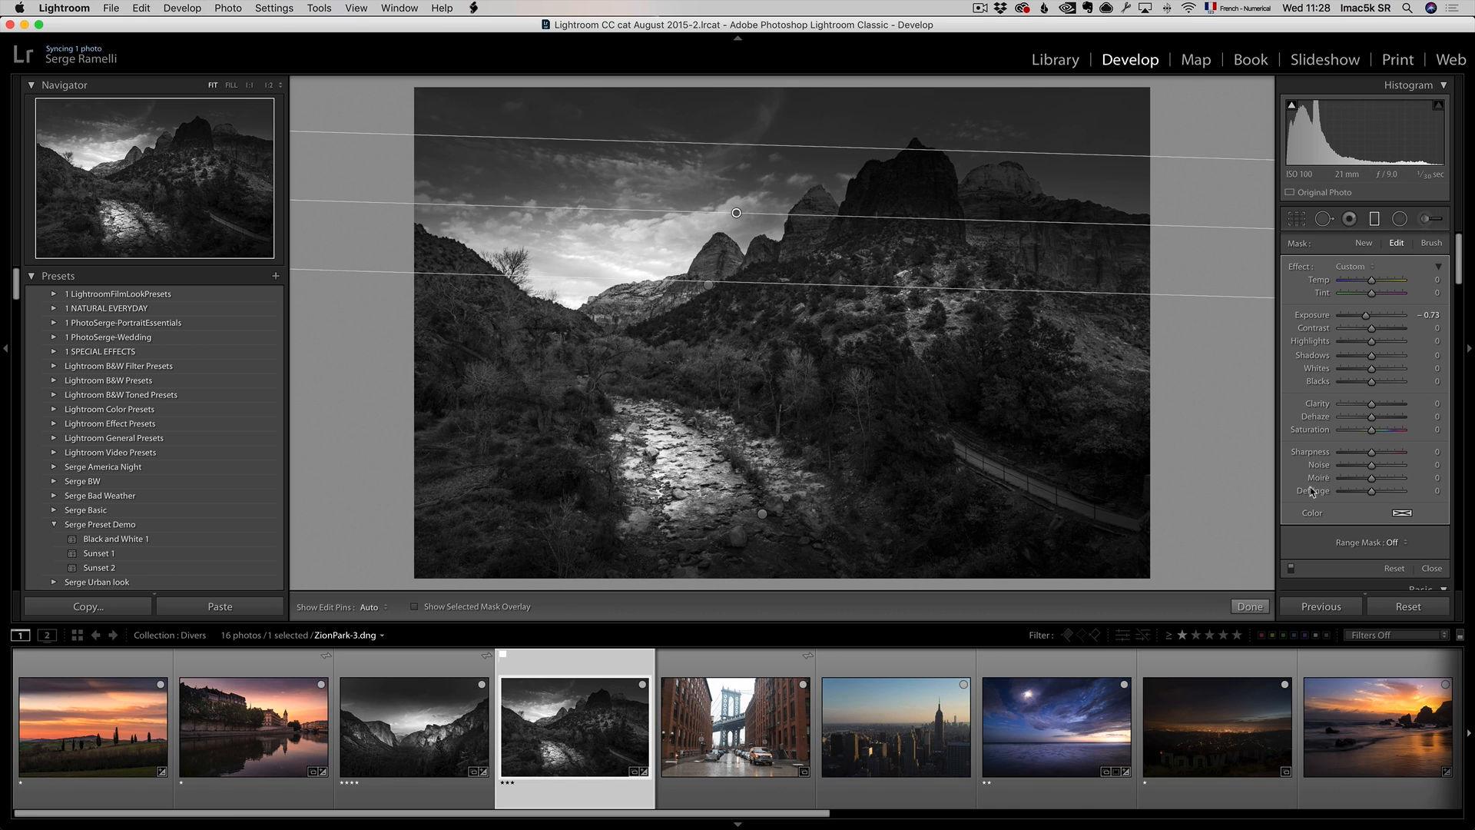
click(1428, 542)
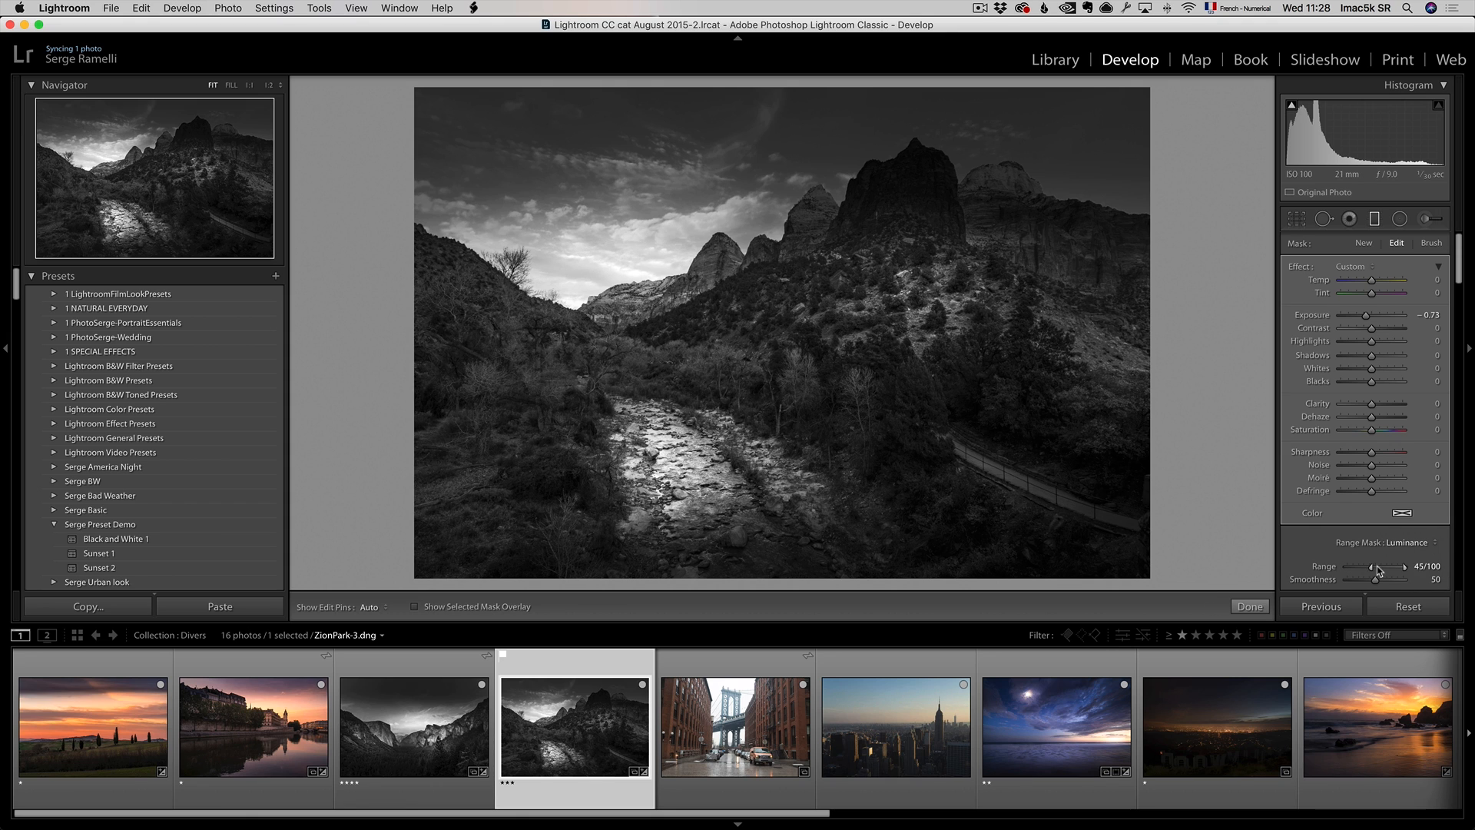
drag(1375, 569, 1401, 569)
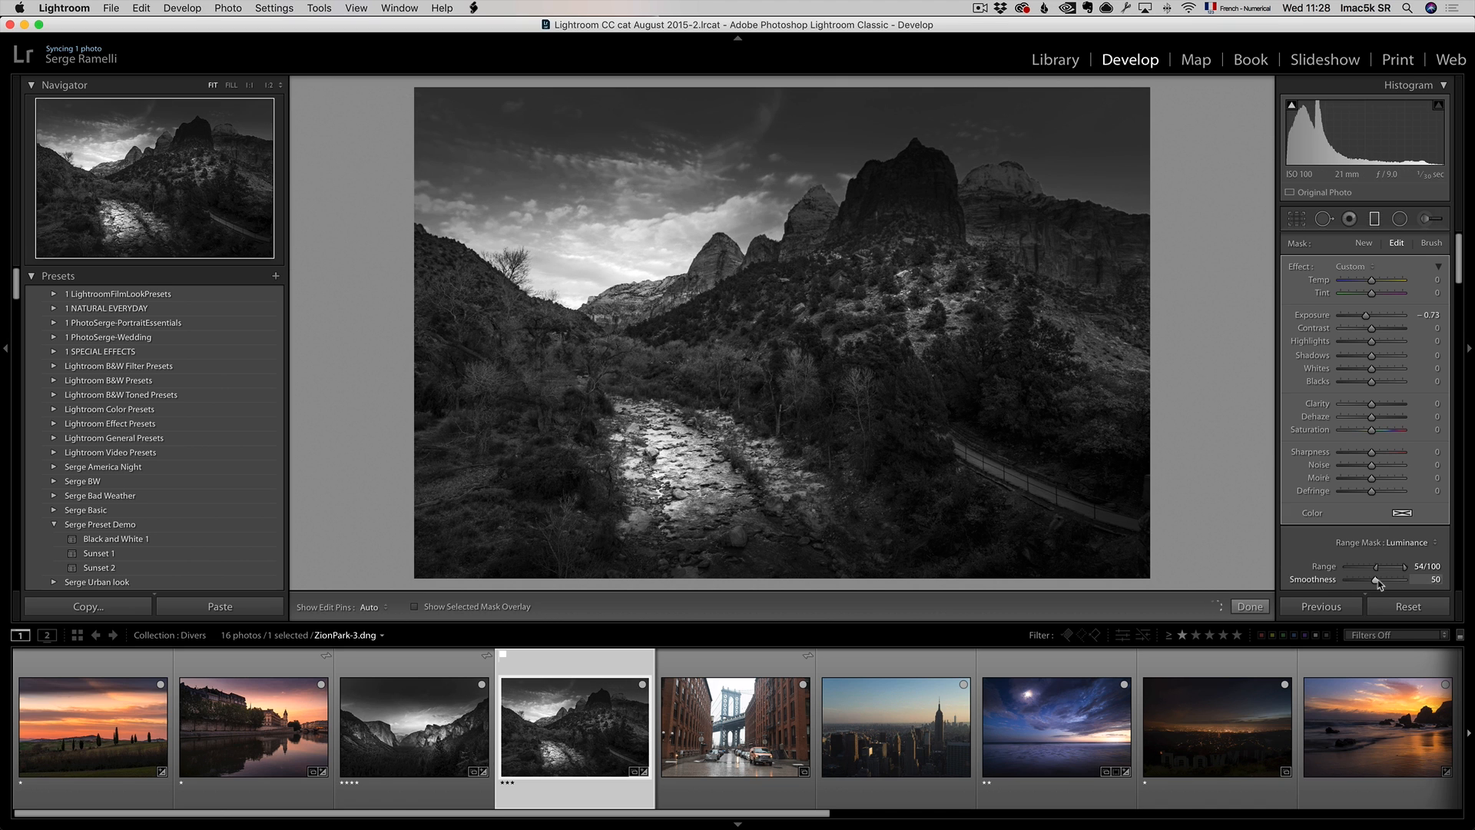
click(1249, 606)
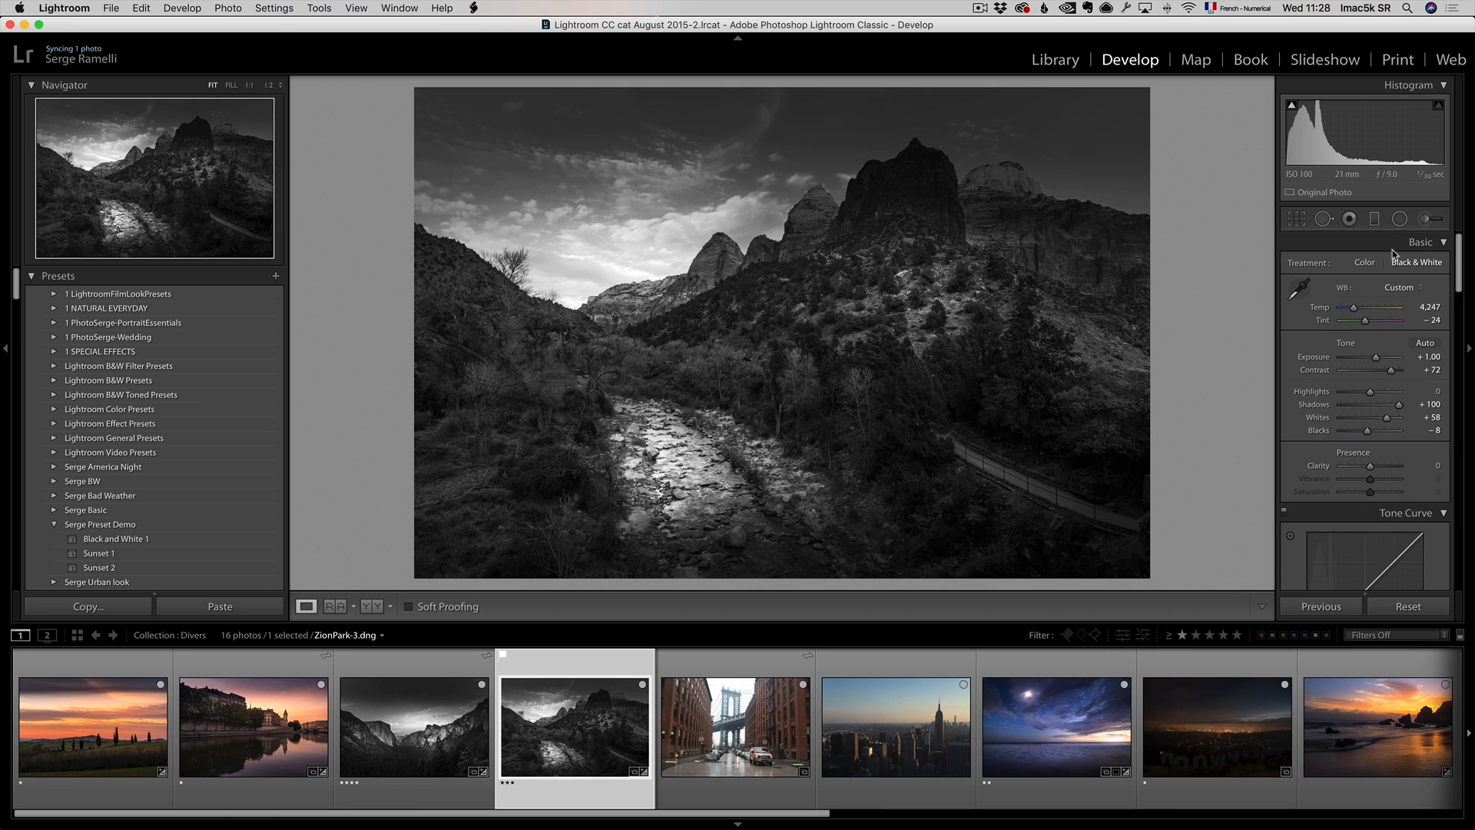
Brighten the Zion photo's central mountain face with a radial filter.
click(1374, 218)
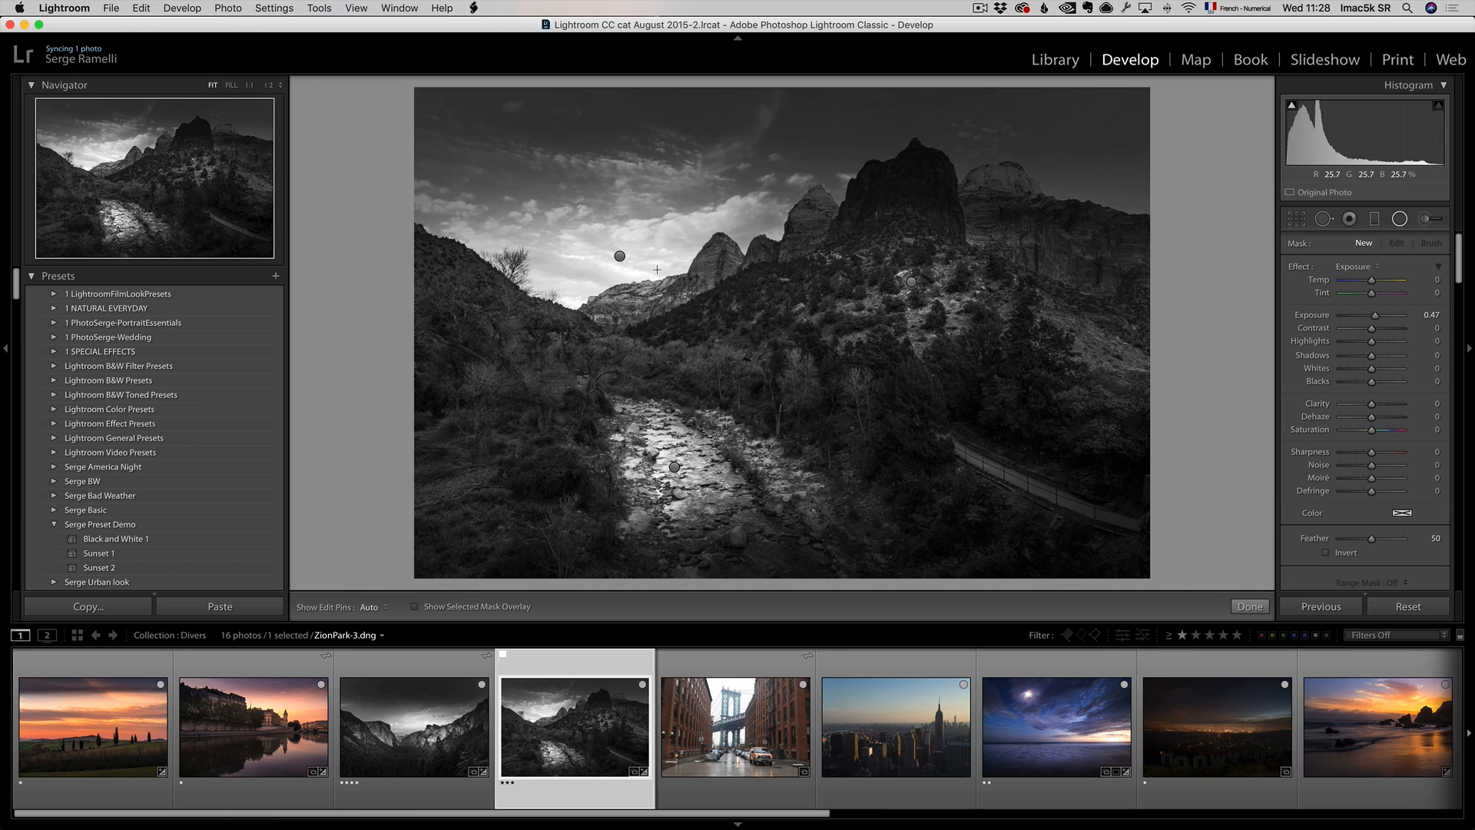
right_click(619, 255)
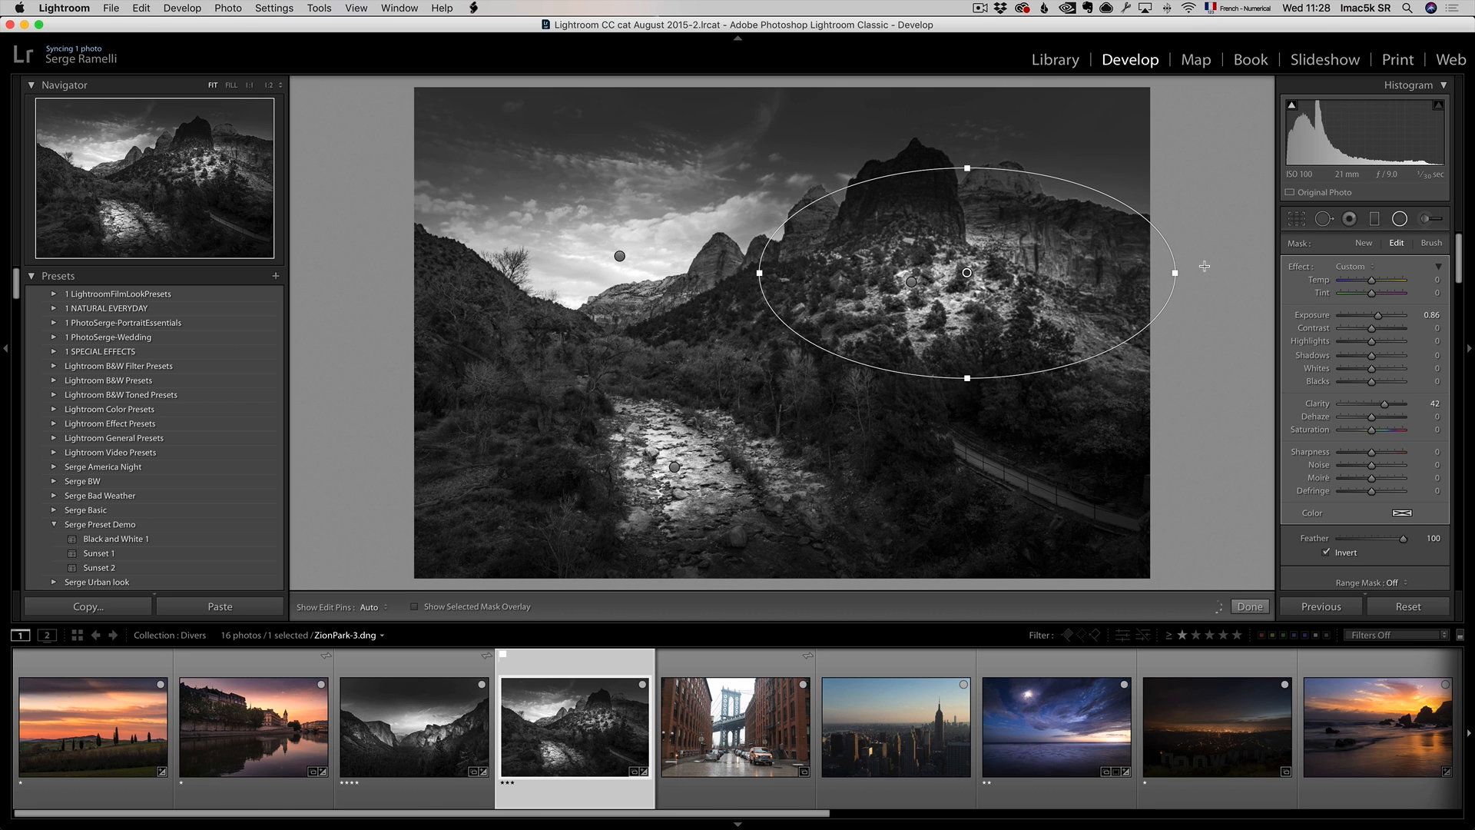
drag(1173, 272, 1023, 273)
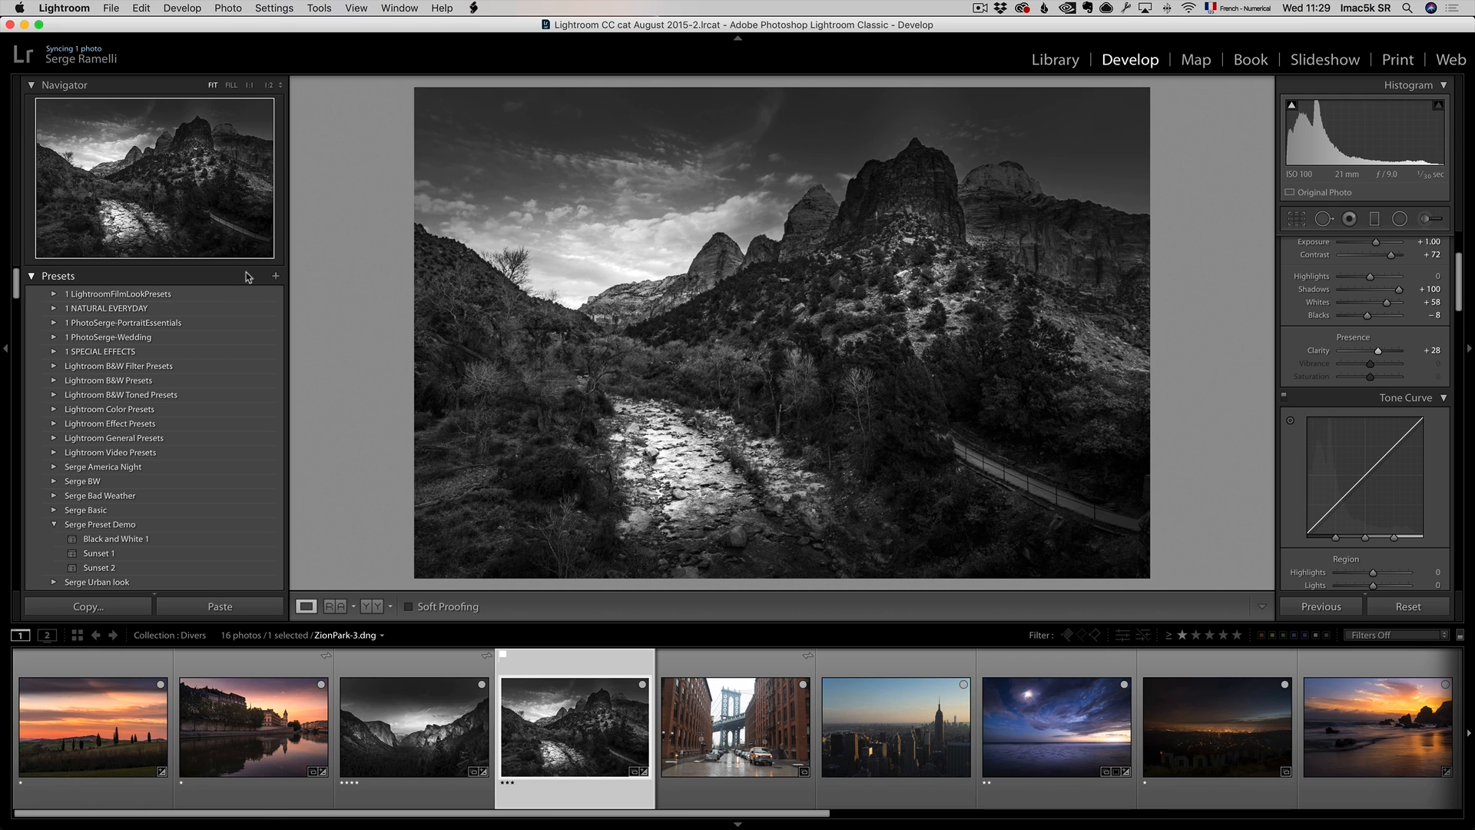
Save the current settings as preset 'Black and White 2' in Serge Preset Demo.
click(275, 275)
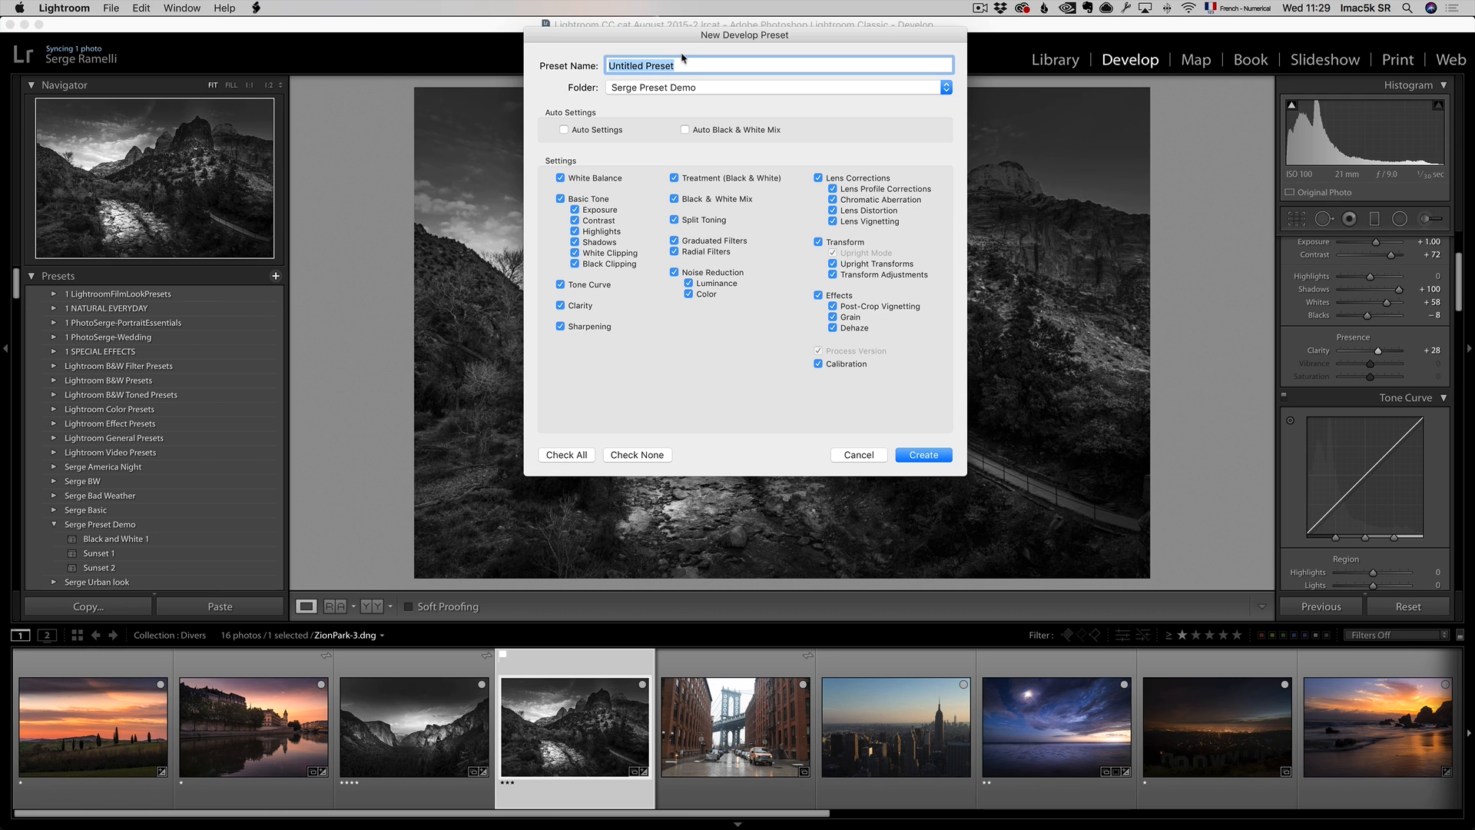
text(Black and White 2)
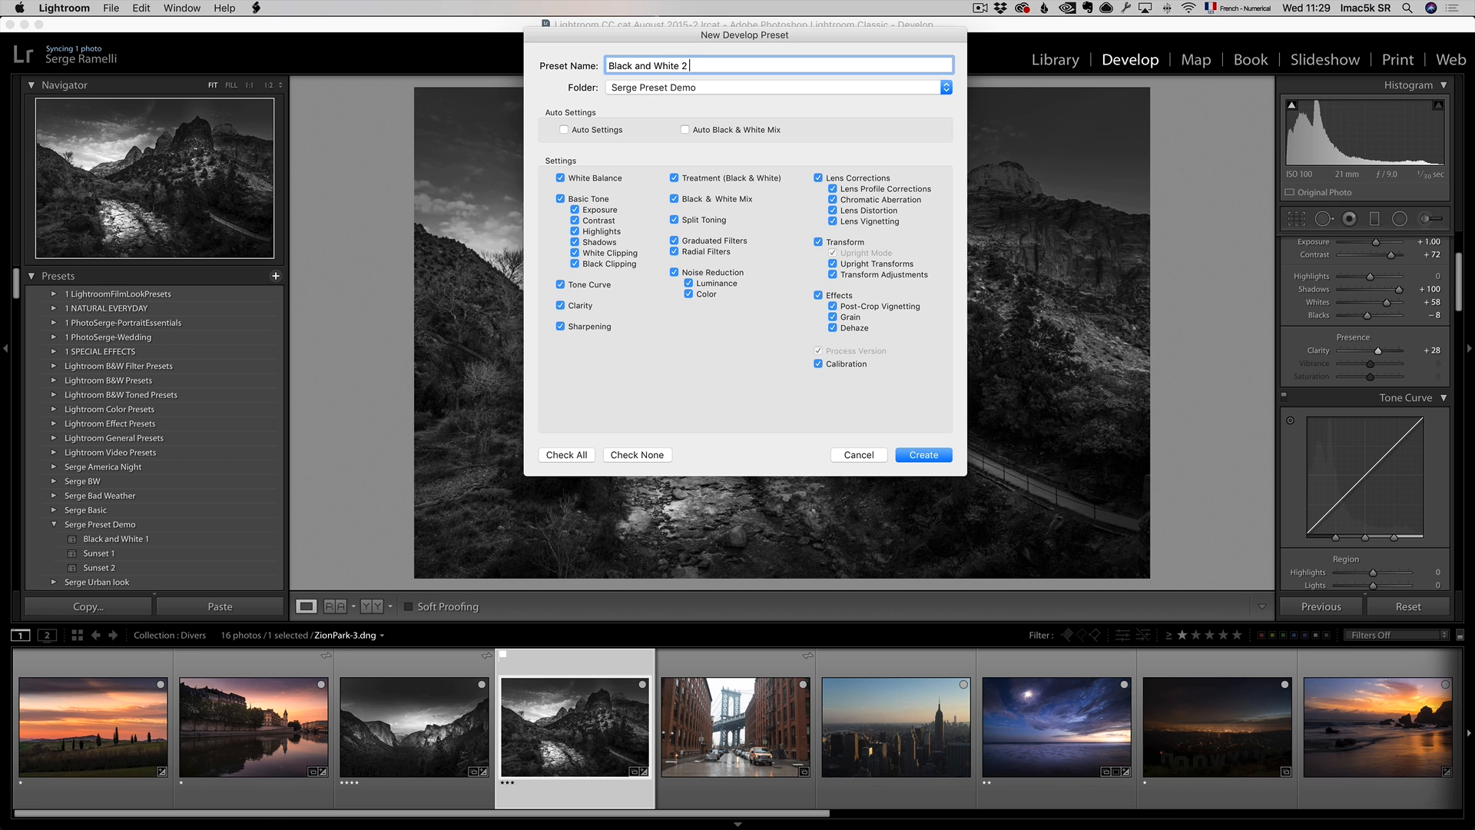
click(922, 454)
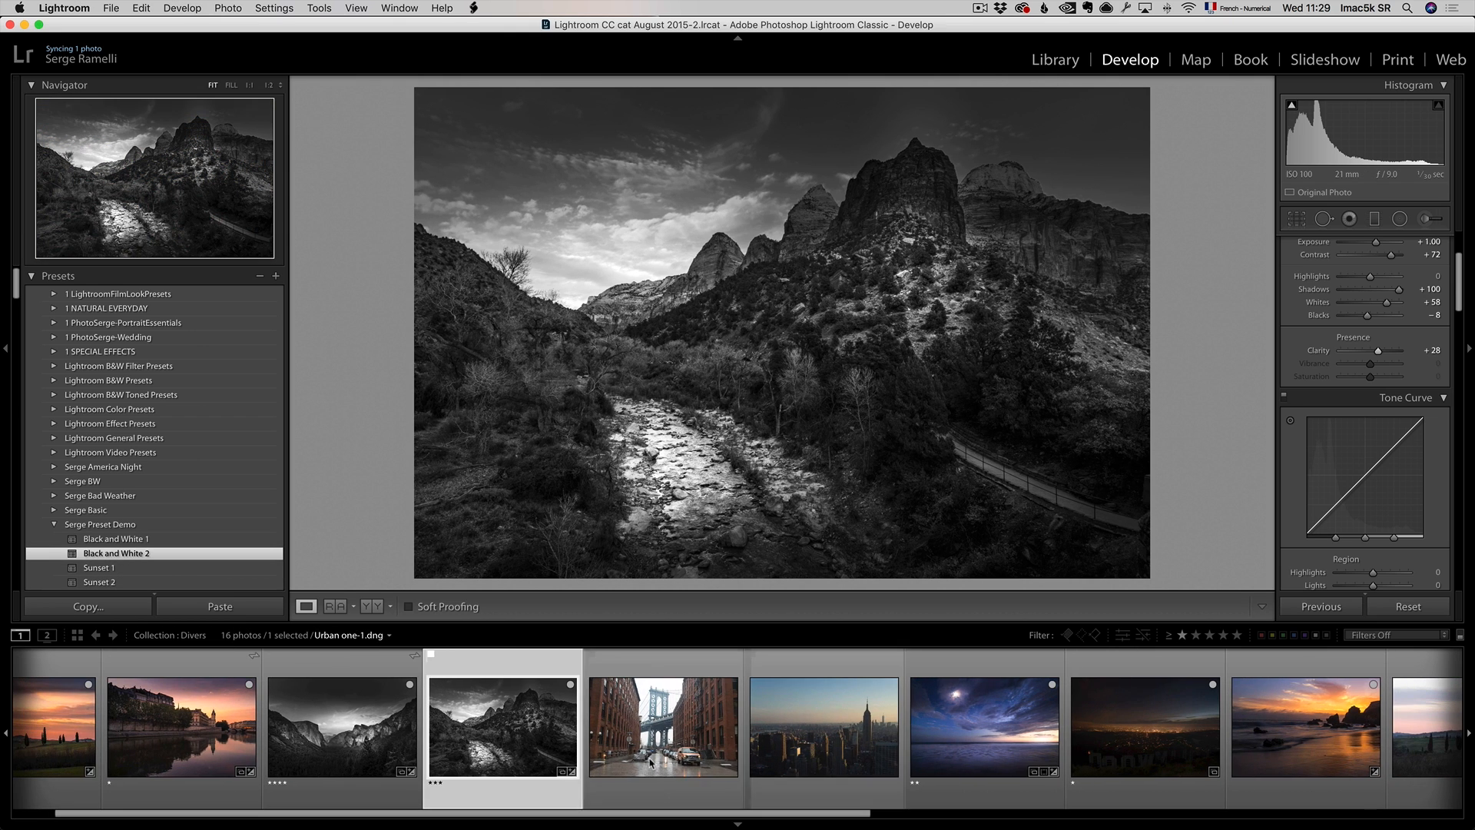
On the Manhattan Bridge photo set blacks −62, whites +63, shadows +65, highlights −54, contrast +7.
click(662, 726)
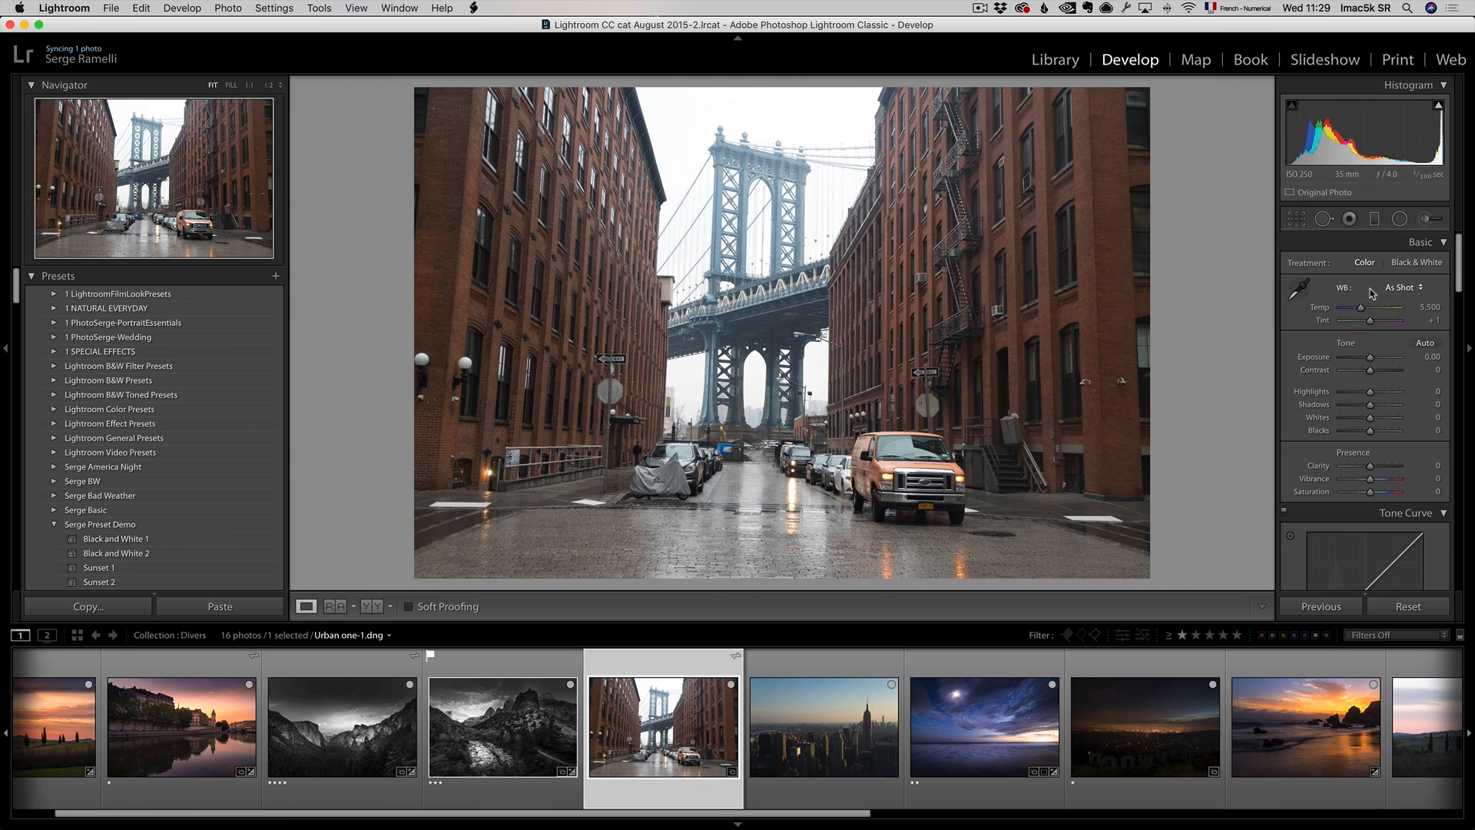
mouse_move(1371, 292)
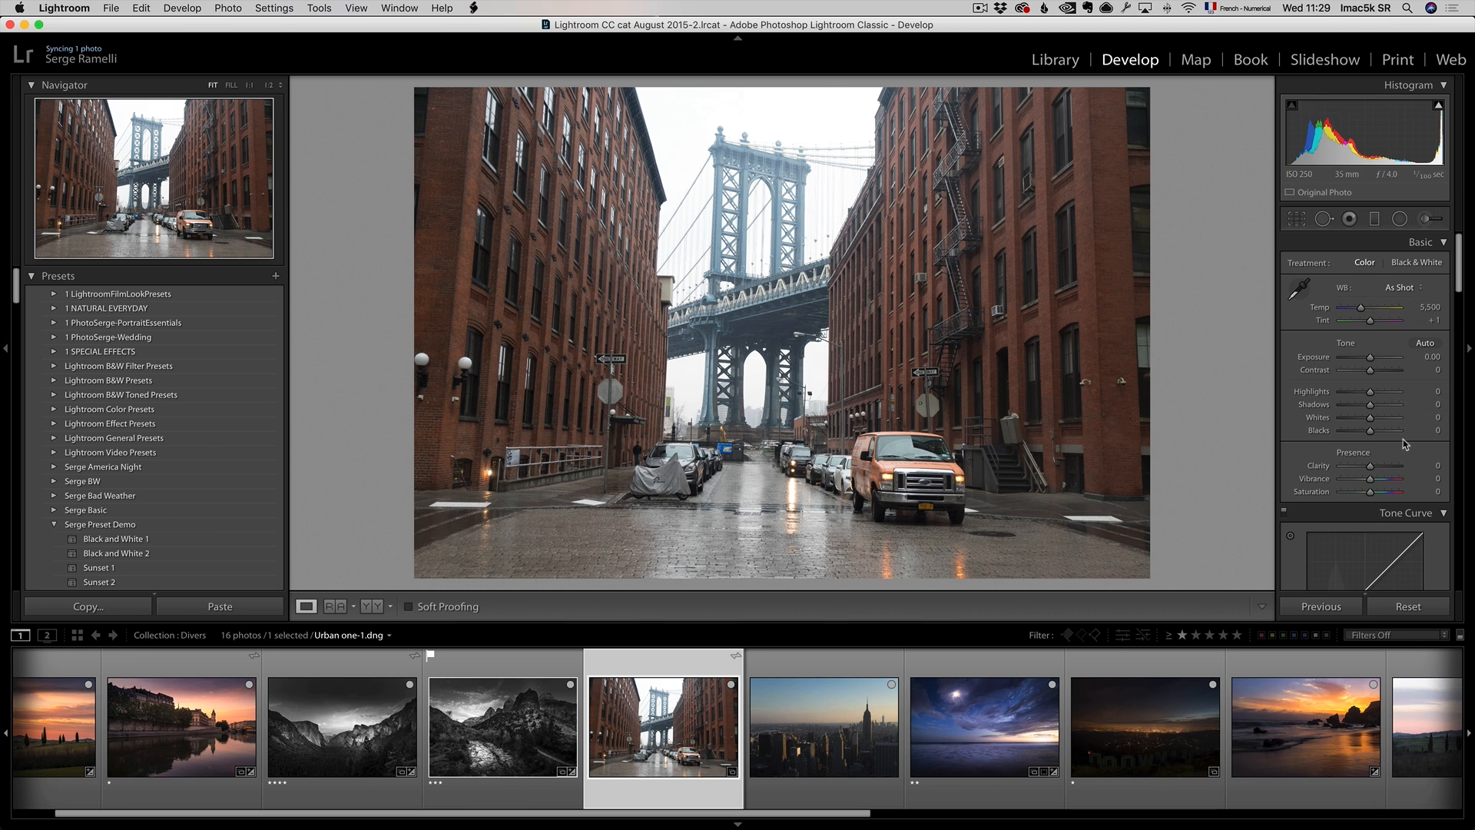
drag(1396, 430, 1378, 430)
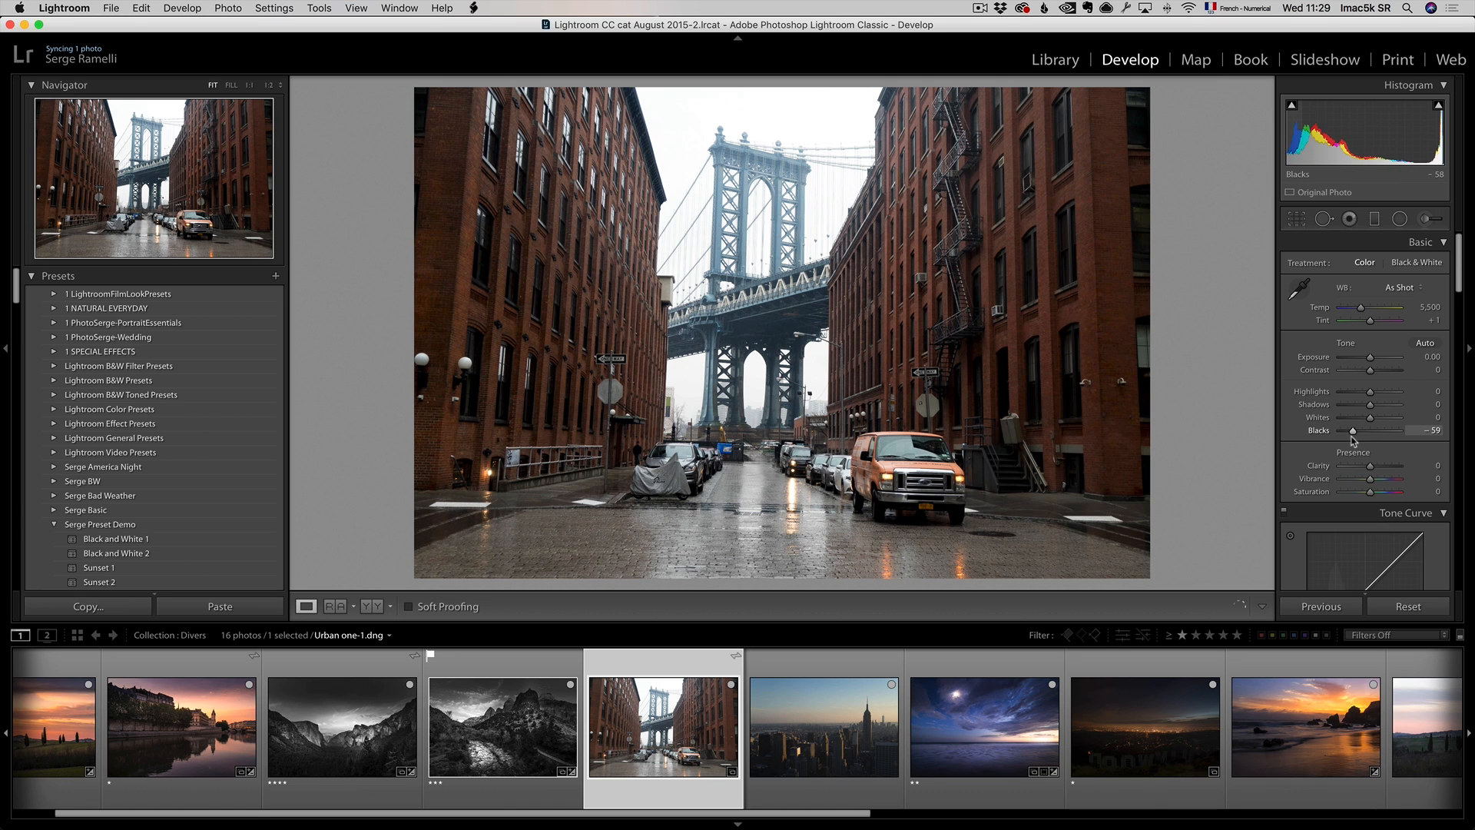
drag(1401, 416, 1415, 417)
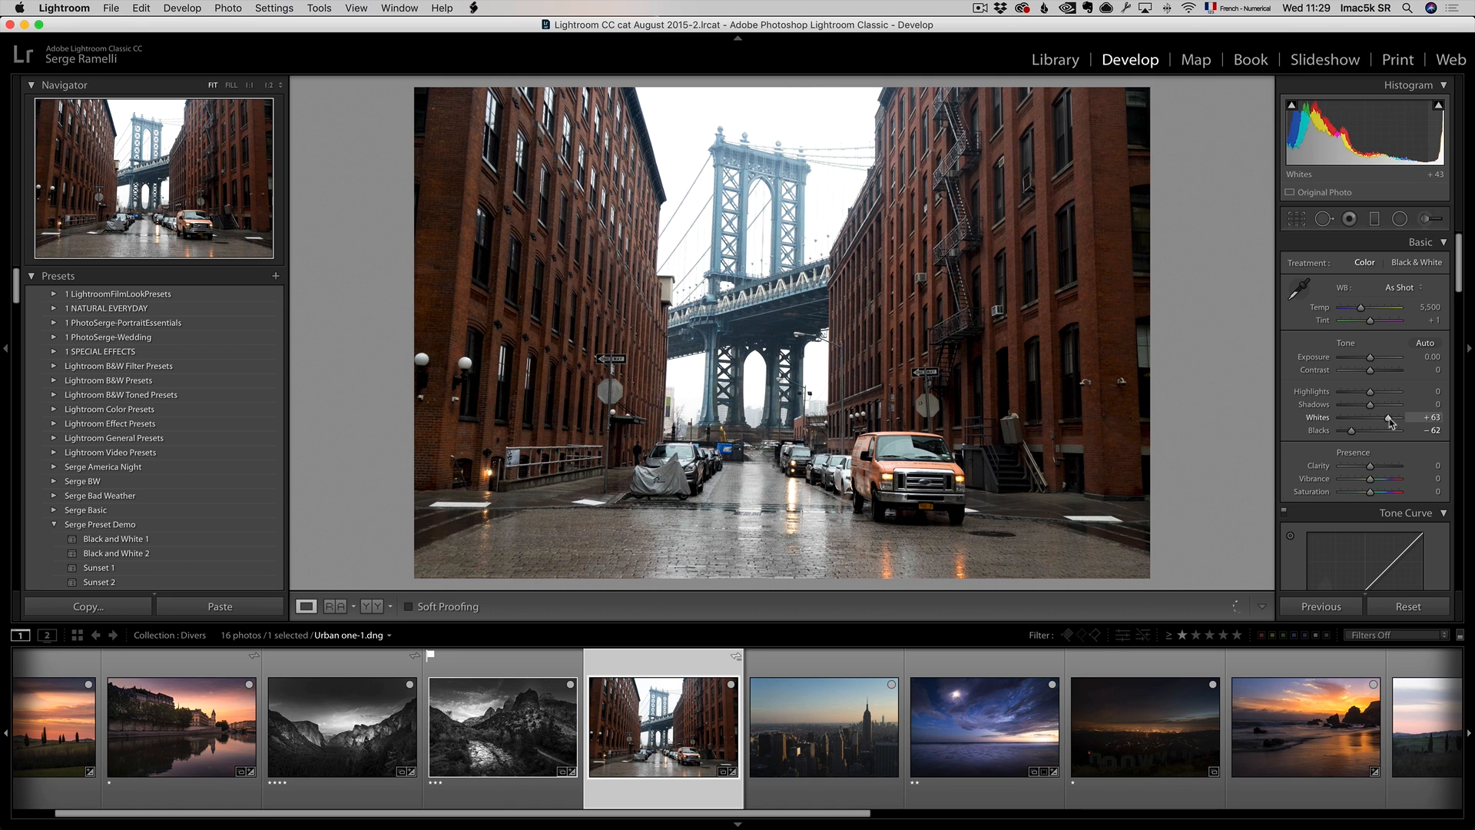
drag(1373, 403, 1411, 403)
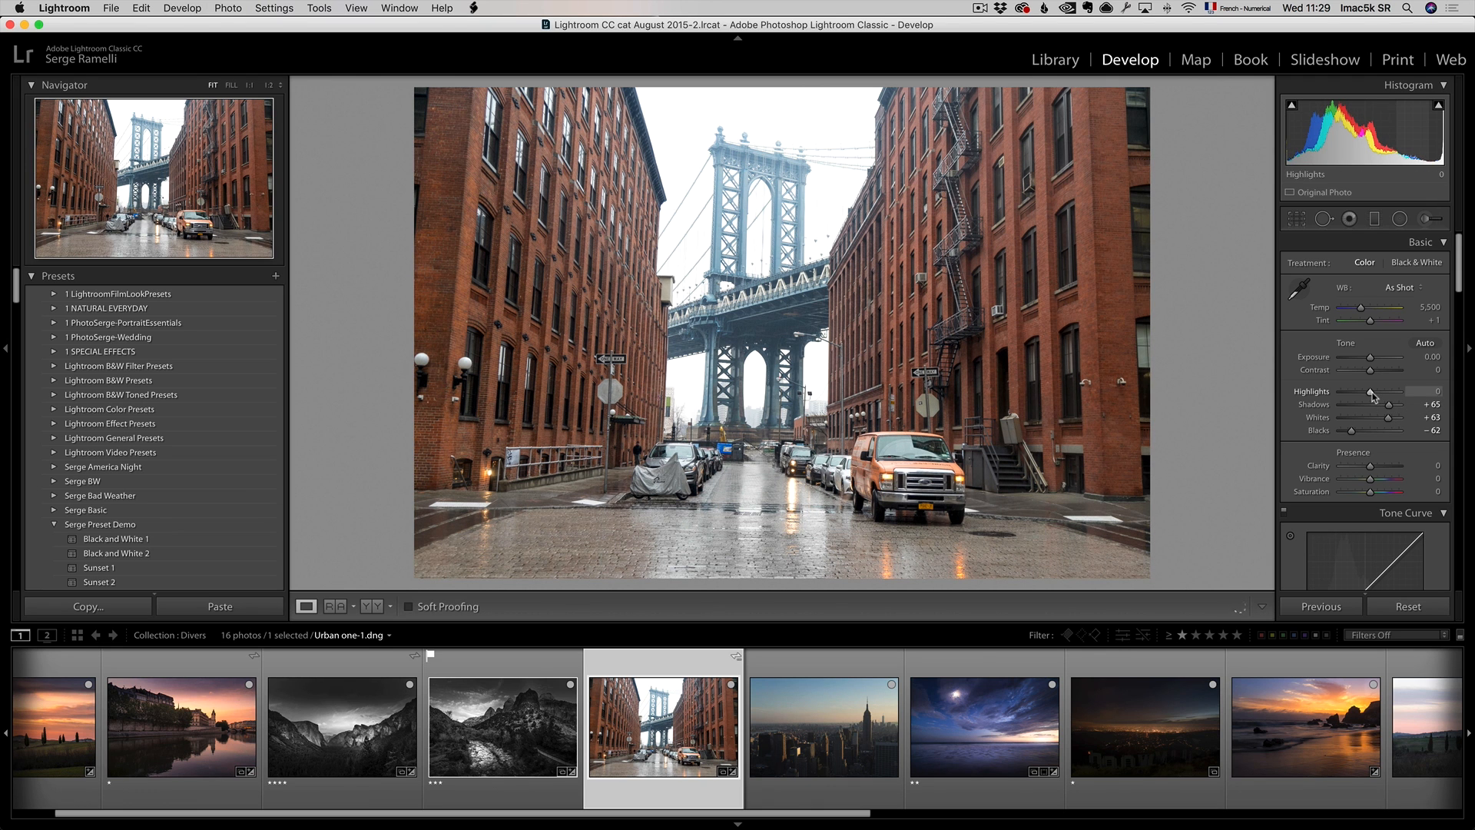
drag(1392, 391, 1354, 391)
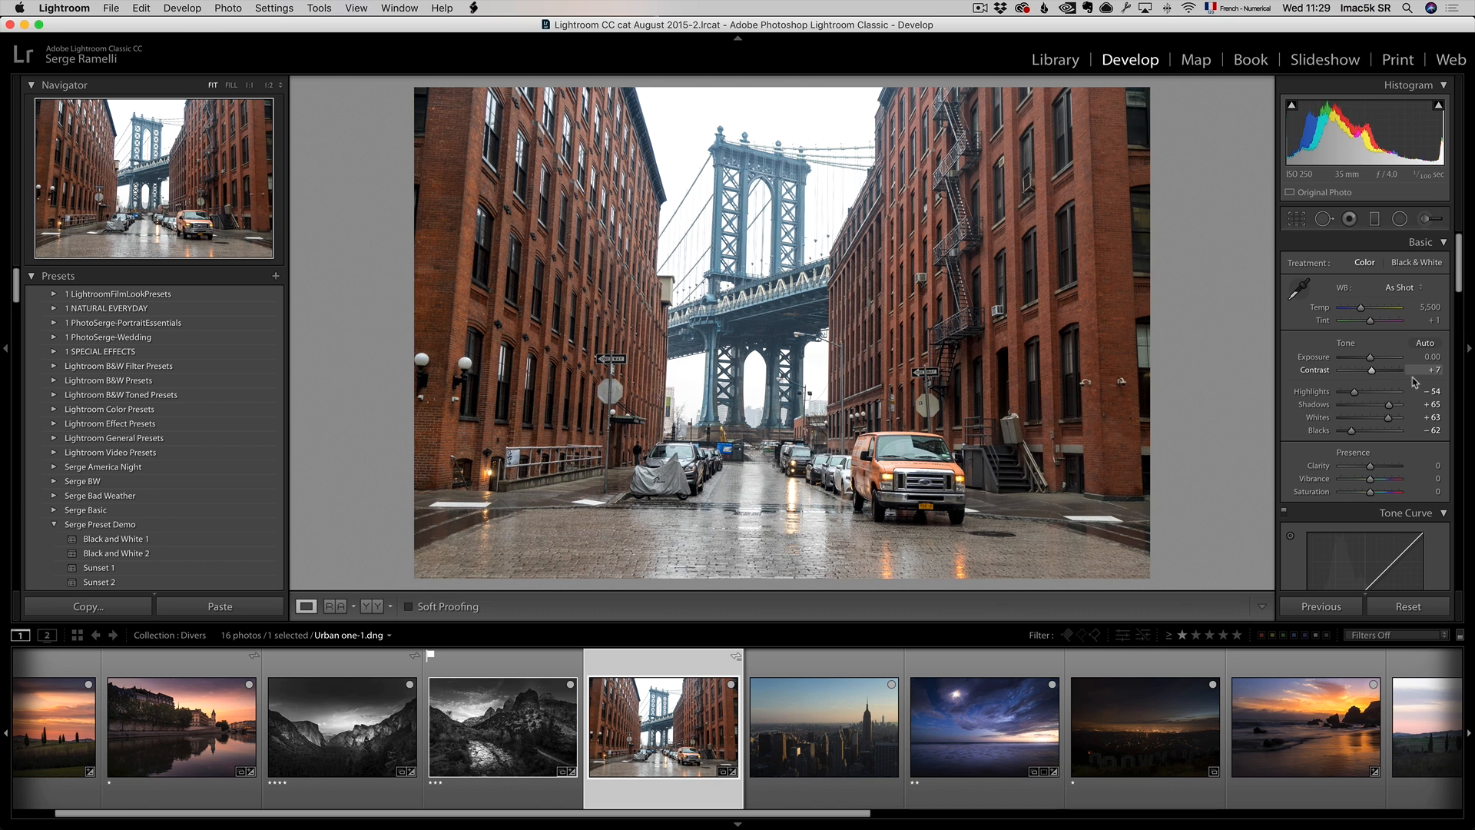
drag(1387, 369, 1429, 370)
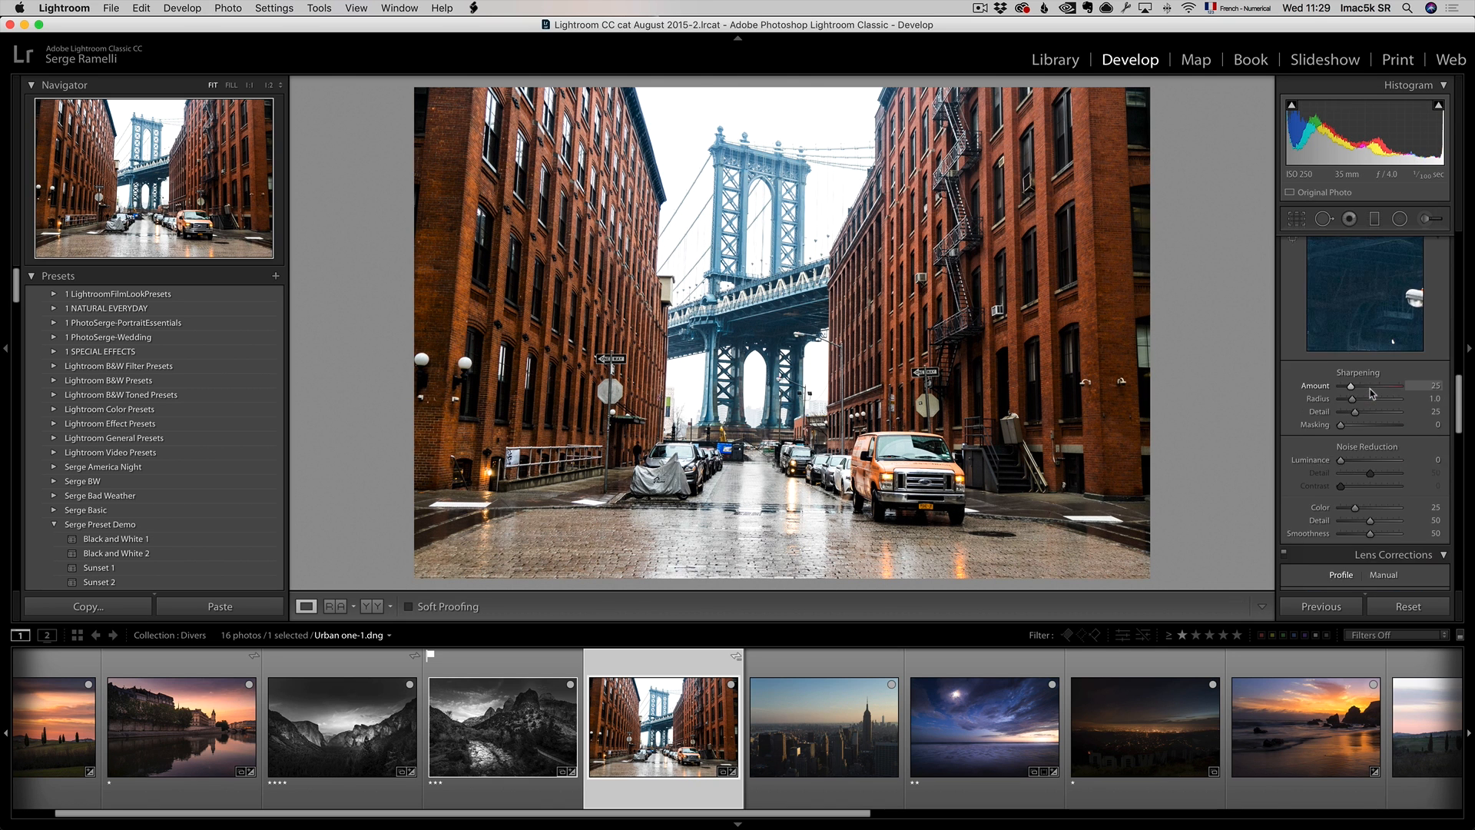
Lower the bridge photo's blue and other cool-hue saturation in HSL Saturation.
scroll(down, 3)
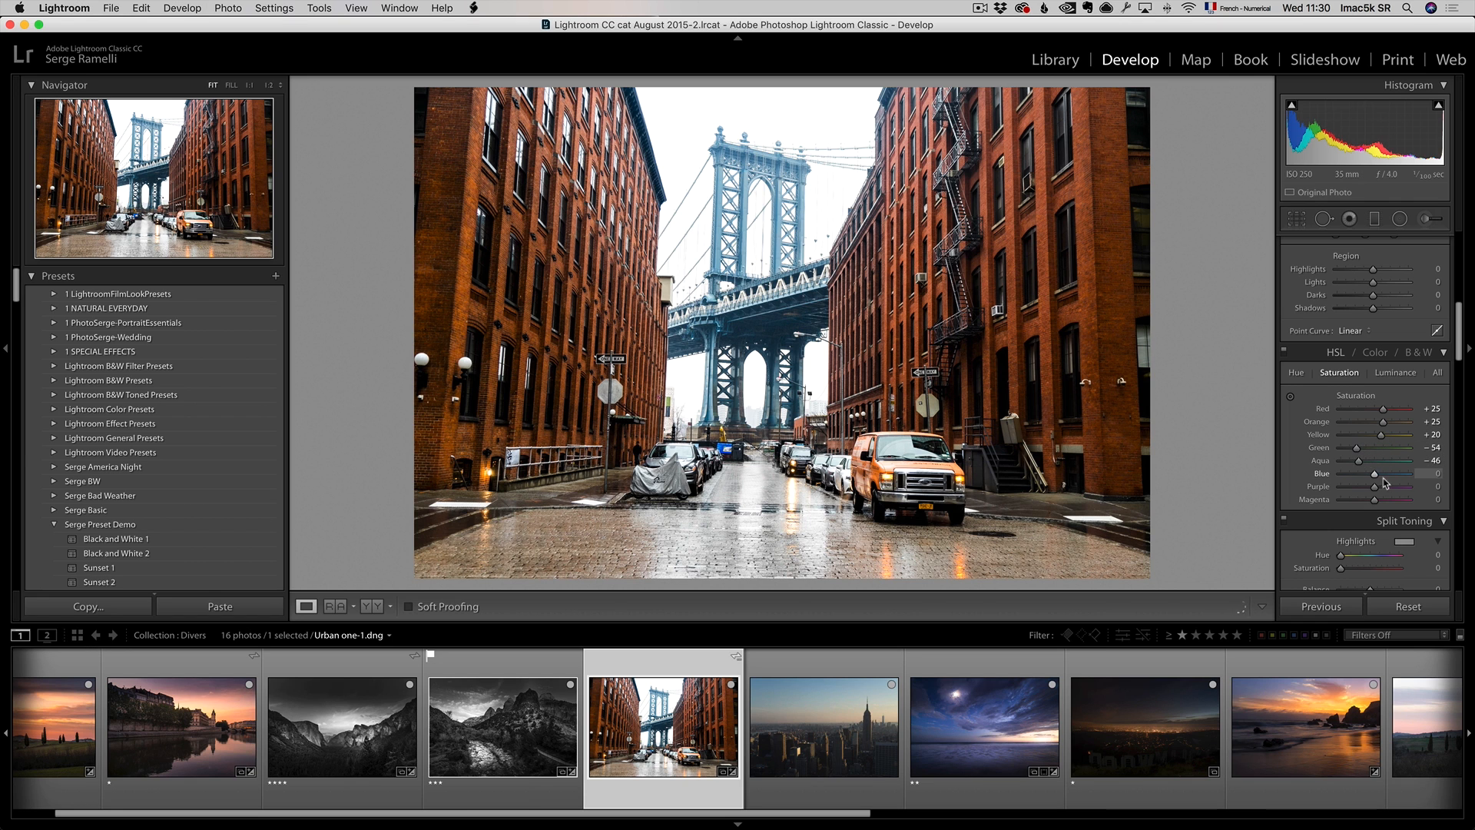
drag(1378, 474, 1387, 473)
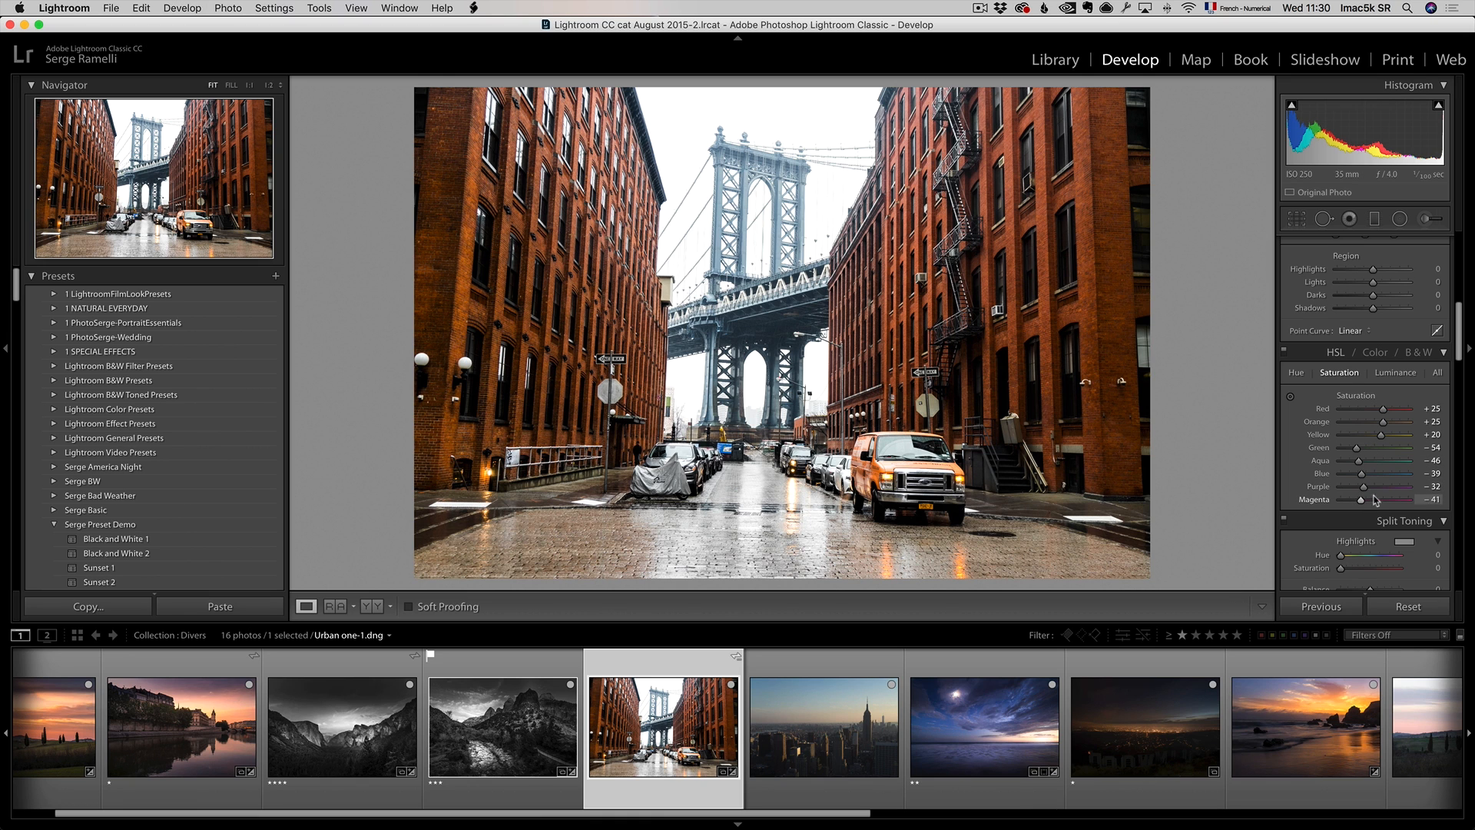
mouse_move(1391, 420)
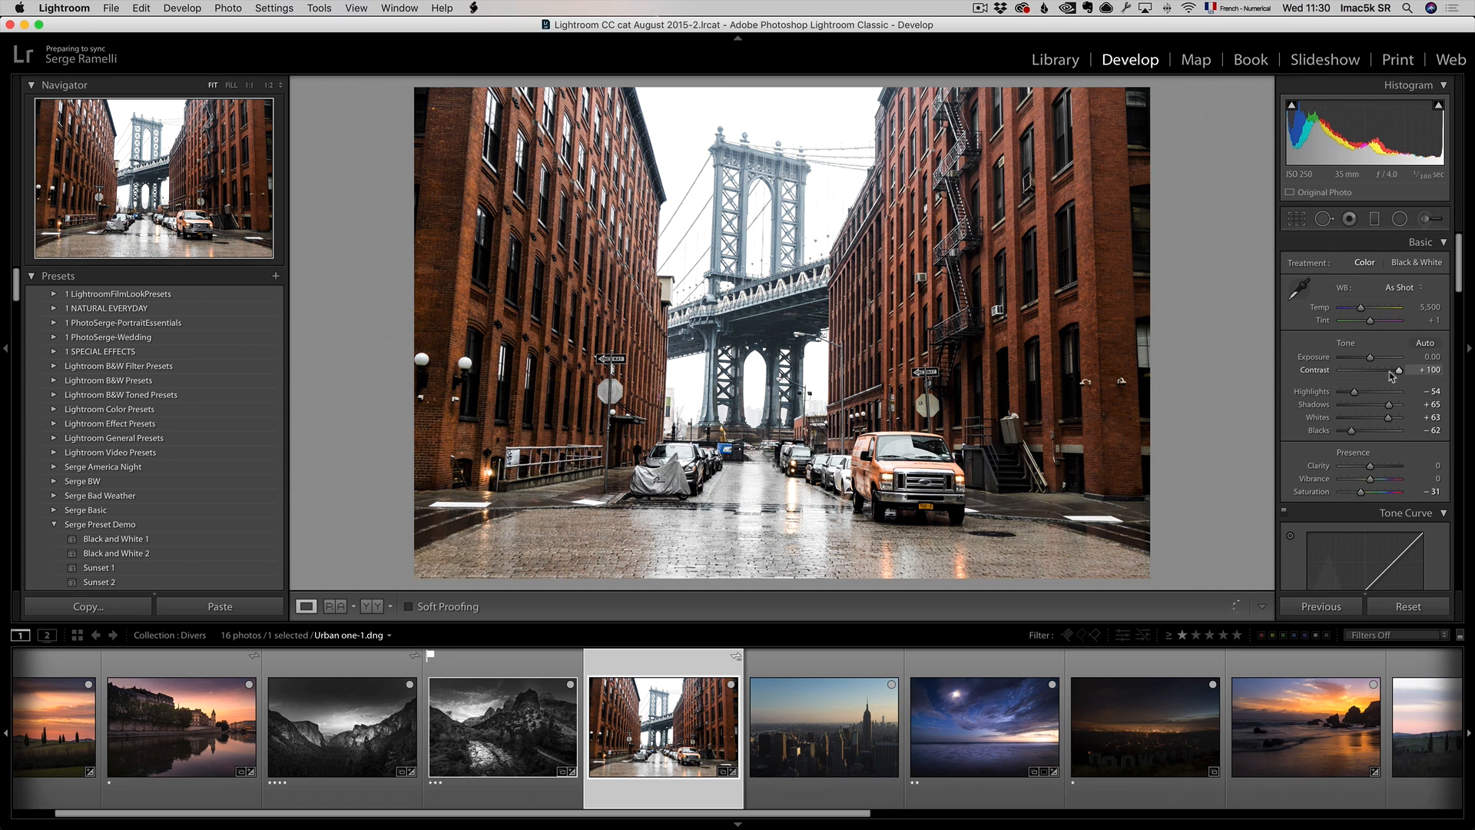
Raise contrast to +100 and clarity to +27, and lower highlights further.
drag(1387, 430, 1353, 433)
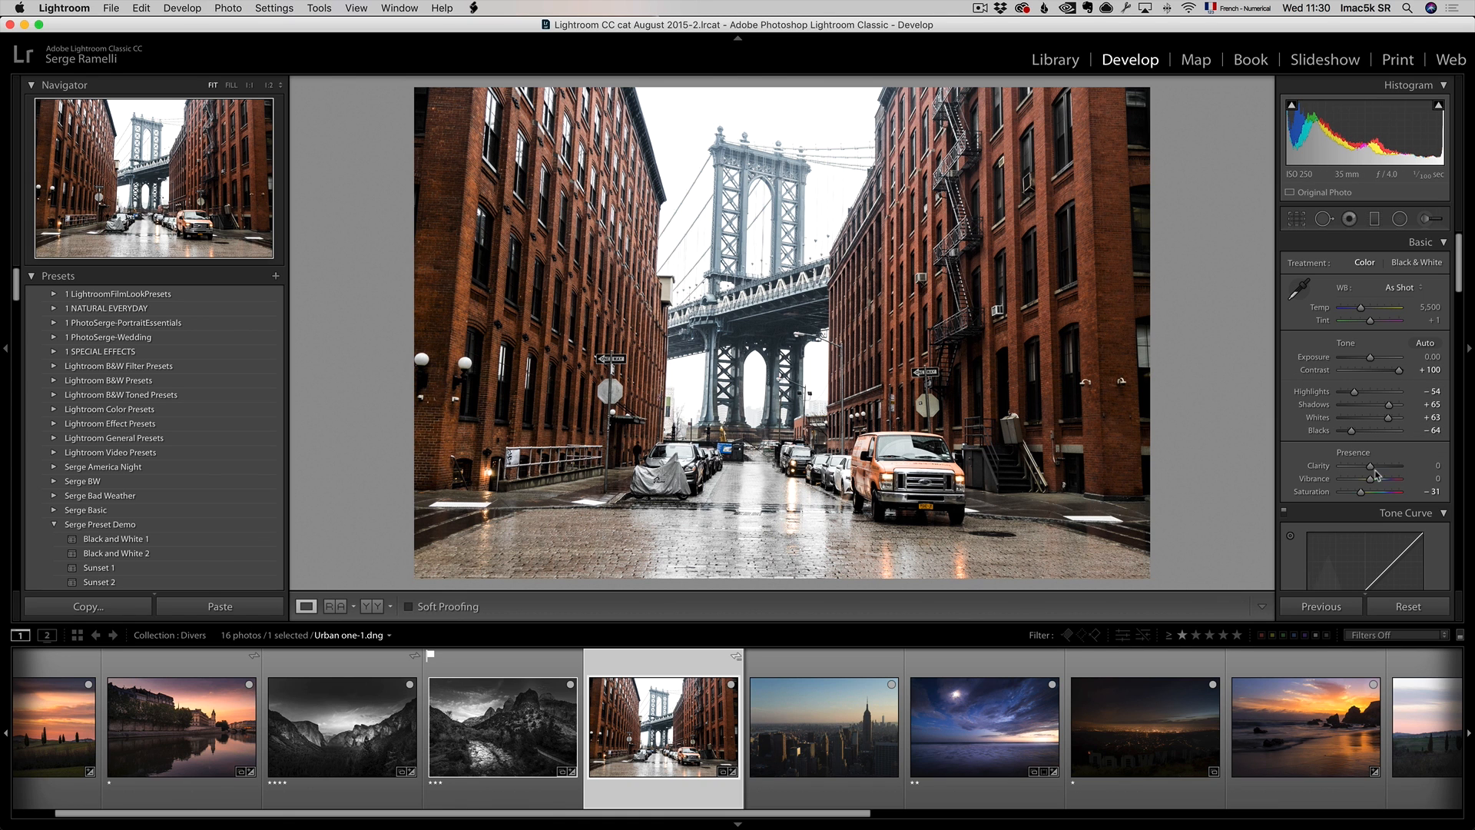
drag(1375, 465, 1394, 465)
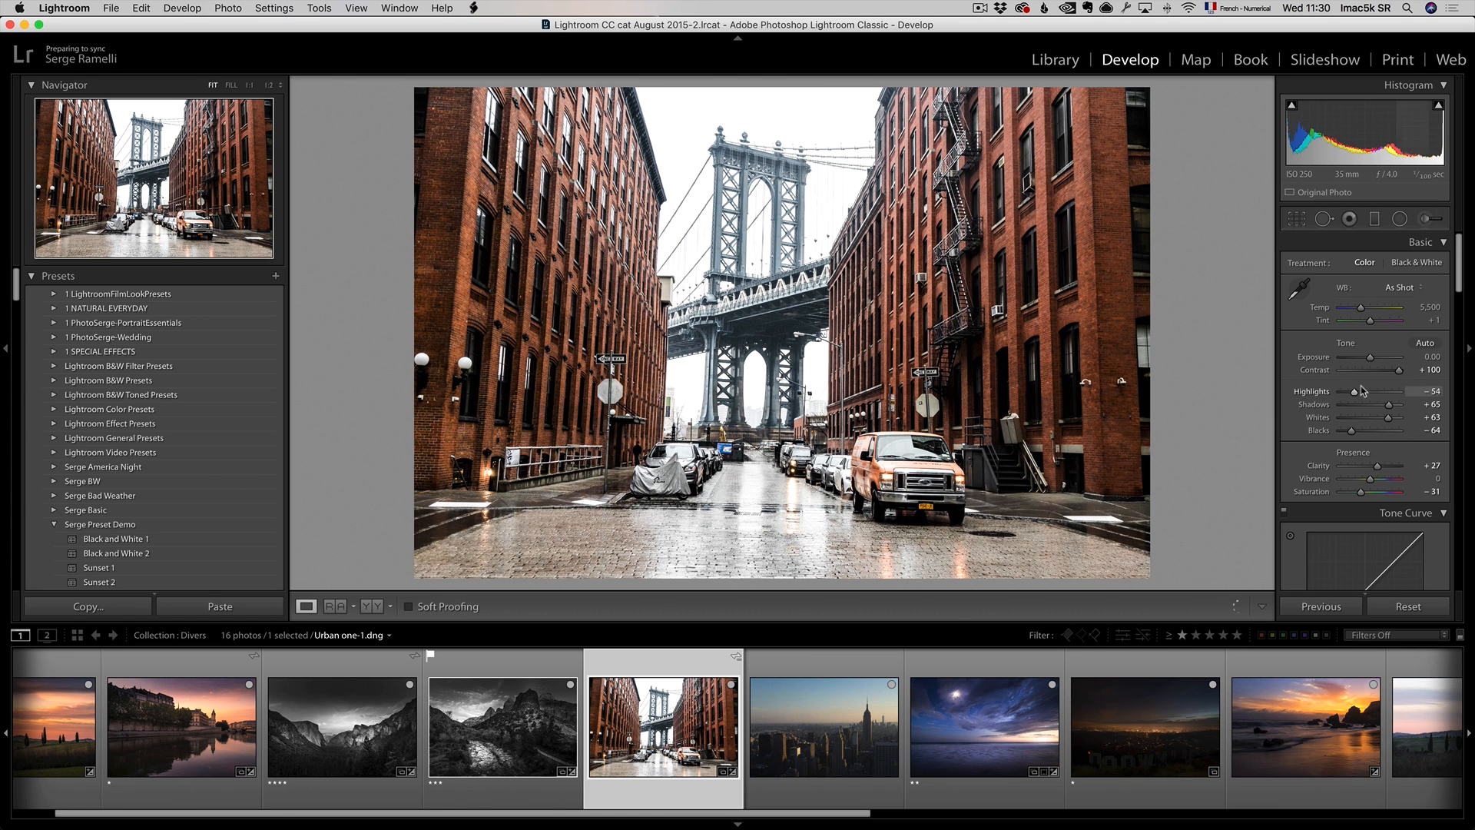
drag(1380, 390, 1351, 390)
text(F)
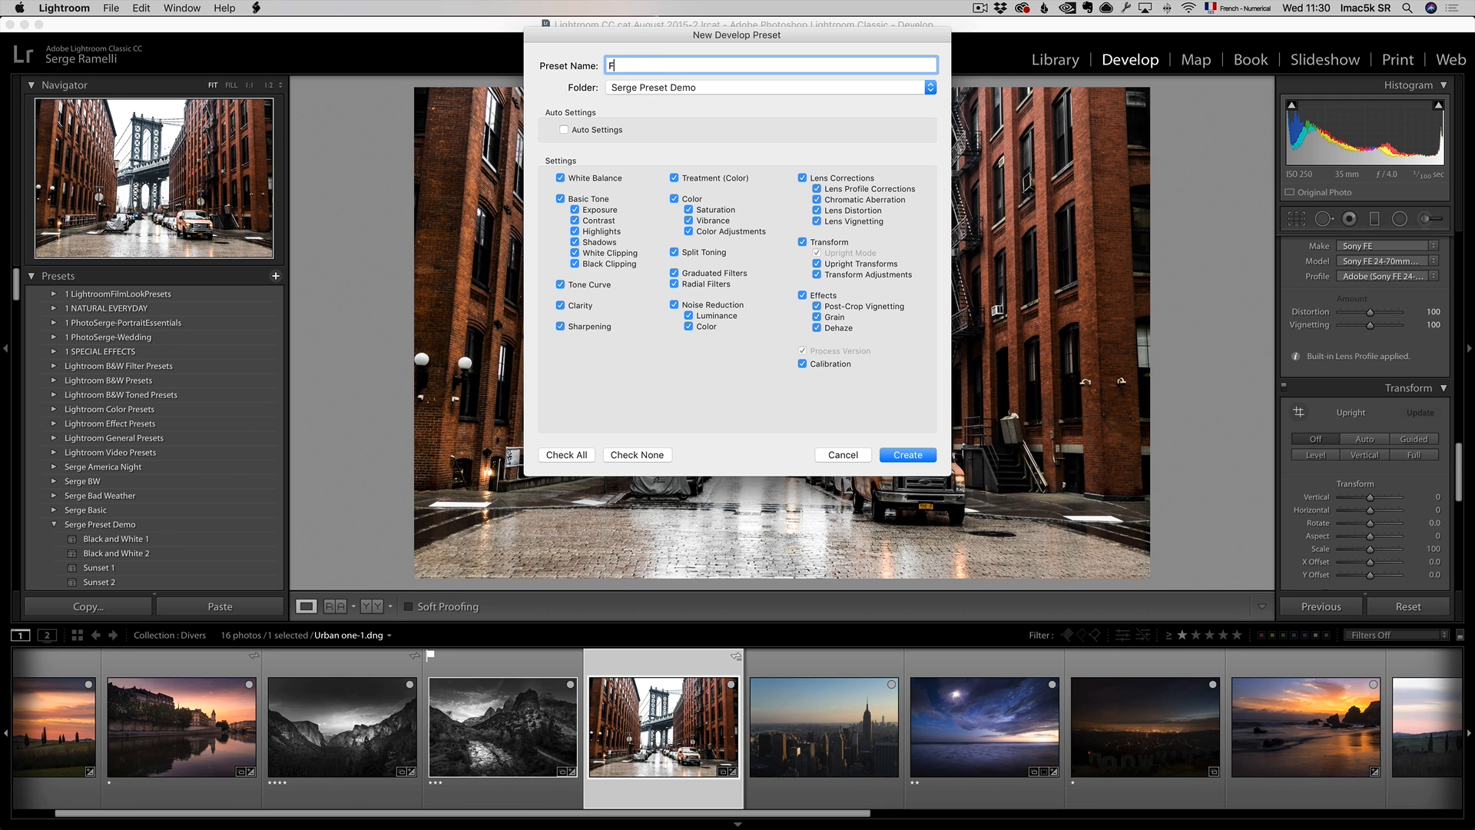
Save preset 'Famous Instagramm' in Serge Preset Demo and apply Upright Vertical correction.
text(amous Insta)
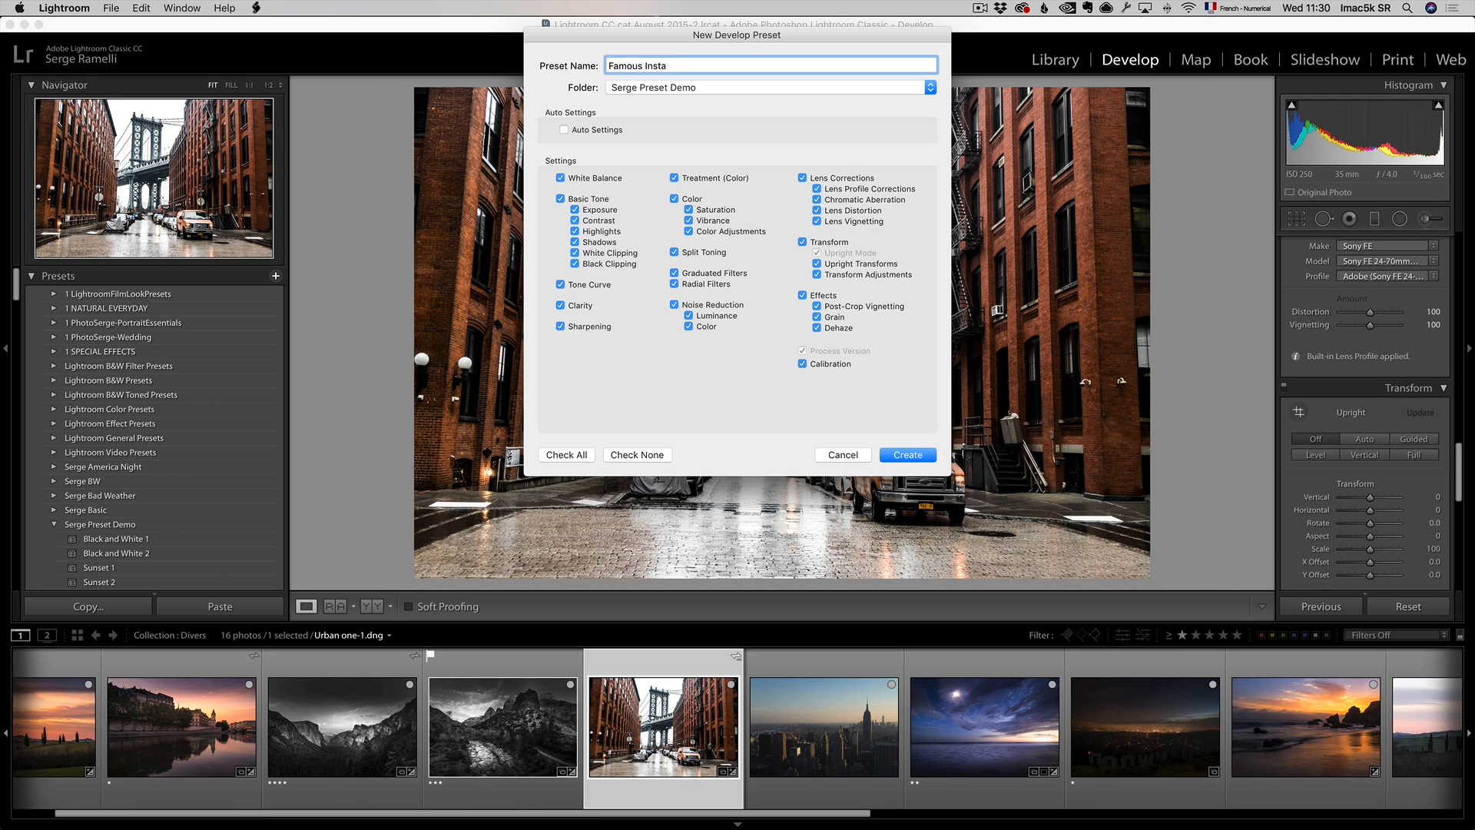
text(gramm)
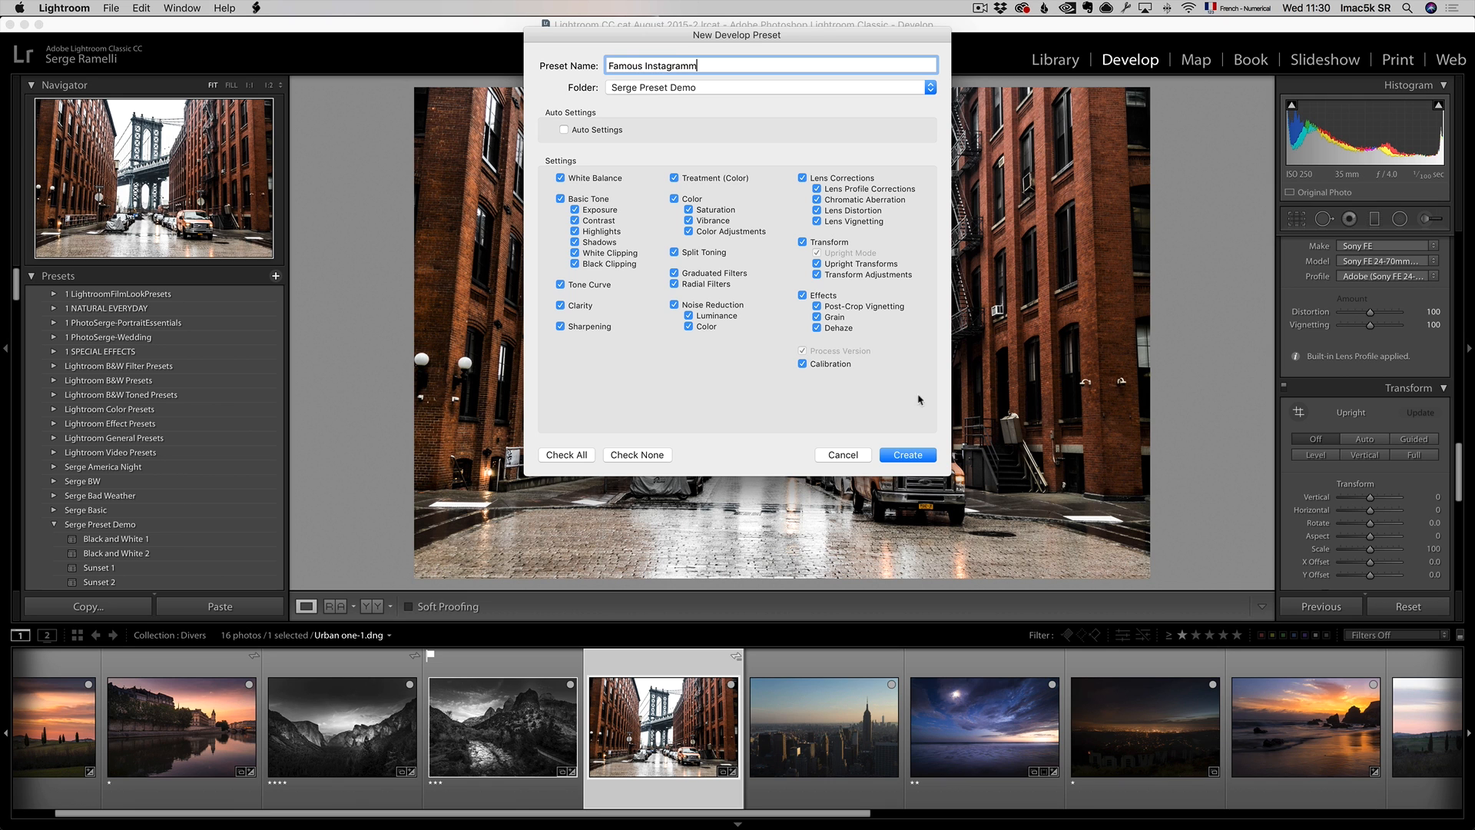
click(905, 454)
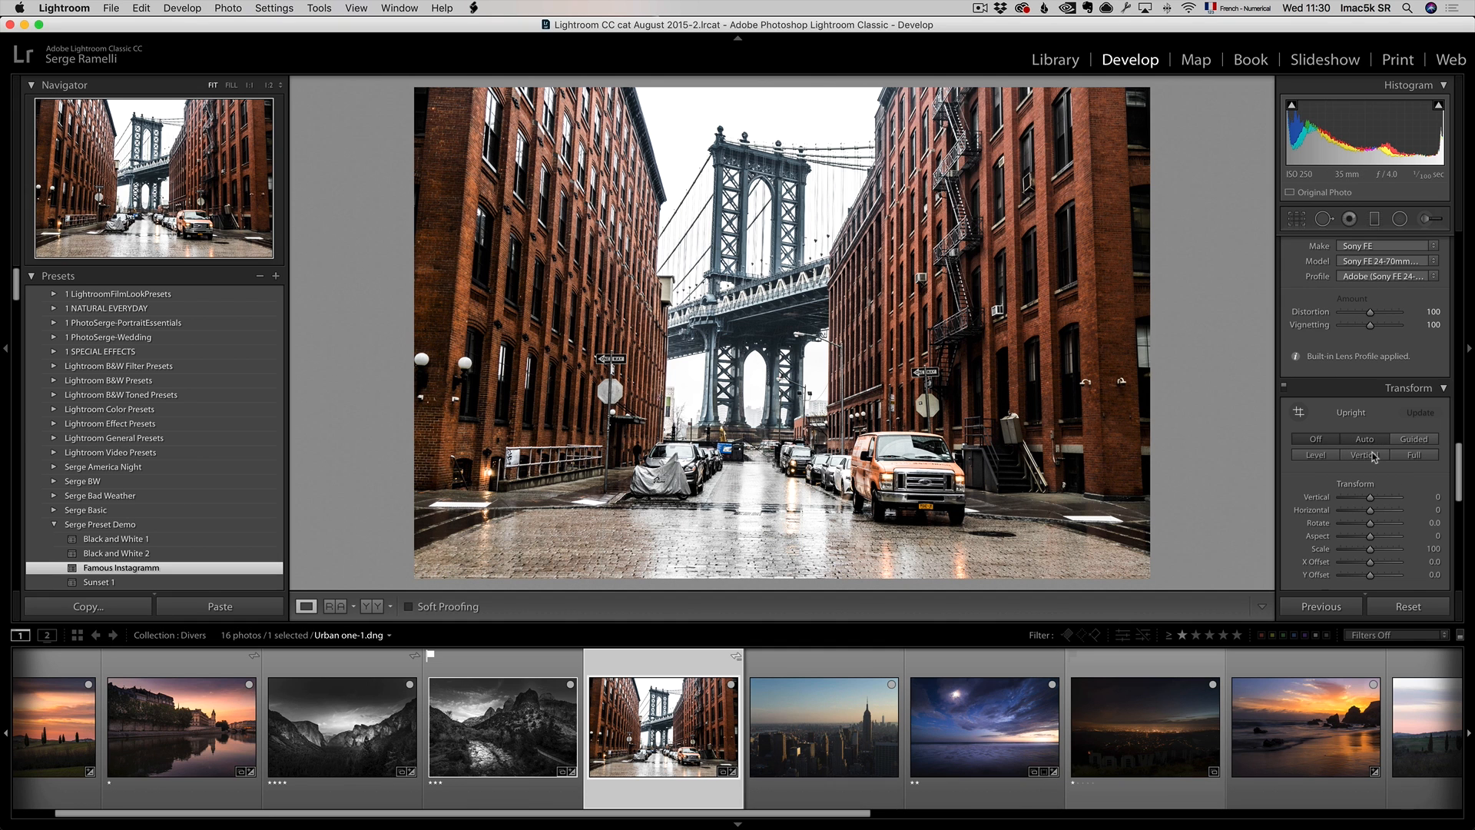
click(1364, 439)
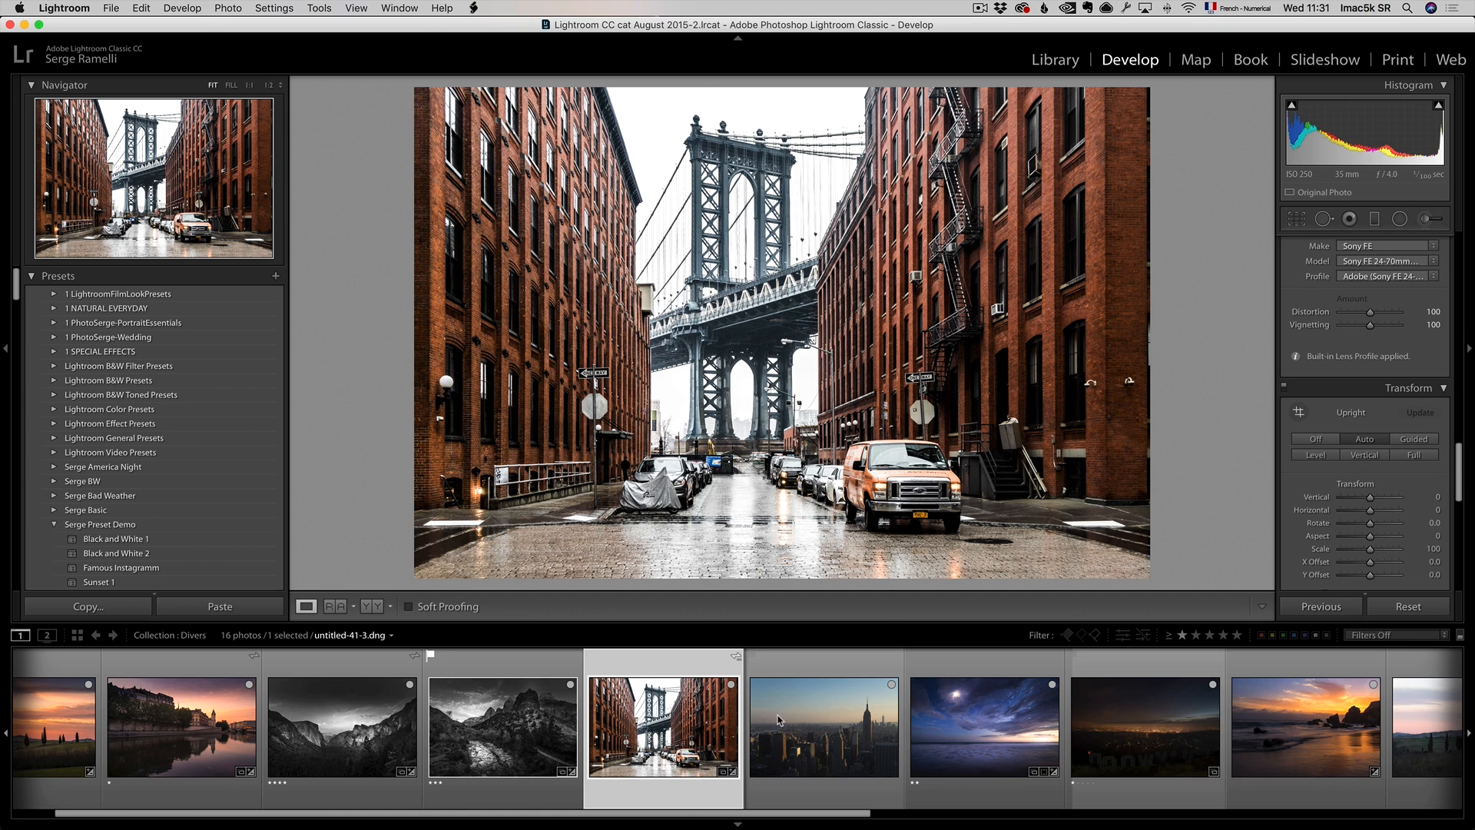
On the skyline photo, brighten exposure and rebalance HSL saturation for a deeper blue sky.
click(822, 726)
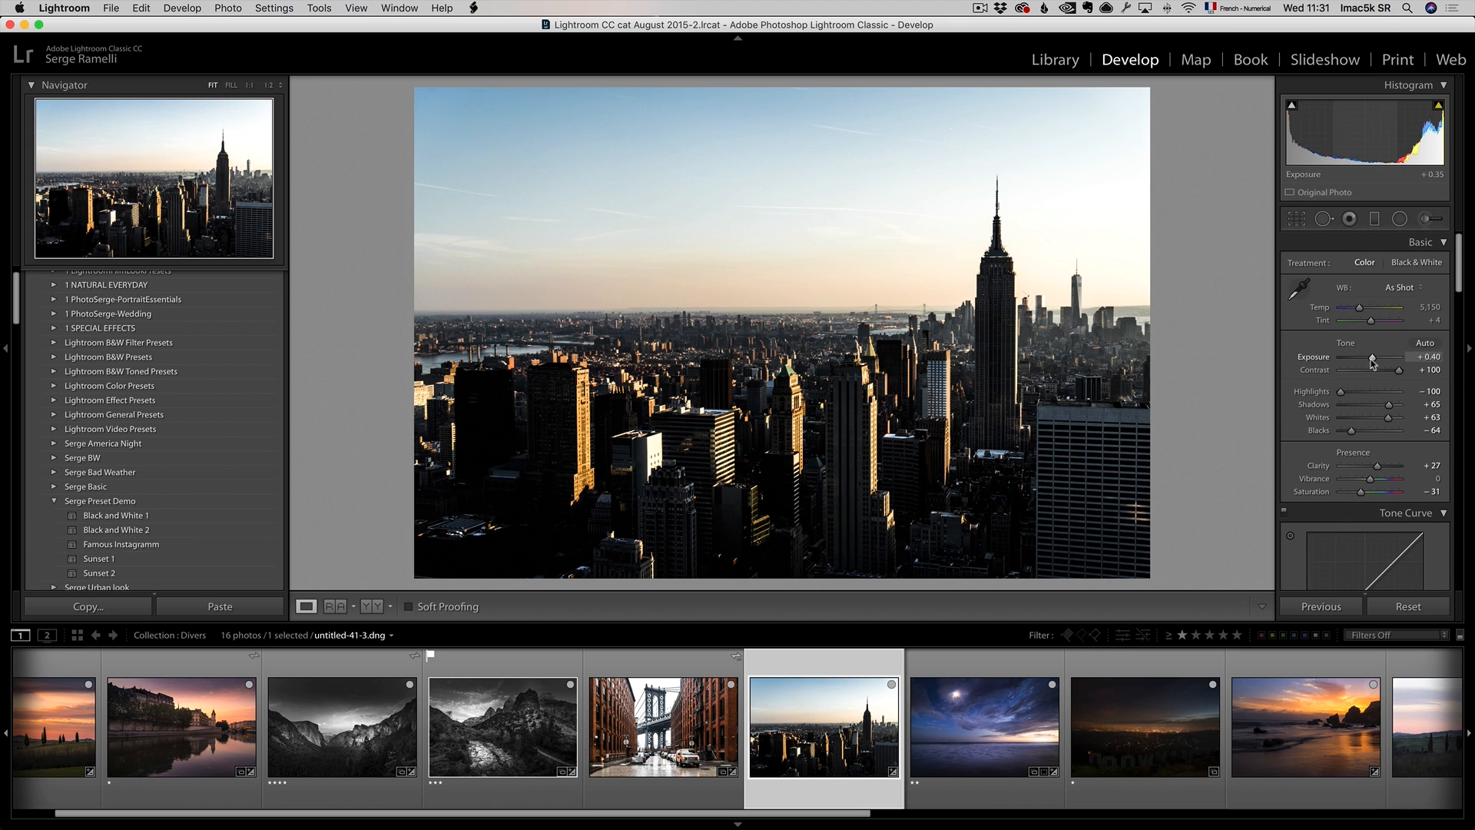
drag(1370, 357, 1378, 357)
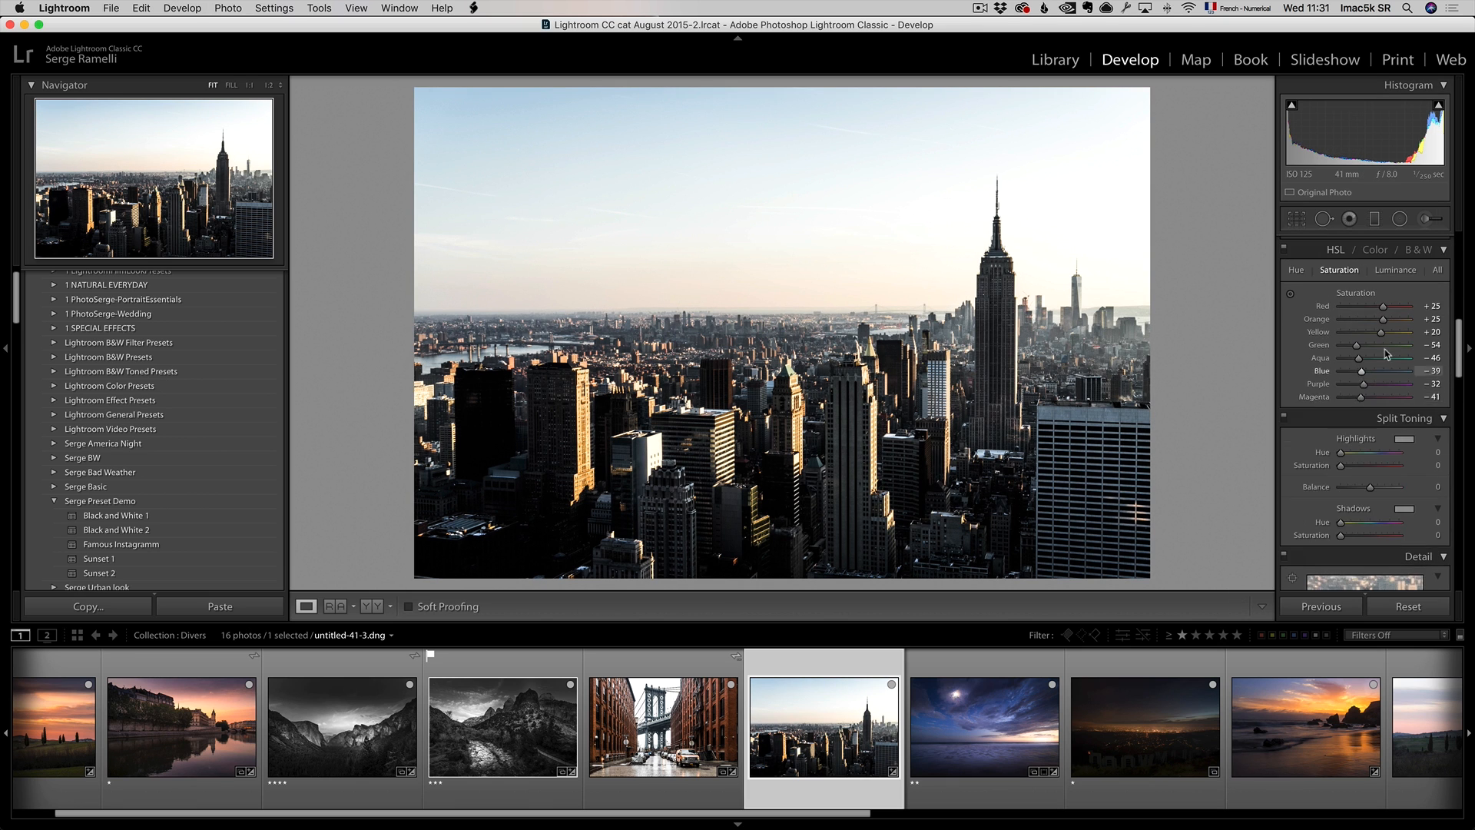
drag(1398, 305, 1335, 305)
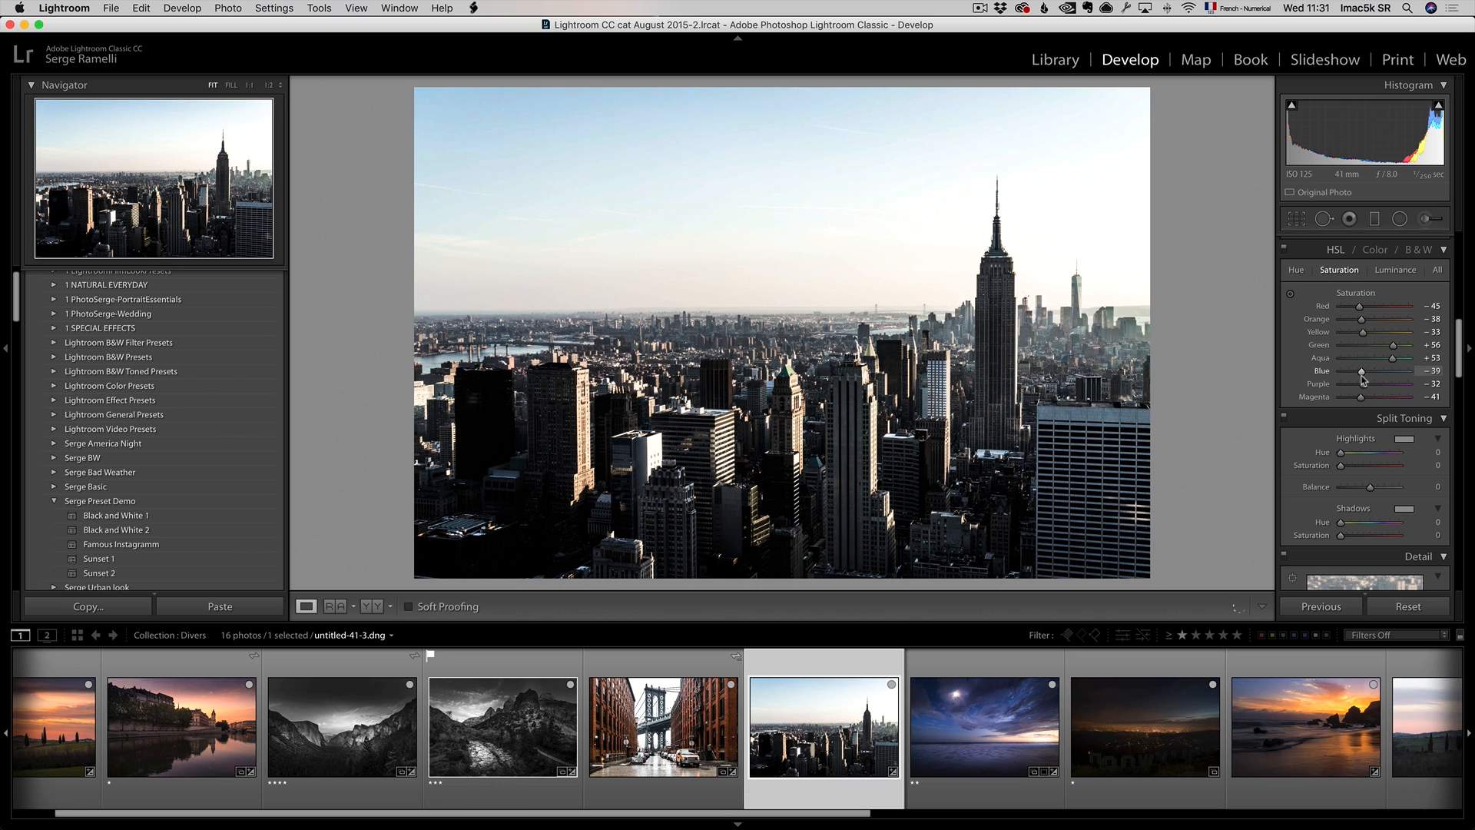
drag(1362, 370, 1387, 370)
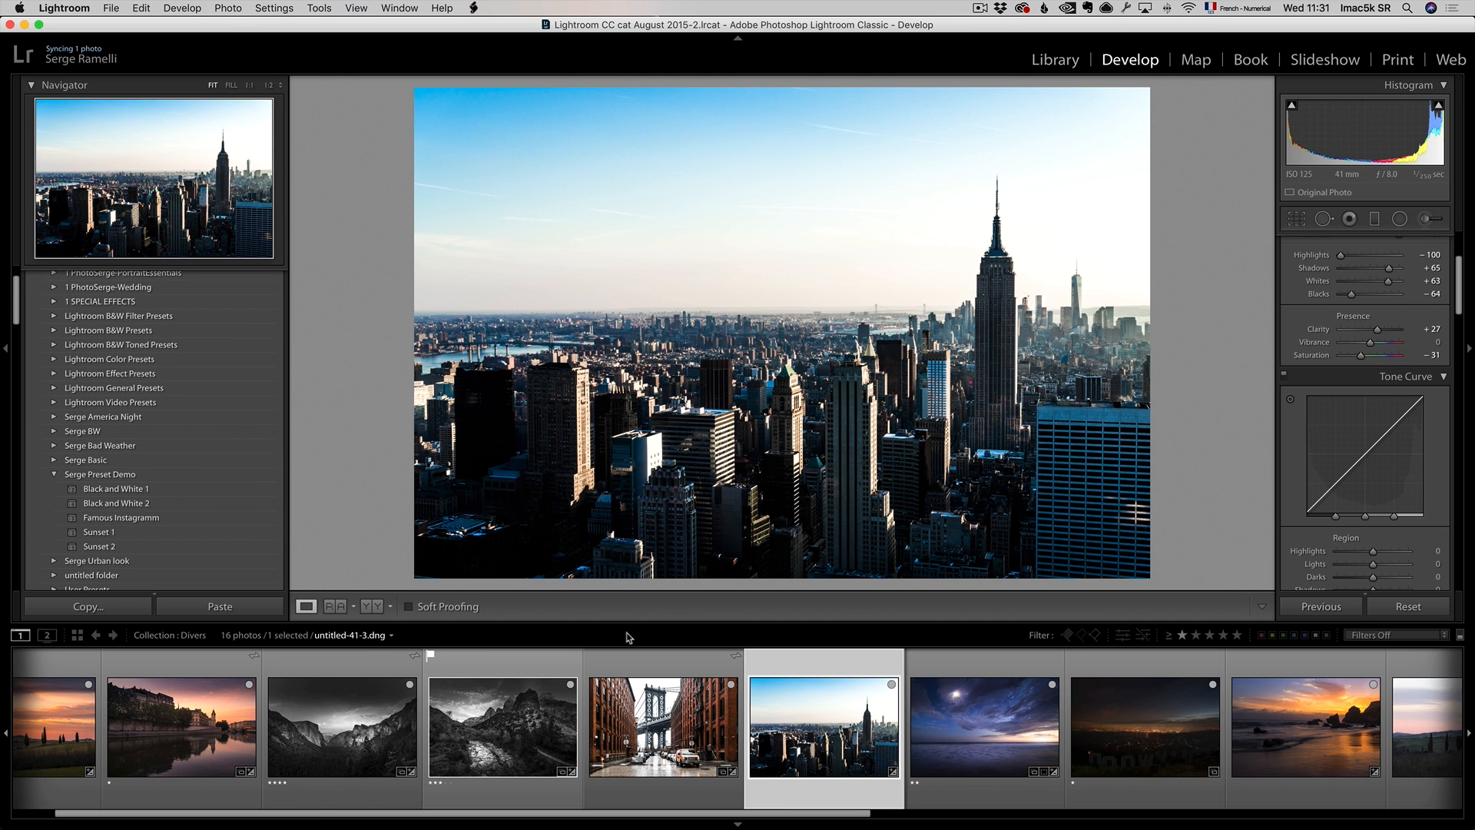
mouse_move(822, 688)
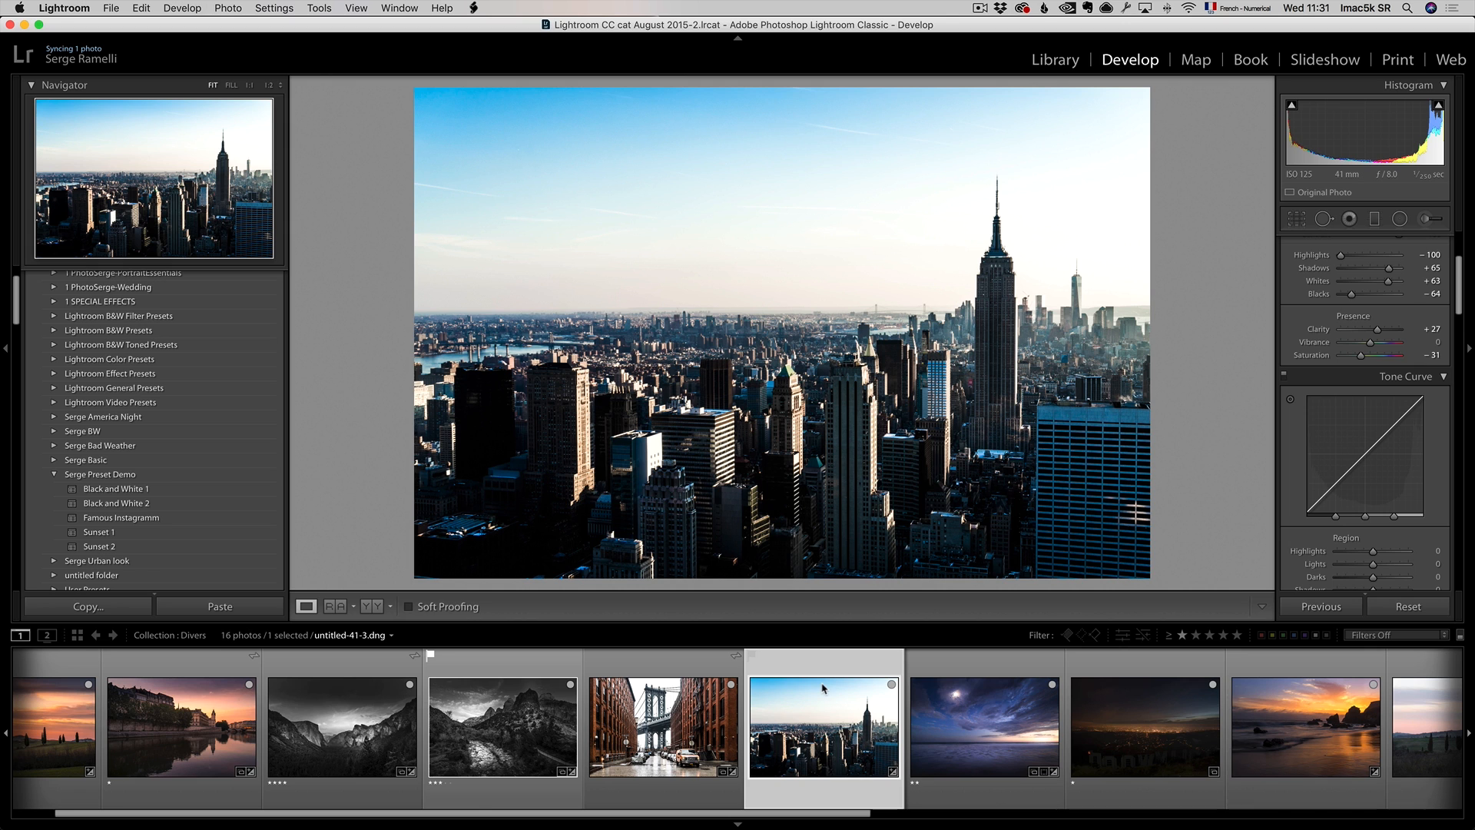
mouse_move(823, 690)
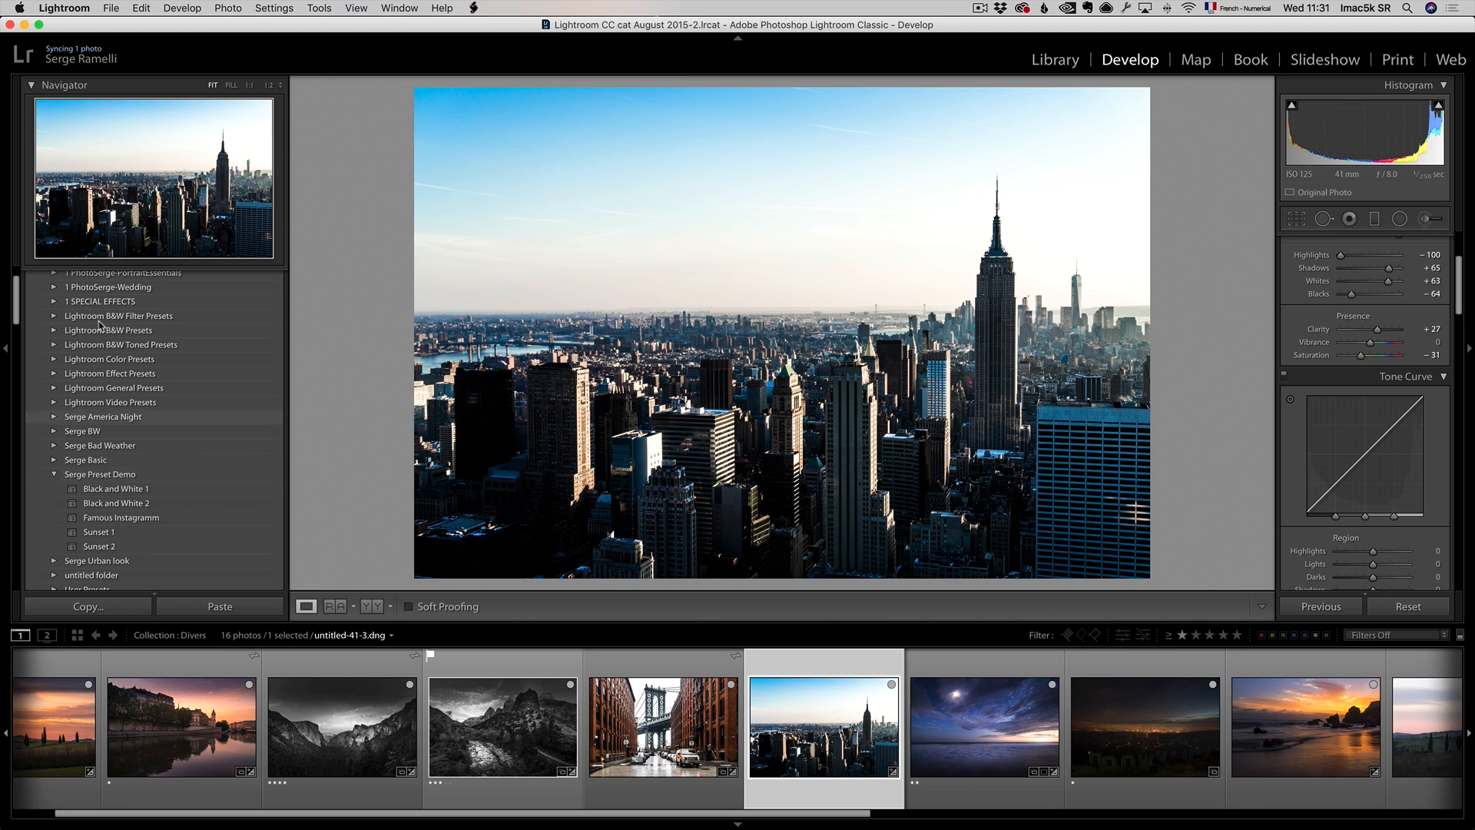
From Lightroom Preferences' Presets tab, reveal the Lightroom presets folder in Finder.
click(63, 8)
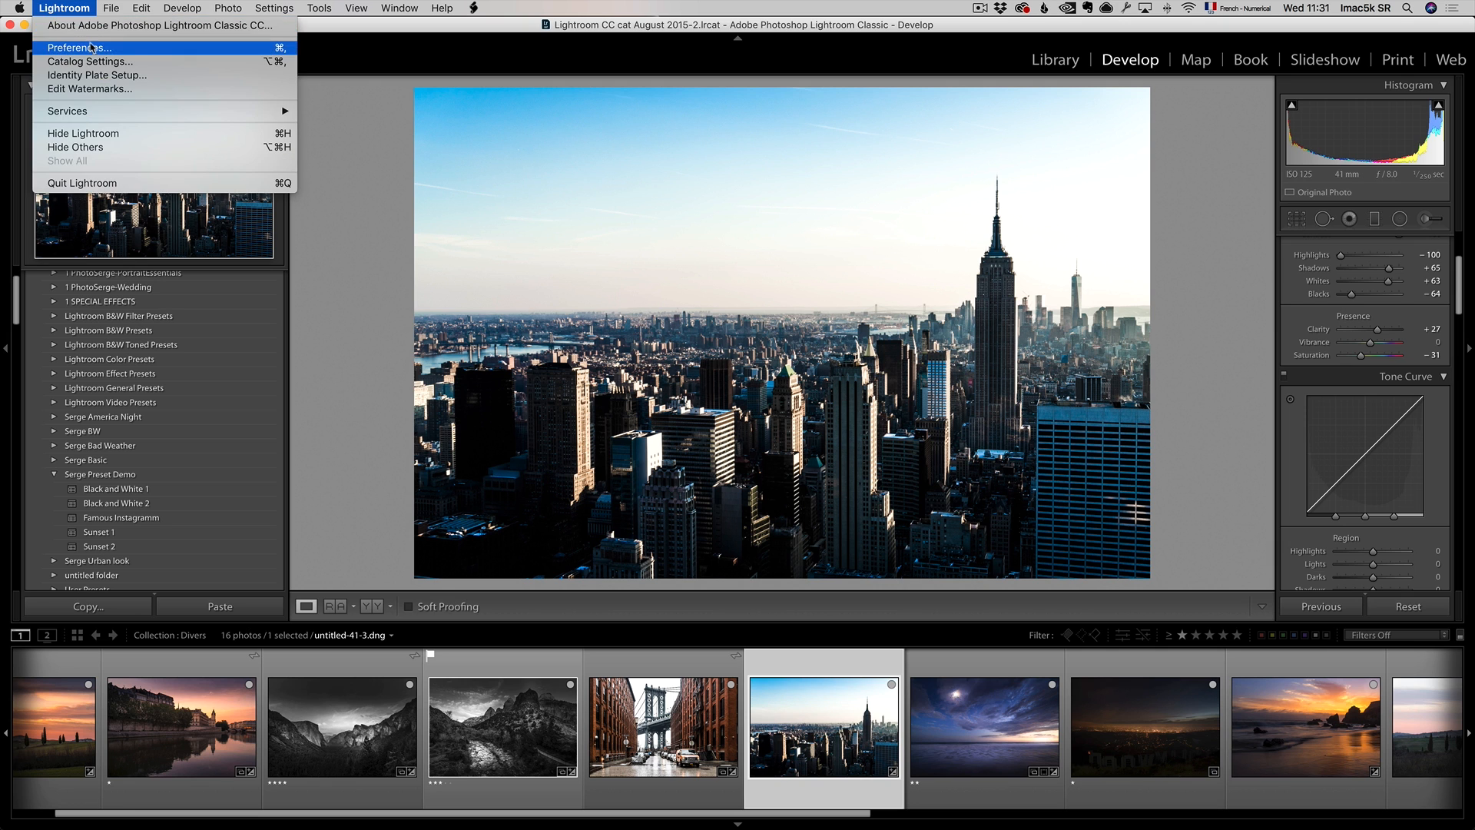
click(79, 47)
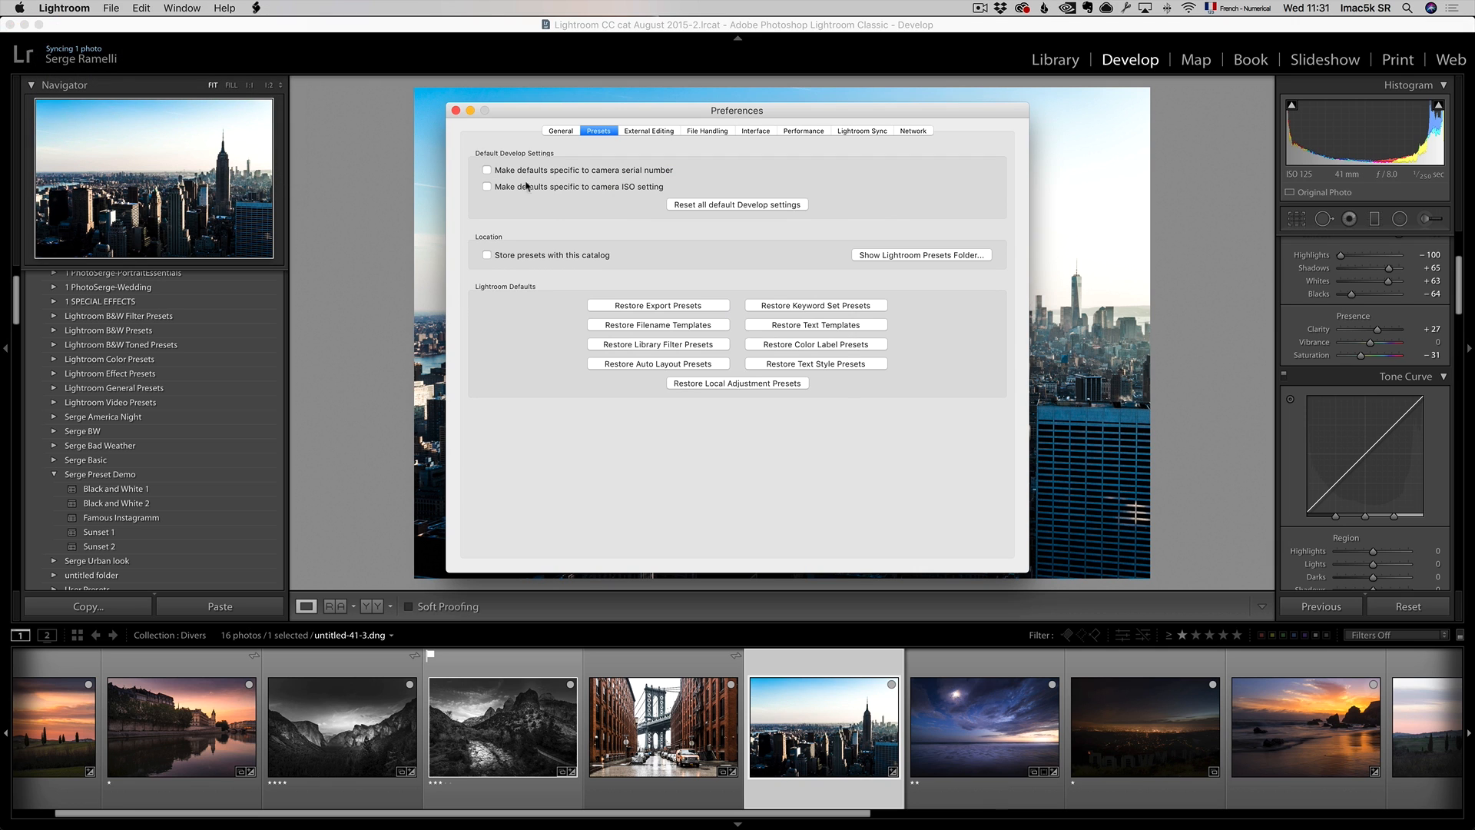
click(560, 130)
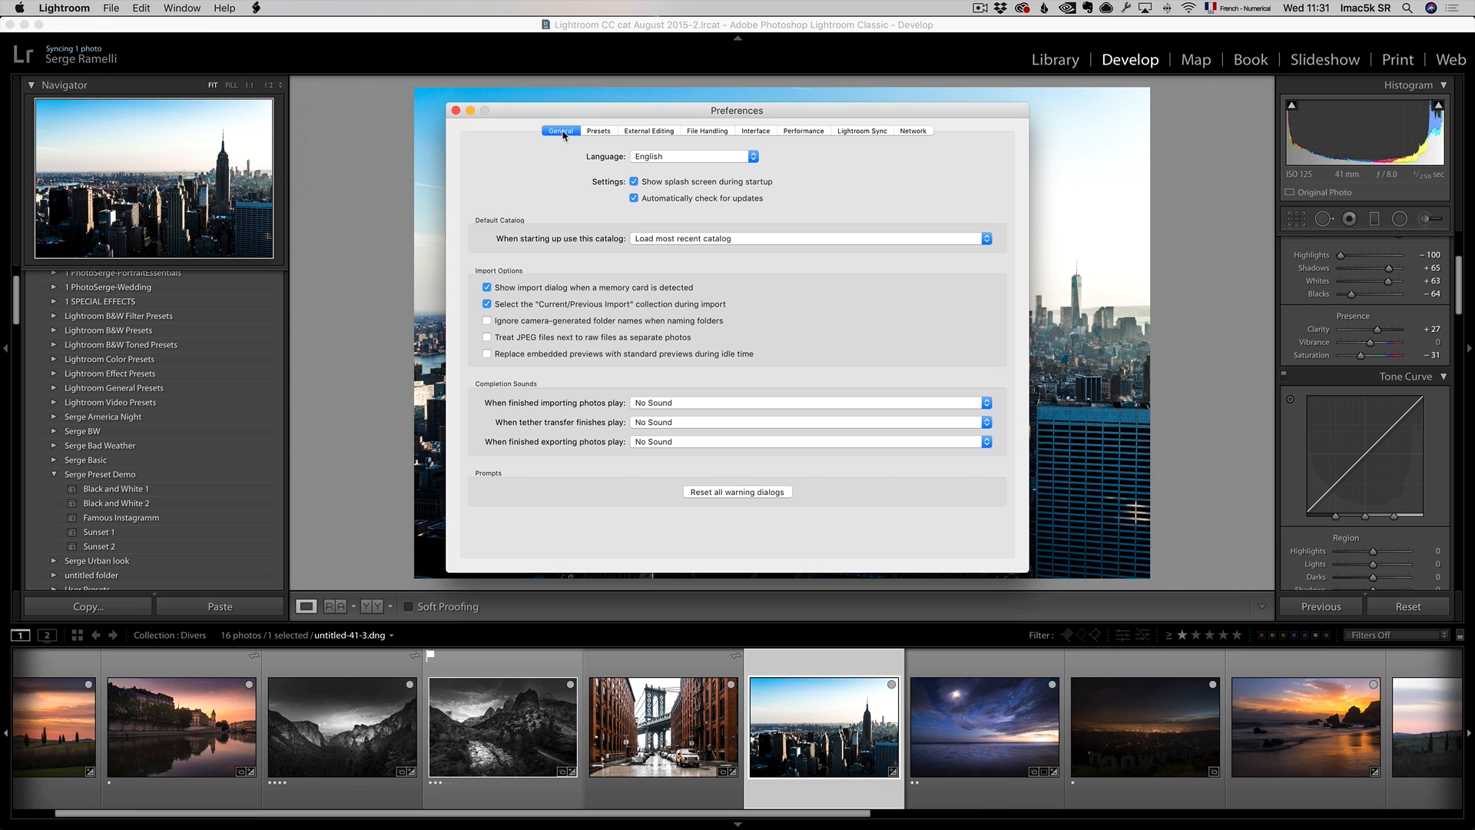
click(599, 131)
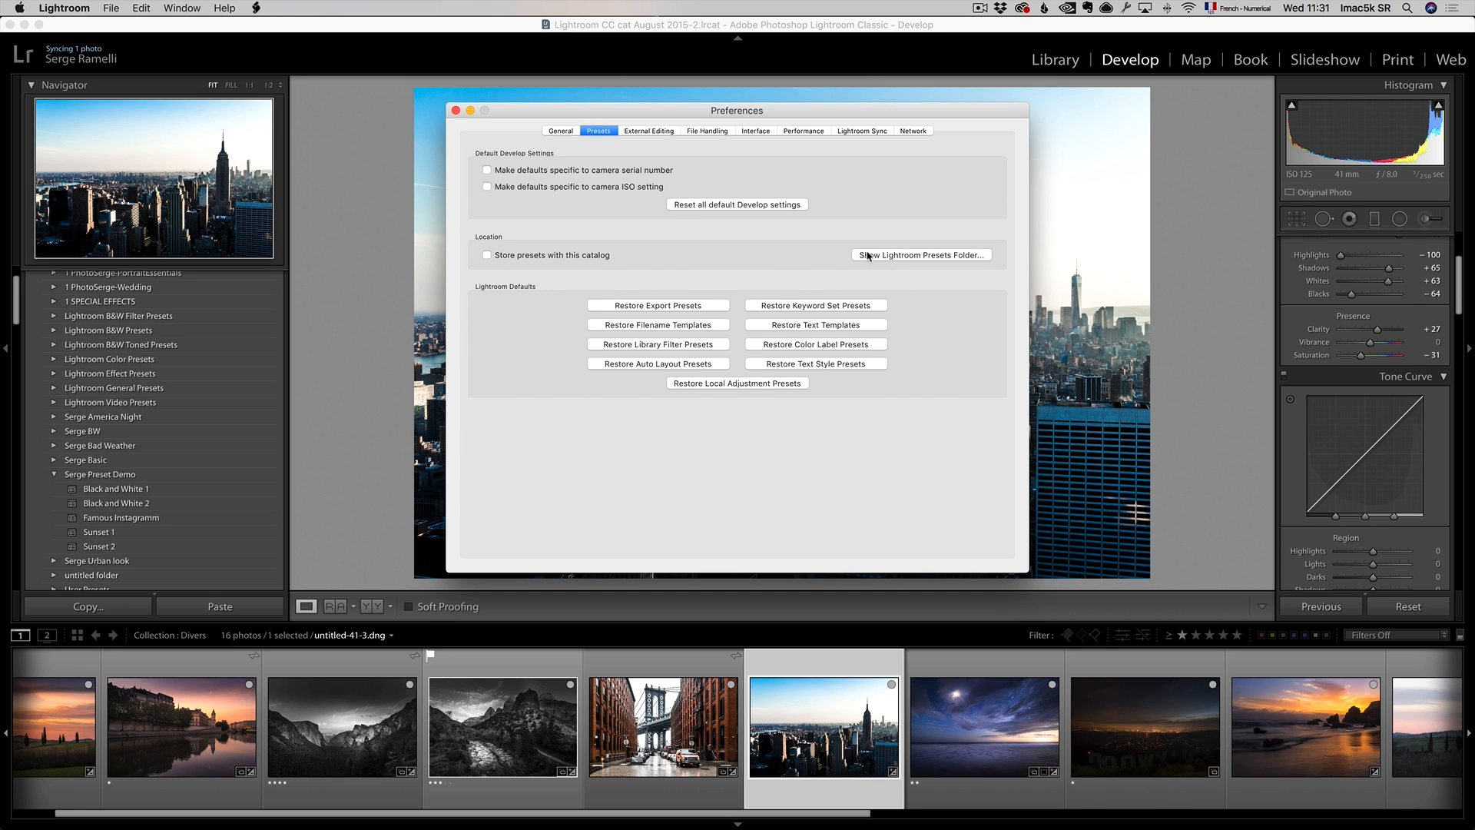
mouse_move(881, 260)
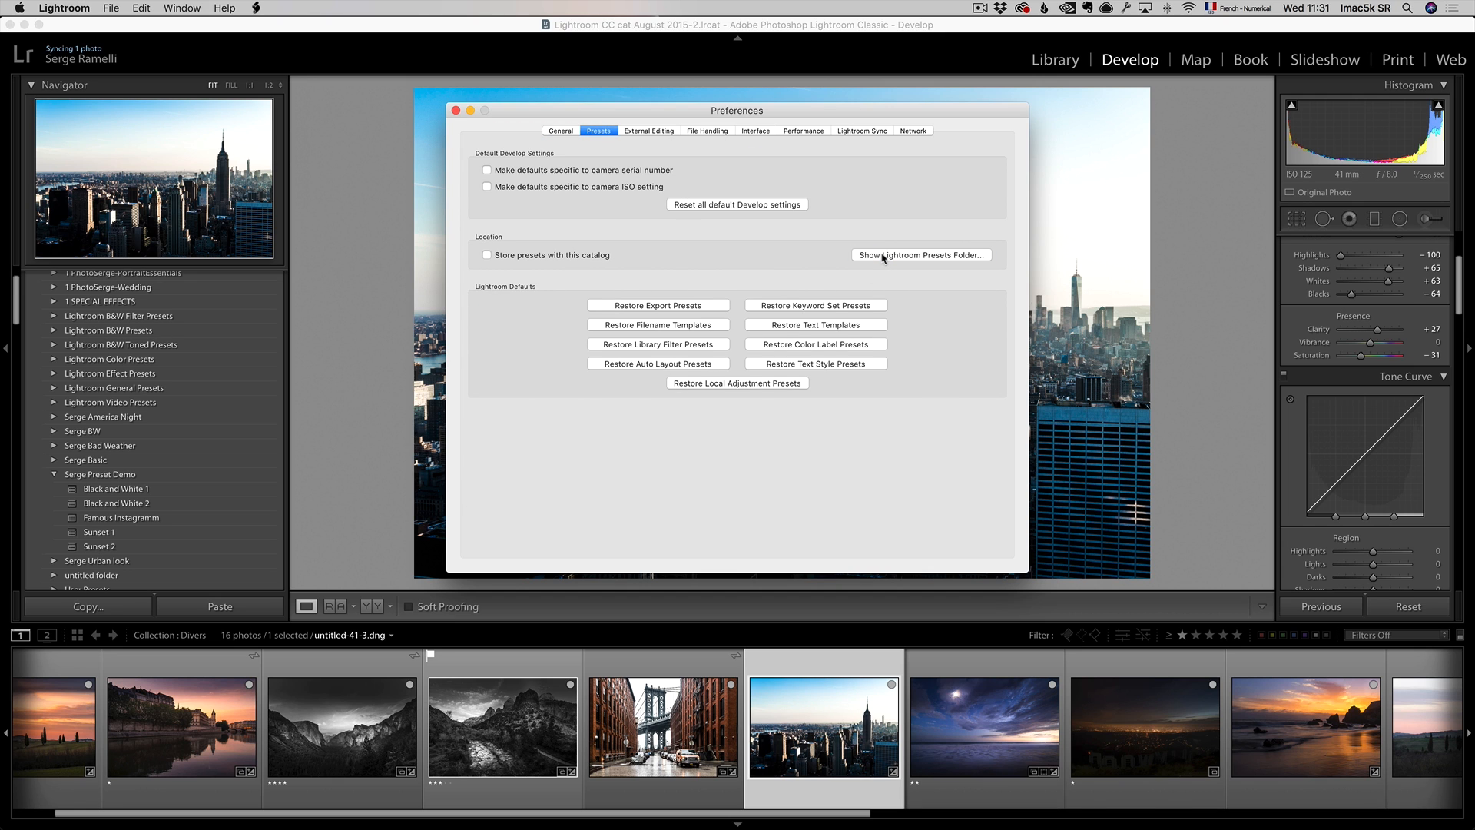
click(922, 255)
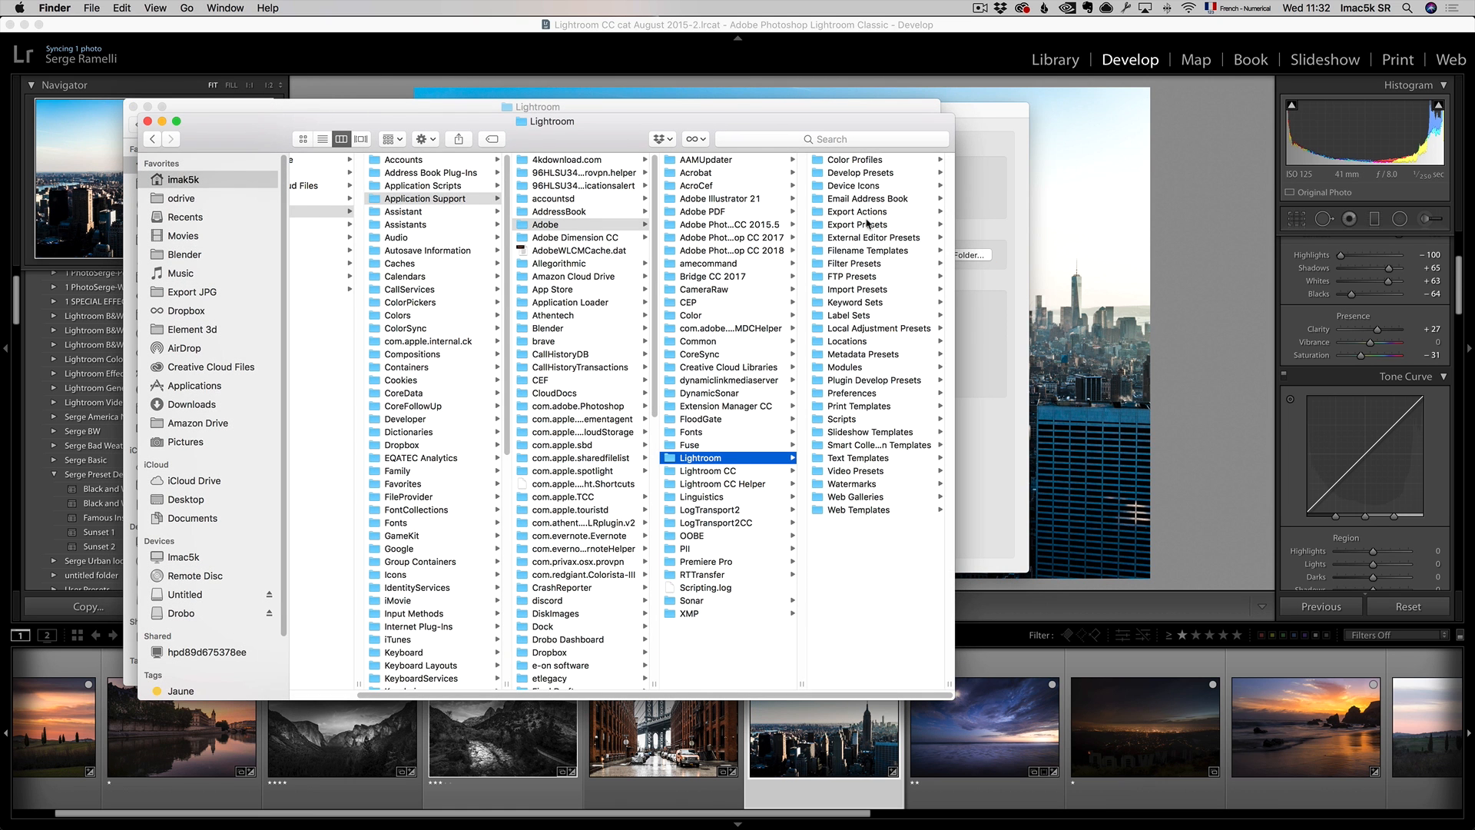
mouse_move(866, 270)
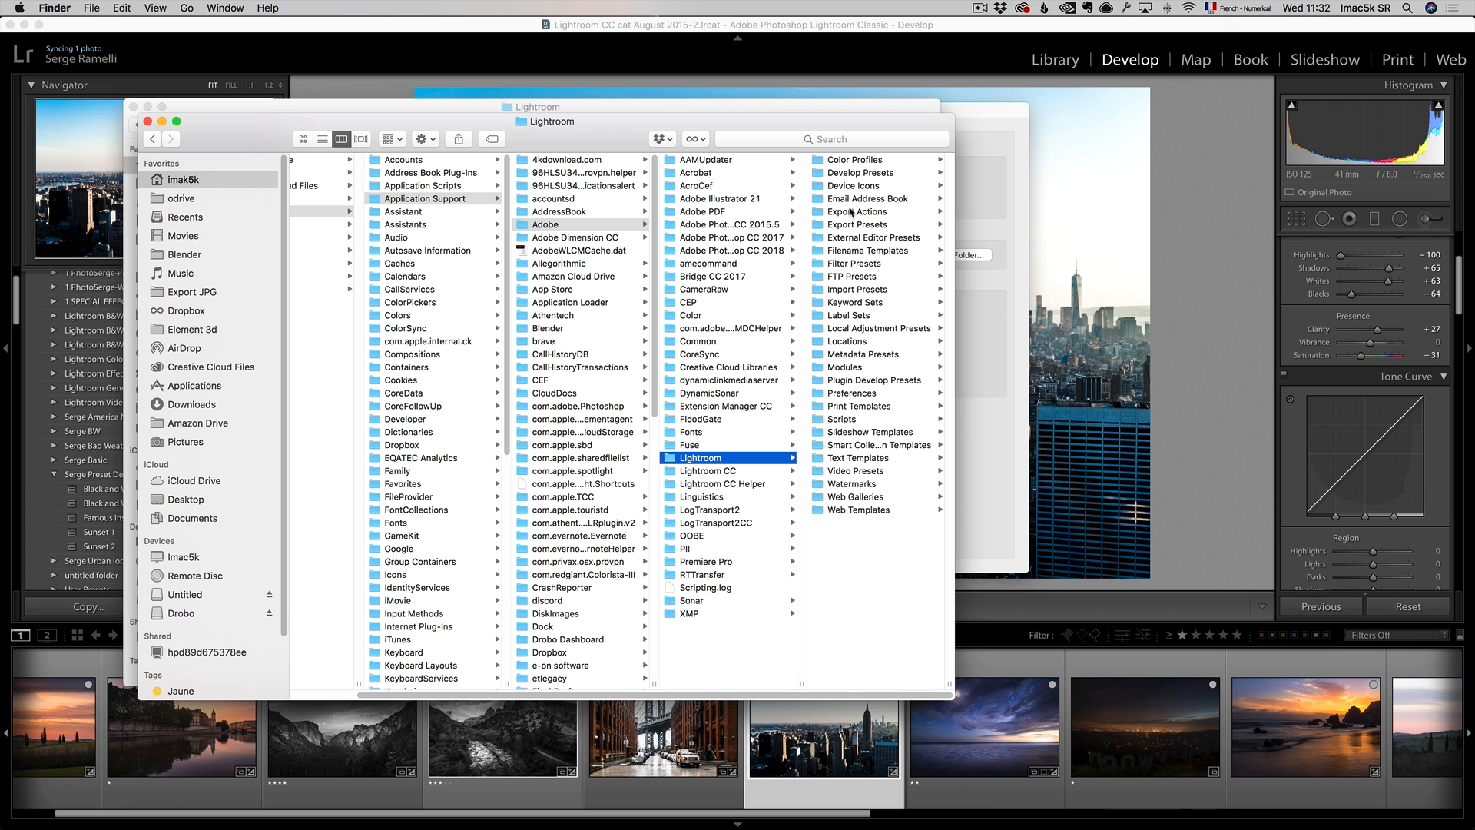
Open Develop Presets and then the Serge Preset Demo folder in Finder.
click(708, 172)
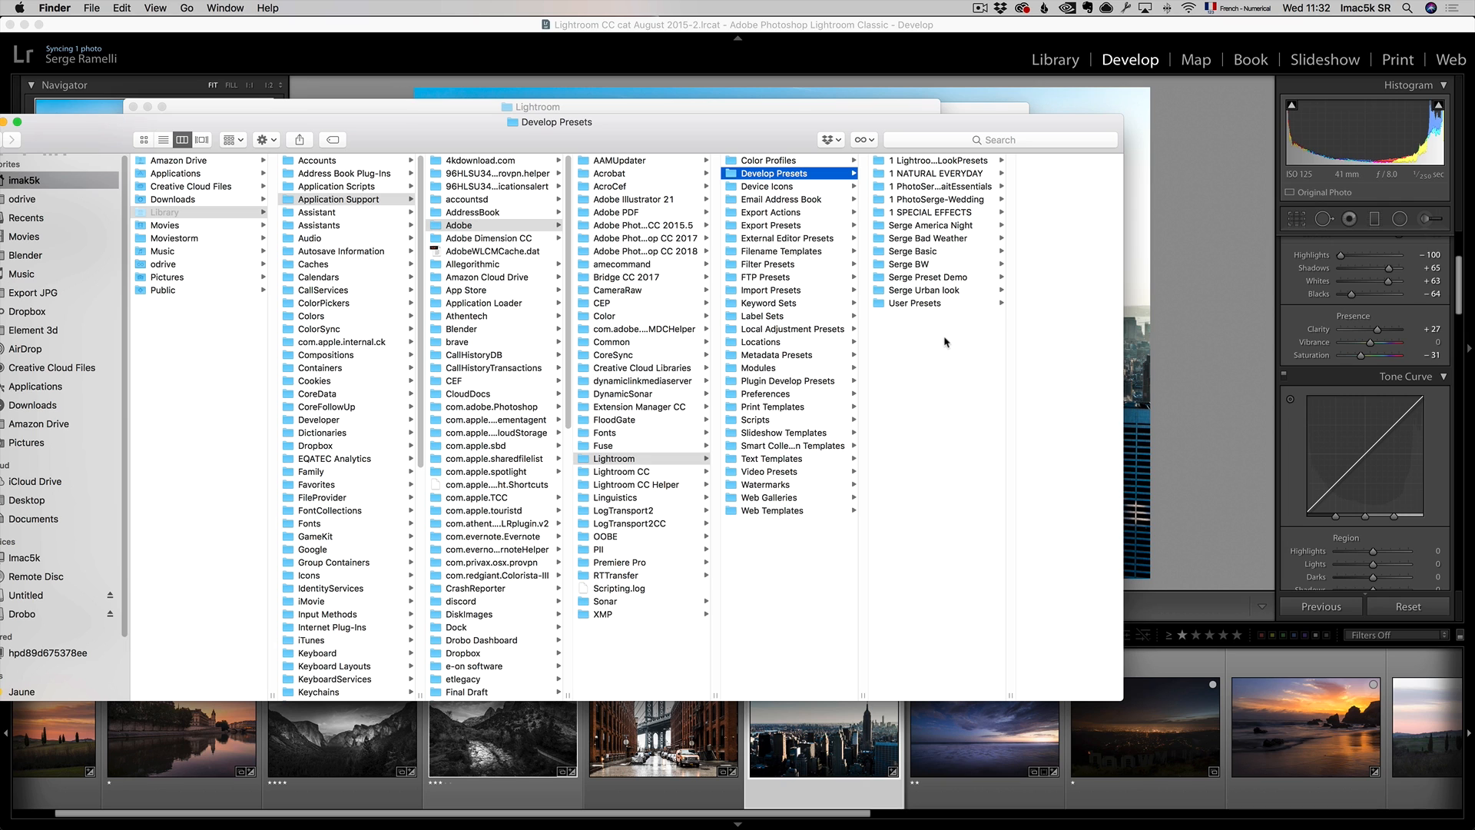
mouse_move(943, 341)
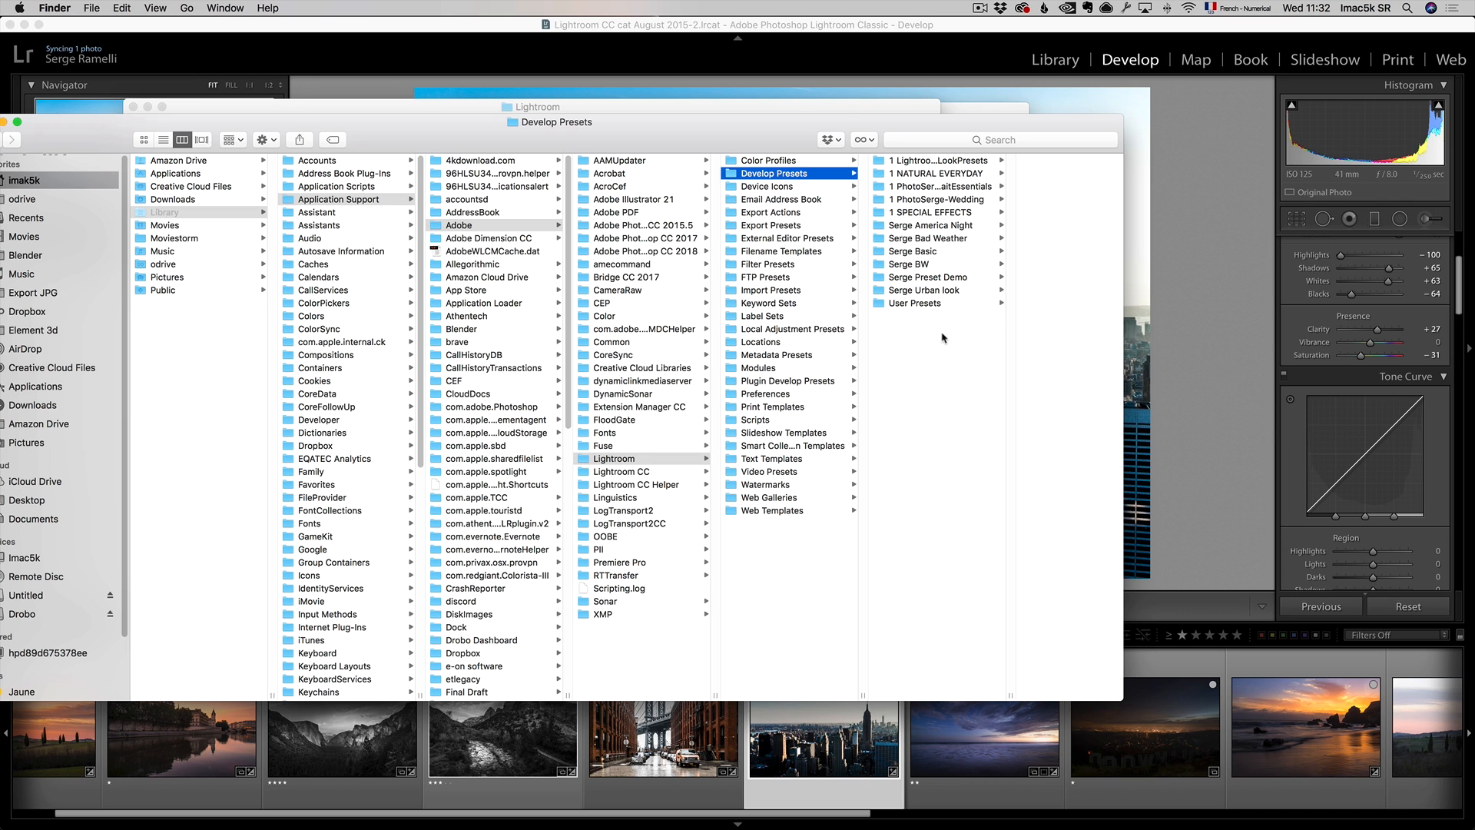
mouse_move(941, 340)
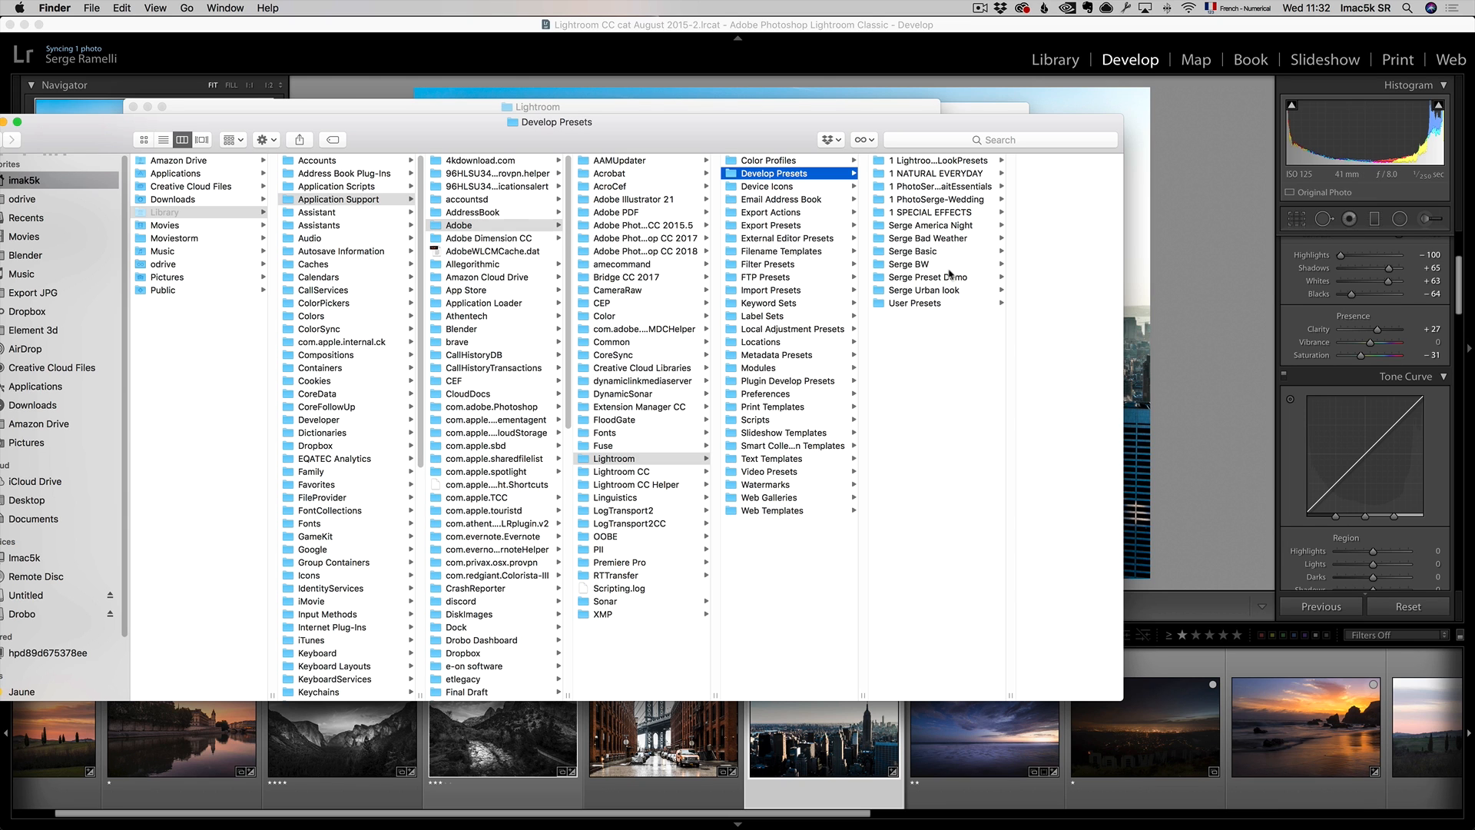
mouse_move(948, 273)
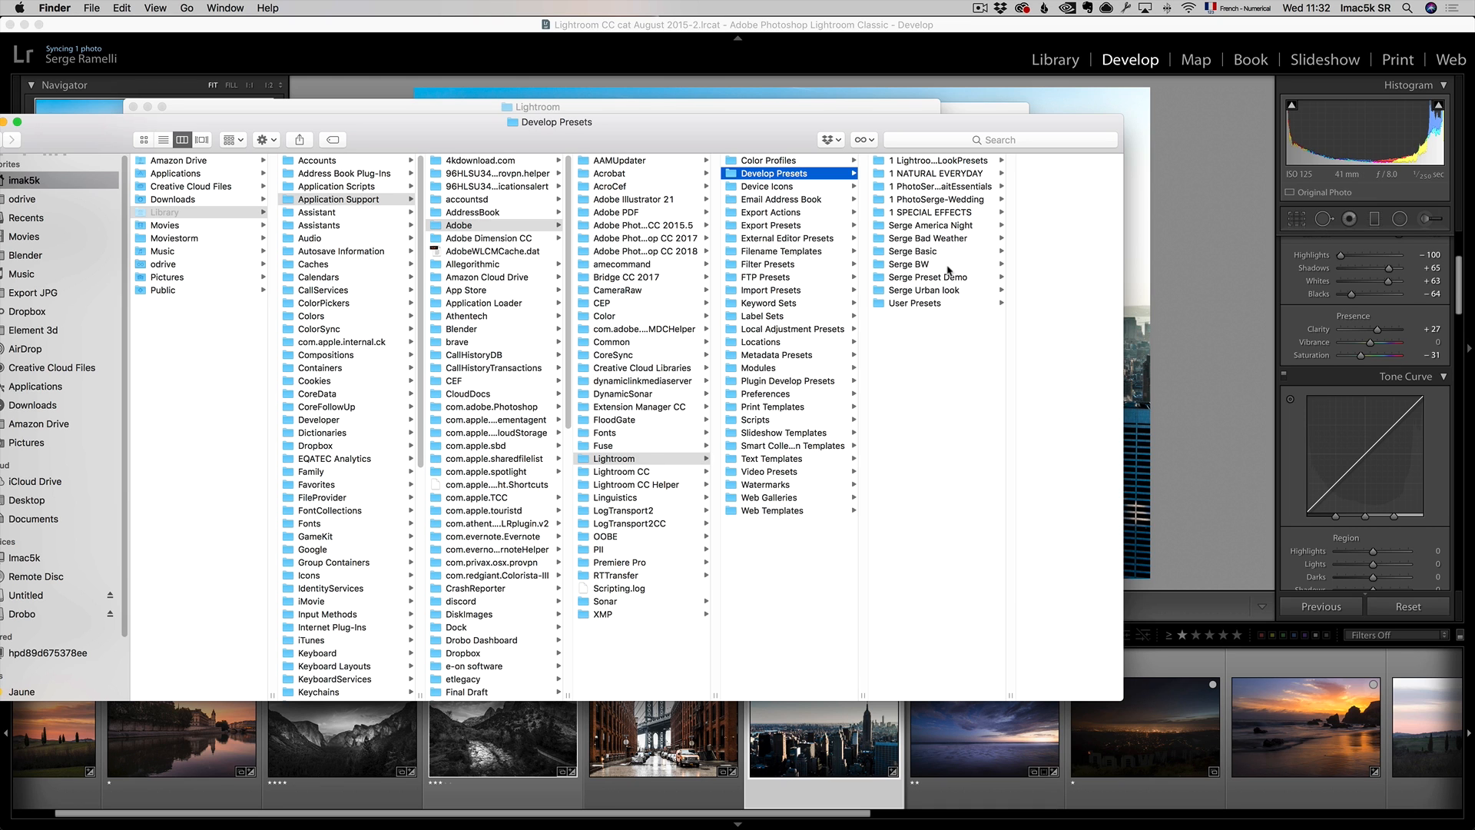
mouse_move(987, 275)
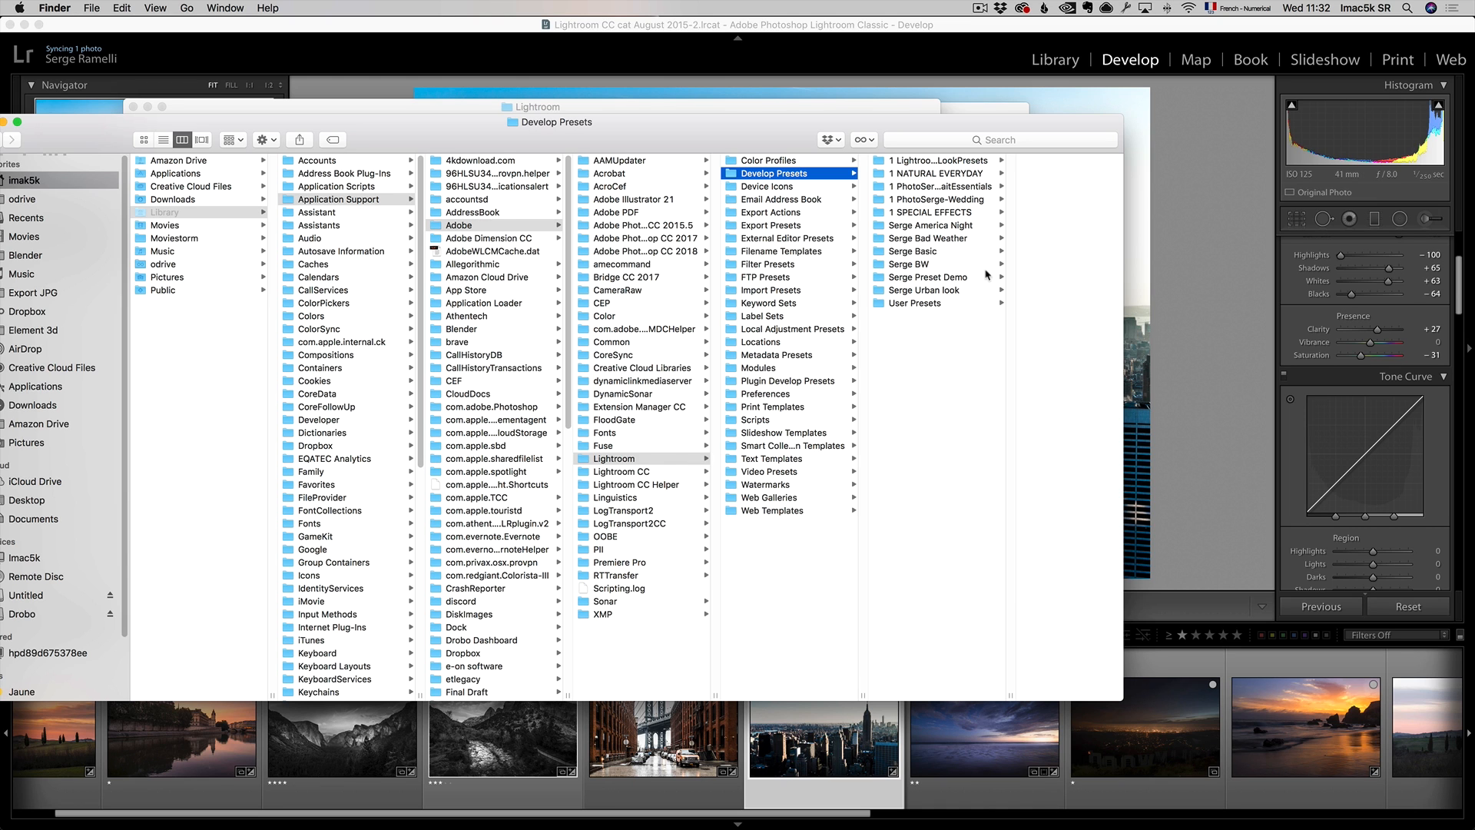
mouse_move(955, 326)
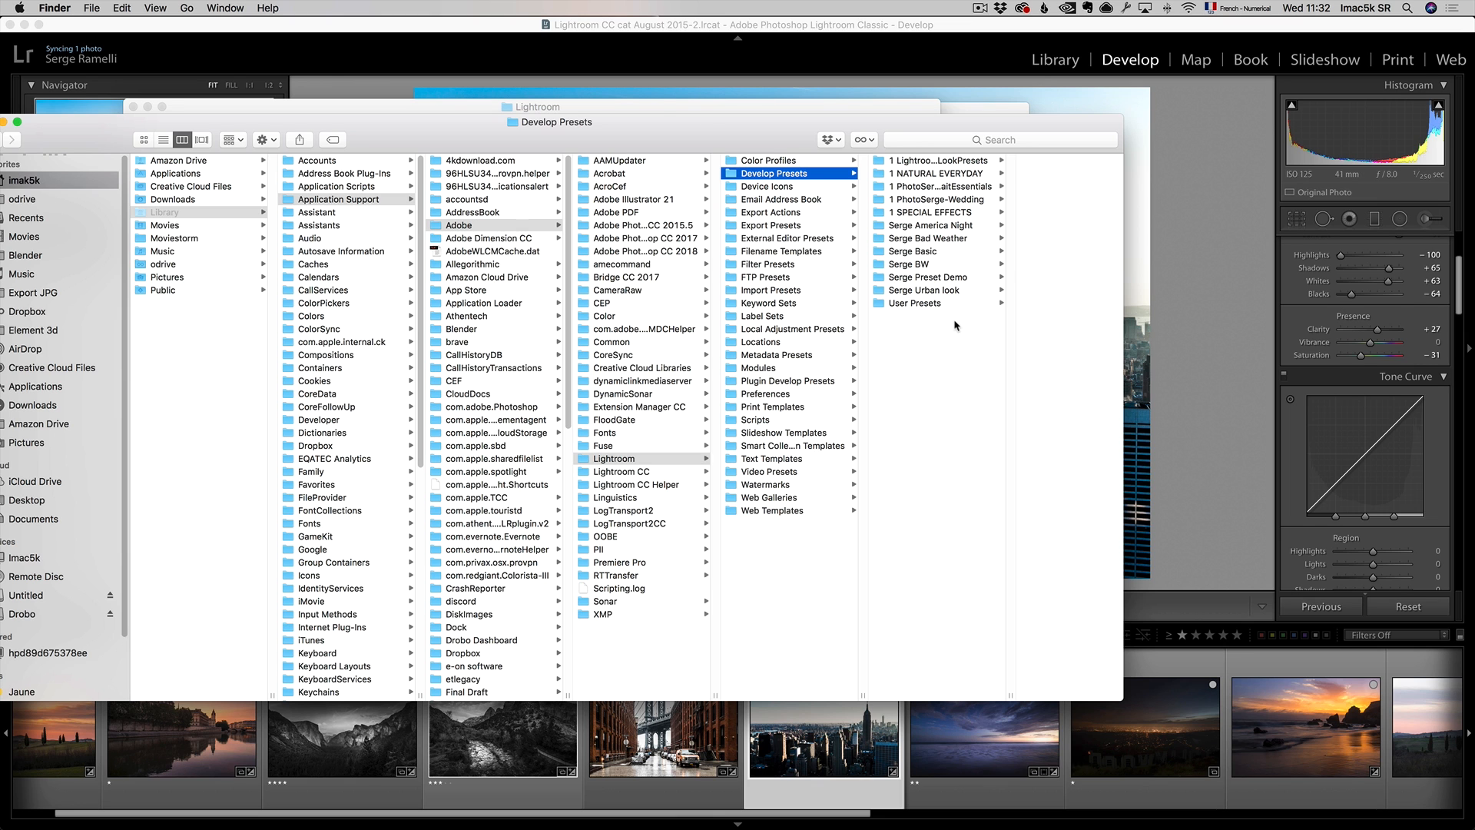
click(920, 290)
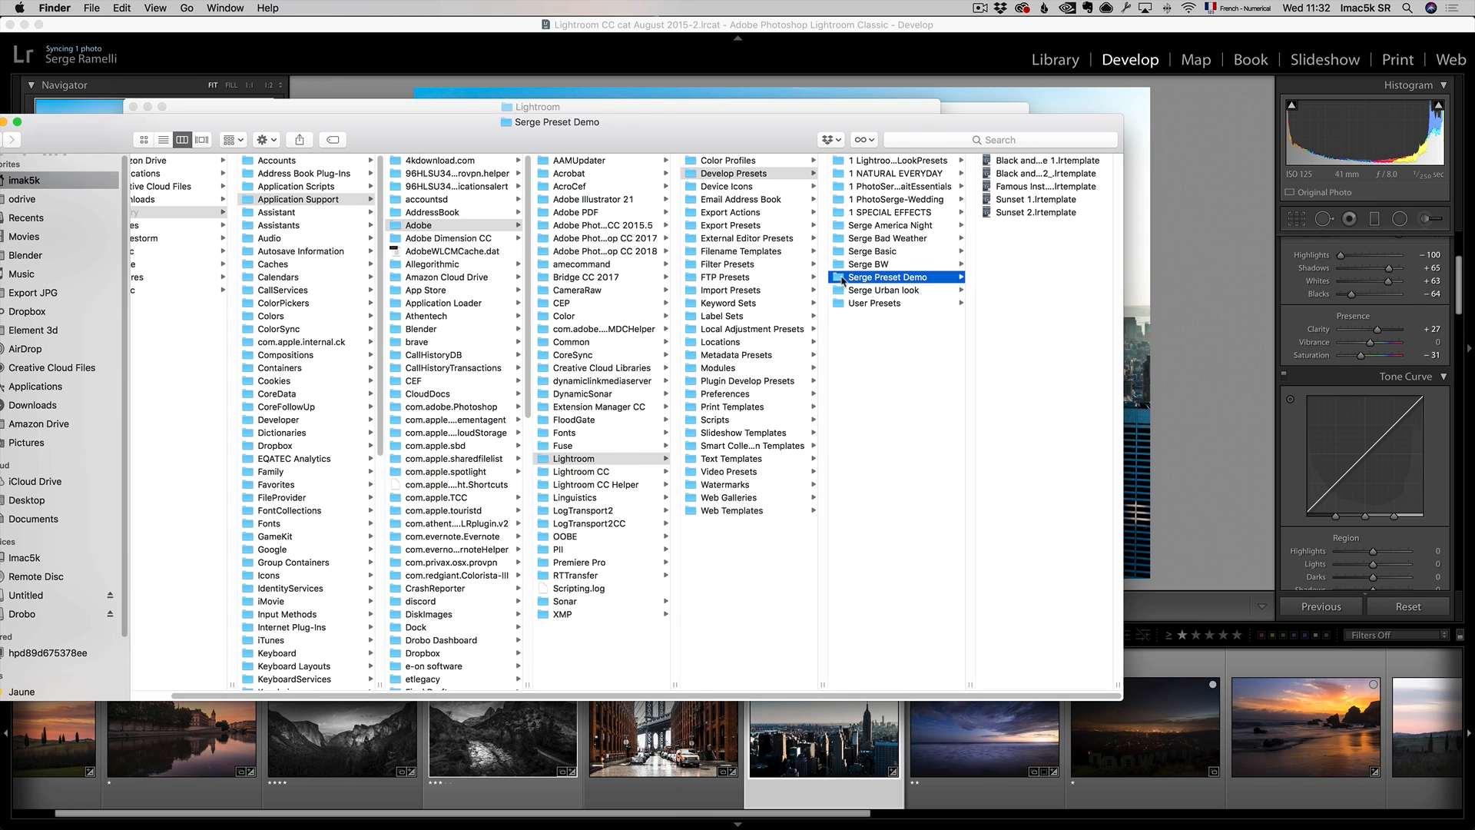
mouse_move(842, 281)
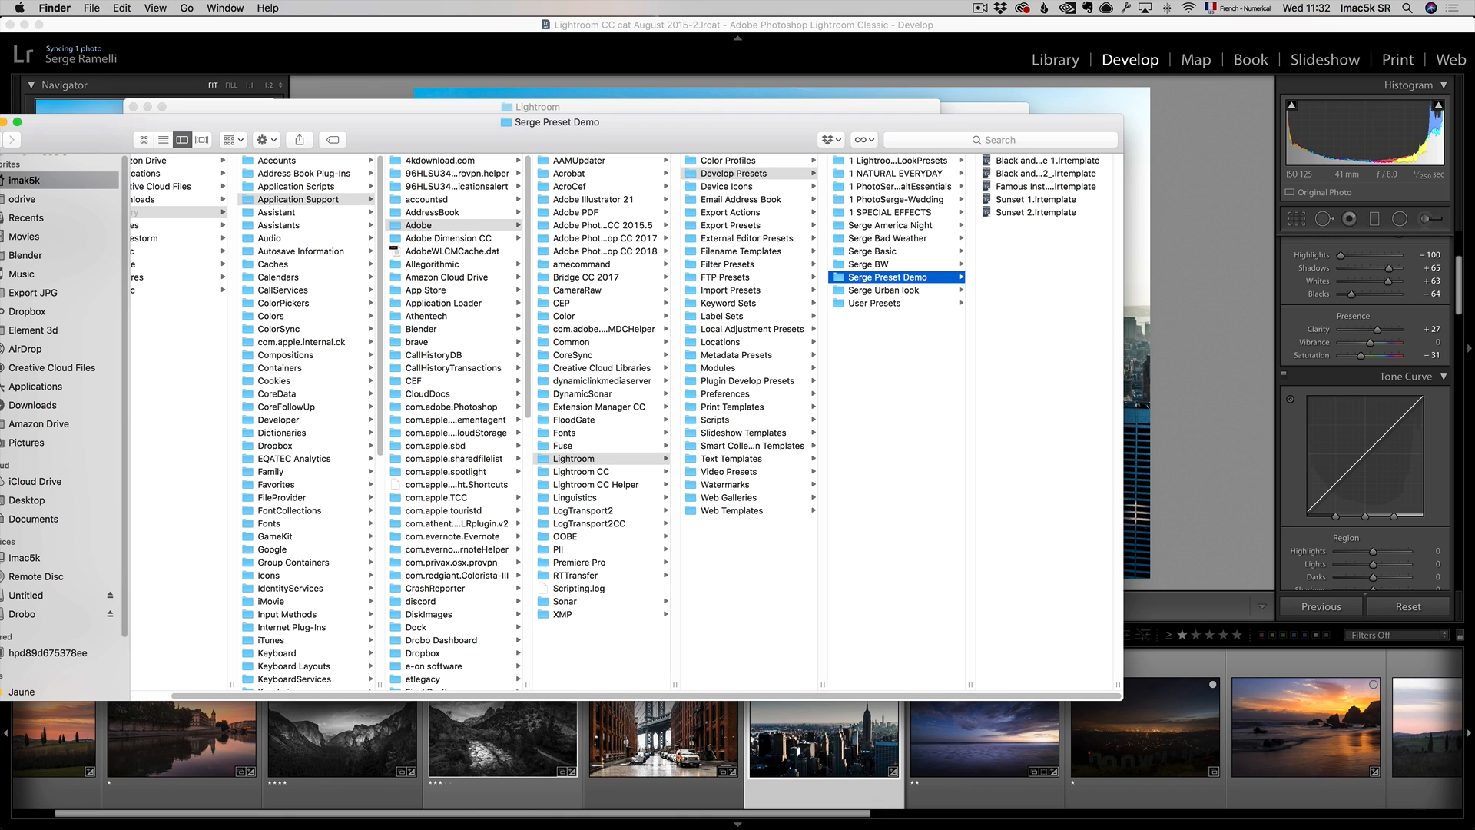
mouse_move(1075, 391)
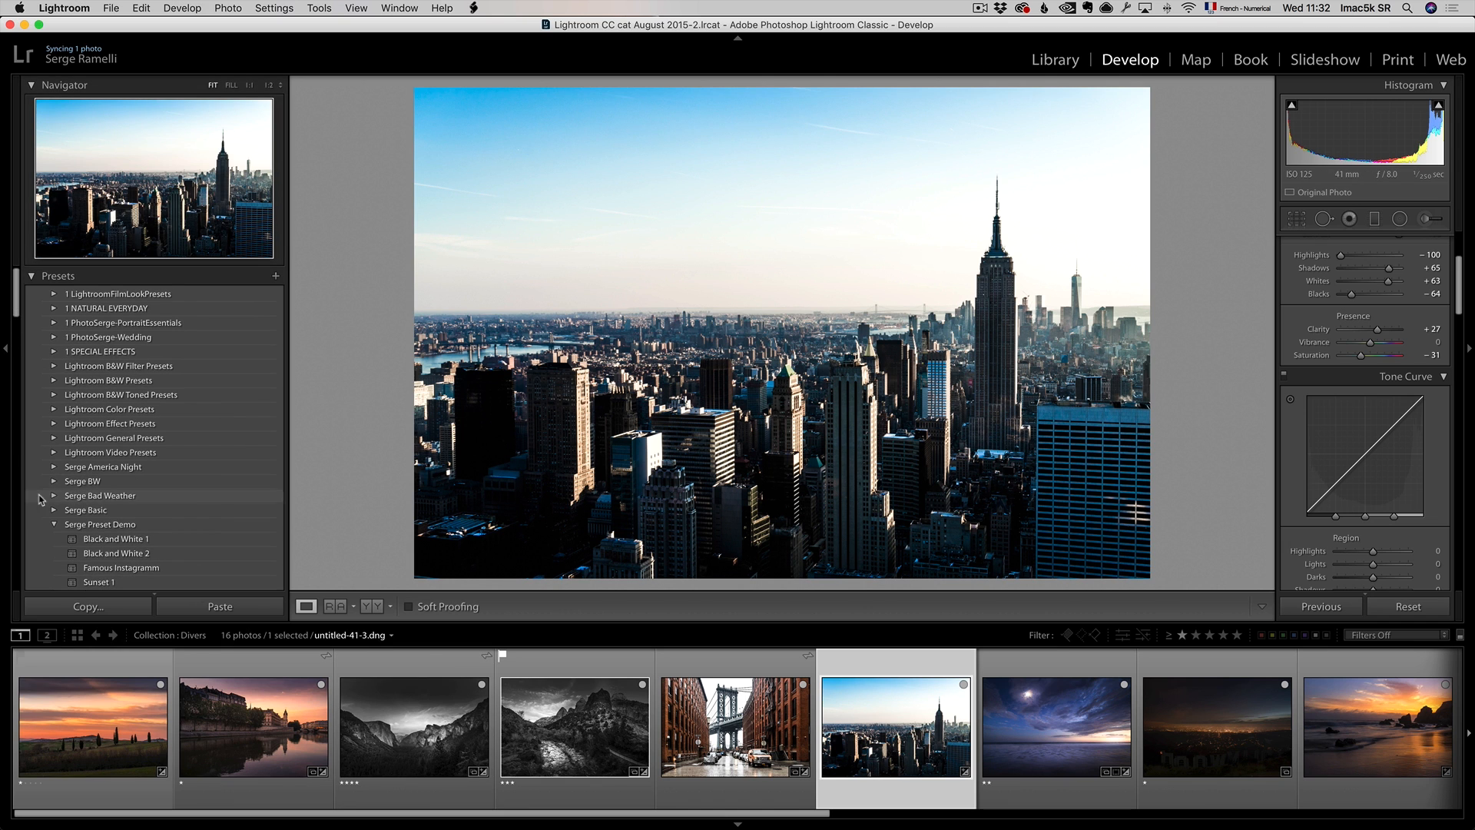
Collapse Serge Preset Demo, expand 1 NATURAL EVERYDAY, and scroll through its presets.
click(53, 524)
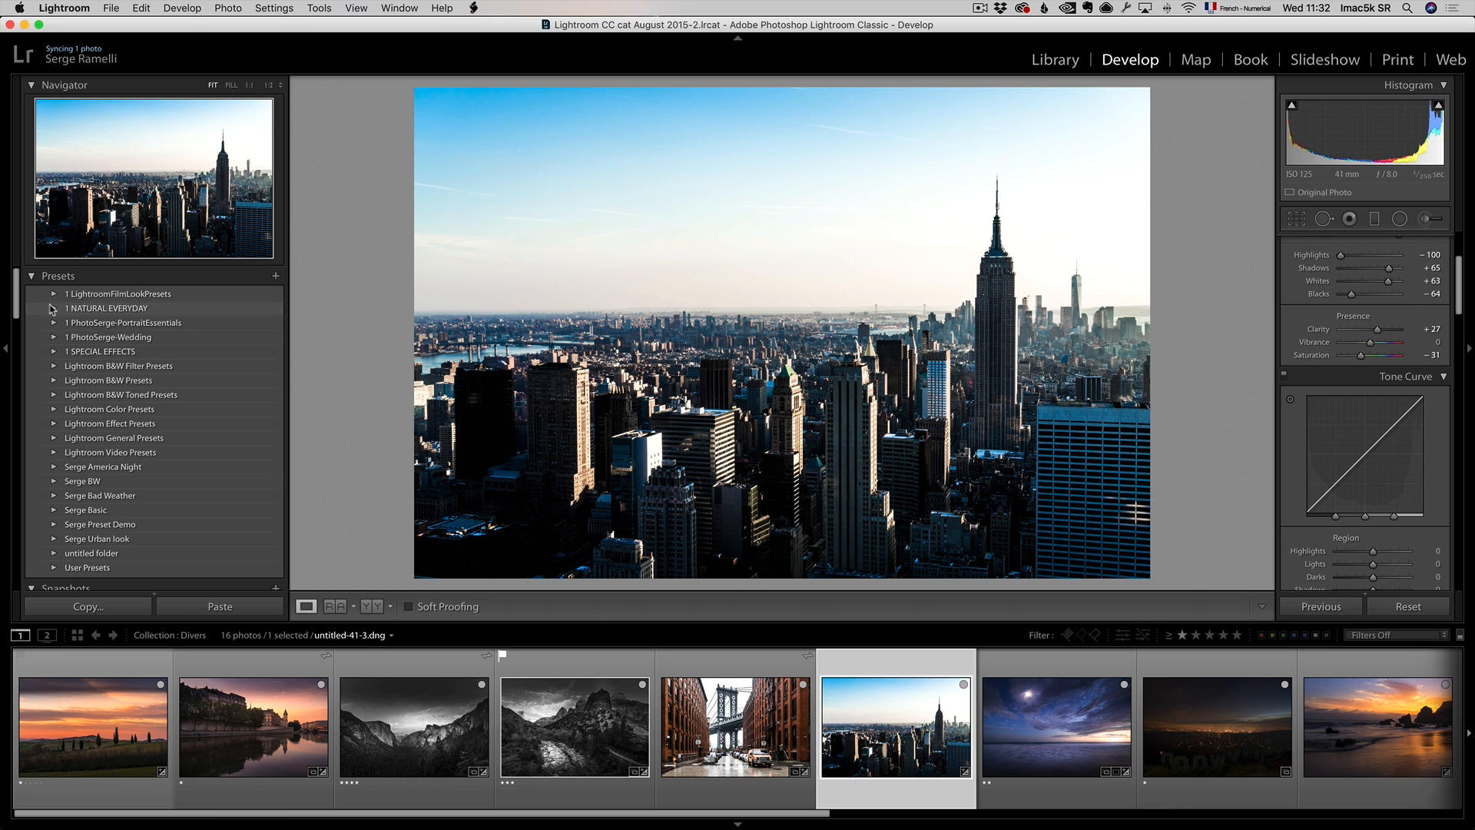
click(54, 308)
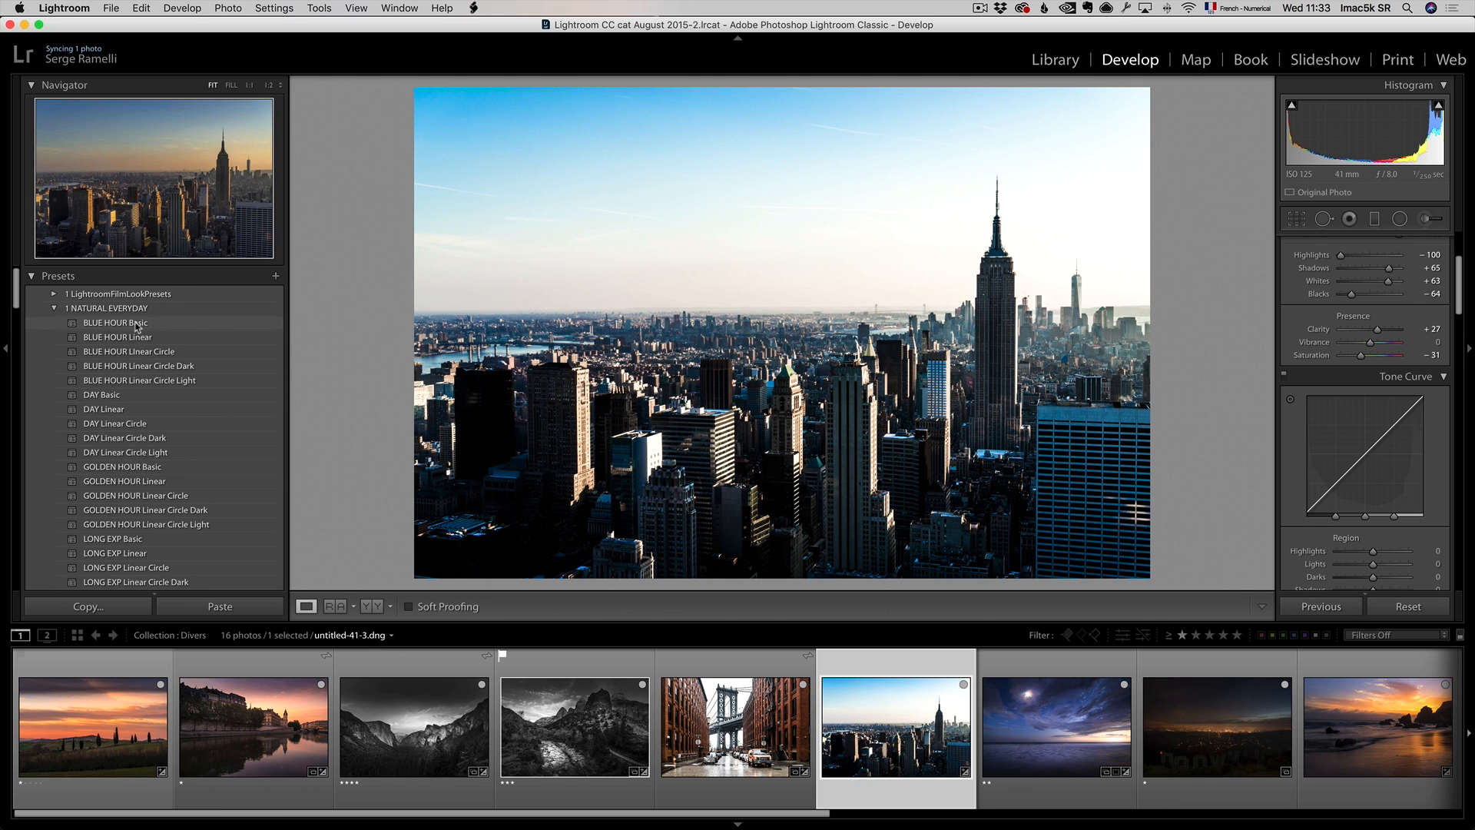
scroll(down, 3)
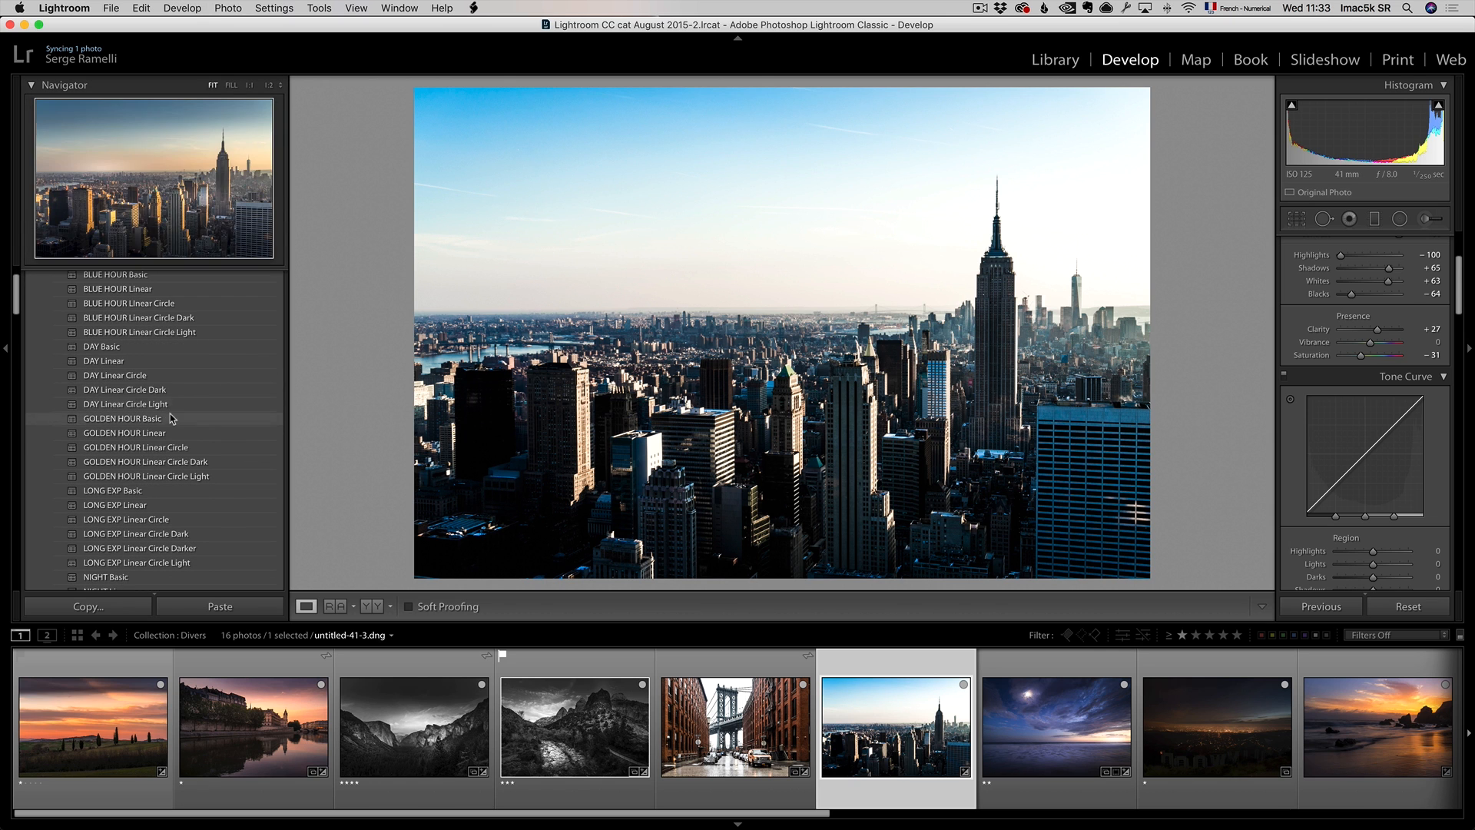
scroll(down, 3)
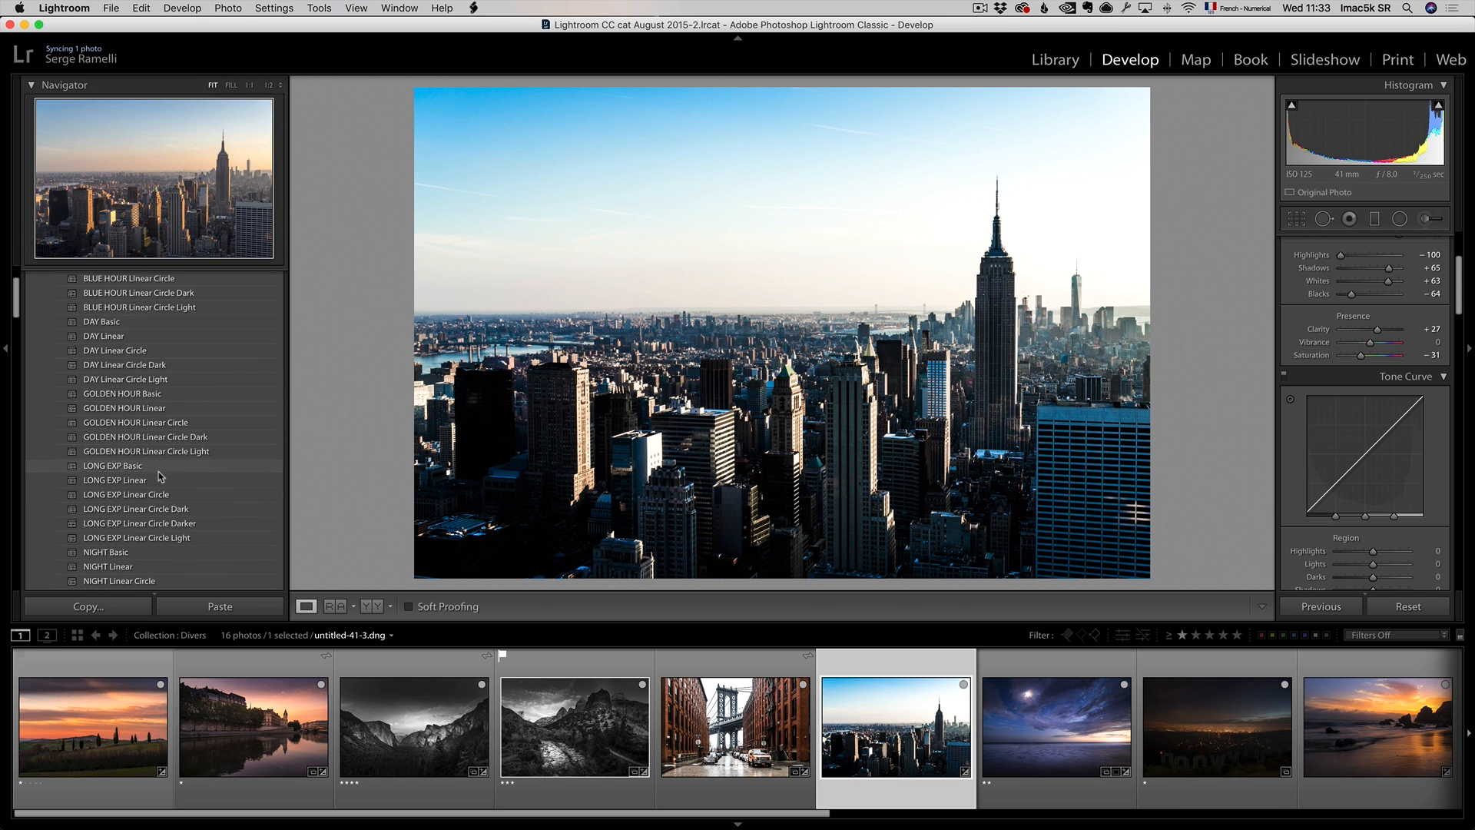
scroll(down, 3)
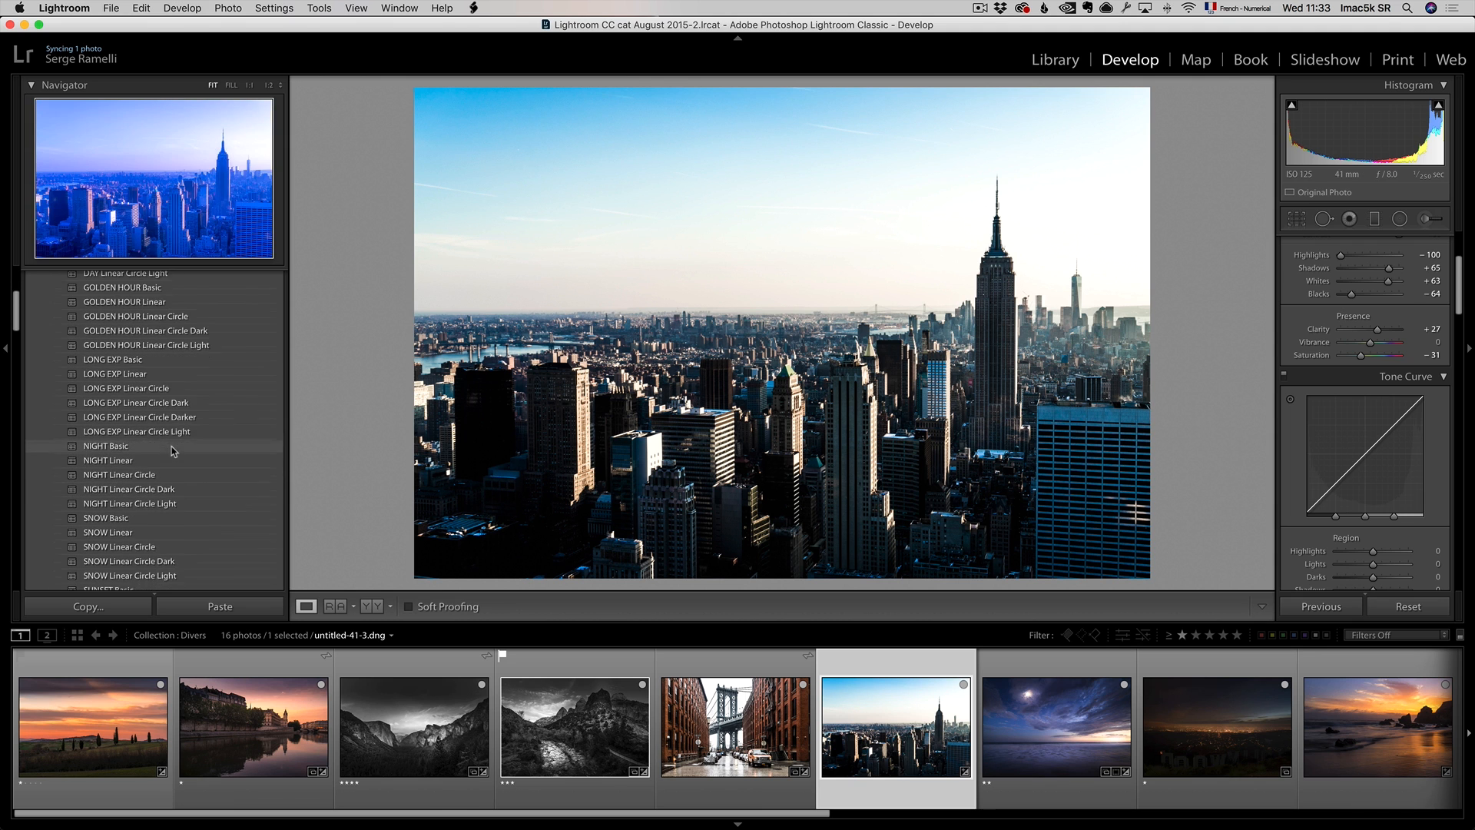
scroll(down, 3)
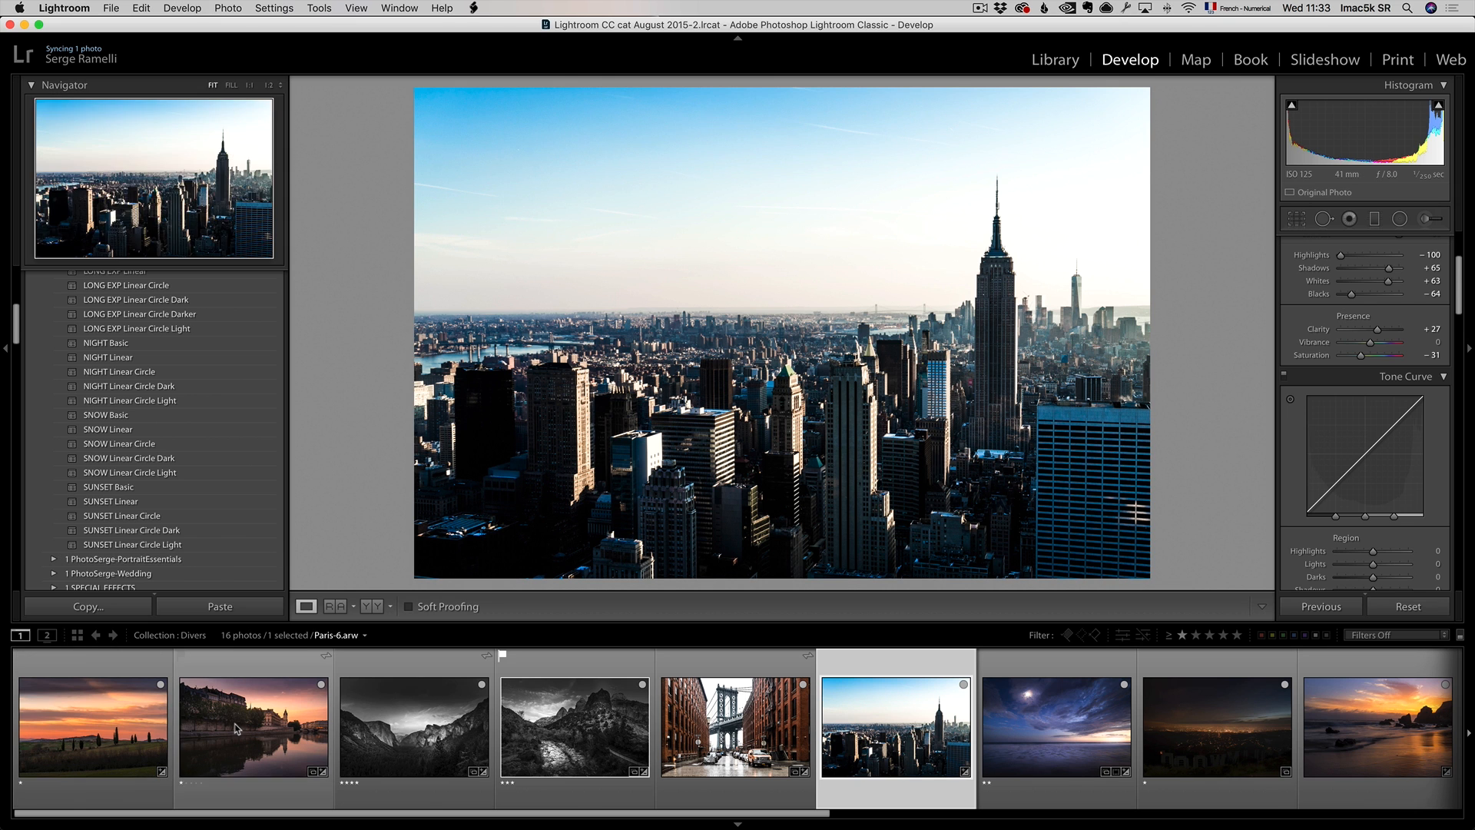
Select the Paris photo, reset it, and try then clear the SUNSET Linear Circle Light preset.
click(1407, 606)
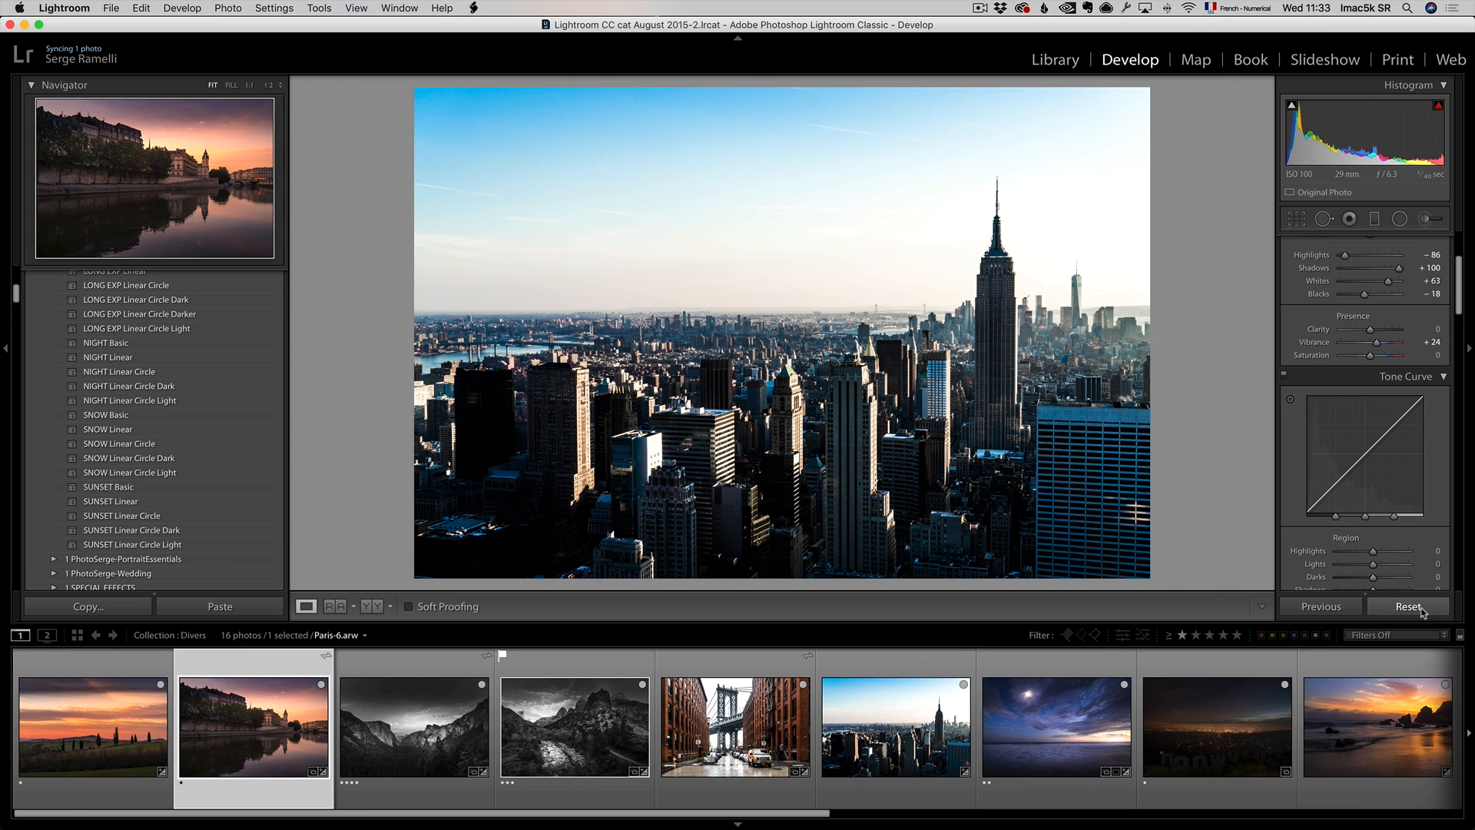
click(1407, 606)
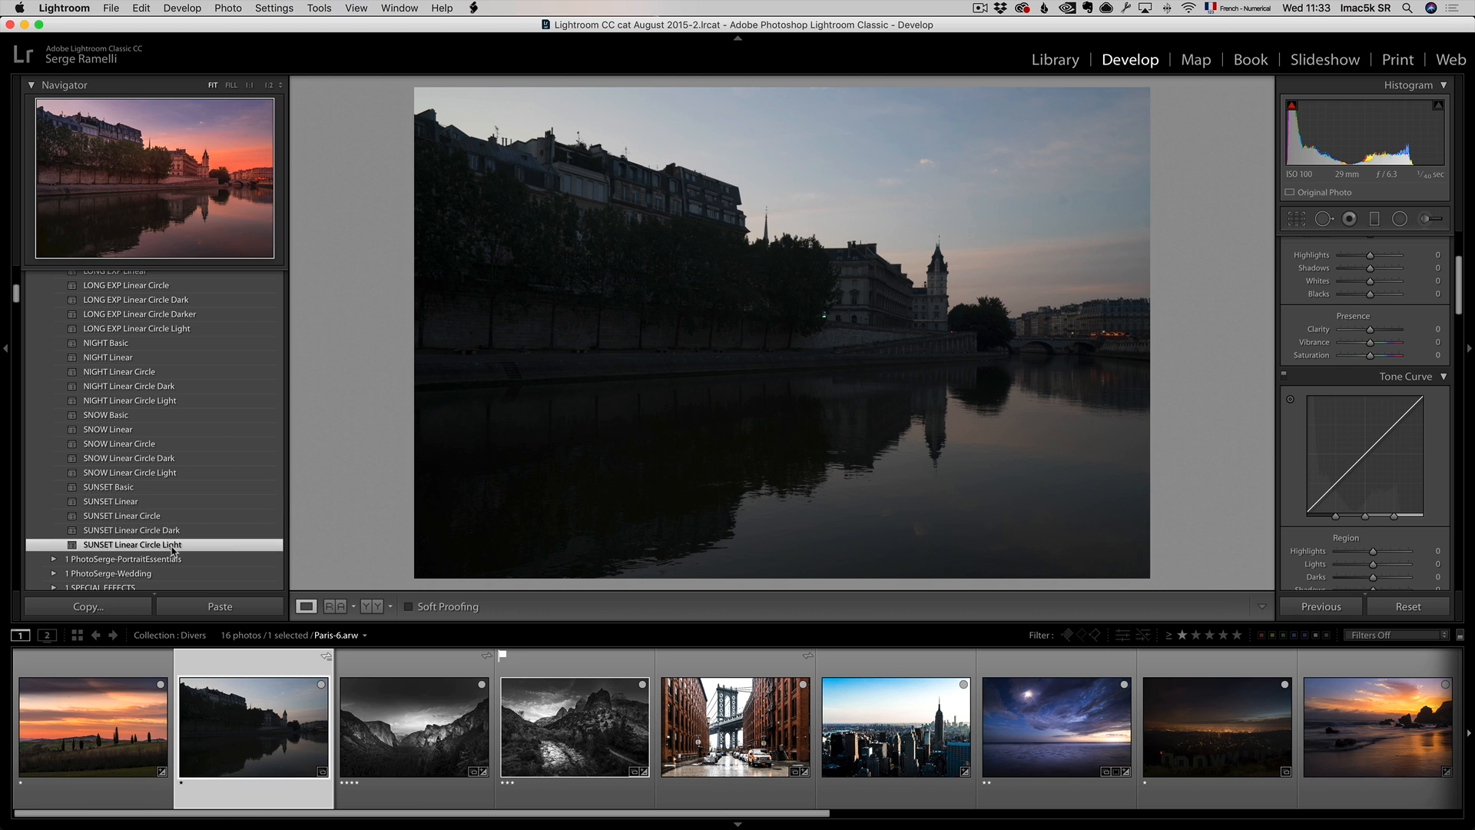
click(134, 544)
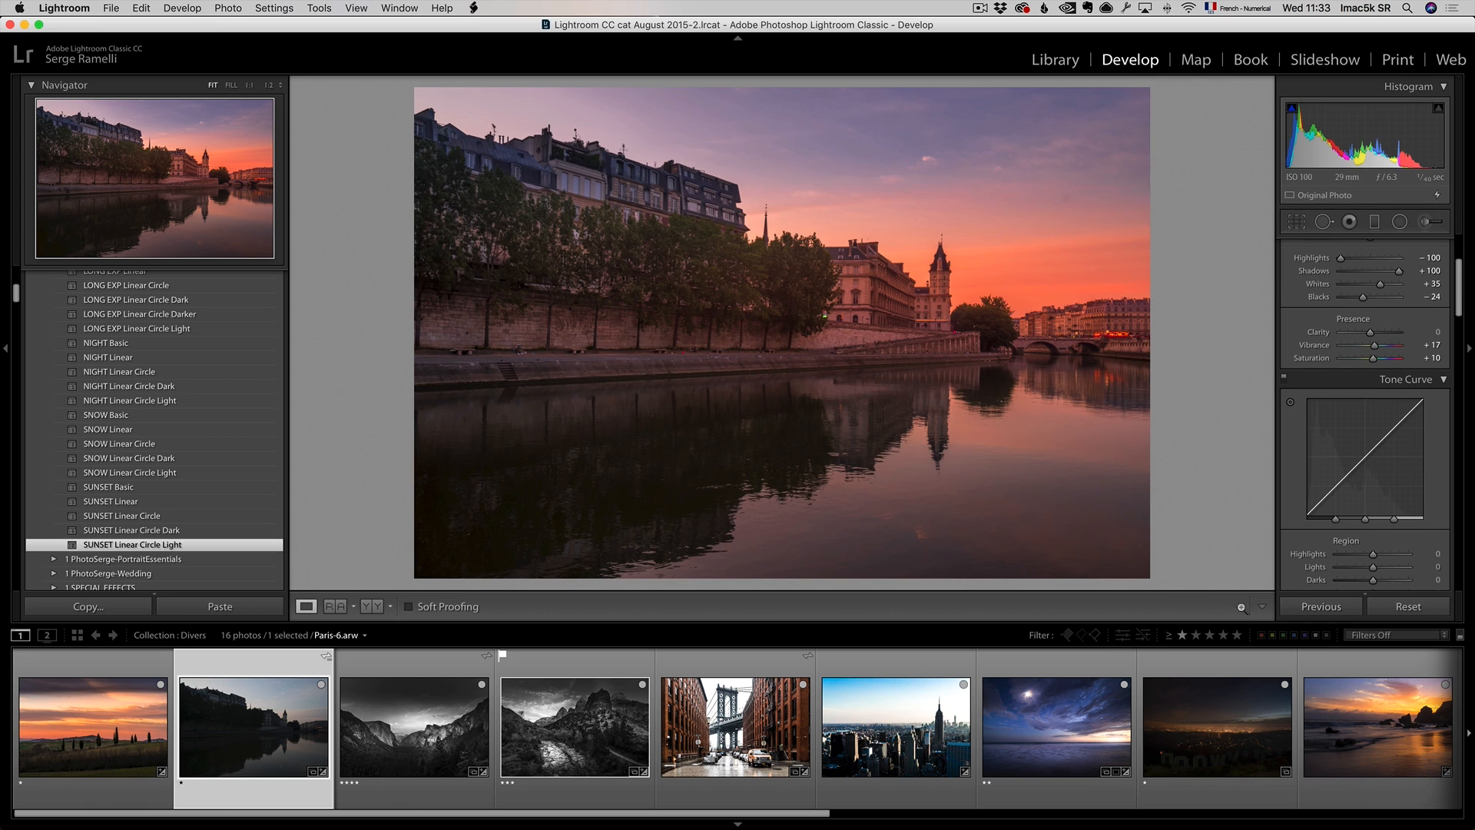
click(1407, 606)
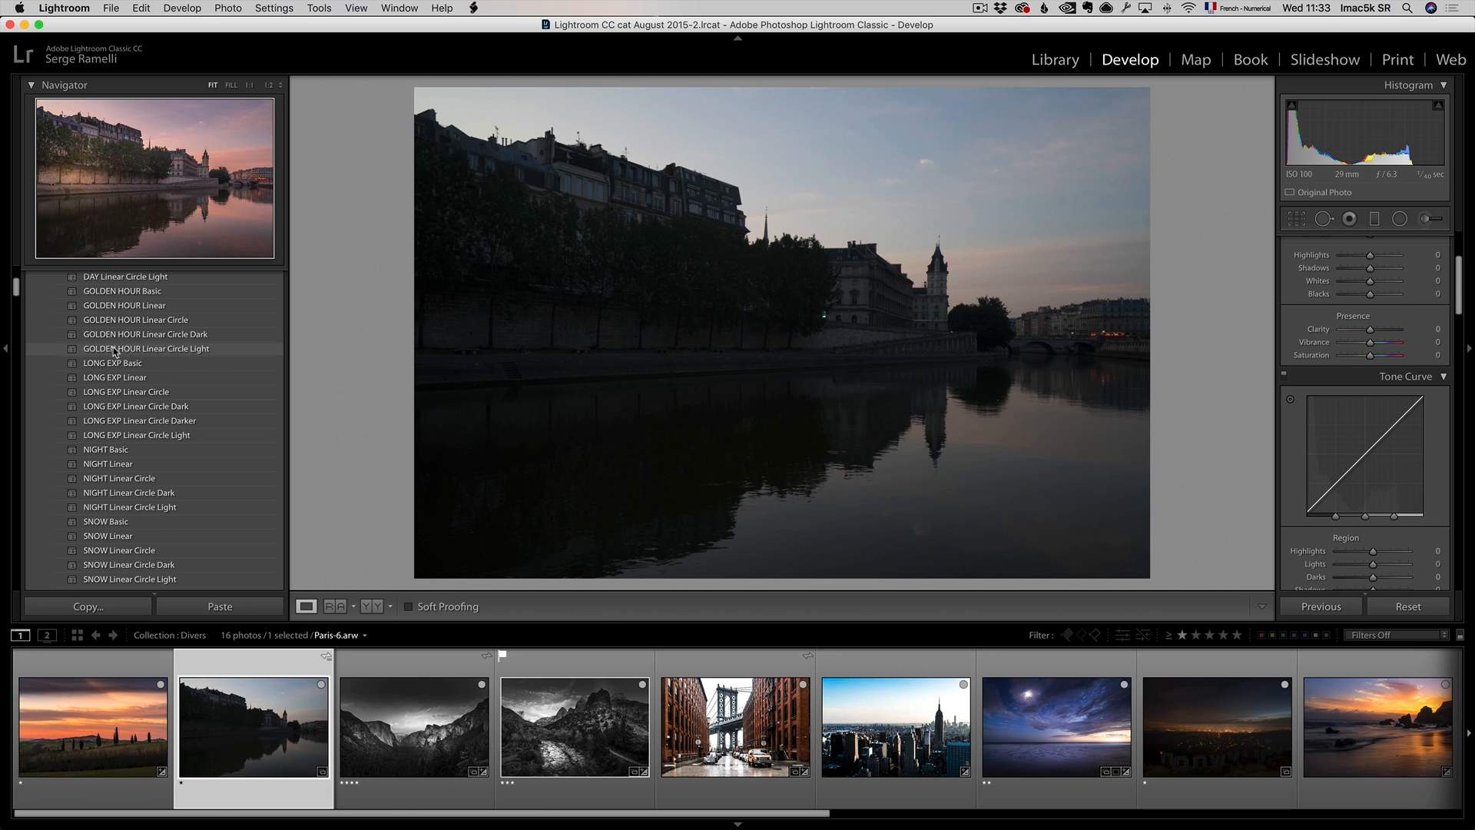
Apply GOLDEN HOUR Linear Circle Light, deepen the blacks, then reset the photo.
click(146, 348)
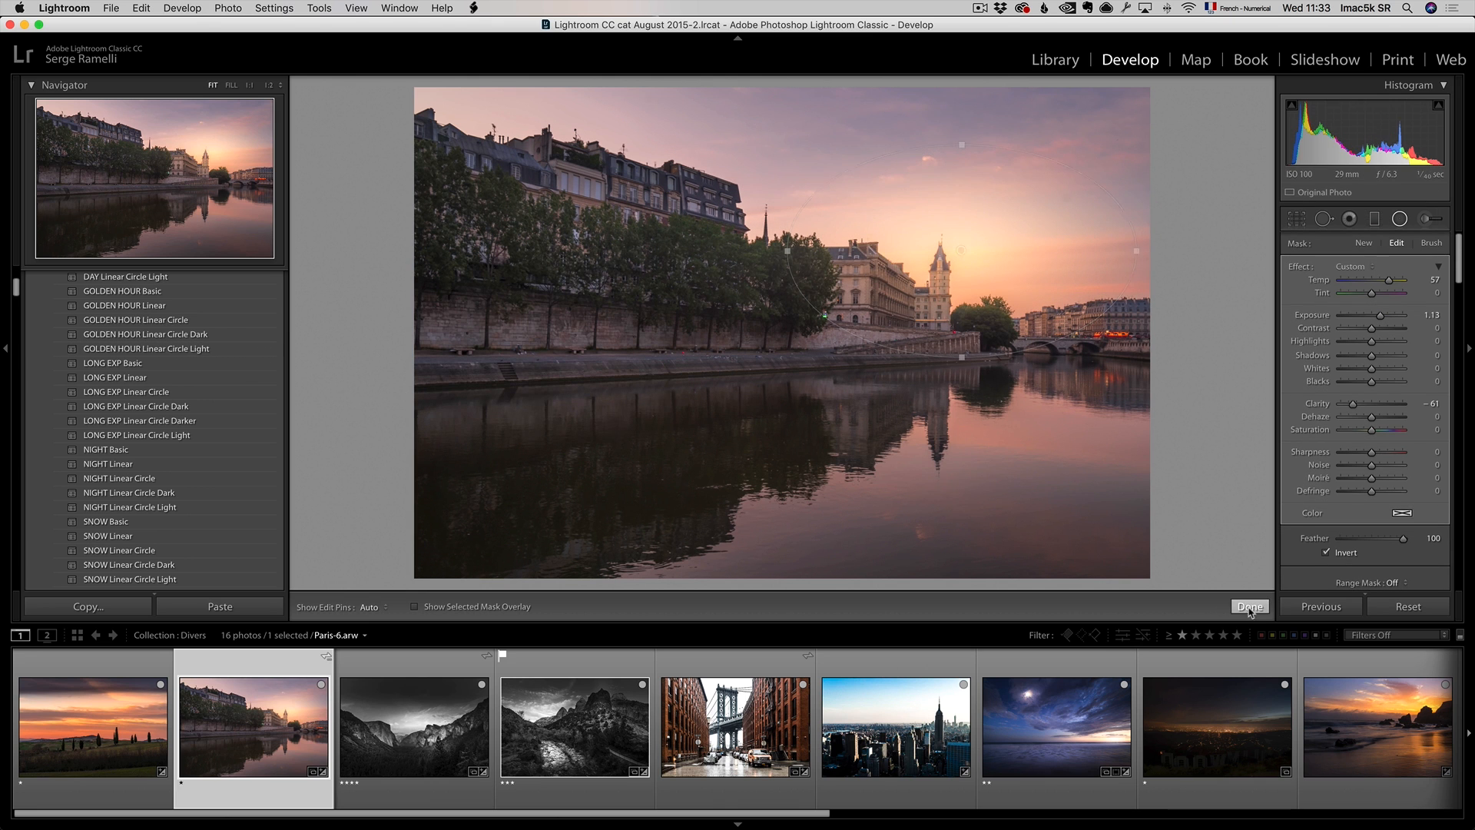
click(1248, 606)
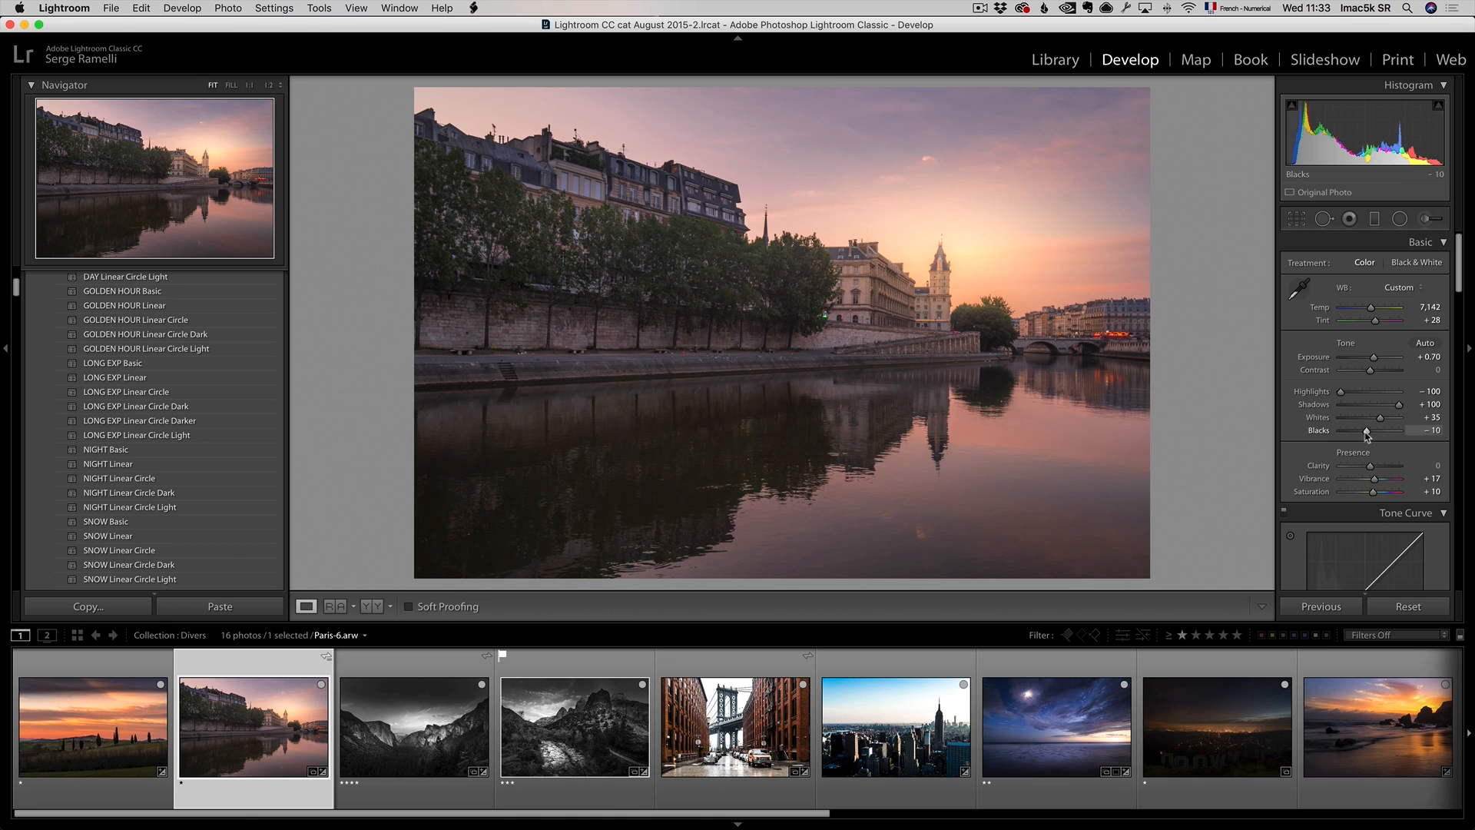
drag(1383, 430, 1358, 430)
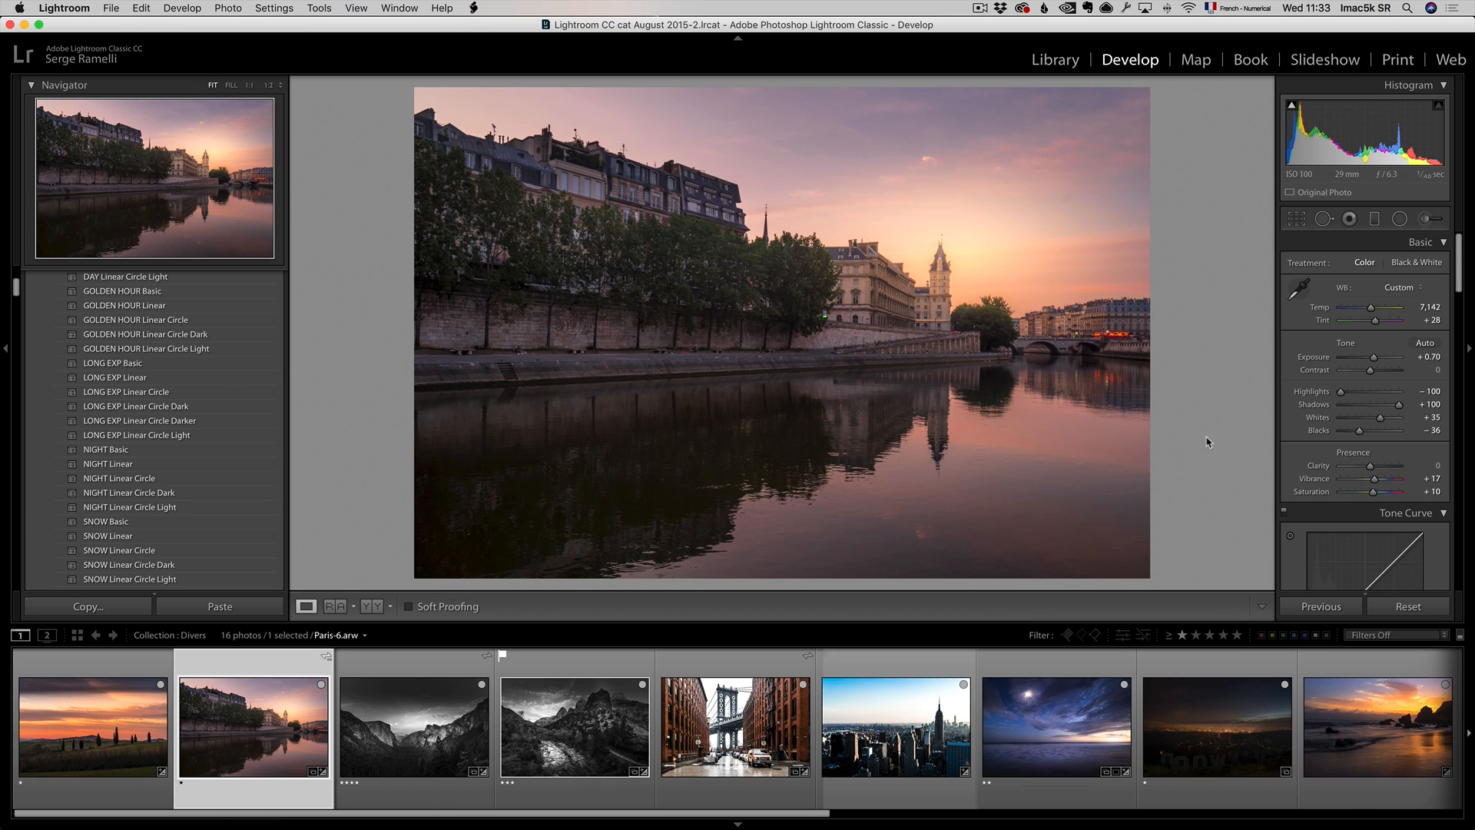
click(1407, 606)
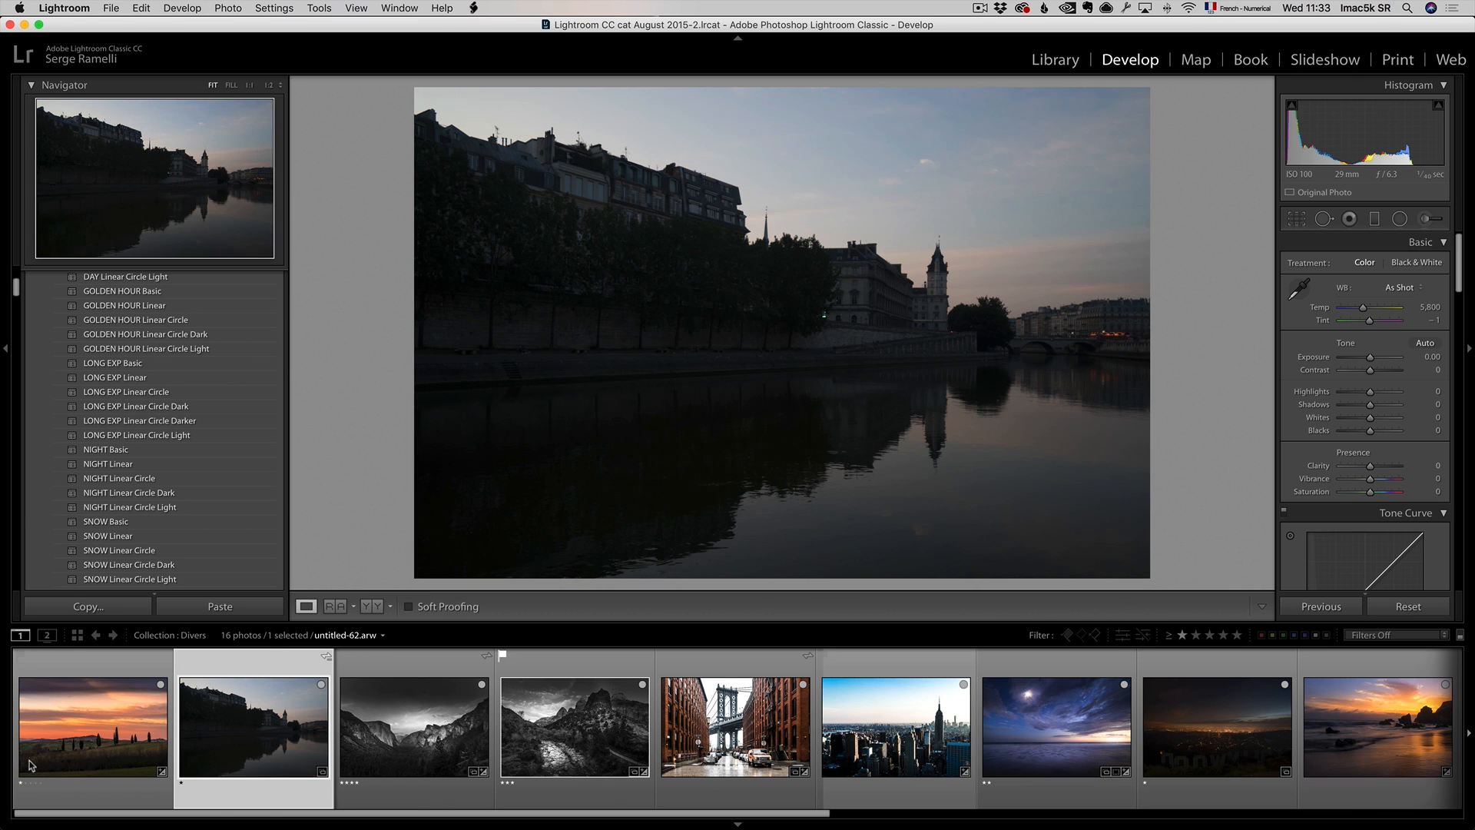
Try the HDR Linear Circle Lighter preset from 1 SPECIAL EFFECTS on the Paris photo, then reset it.
click(574, 726)
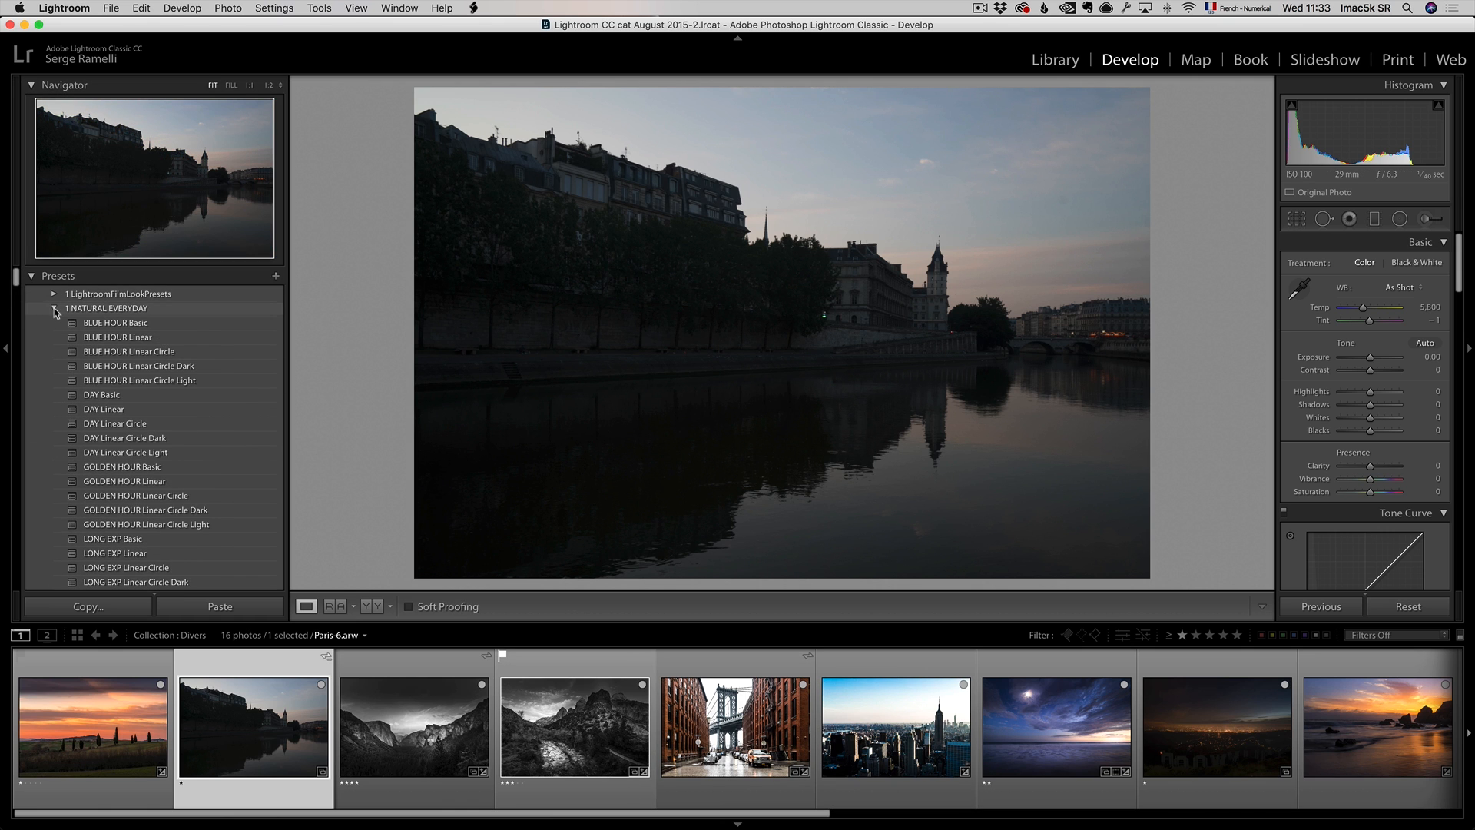
click(55, 308)
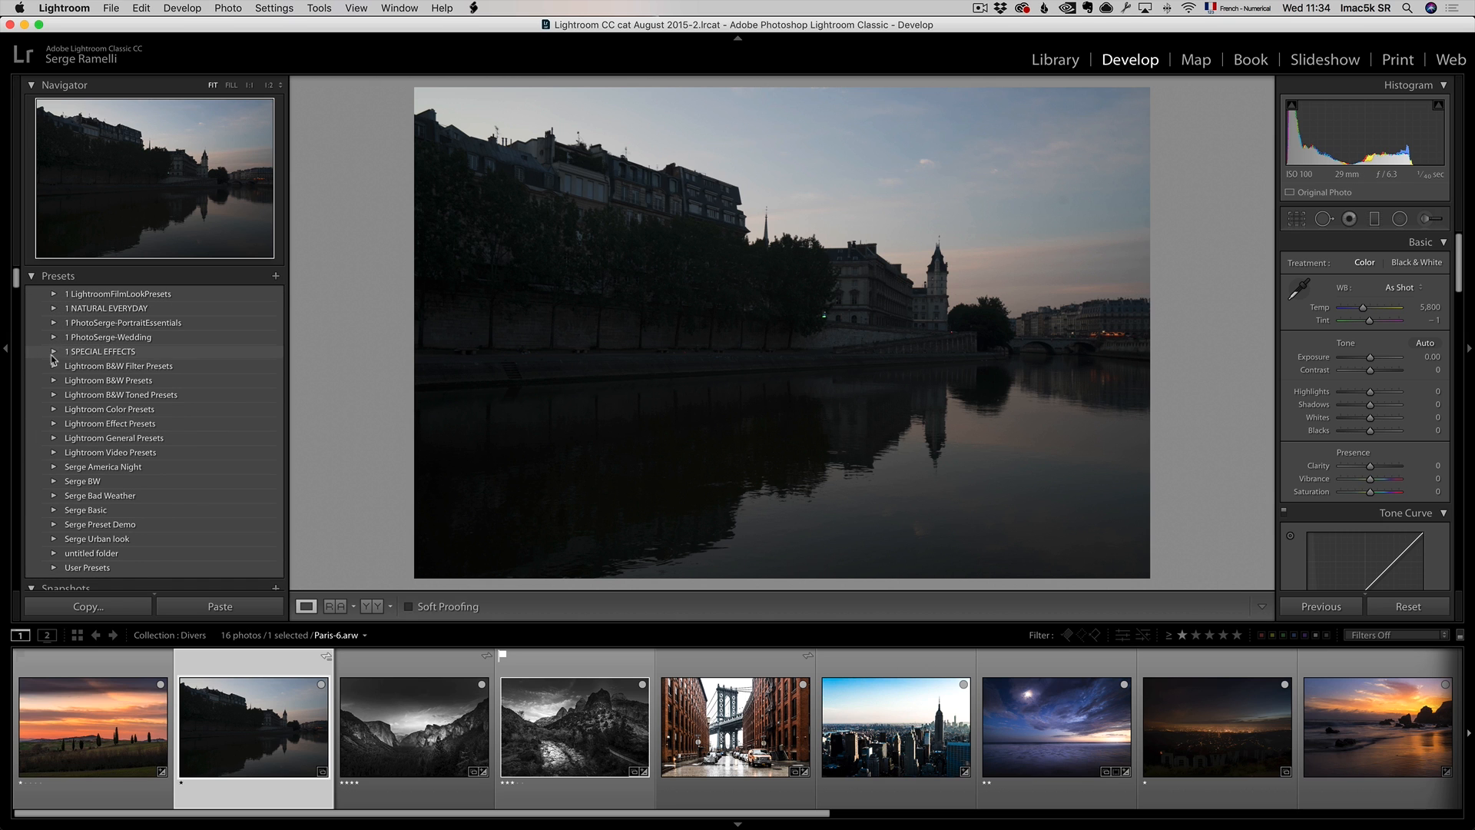
click(53, 351)
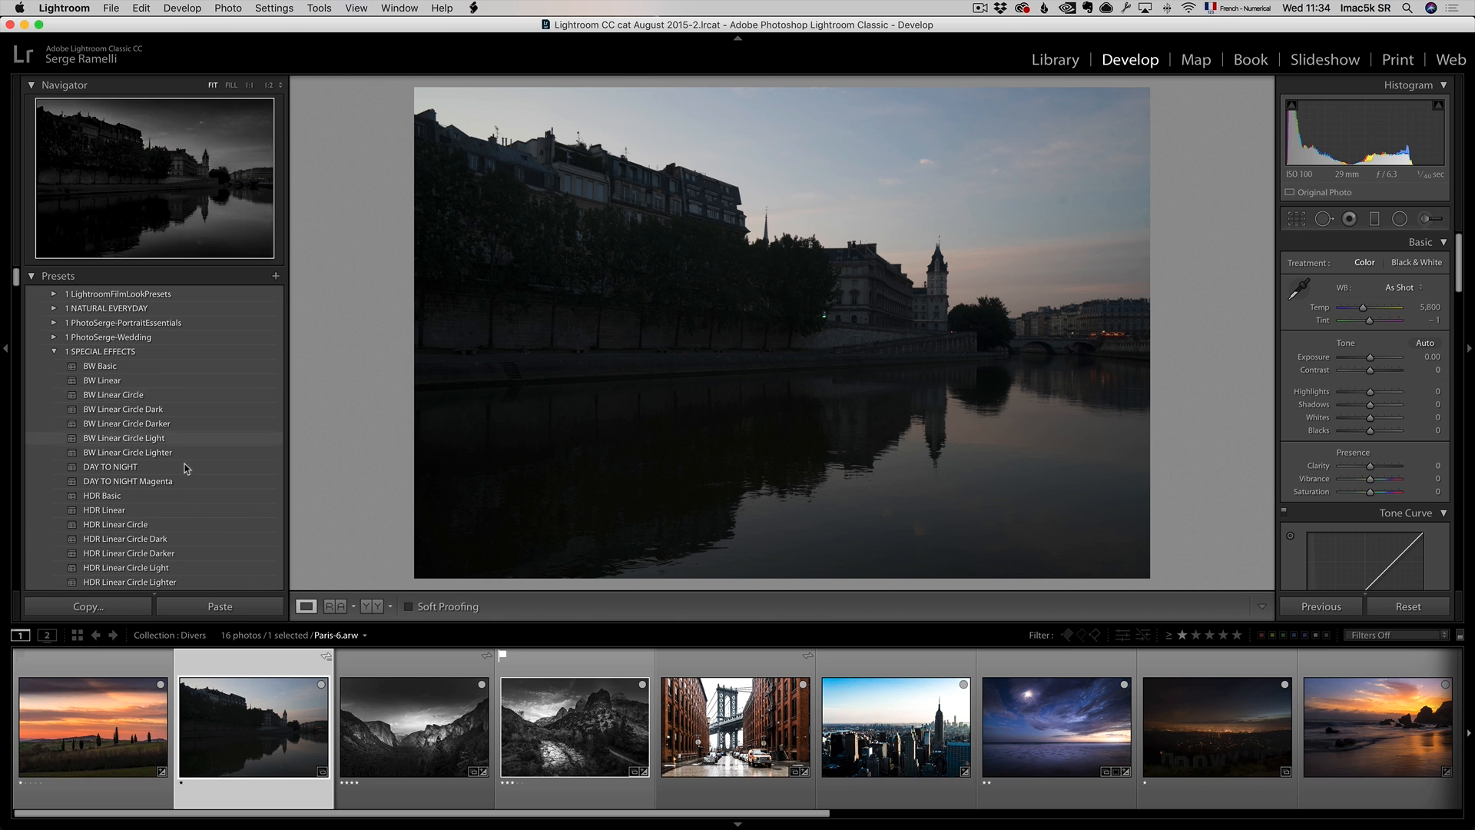
scroll(down, 3)
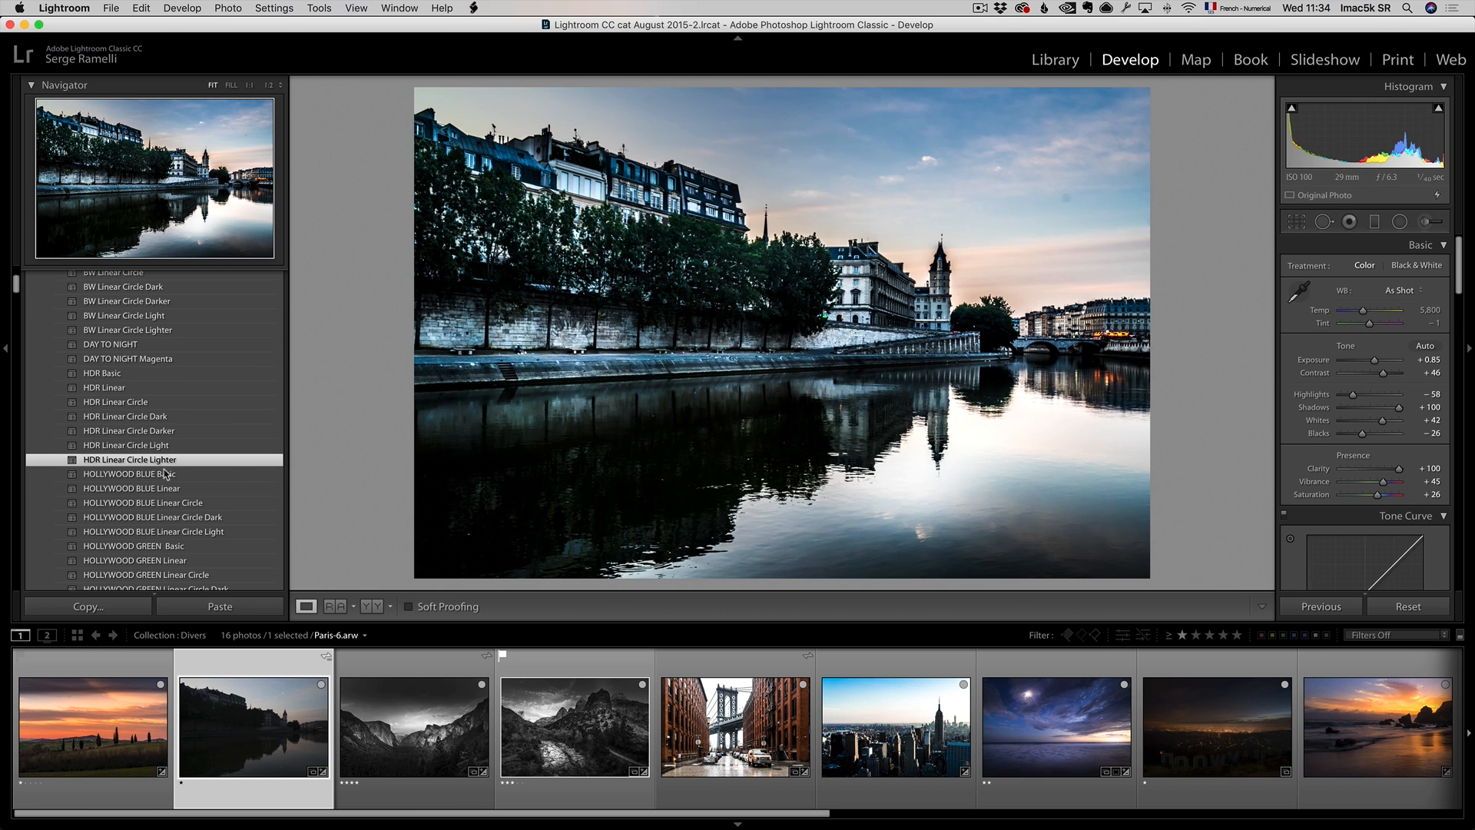
scroll(down, 3)
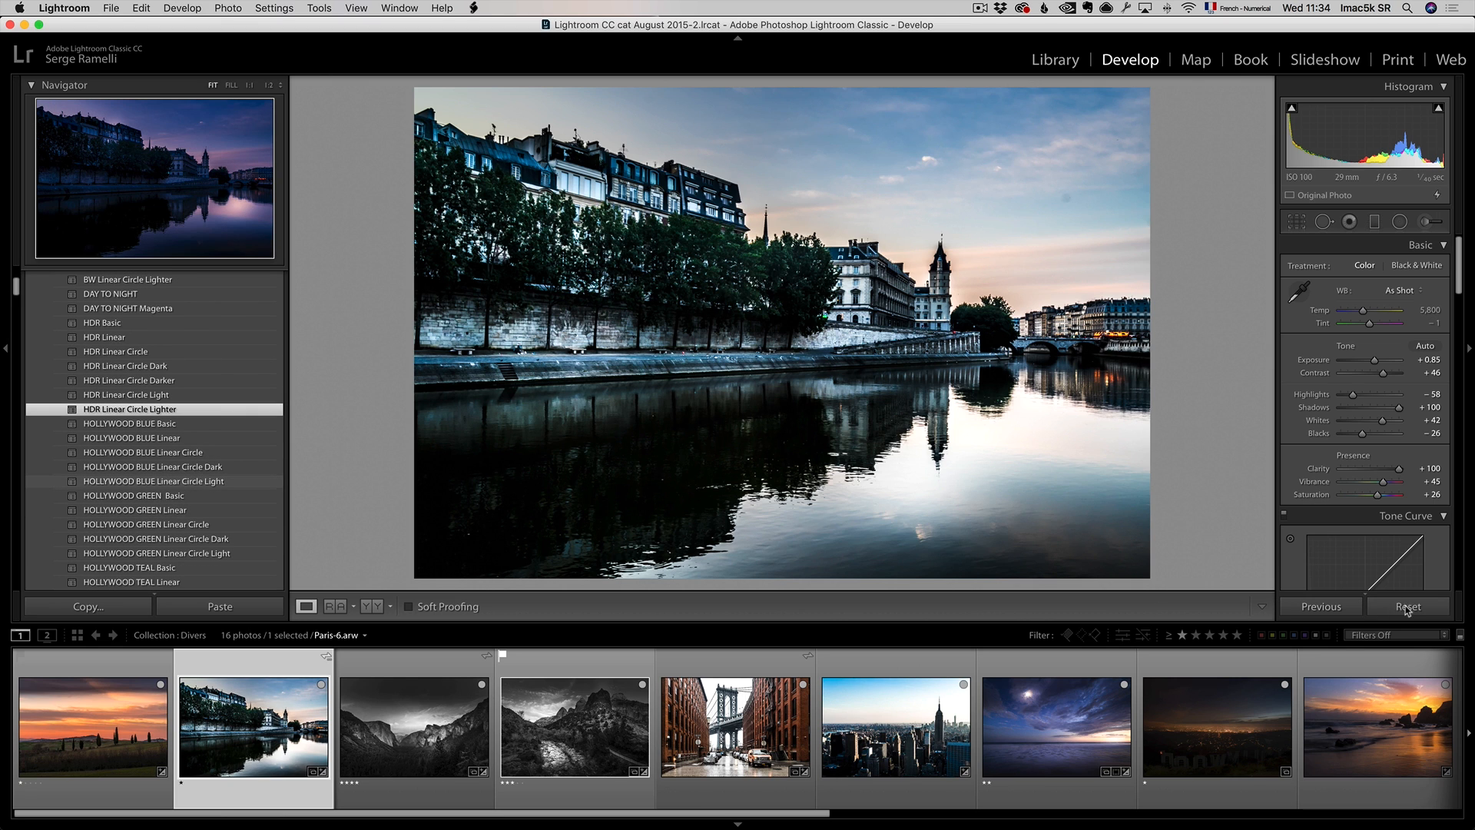
click(1407, 606)
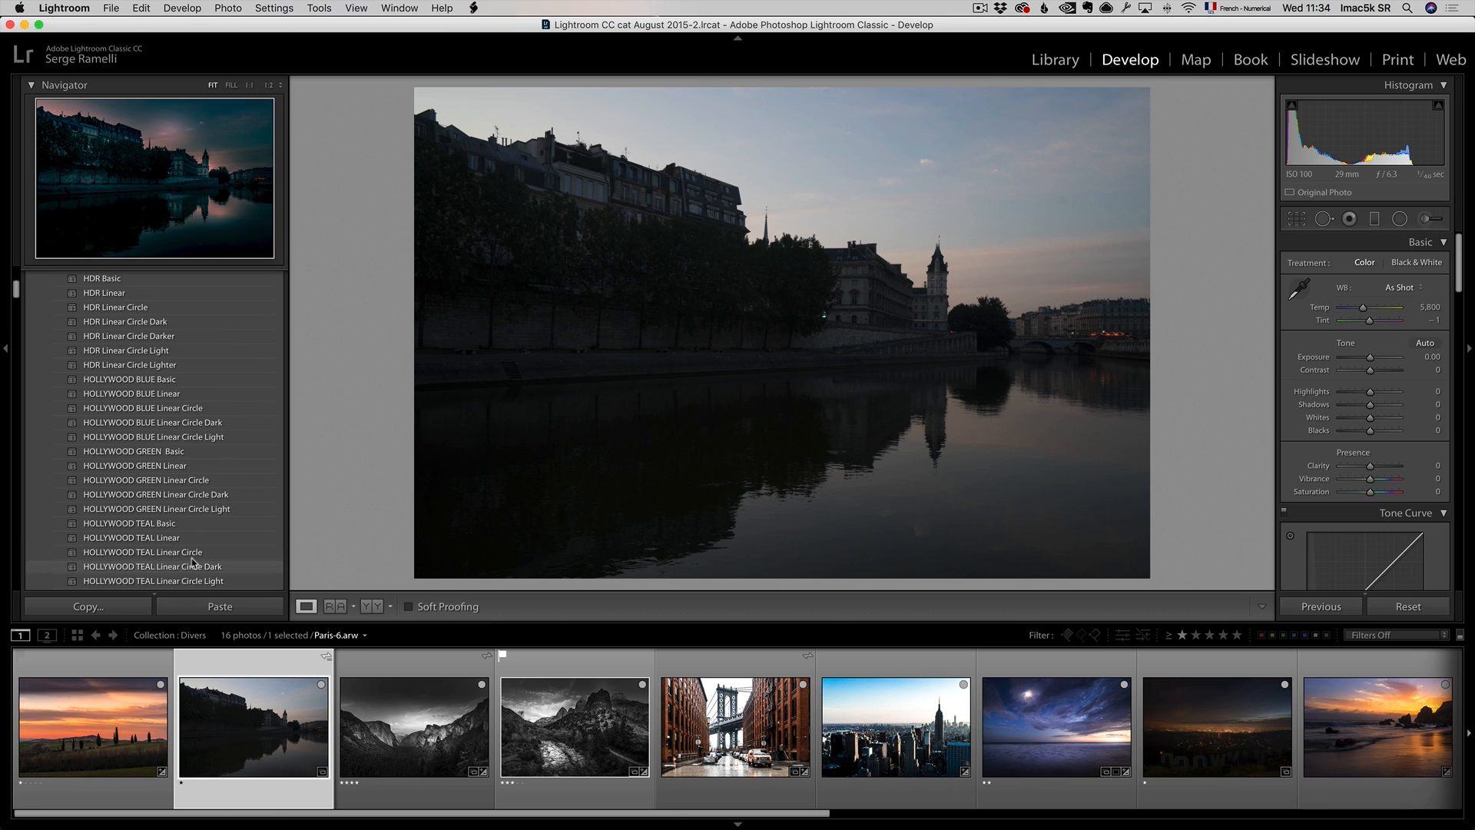
click(154, 562)
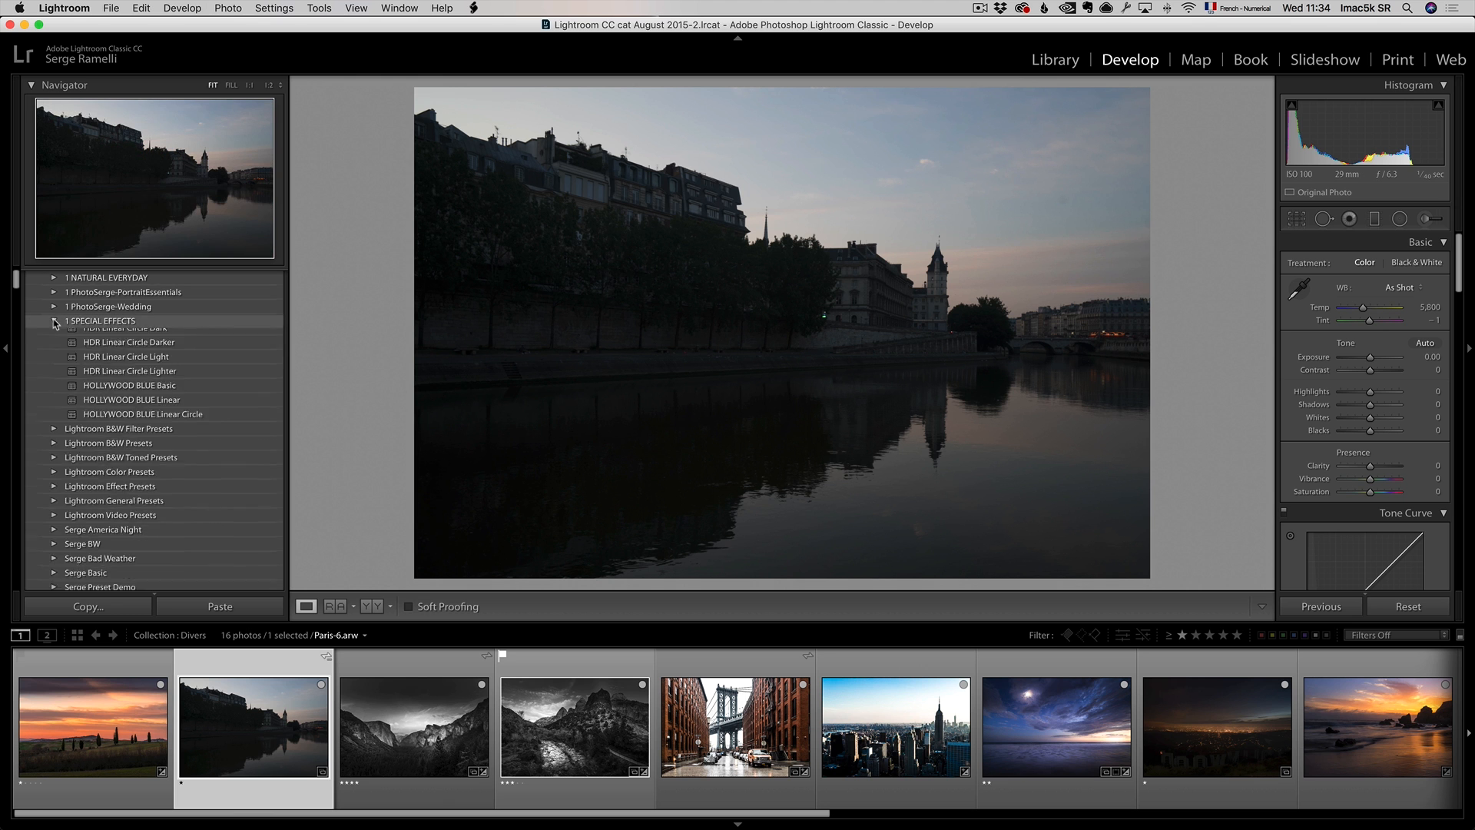
Collapse 1 SPECIAL EFFECTS and open the black-and-white Zion Park photo from the filmstrip.
click(54, 321)
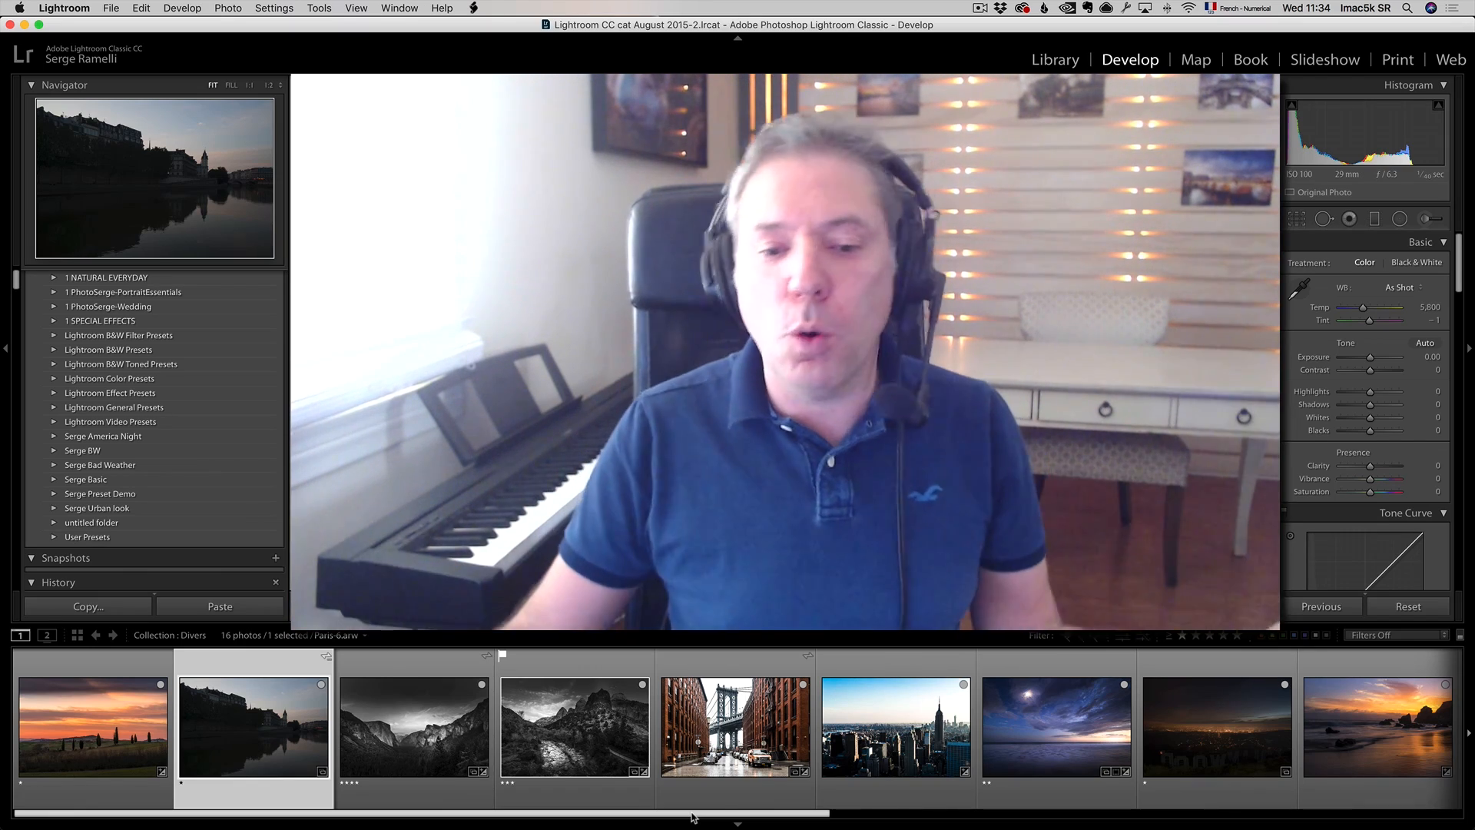
click(574, 725)
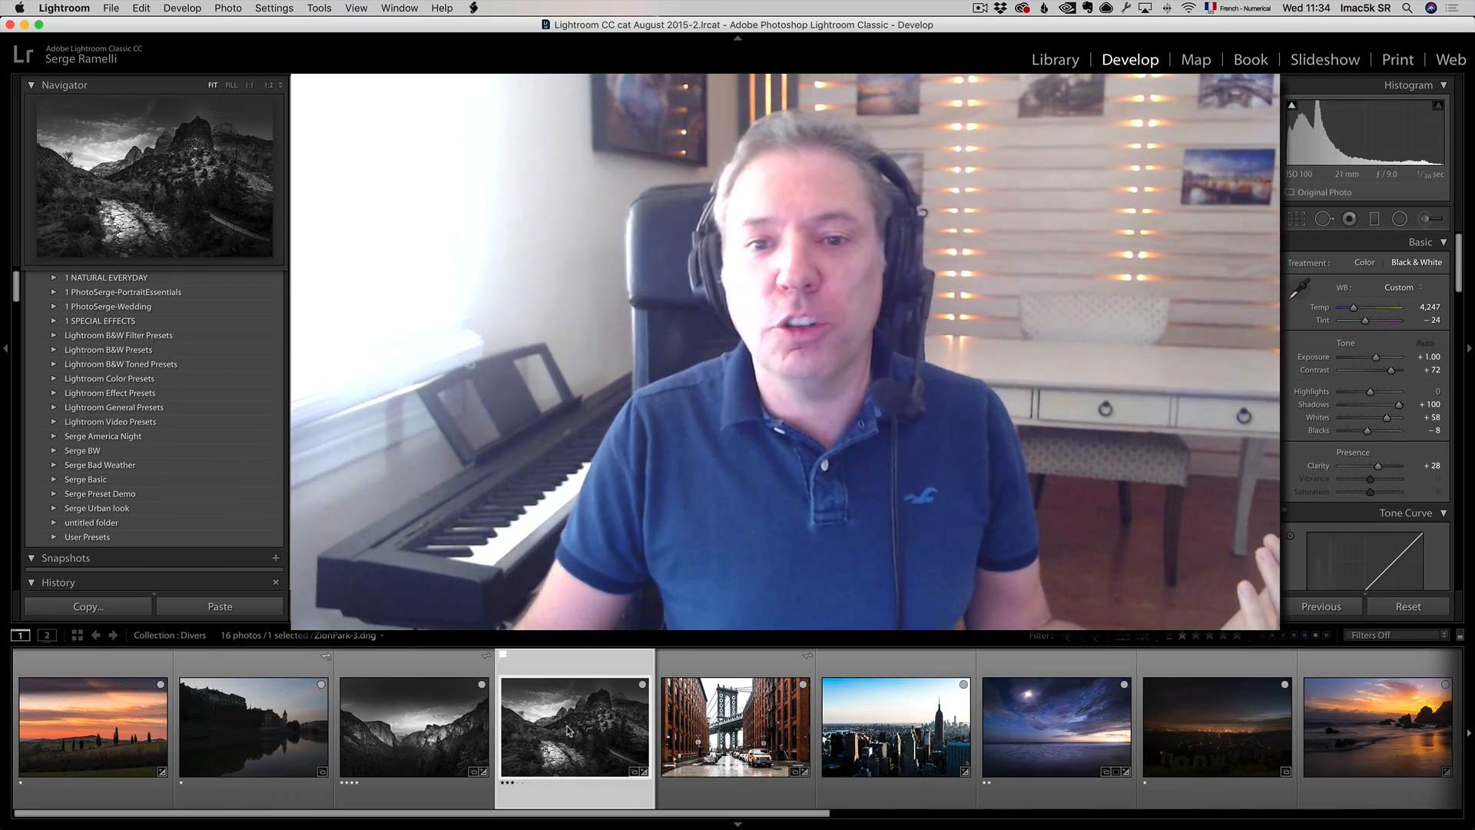